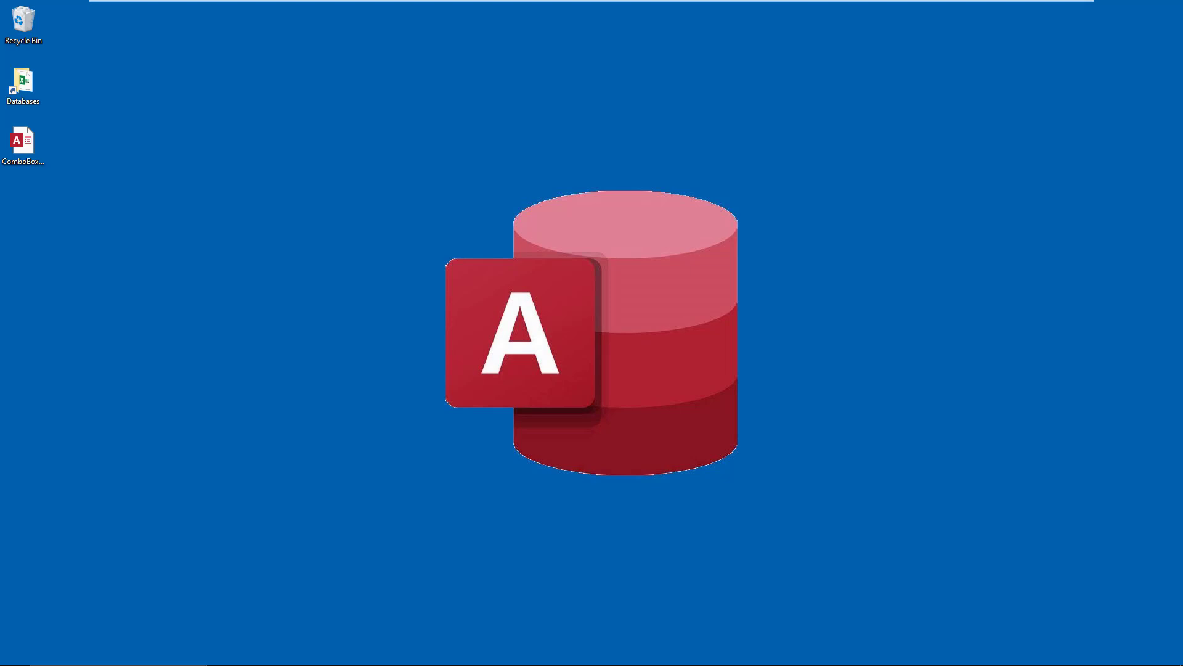
{"action": "mouse_move", "coordinate": [62, 180]}
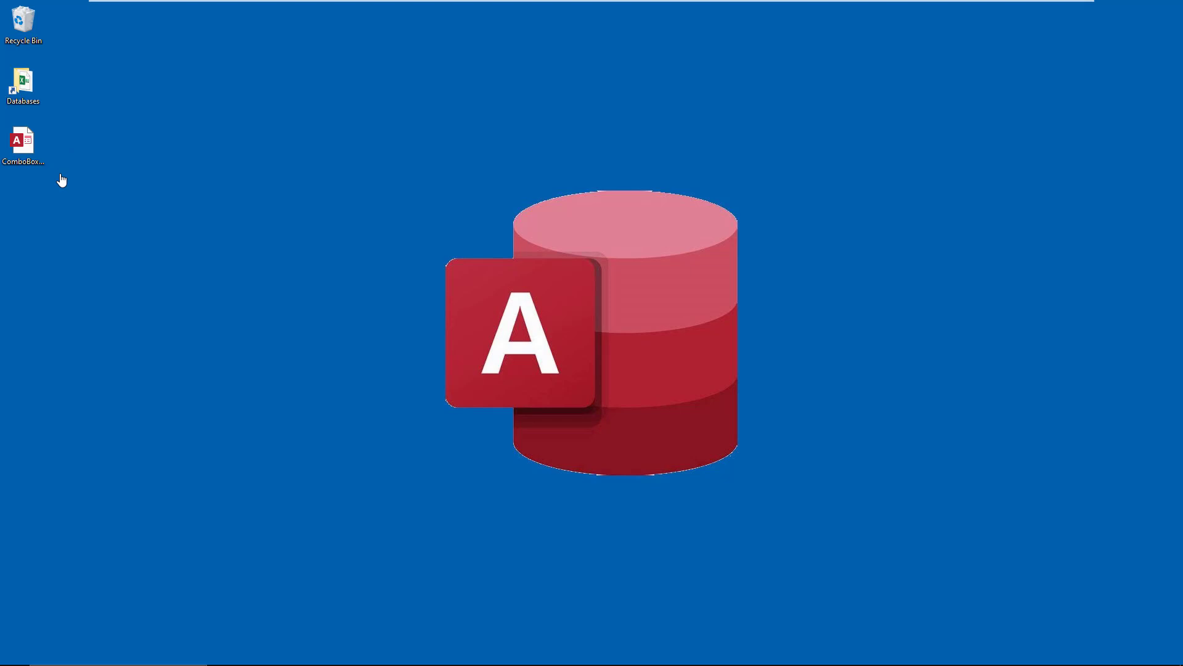
Open the ComboBoxes database, view the Users table and select the Users_Basic form.
{"action": "left_click", "coordinate": [23, 140]}
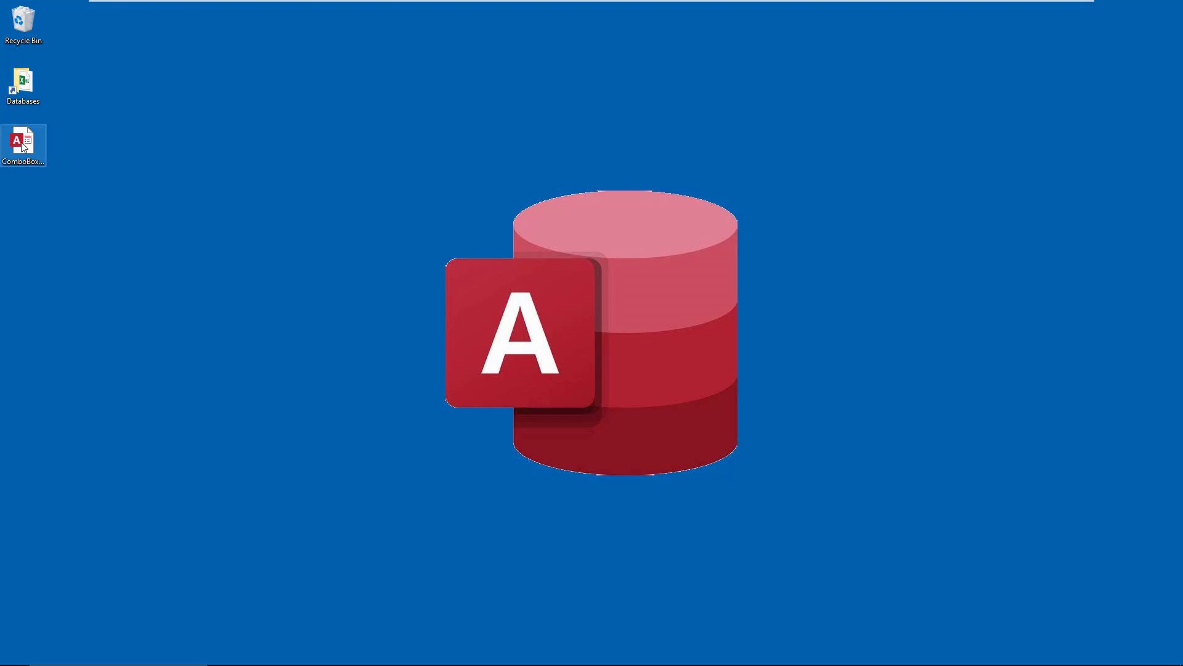
{"action": "double_click", "coordinate": [22, 139]}
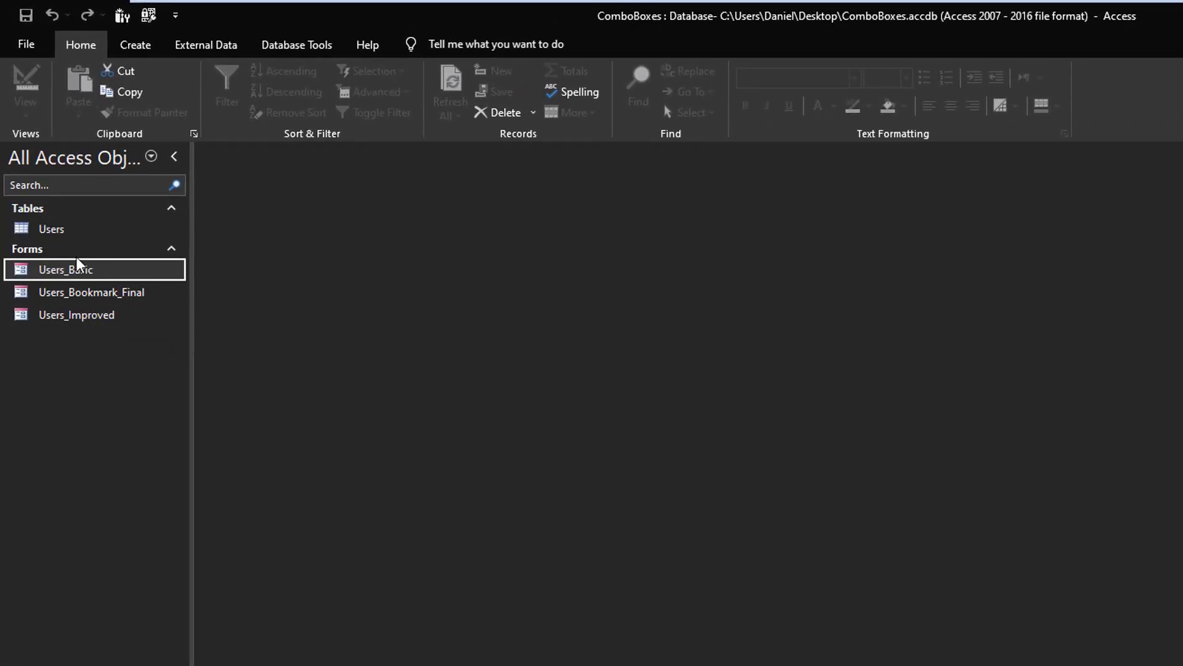
{"action": "double_click", "coordinate": [52, 230]}
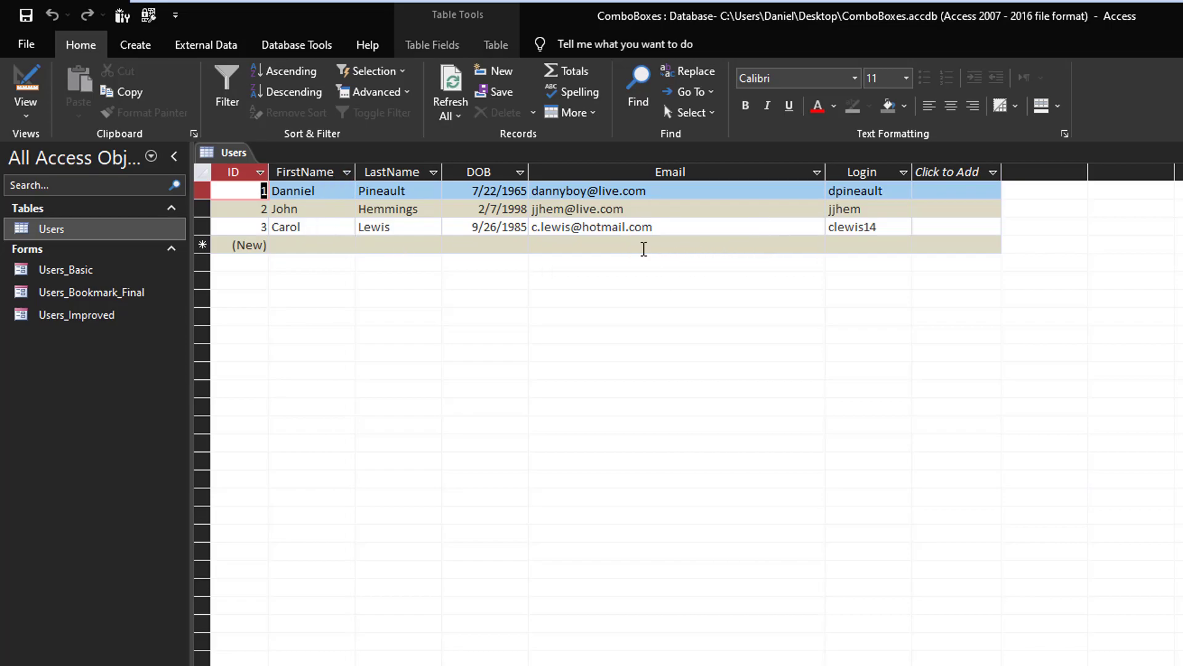
{"action": "mouse_move", "coordinate": [651, 240]}
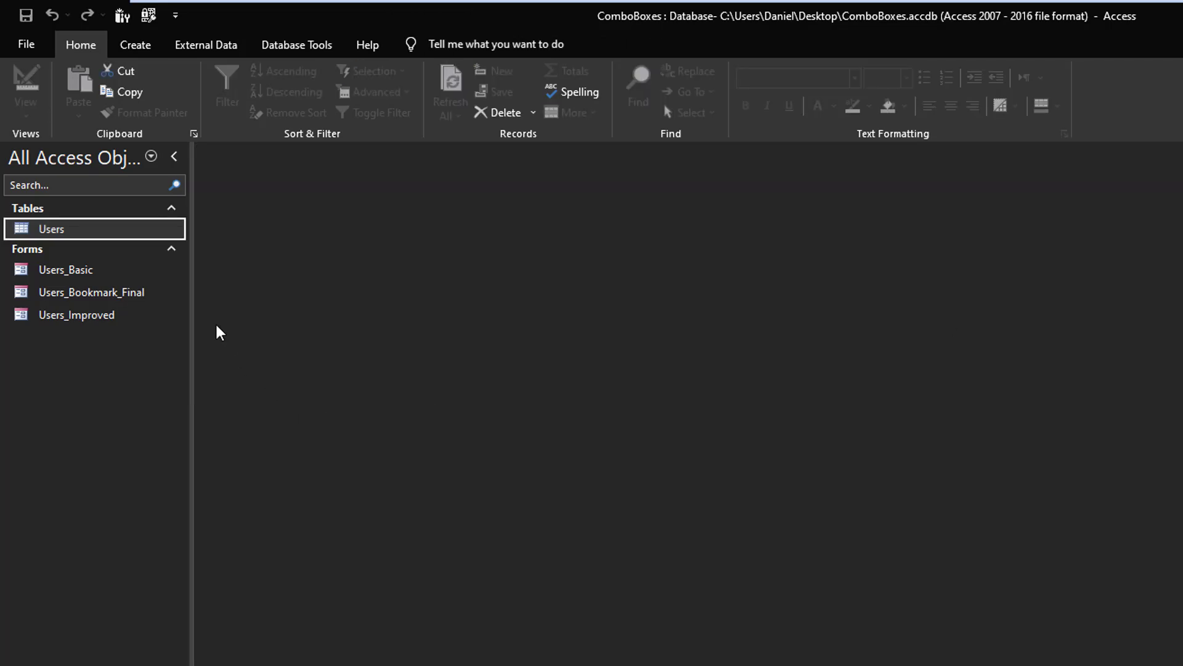
{"action": "left_click", "coordinate": [64, 268]}
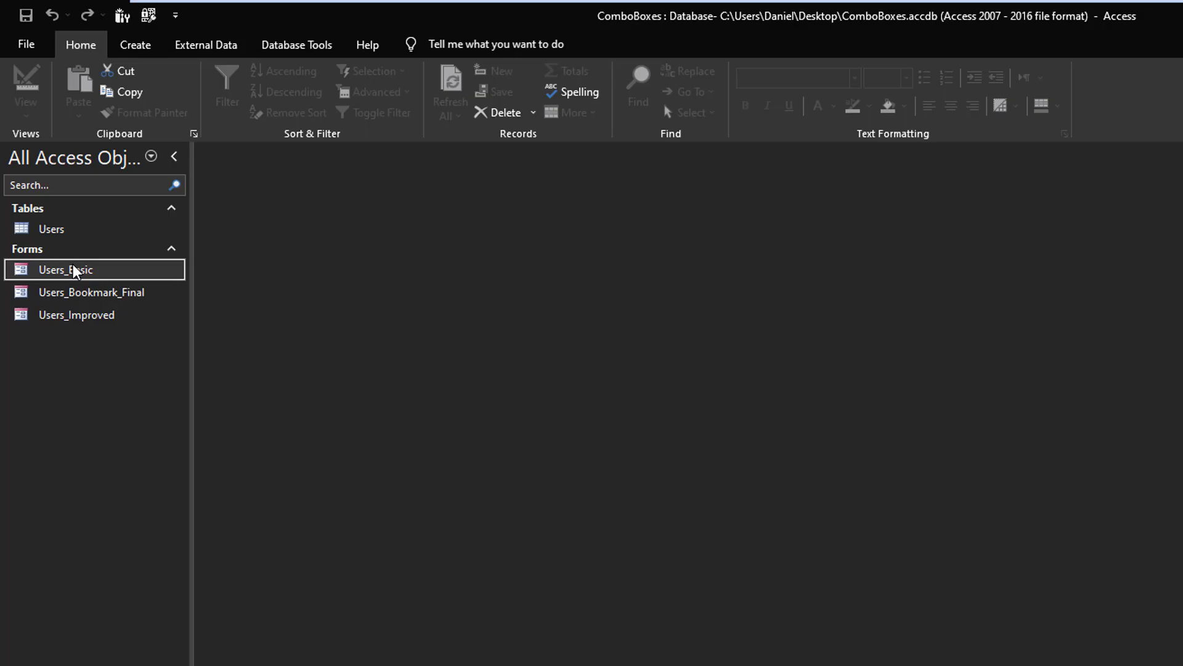
{"action": "mouse_move", "coordinate": [136, 275]}
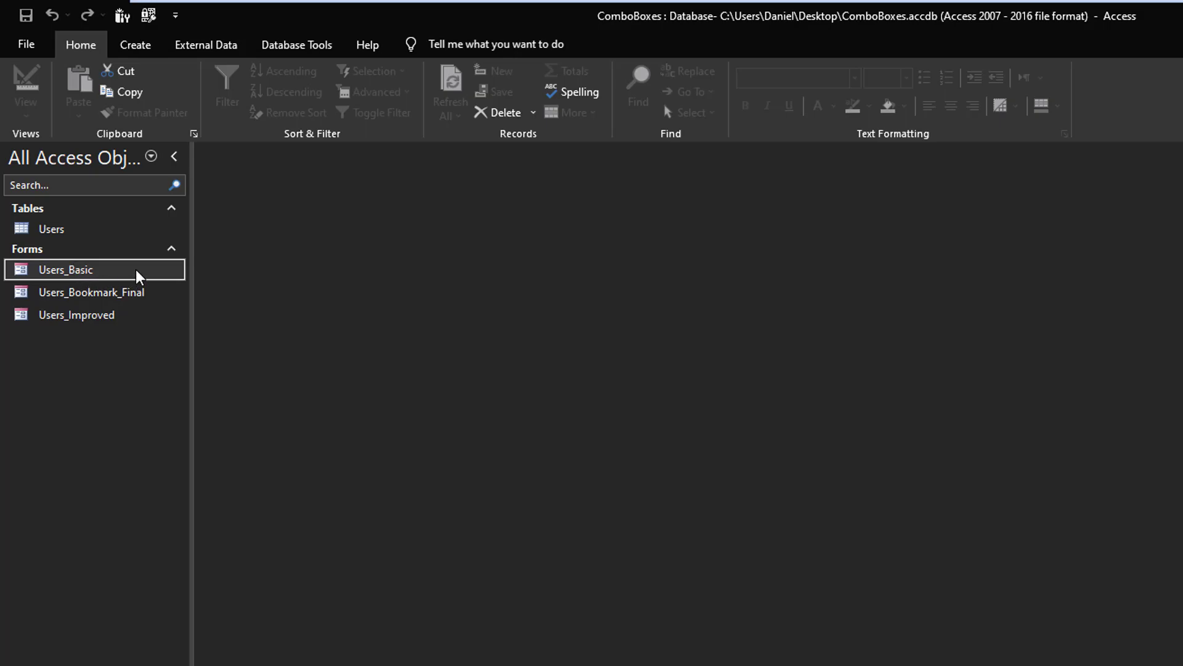
{"action": "mouse_move", "coordinate": [119, 270]}
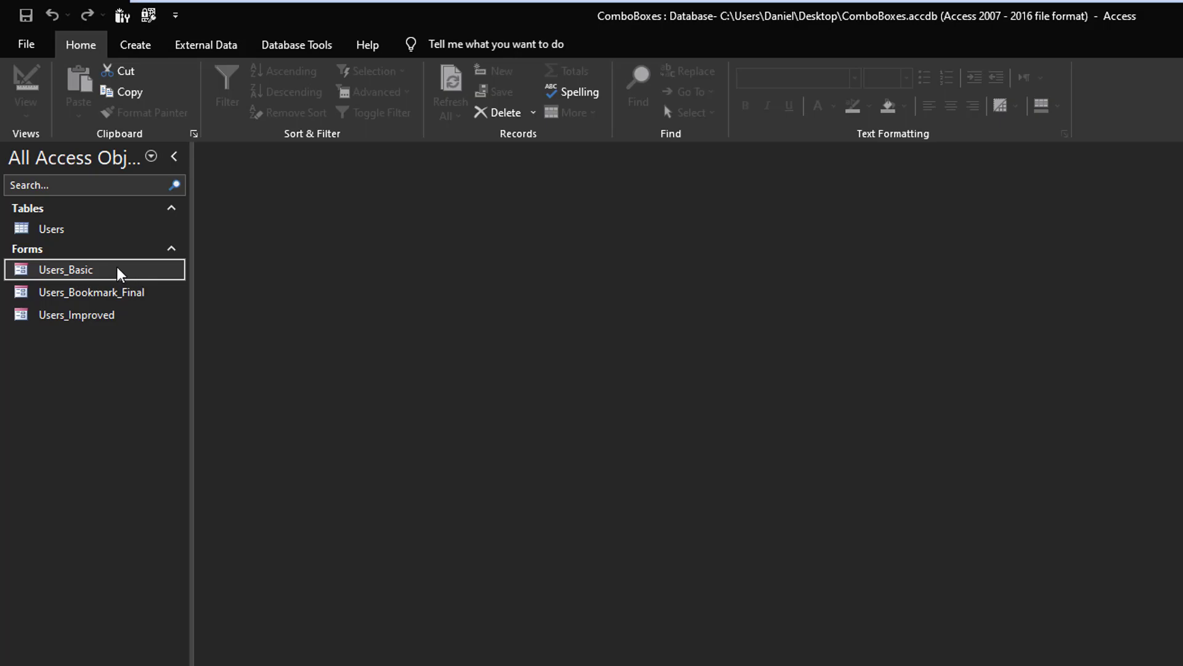
{"action": "double_click", "coordinate": [66, 269]}
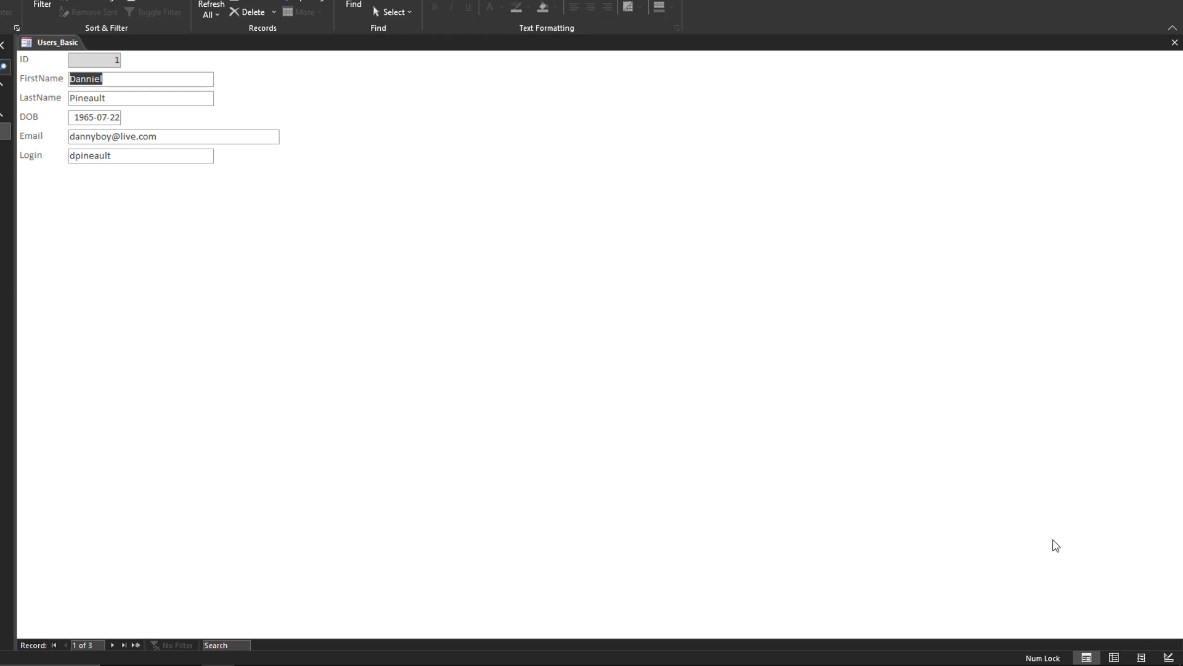
{"action": "mouse_move", "coordinate": [156, 636]}
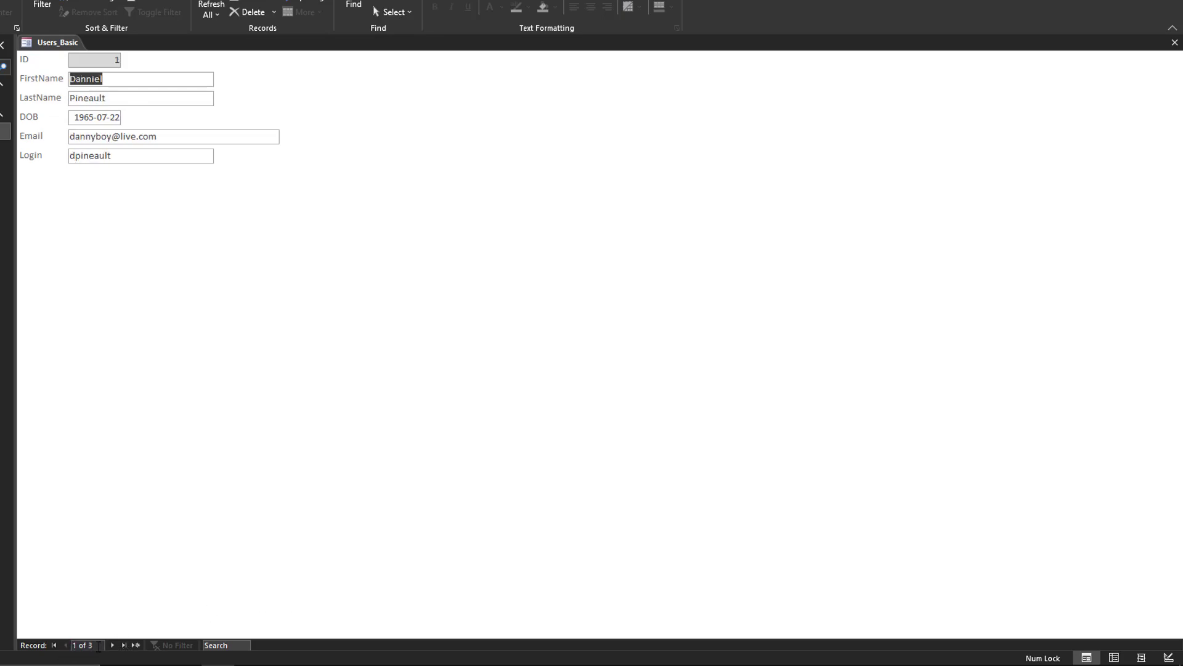
{"action": "left_click", "coordinate": [116, 662]}
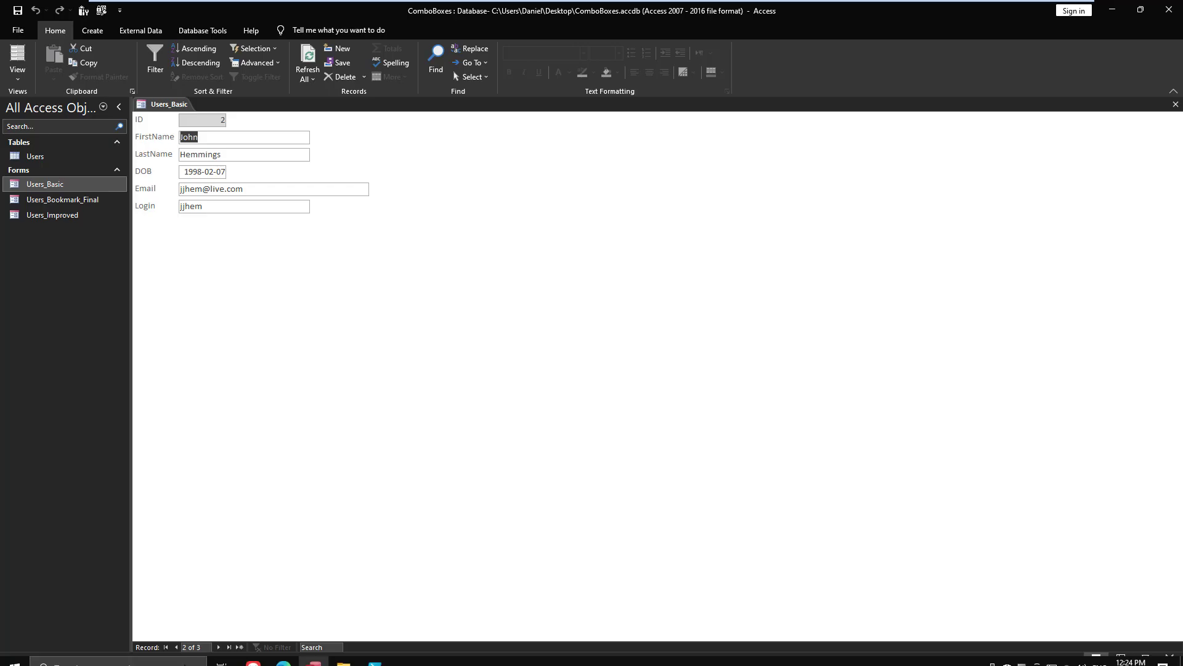
{"action": "left_click", "coordinate": [240, 648]}
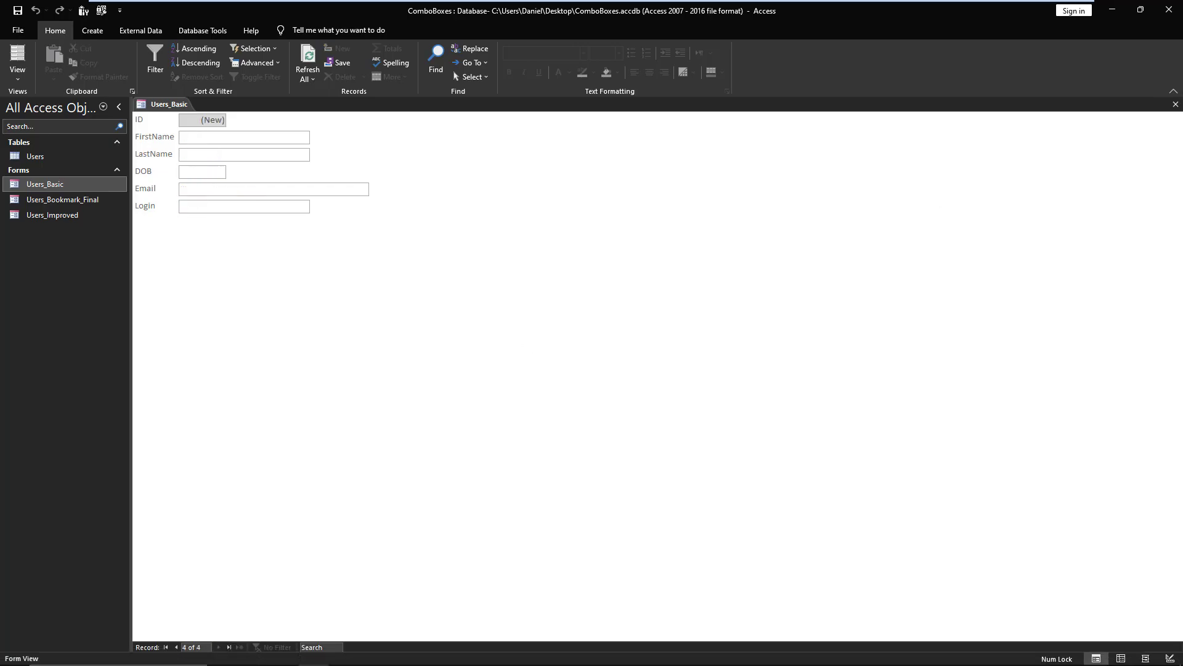
{"action": "mouse_move", "coordinate": [283, 235]}
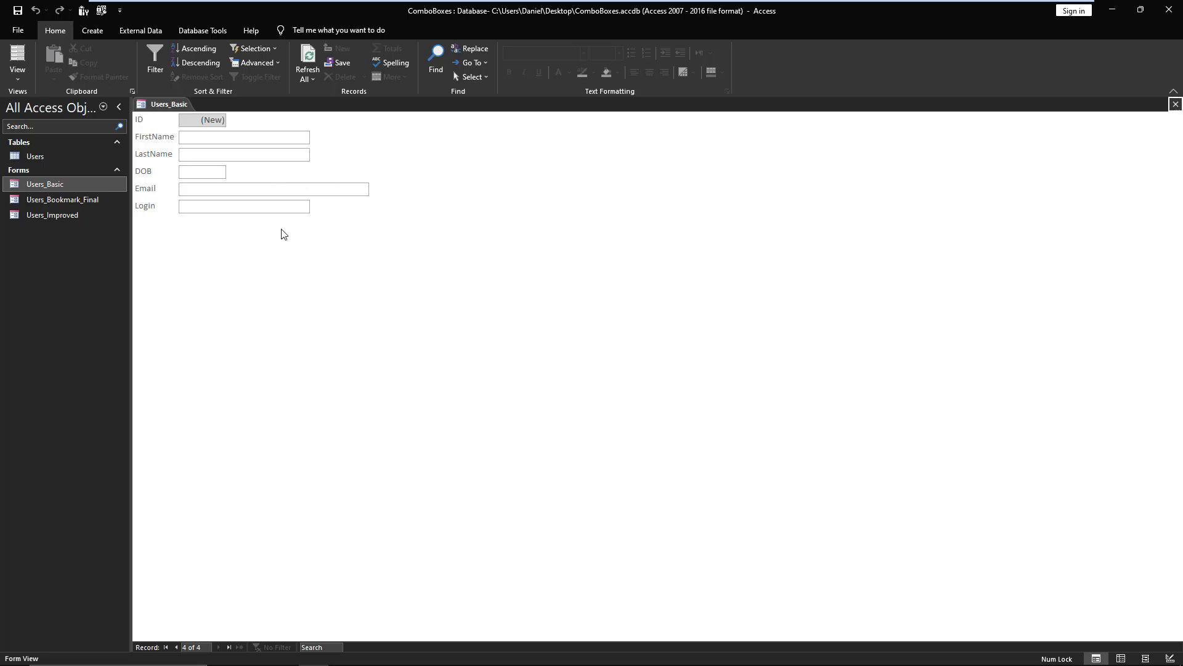
{"action": "left_click", "coordinate": [244, 137]}
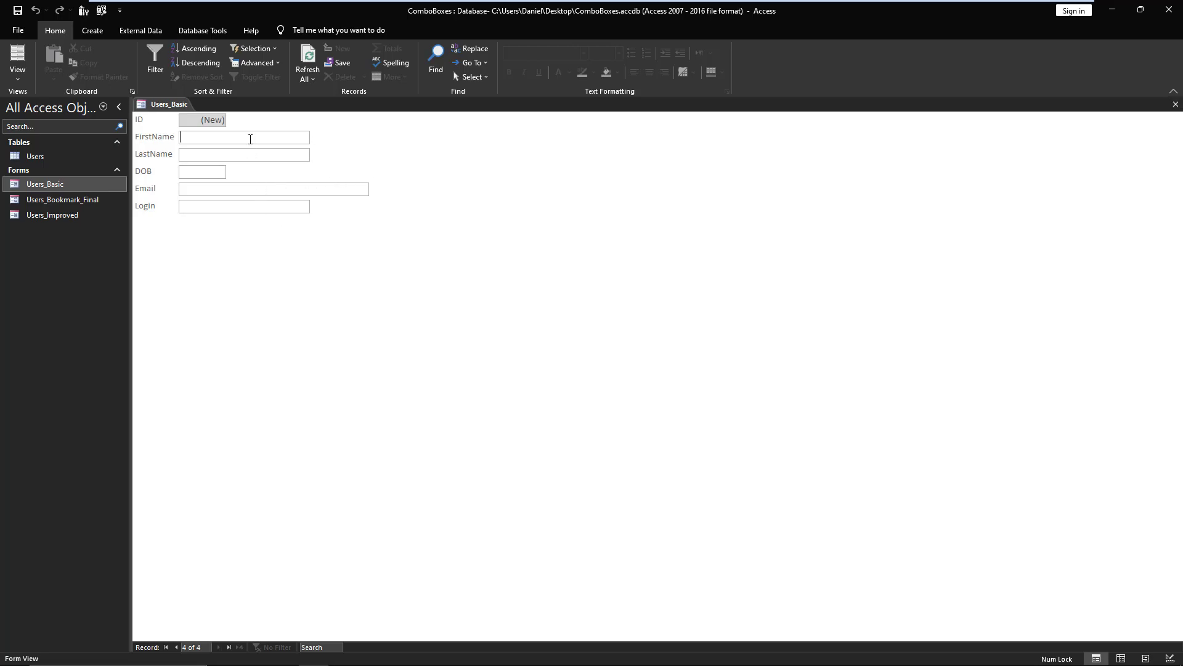
{"action": "left_click", "coordinate": [437, 54]}
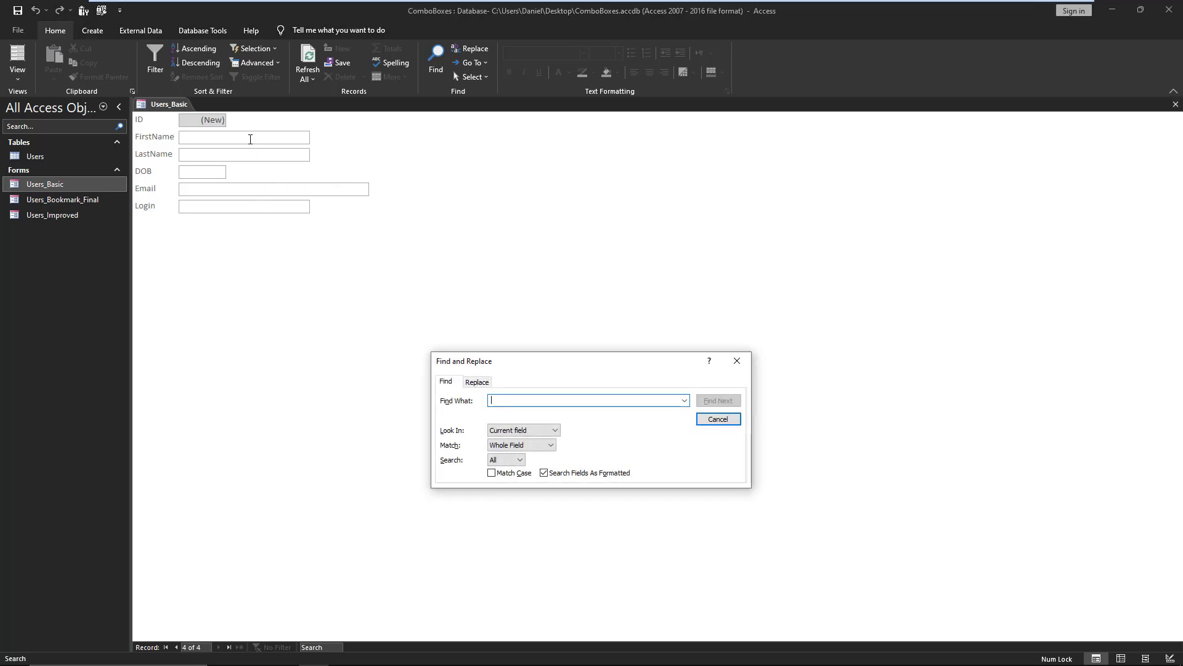
{"action": "mouse_move", "coordinate": [774, 388]}
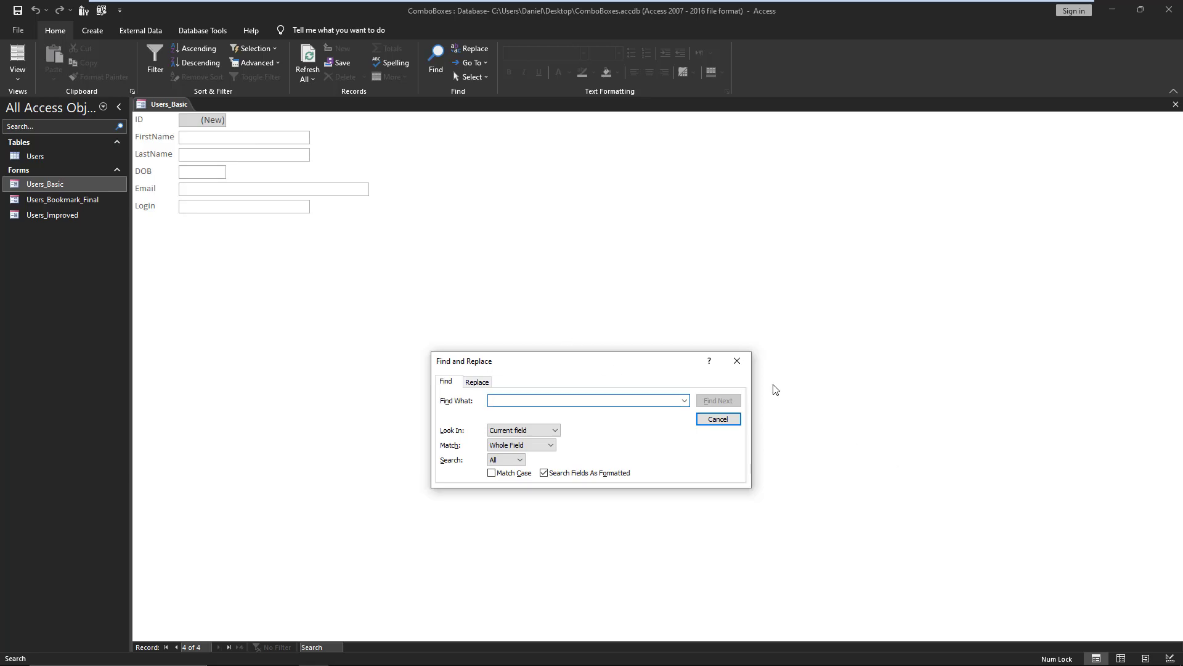
{"action": "mouse_move", "coordinate": [738, 360]}
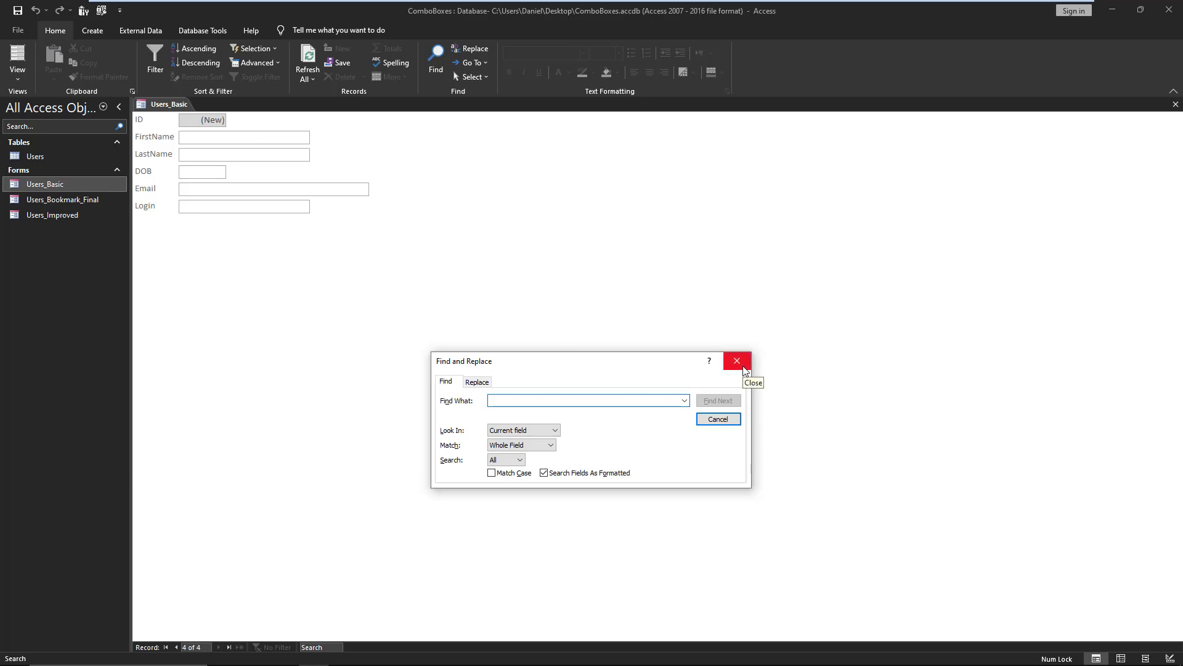
{"action": "left_click", "coordinate": [737, 360]}
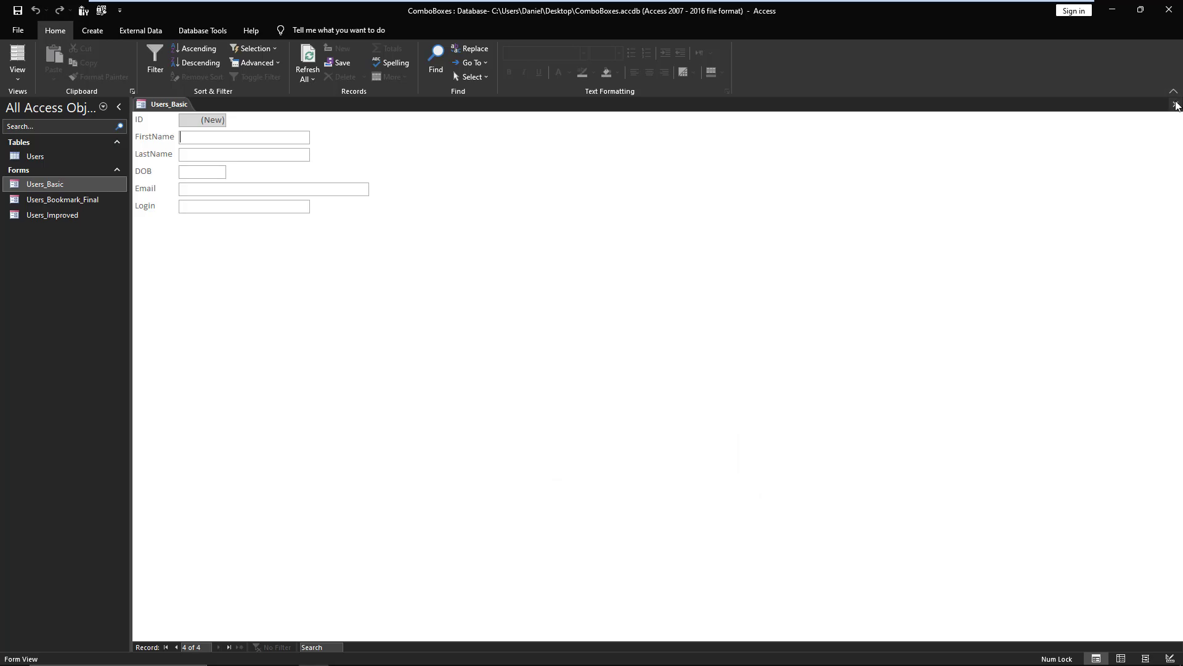
{"action": "mouse_move", "coordinate": [1177, 105]}
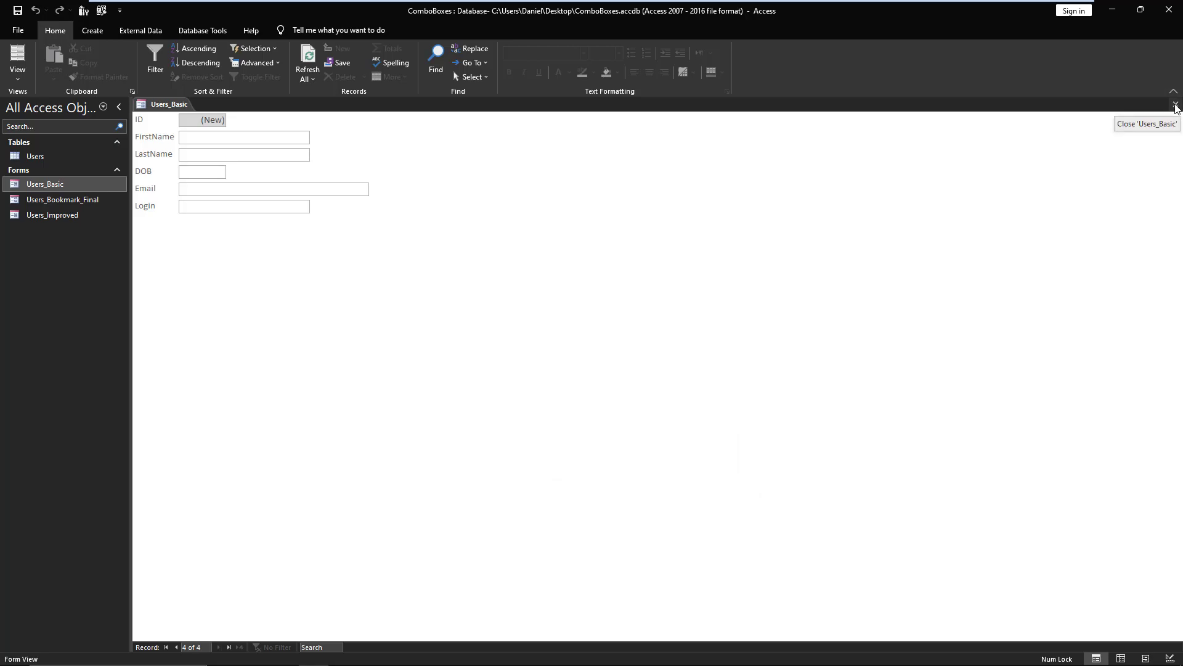
{"action": "left_click", "coordinate": [244, 136]}
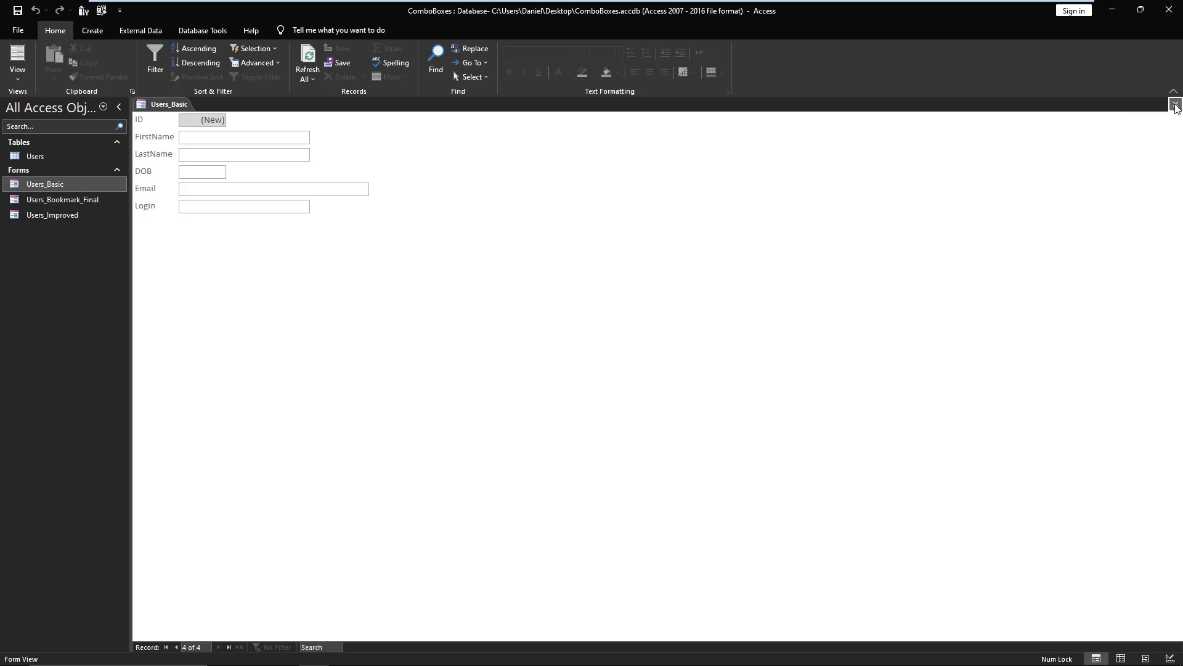
{"action": "left_click", "coordinate": [1174, 105]}
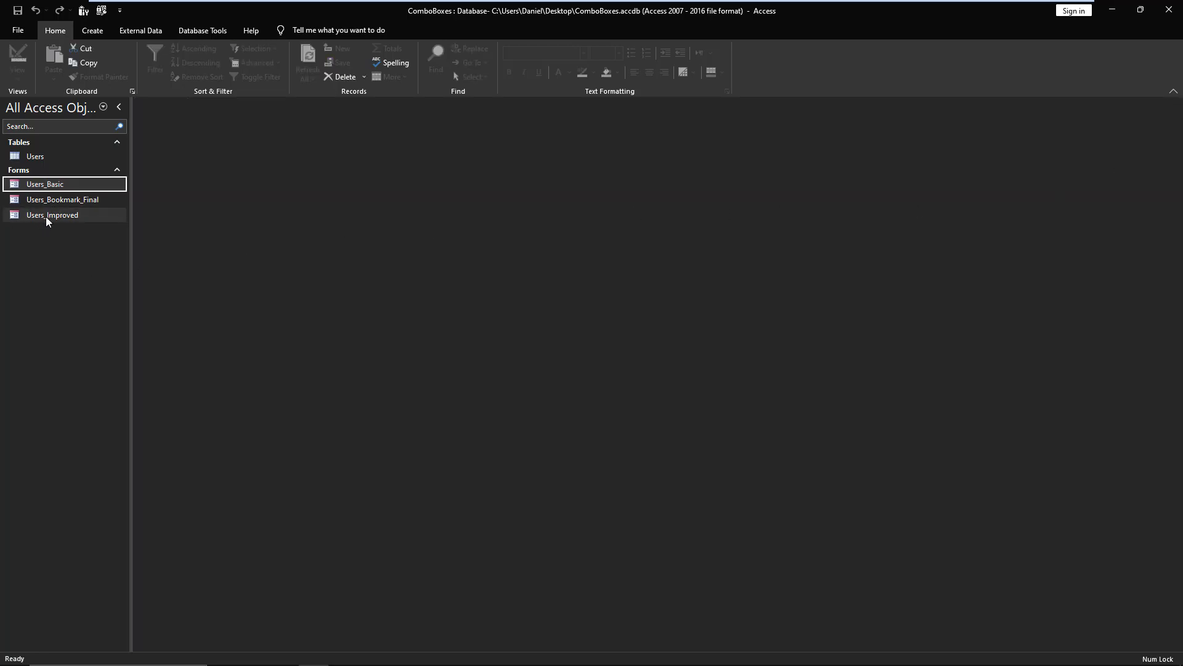
Open the Users_Improved form to view it, then close it.
{"action": "left_click", "coordinate": [51, 214]}
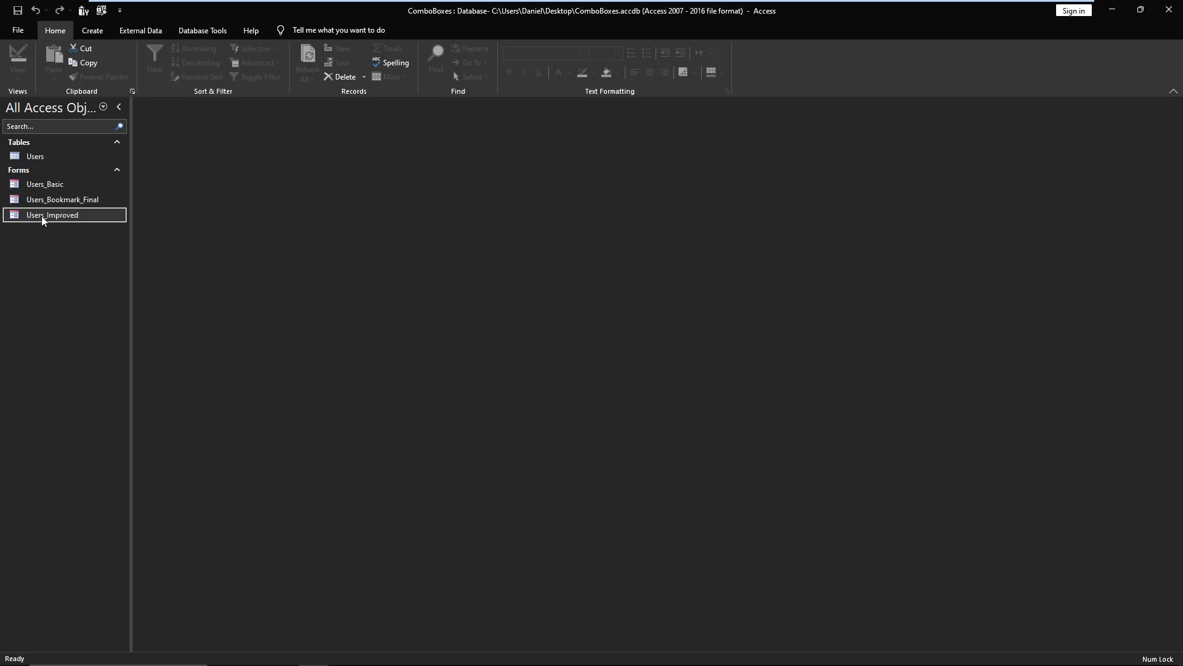
{"action": "double_click", "coordinate": [52, 215]}
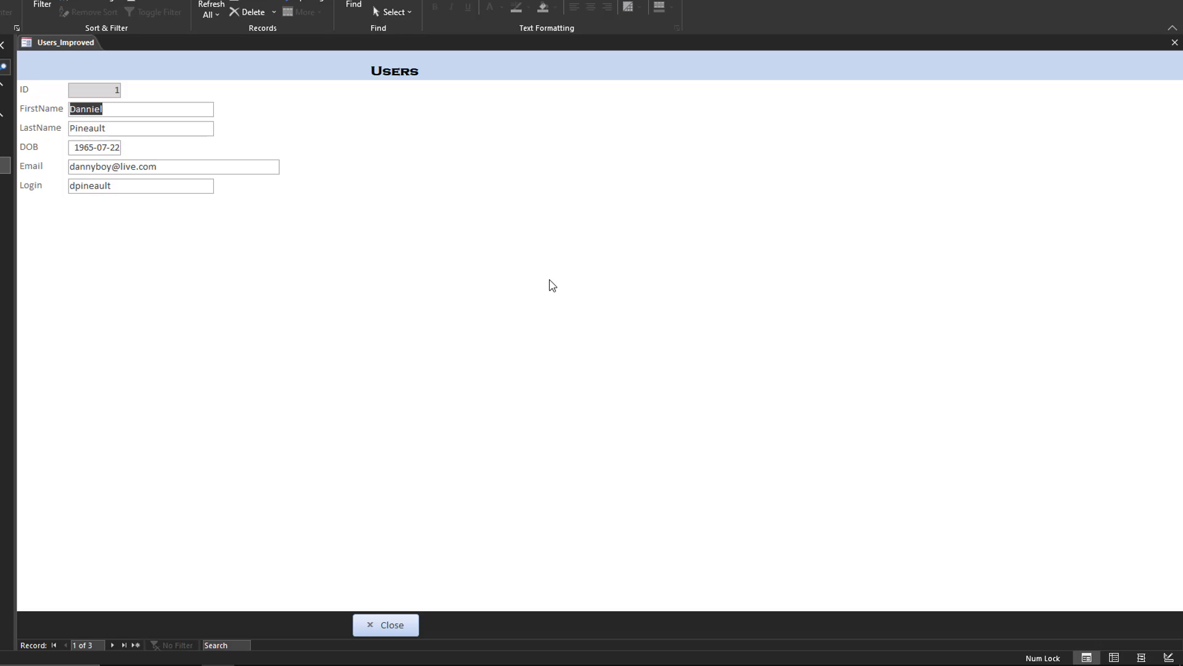
{"action": "mouse_move", "coordinate": [441, 288]}
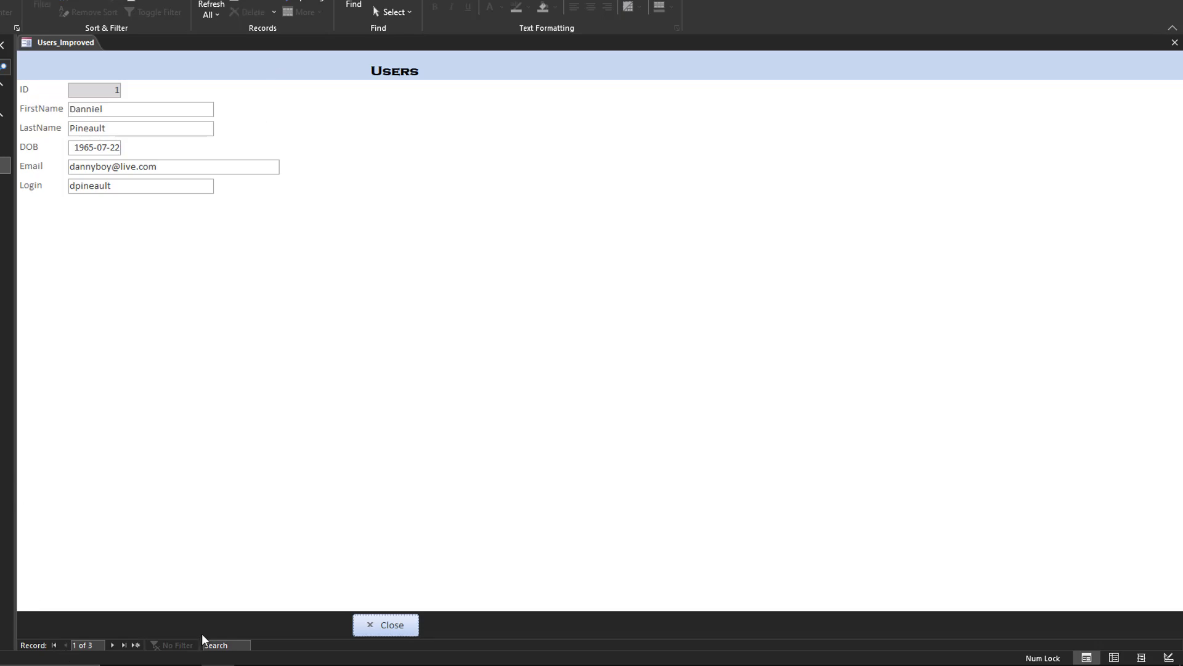
{"action": "mouse_move", "coordinate": [186, 68]}
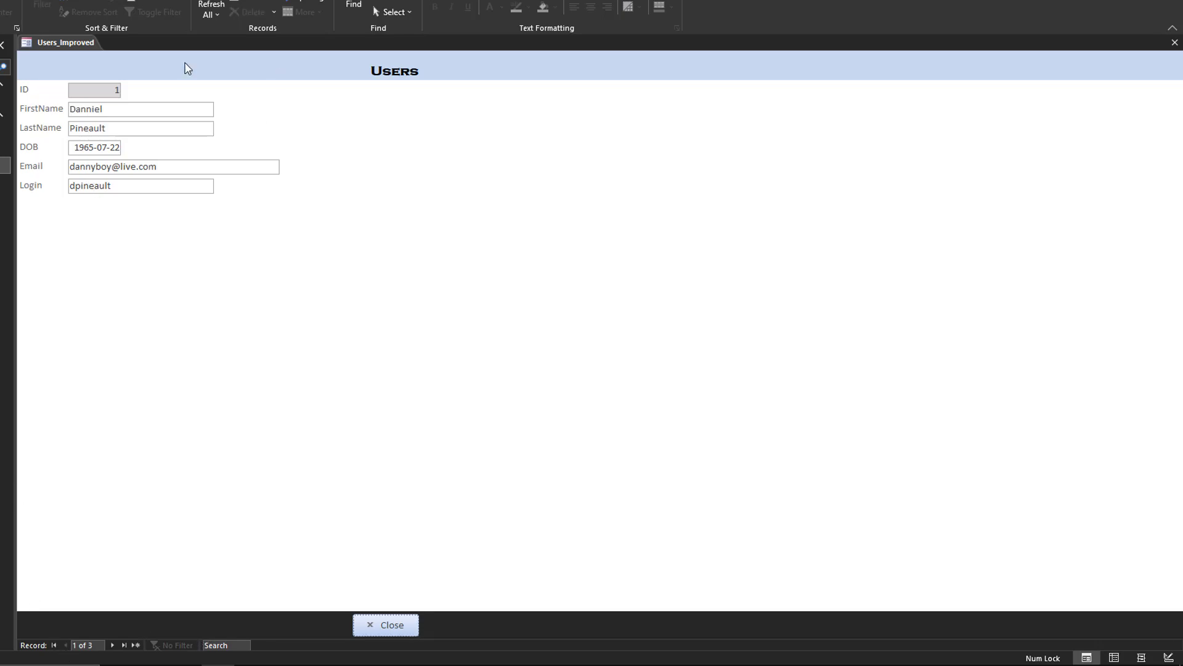
{"action": "mouse_move", "coordinate": [404, 59]}
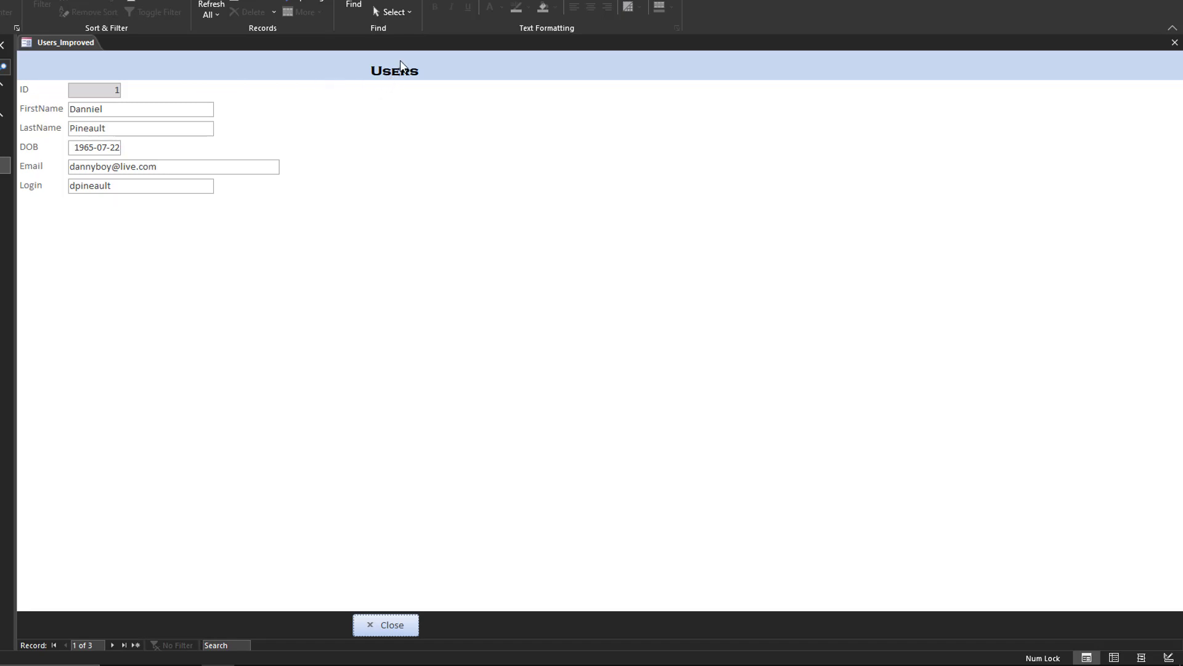
{"action": "mouse_move", "coordinate": [315, 58]}
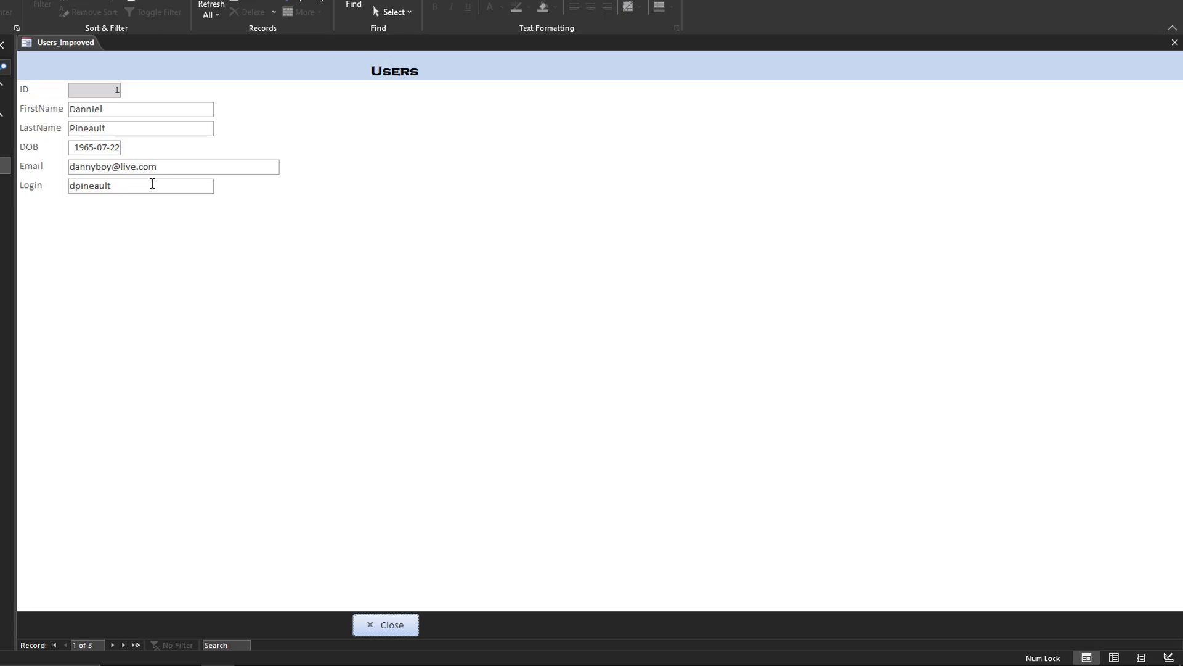
{"action": "mouse_move", "coordinate": [408, 635]}
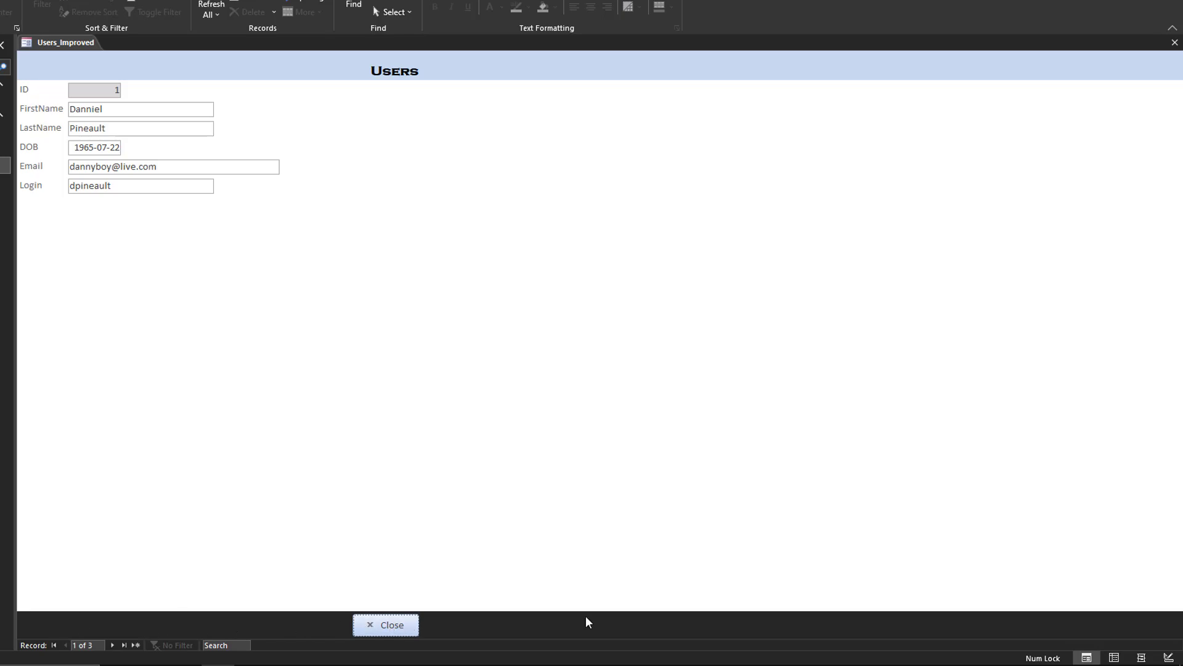
{"action": "mouse_move", "coordinate": [429, 82]}
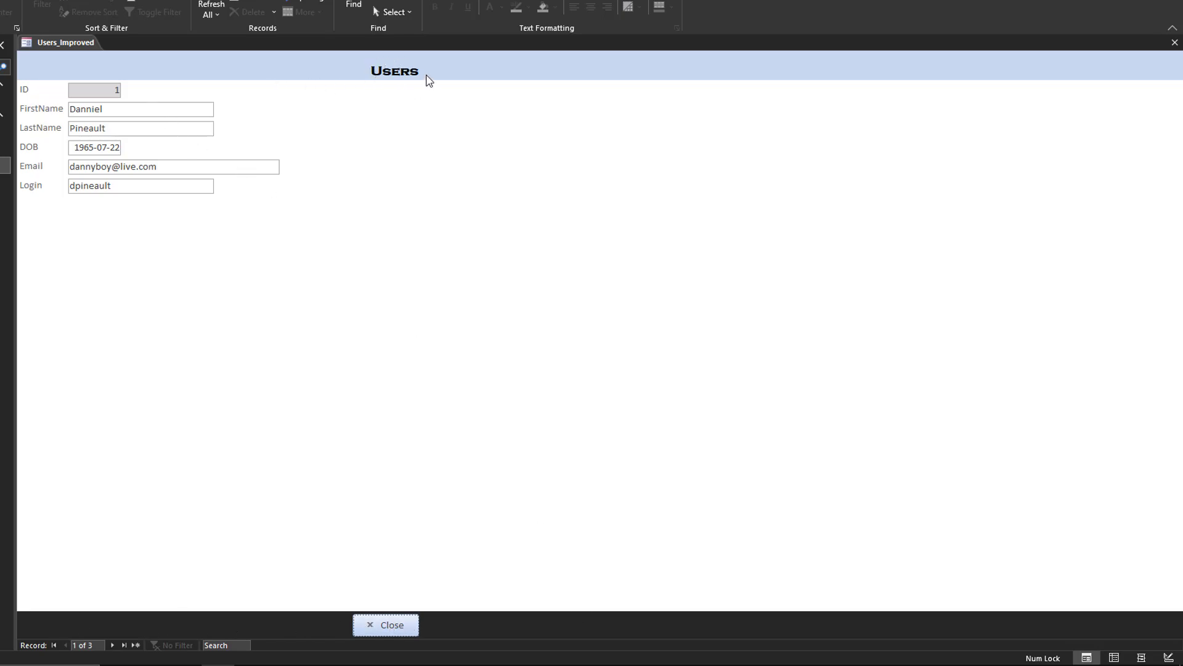
{"action": "mouse_move", "coordinate": [191, 76]}
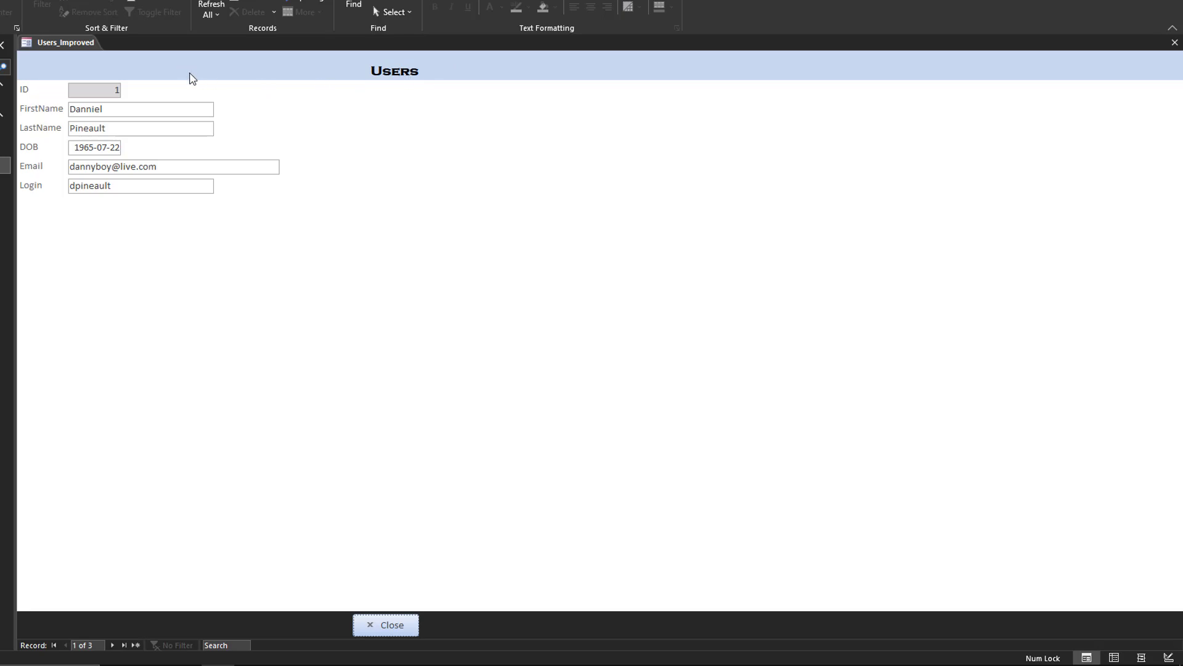
{"action": "mouse_move", "coordinate": [66, 76]}
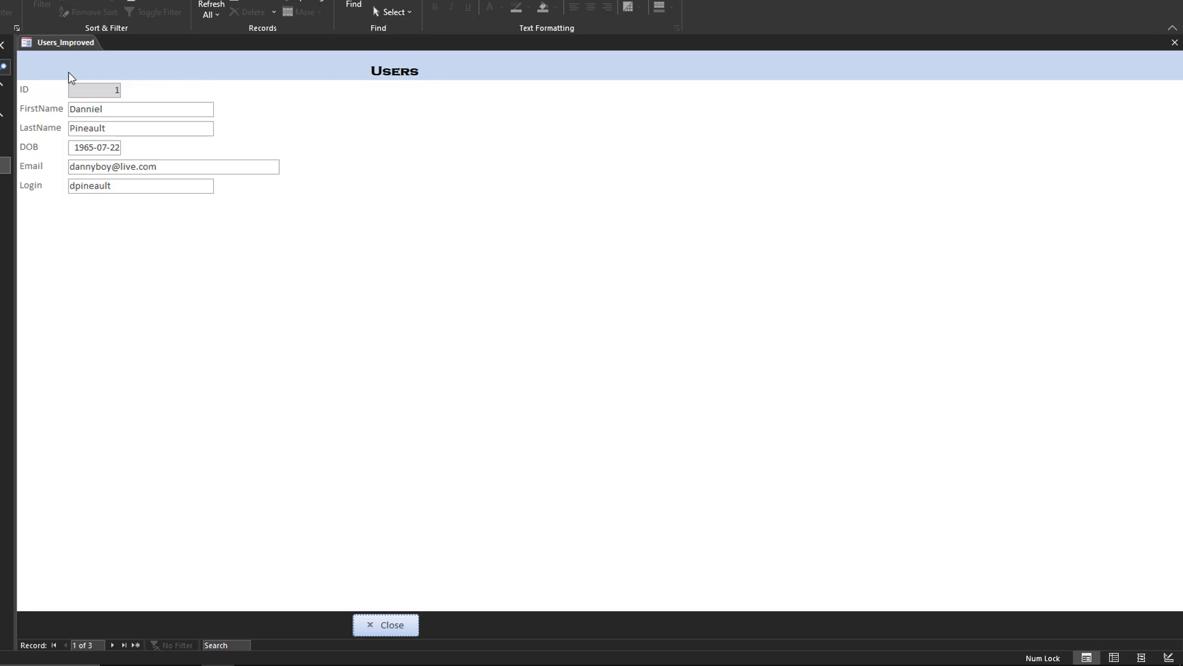
{"action": "mouse_move", "coordinate": [64, 83]}
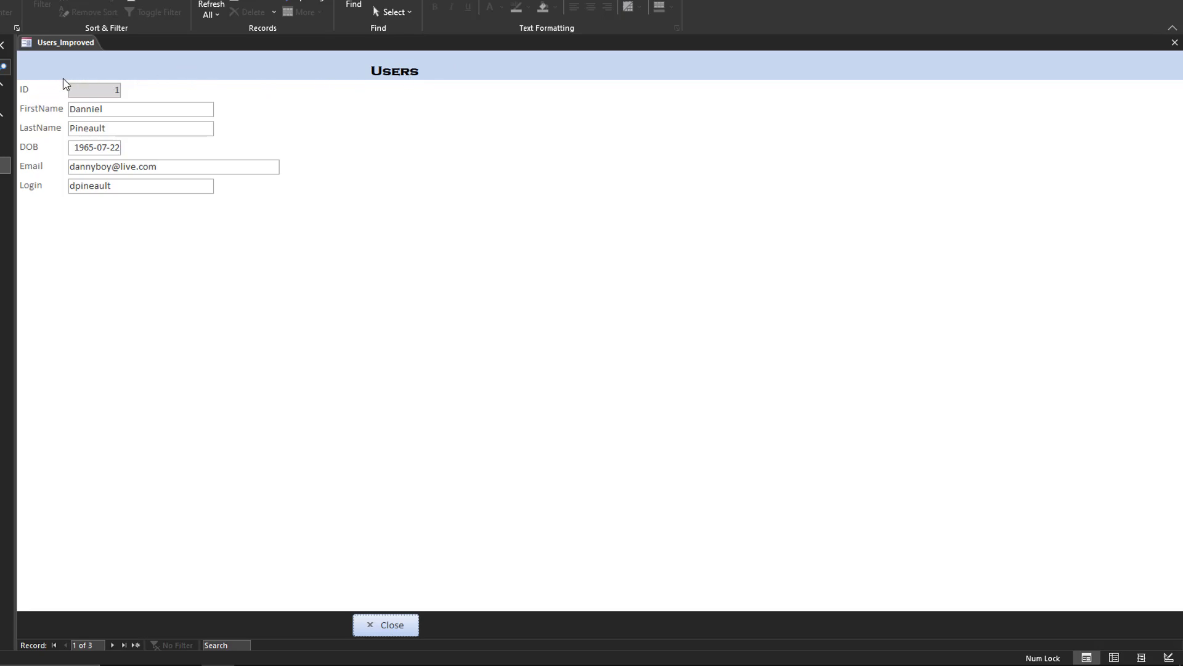
{"action": "mouse_move", "coordinate": [188, 67]}
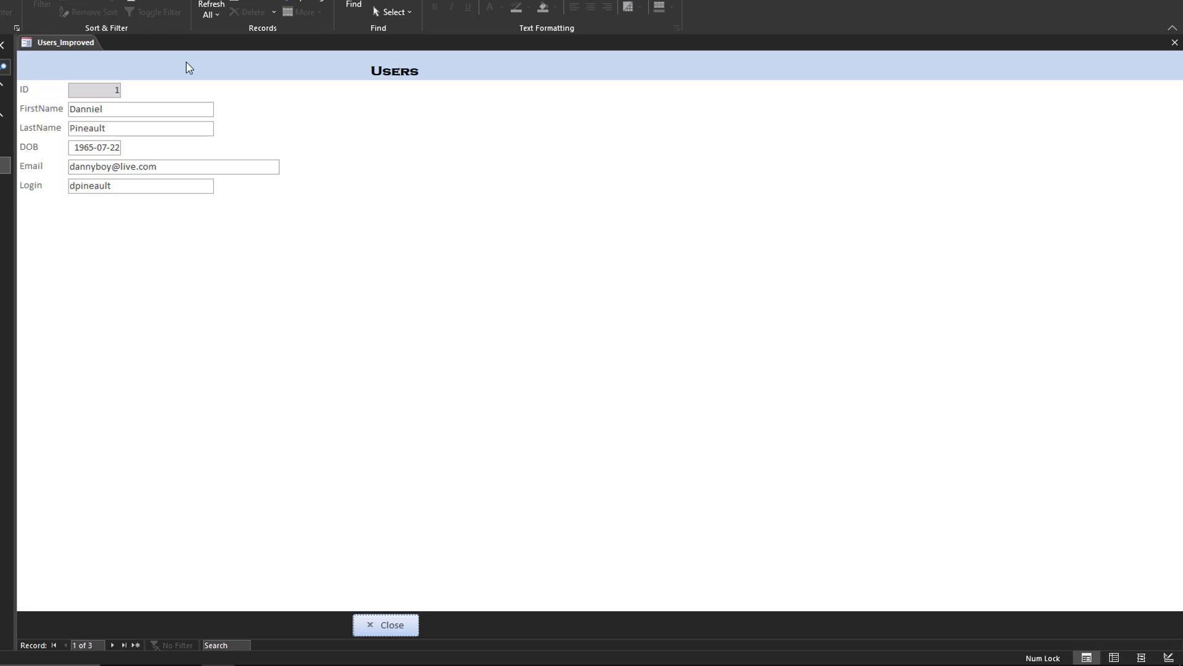
{"action": "mouse_move", "coordinate": [193, 153]}
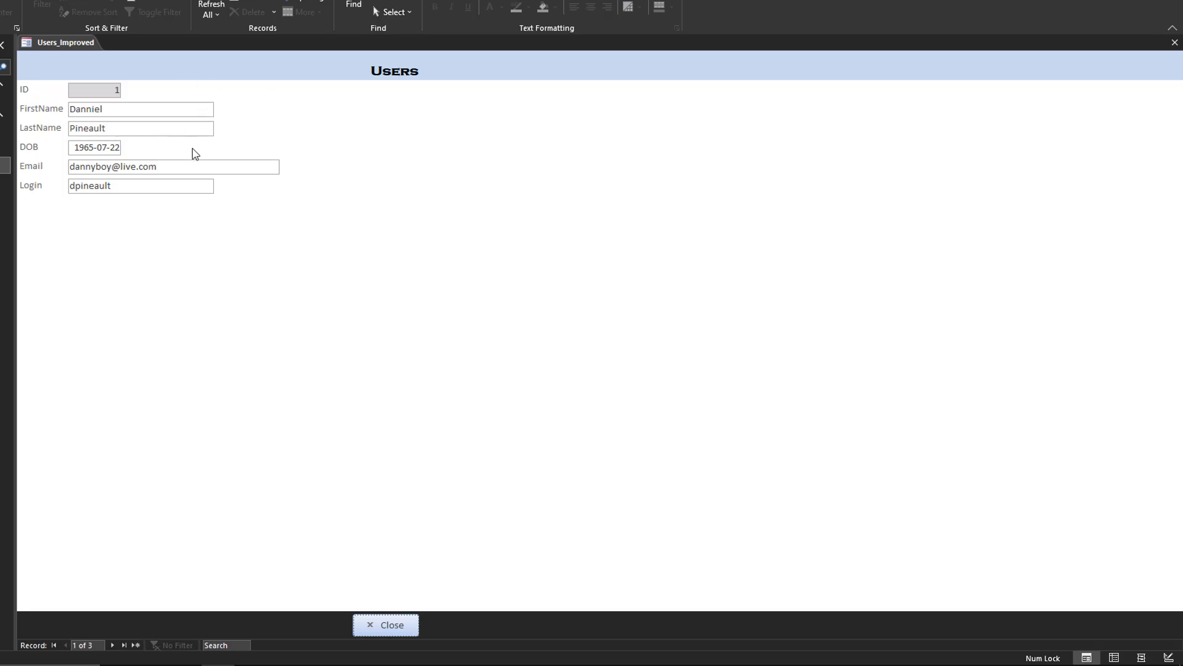
{"action": "mouse_move", "coordinate": [1151, 81]}
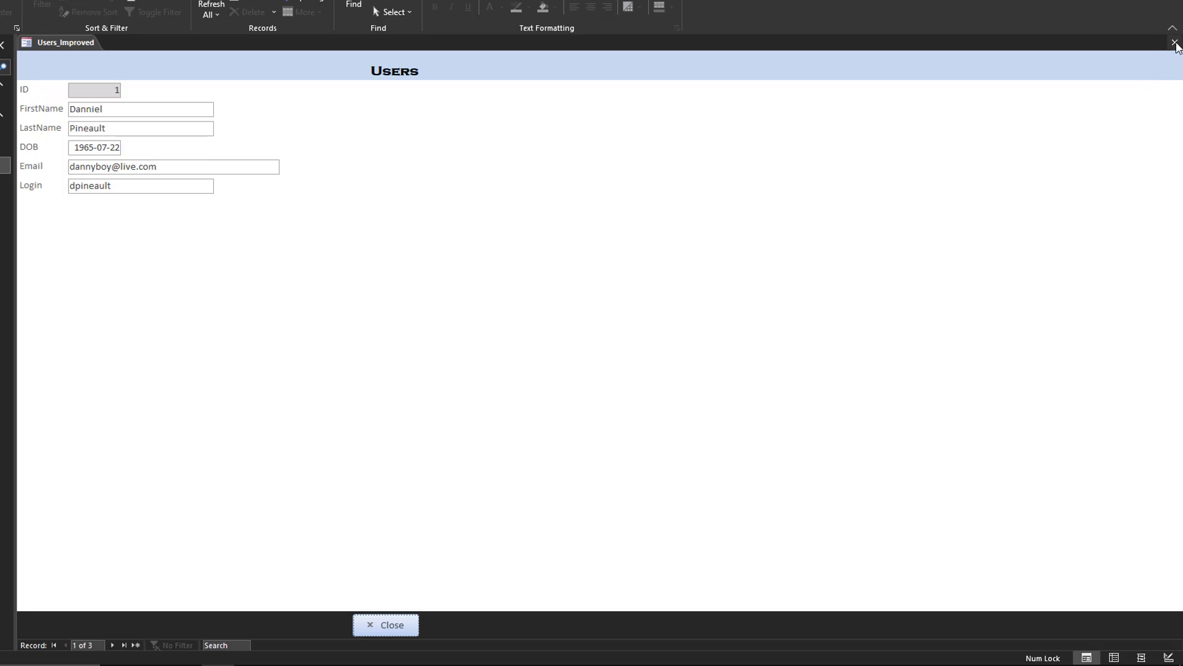
{"action": "mouse_move", "coordinate": [1173, 43]}
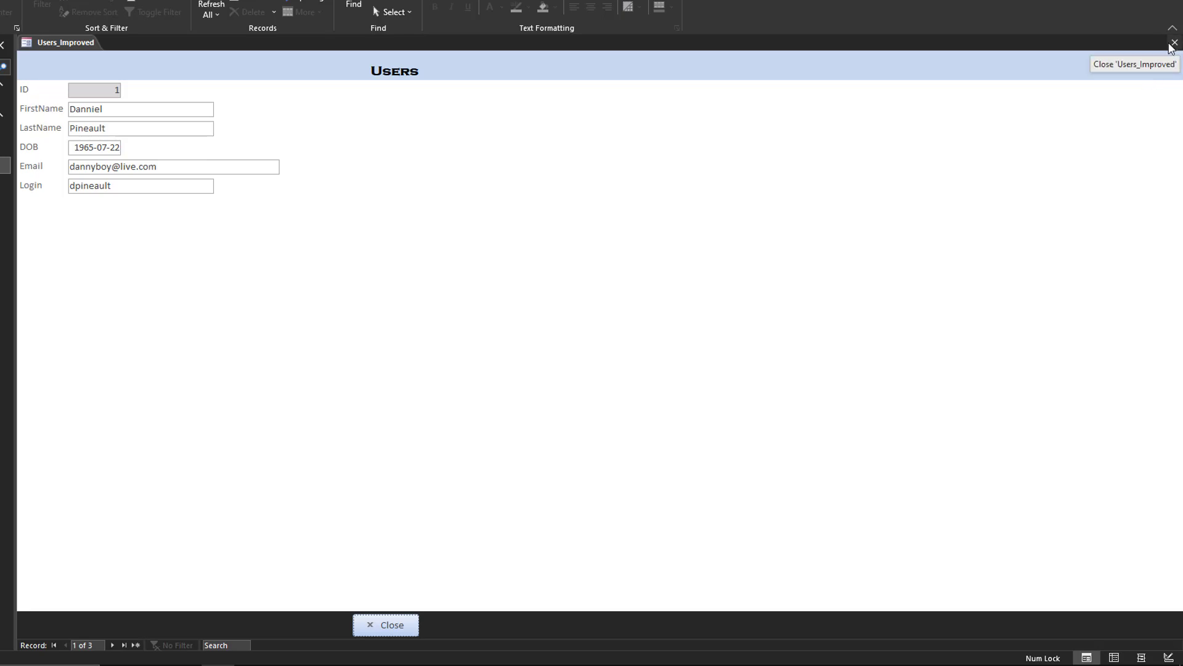
{"action": "left_click", "coordinate": [1171, 42]}
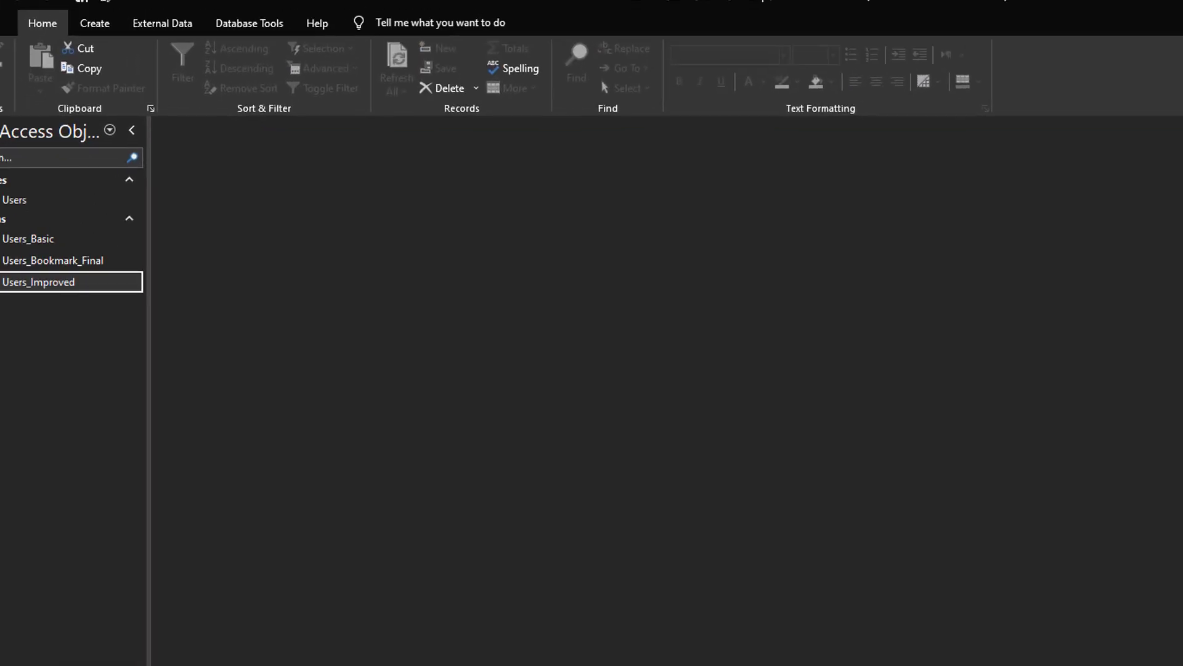
Open the Users_Bookmark_Final form from the Navigation Pane.
{"action": "left_click", "coordinate": [81, 301]}
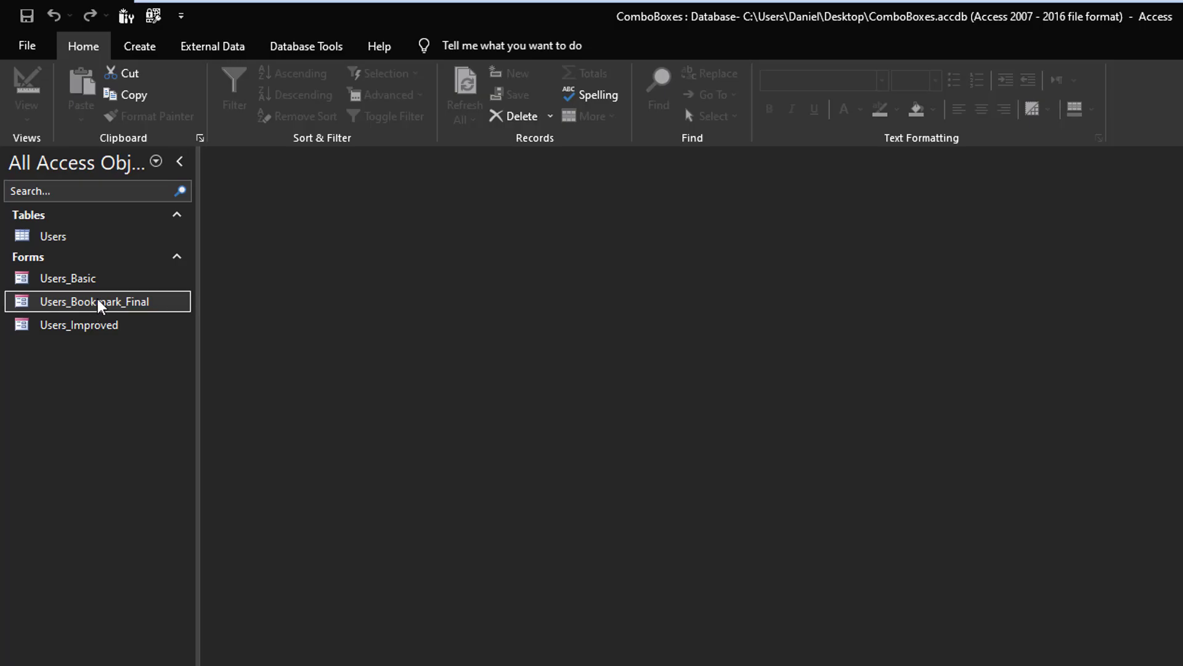
{"action": "double_click", "coordinate": [92, 301]}
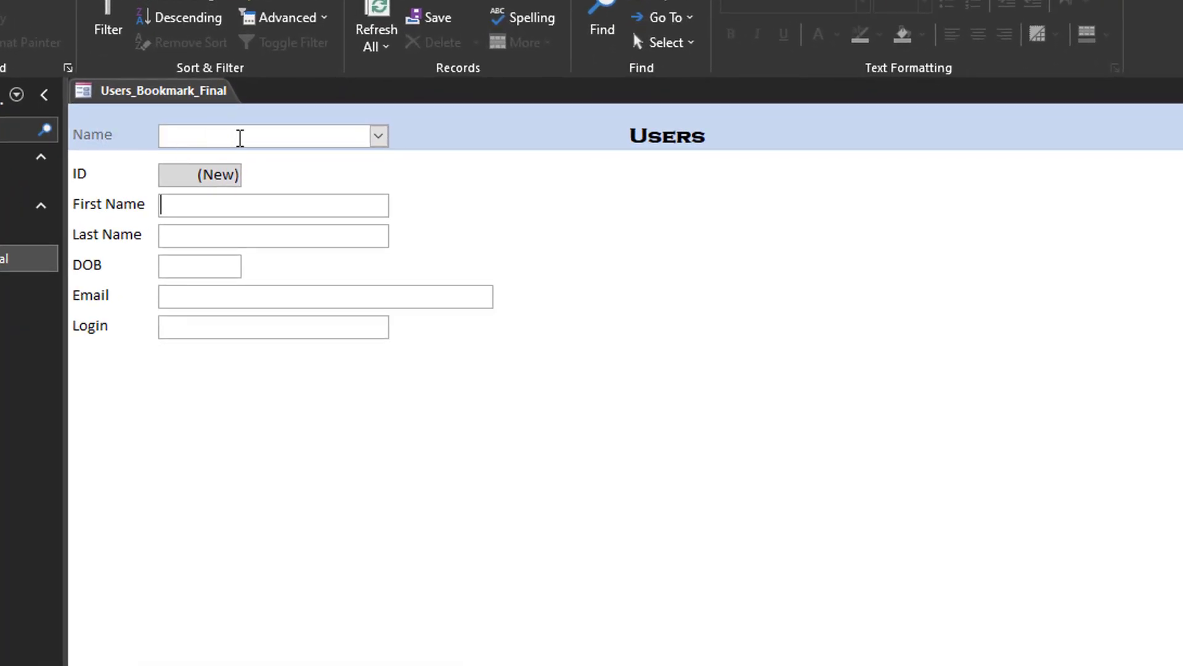
{"action": "mouse_move", "coordinate": [369, 148]}
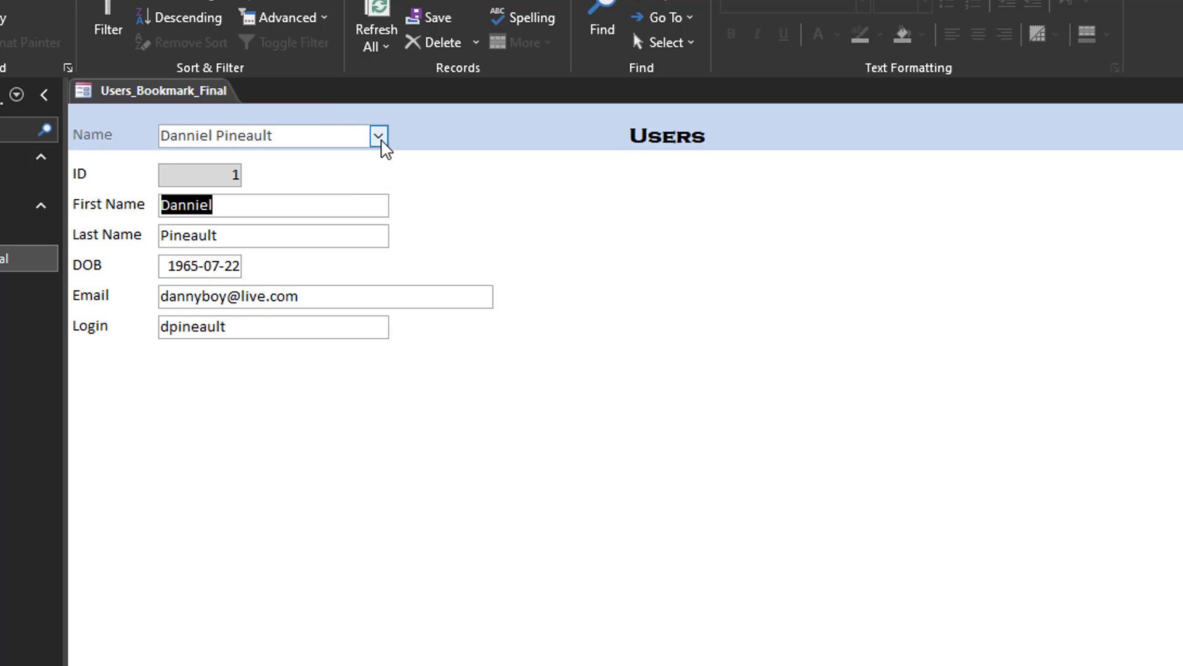
{"action": "mouse_move", "coordinate": [394, 170]}
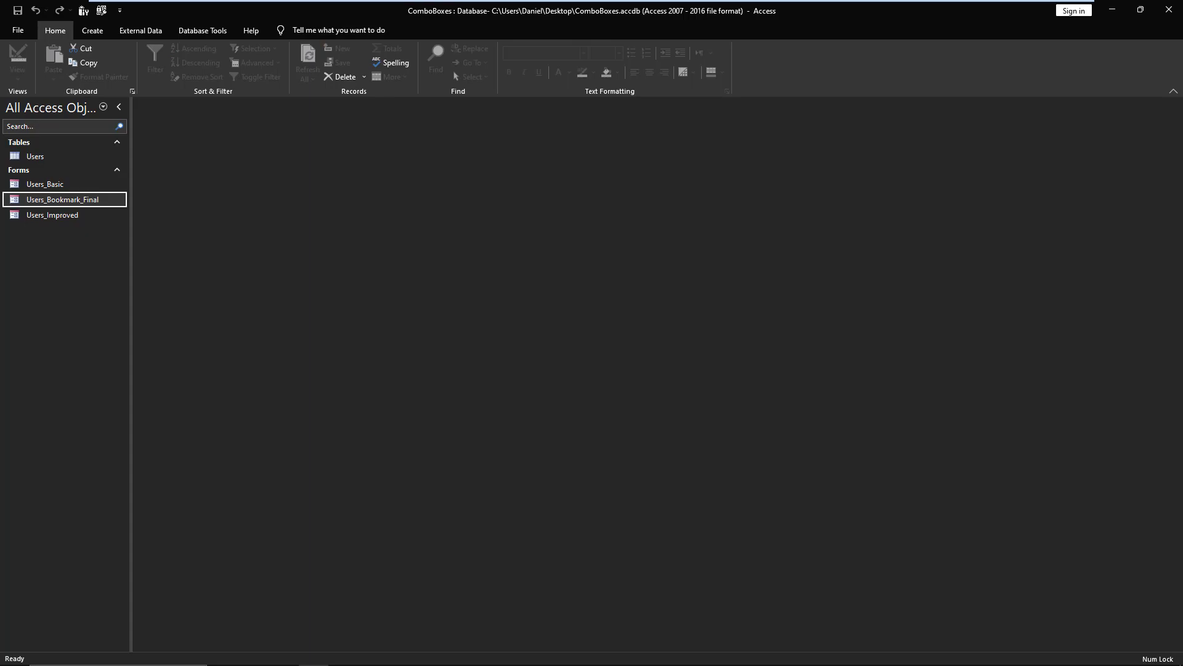
Copy Users_Improved and paste it as a new form named Users_Final.
{"action": "left_click", "coordinate": [52, 216]}
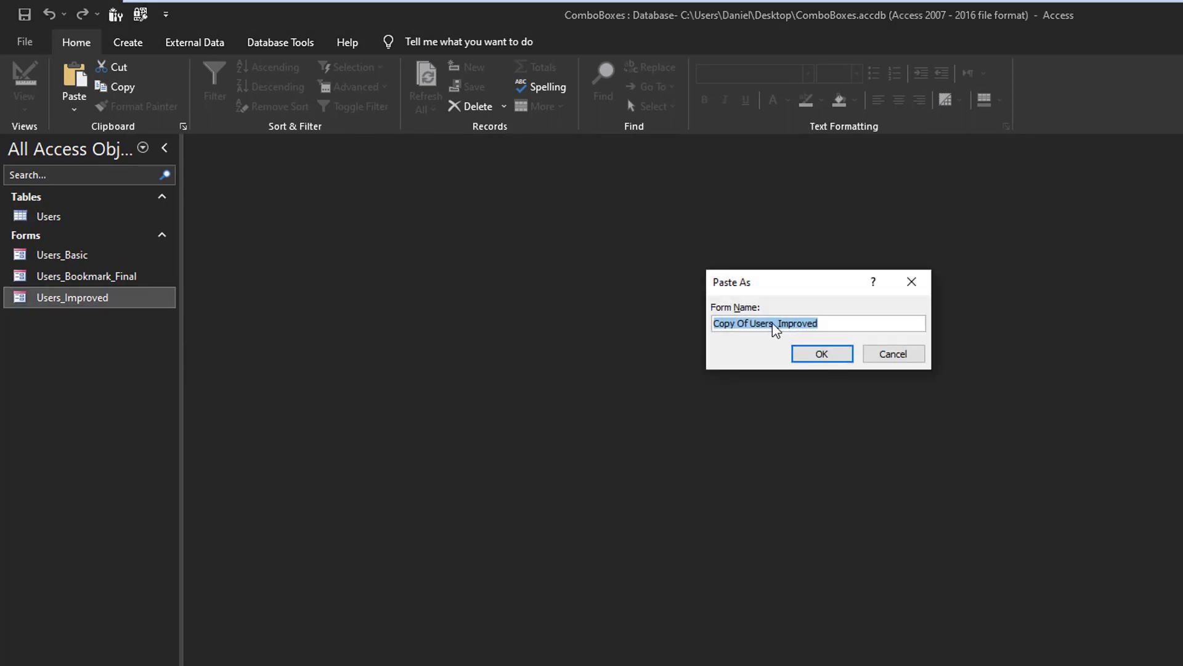
{"action": "type", "text": "Users_Improved"}
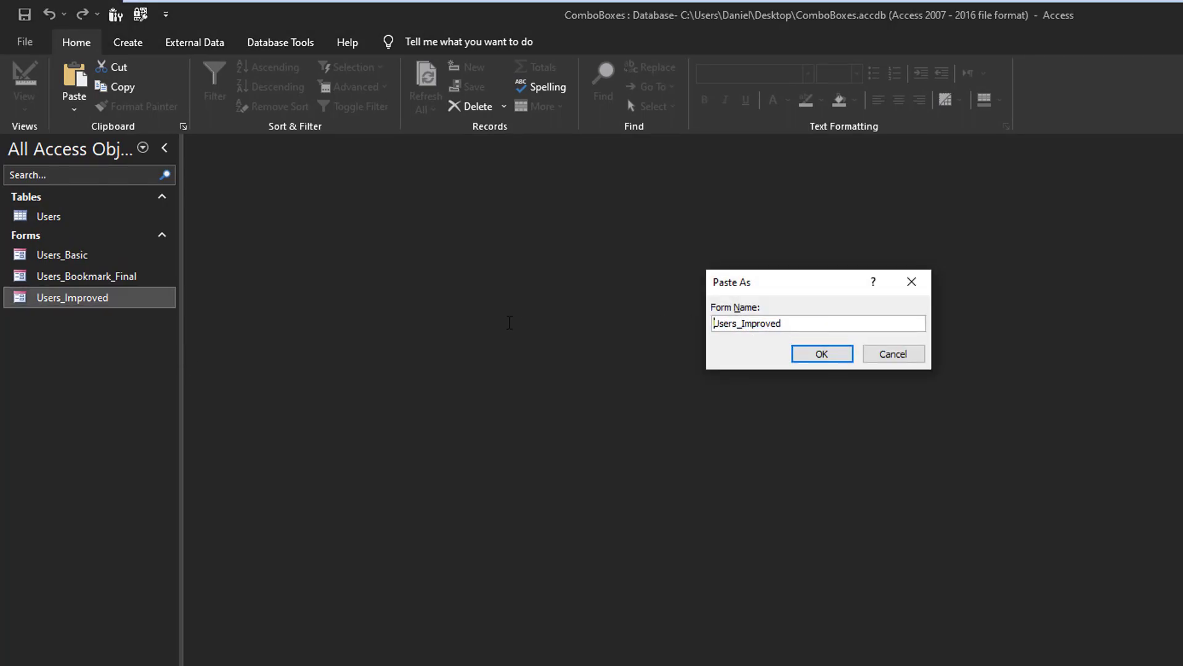
{"action": "type", "text": "_"}
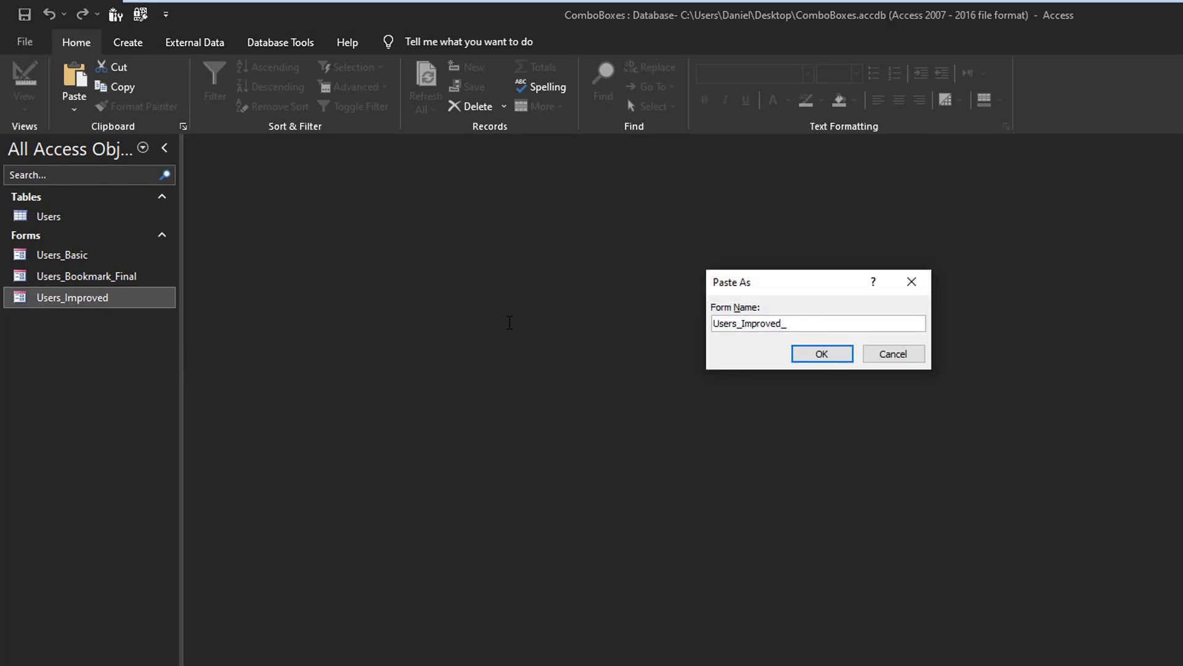
{"action": "key", "text": "BackSpace"}
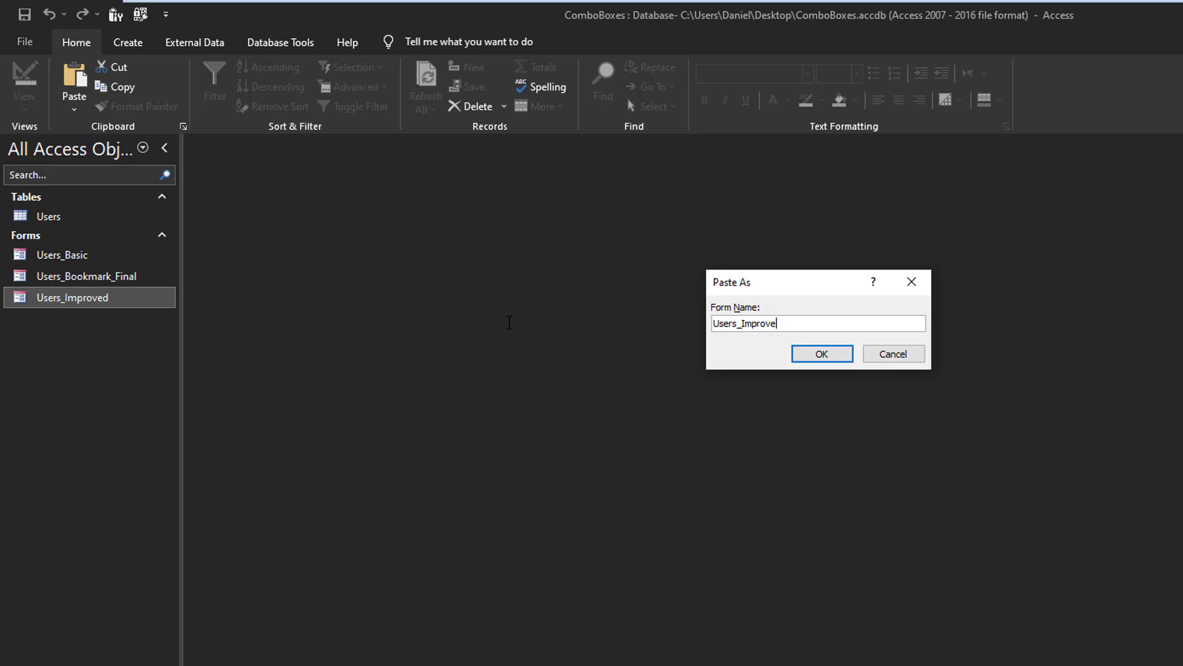
{"action": "type", "text": "Users_Bookma"}
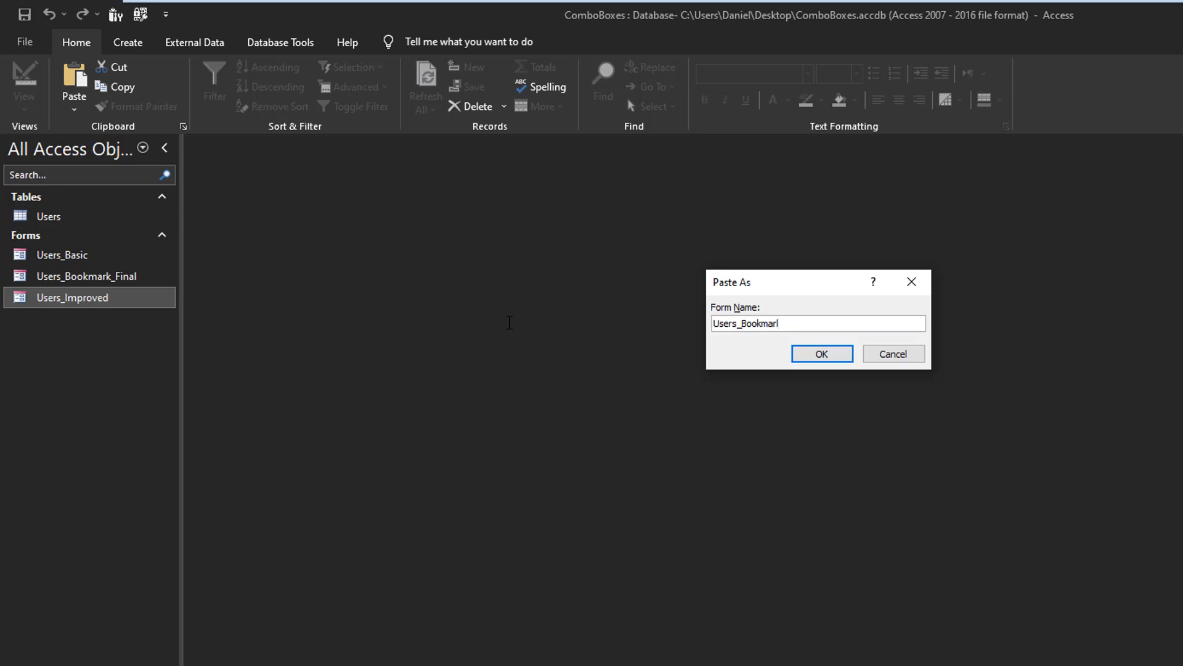
{"action": "key", "text": "Backspace"}
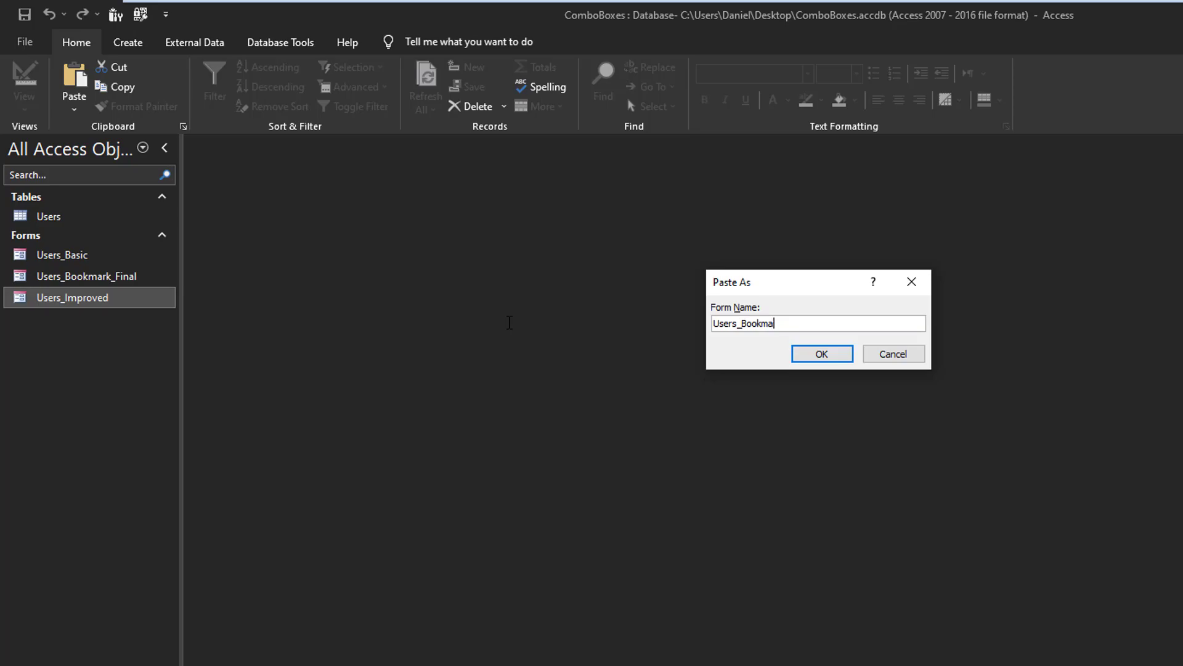
{"action": "type", "text": "Users_Final"}
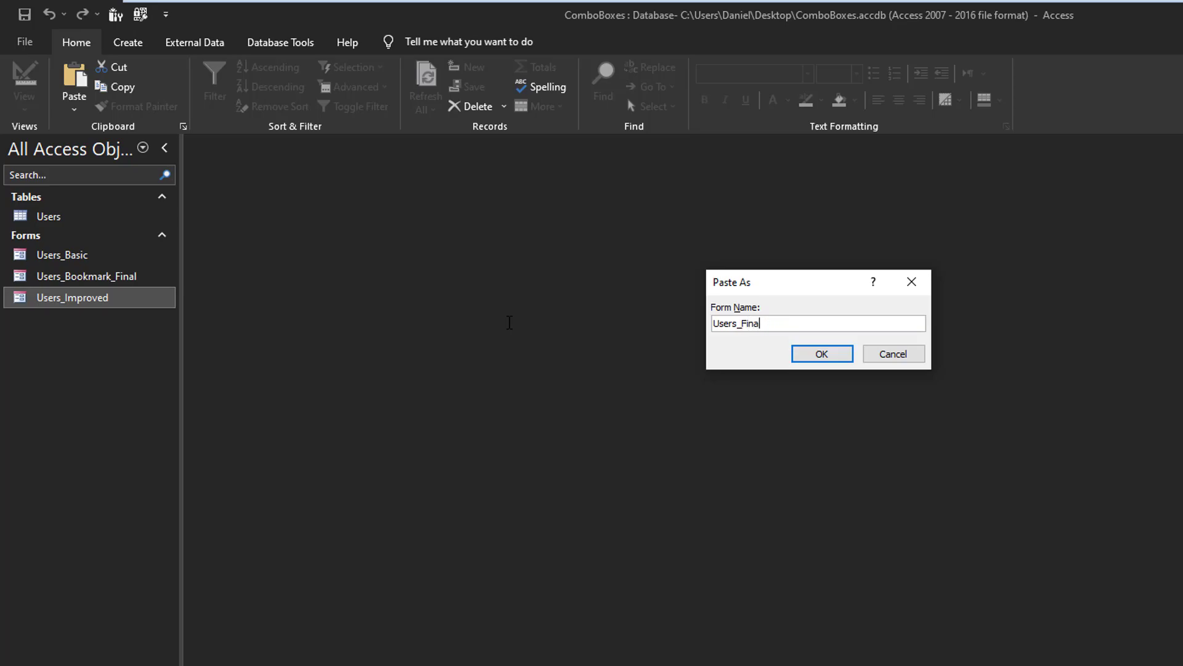
{"action": "left_click", "coordinate": [822, 353]}
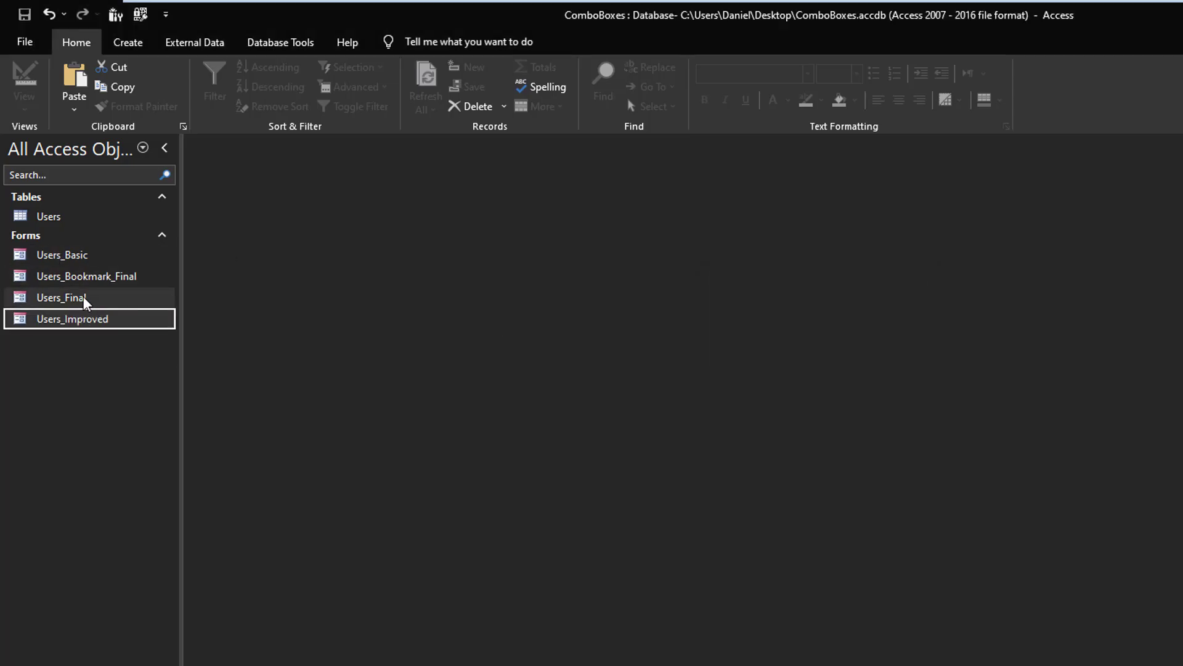
{"action": "left_click", "coordinate": [61, 297]}
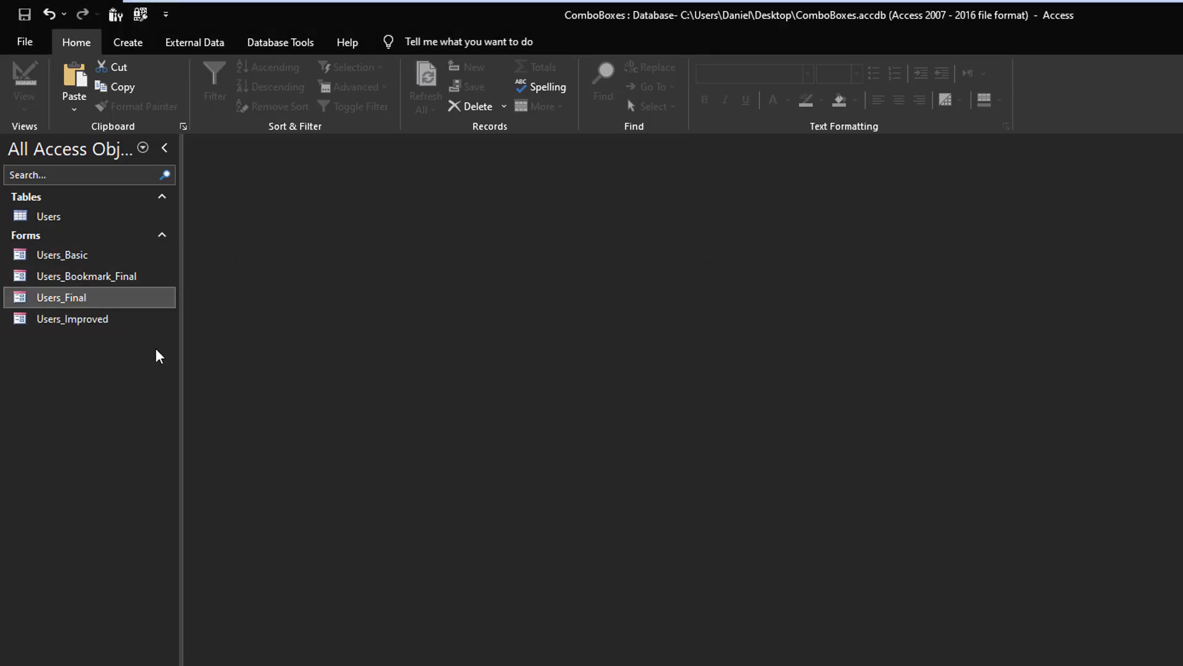
In Users_Final design view, add an unbound combo box in the header labelled Search by Name.
{"action": "double_click", "coordinate": [62, 297]}
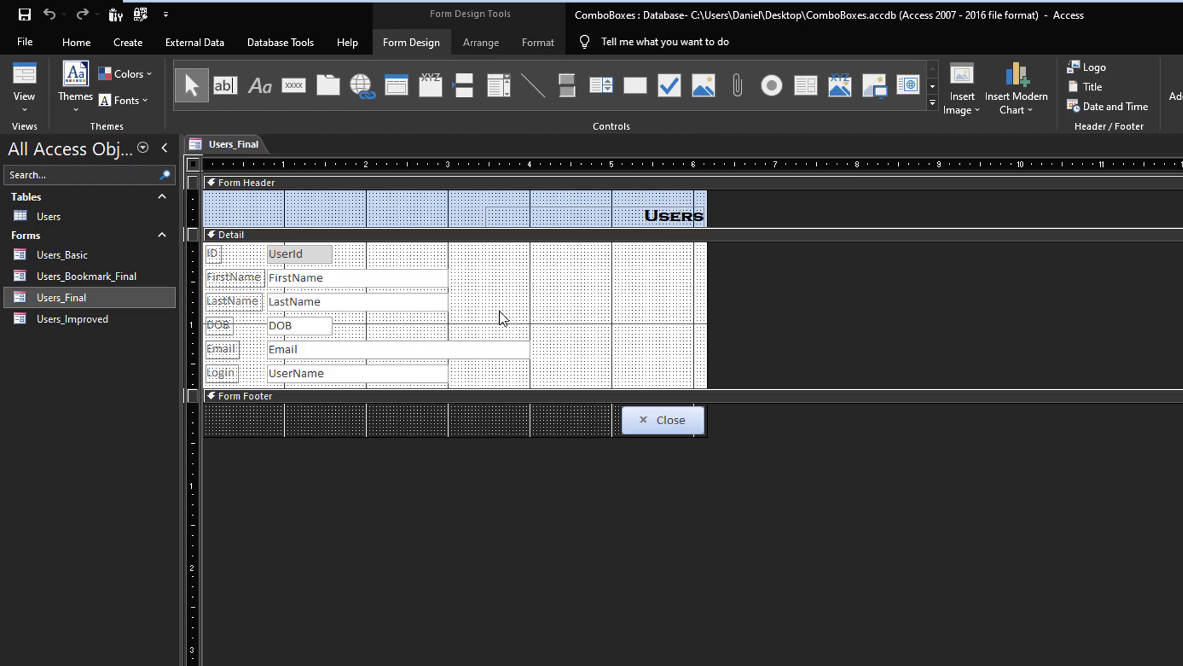
{"action": "mouse_move", "coordinate": [514, 318]}
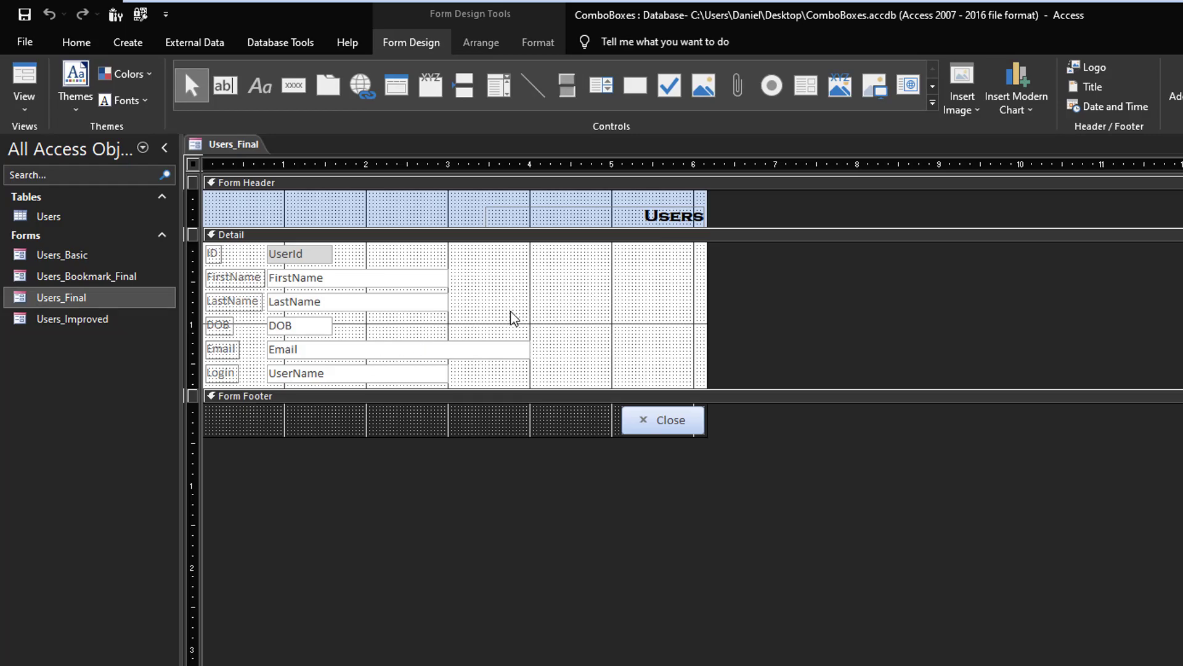
{"action": "mouse_move", "coordinate": [500, 86]}
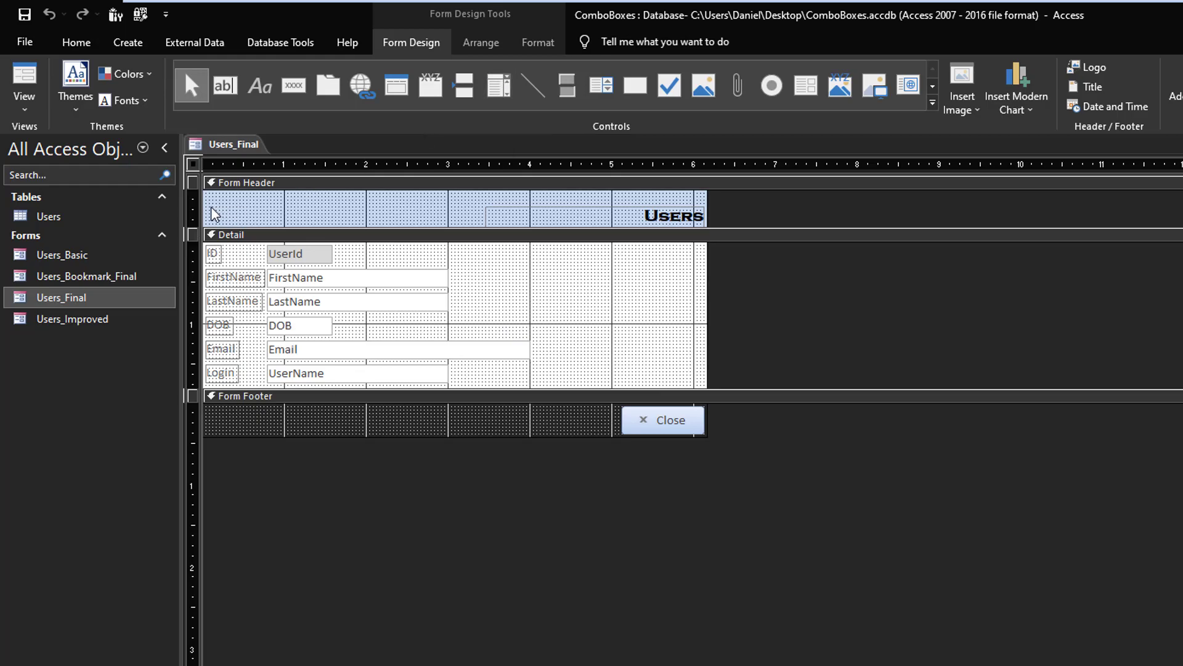
{"action": "left_click", "coordinate": [501, 85]}
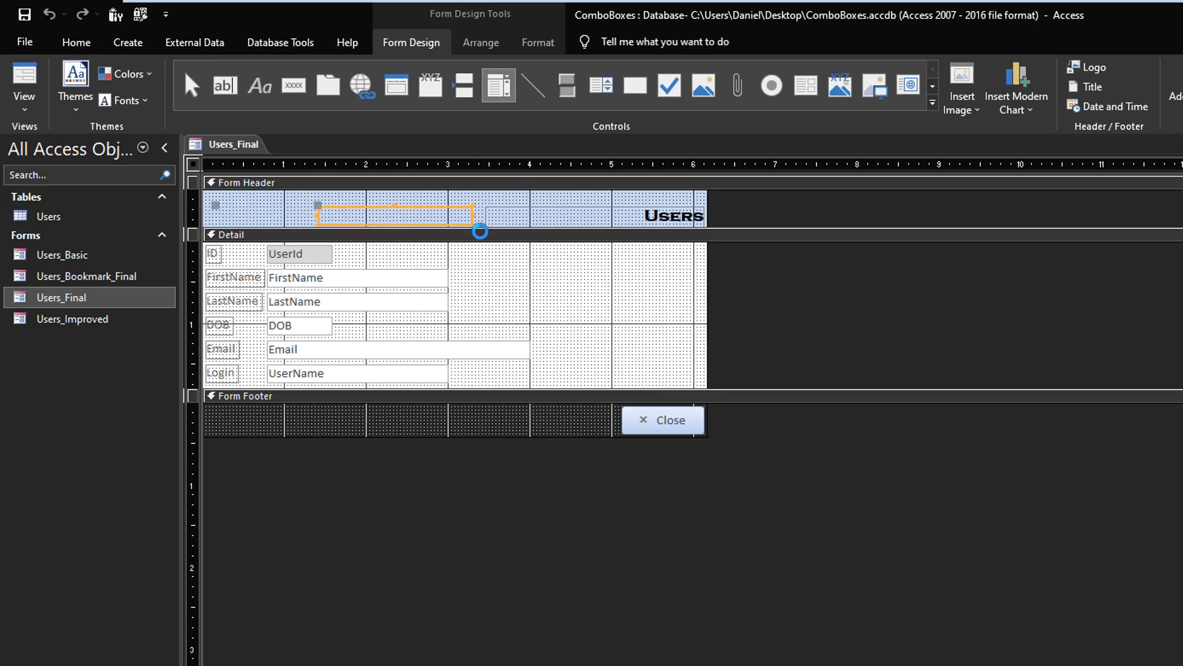
{"action": "left_click", "coordinate": [293, 222]}
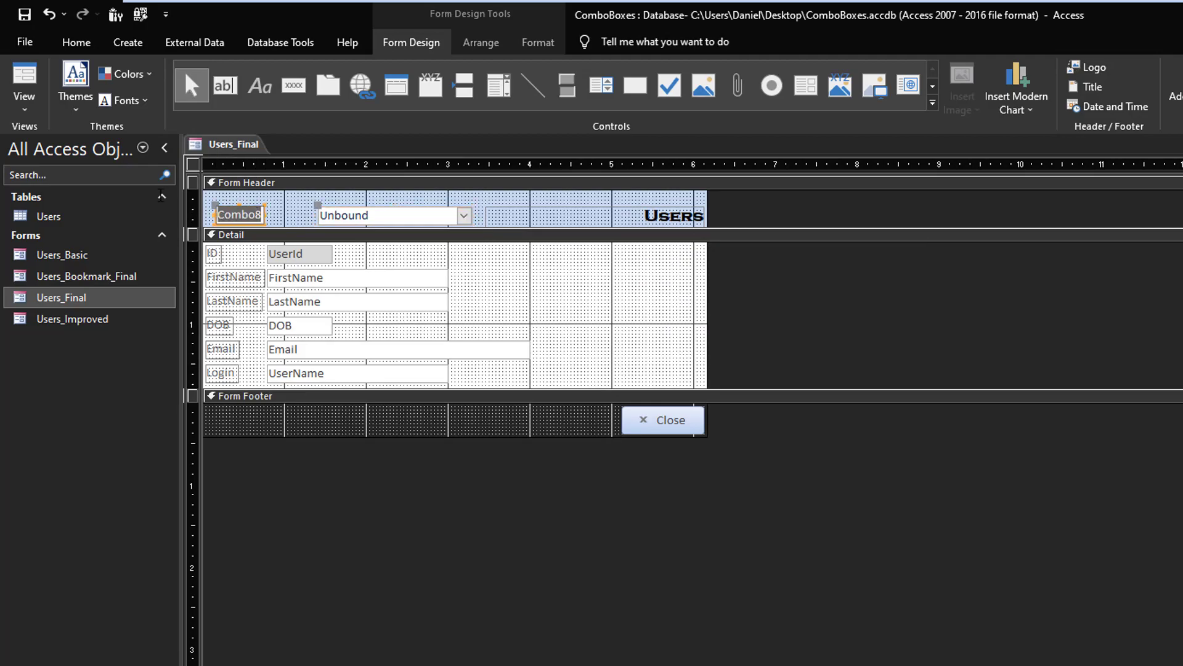
{"action": "type", "text": "Search by Name:"}
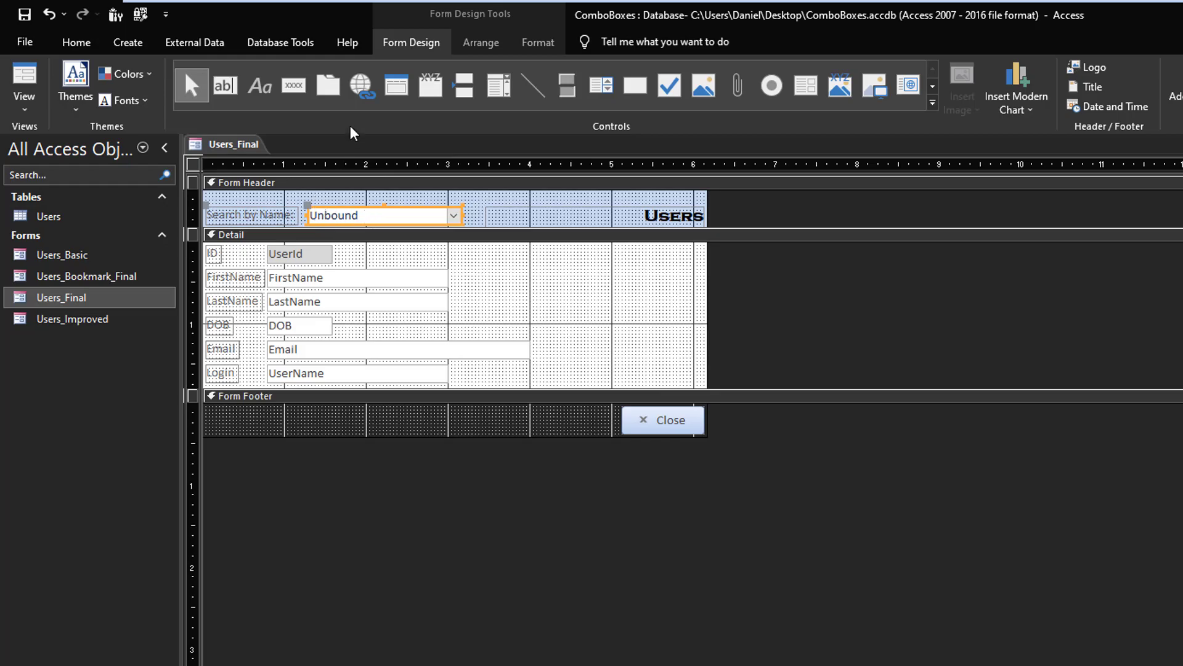
{"action": "mouse_move", "coordinate": [535, 55]}
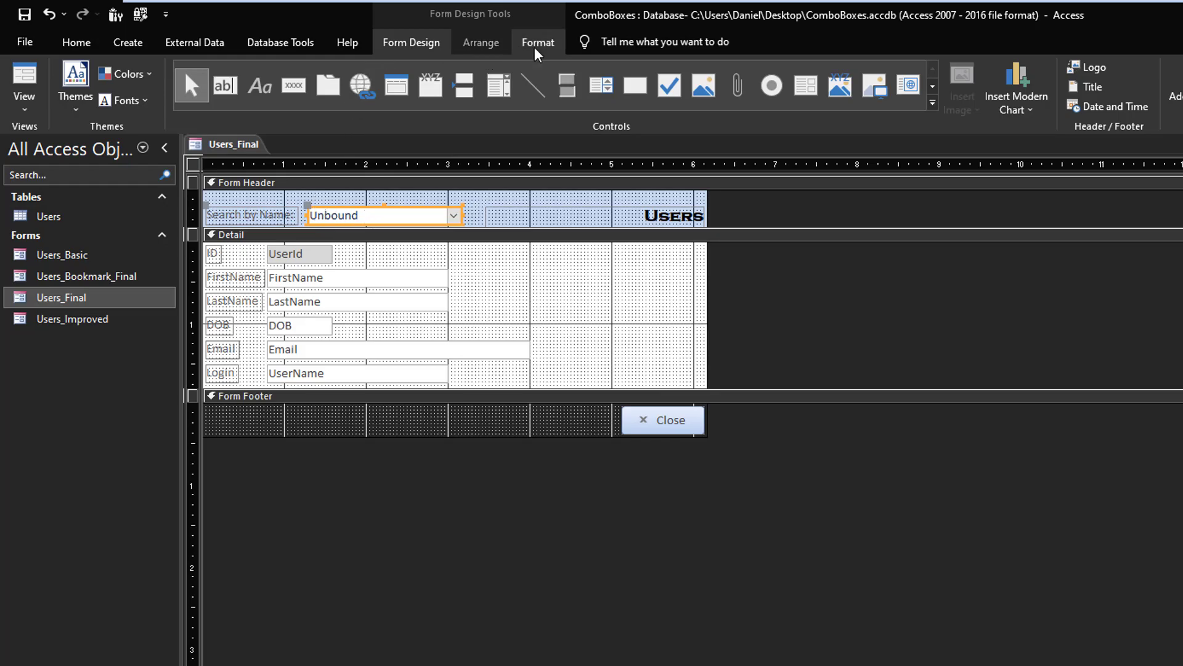
{"action": "left_click", "coordinate": [538, 42]}
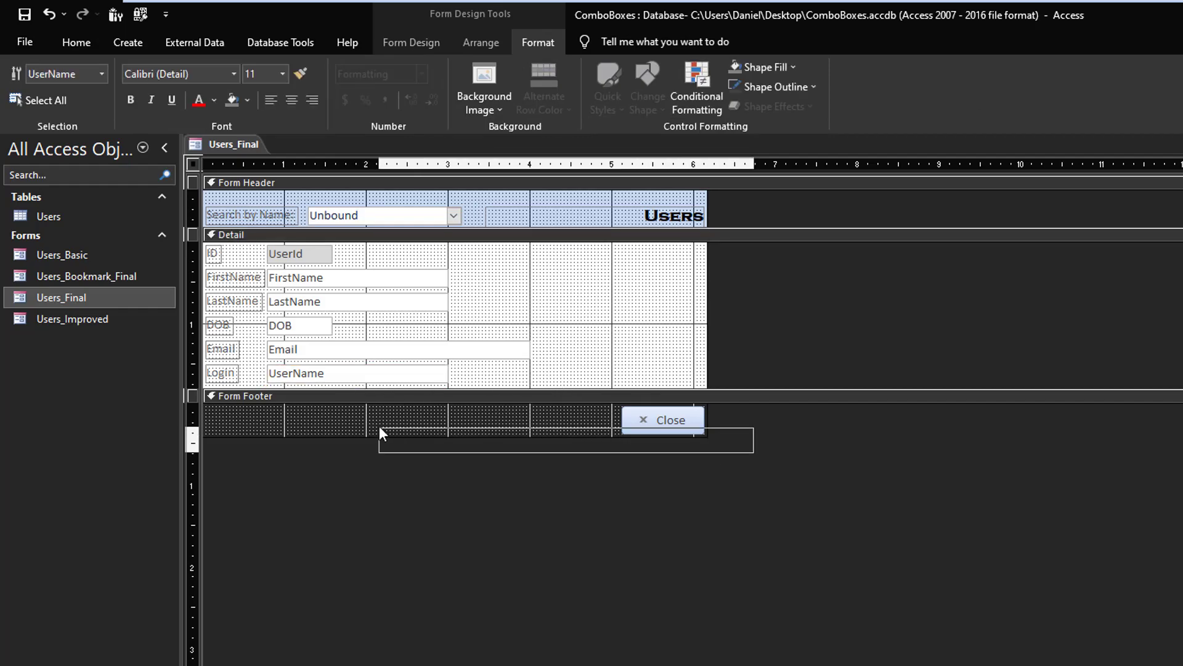
{"action": "left_click", "coordinate": [45, 101]}
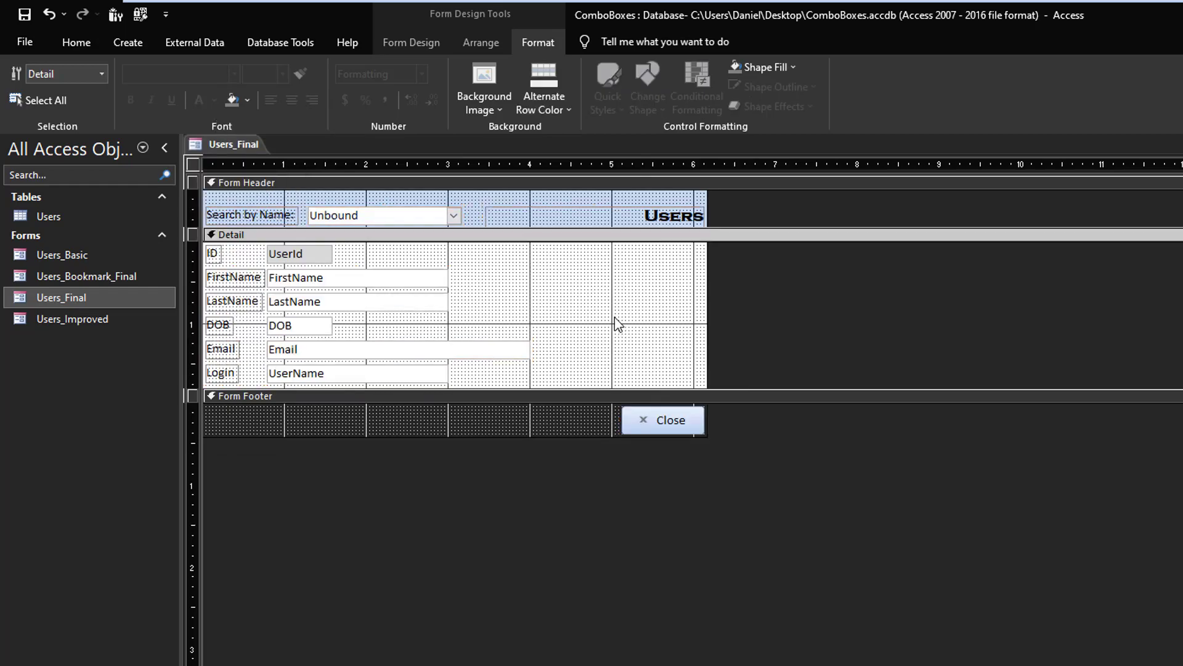
{"action": "mouse_move", "coordinate": [567, 286]}
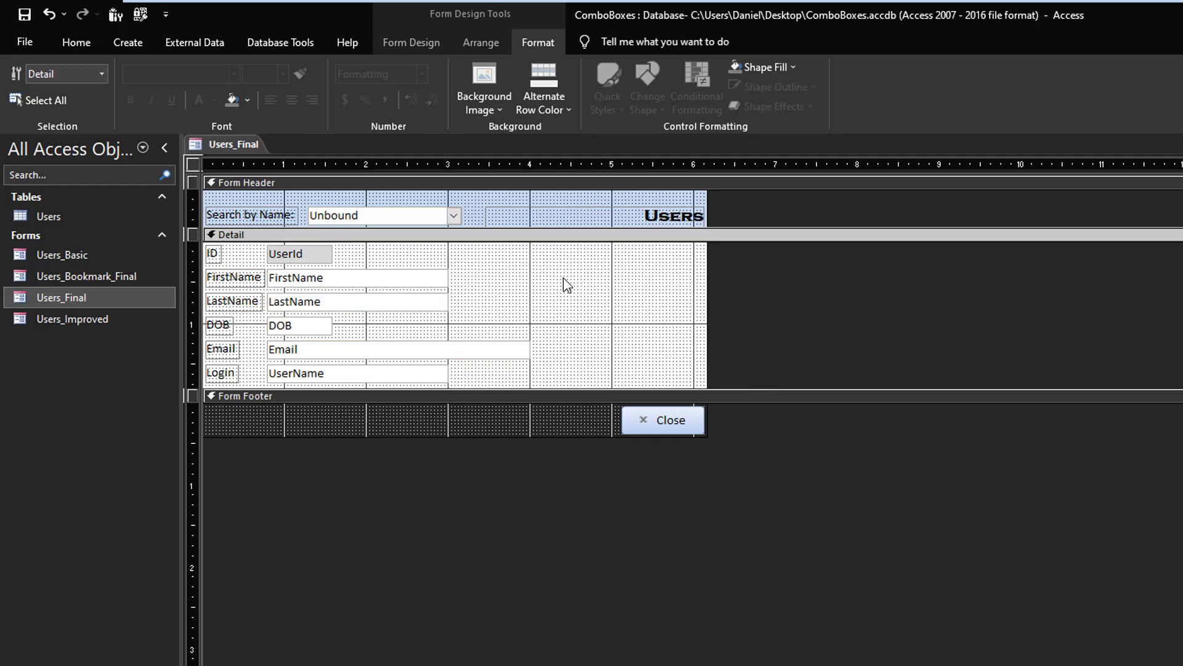
{"action": "mouse_move", "coordinate": [442, 227]}
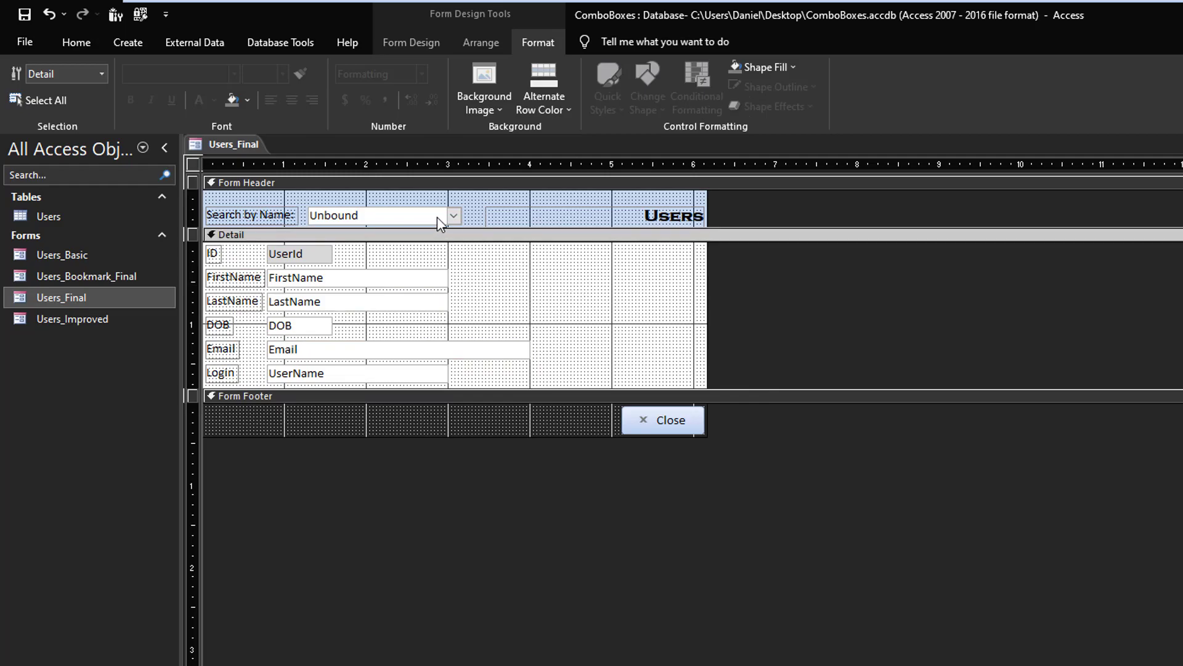
Build the combo's row-source query on the Users table with UserId as the first field.
{"action": "left_click", "coordinate": [377, 214]}
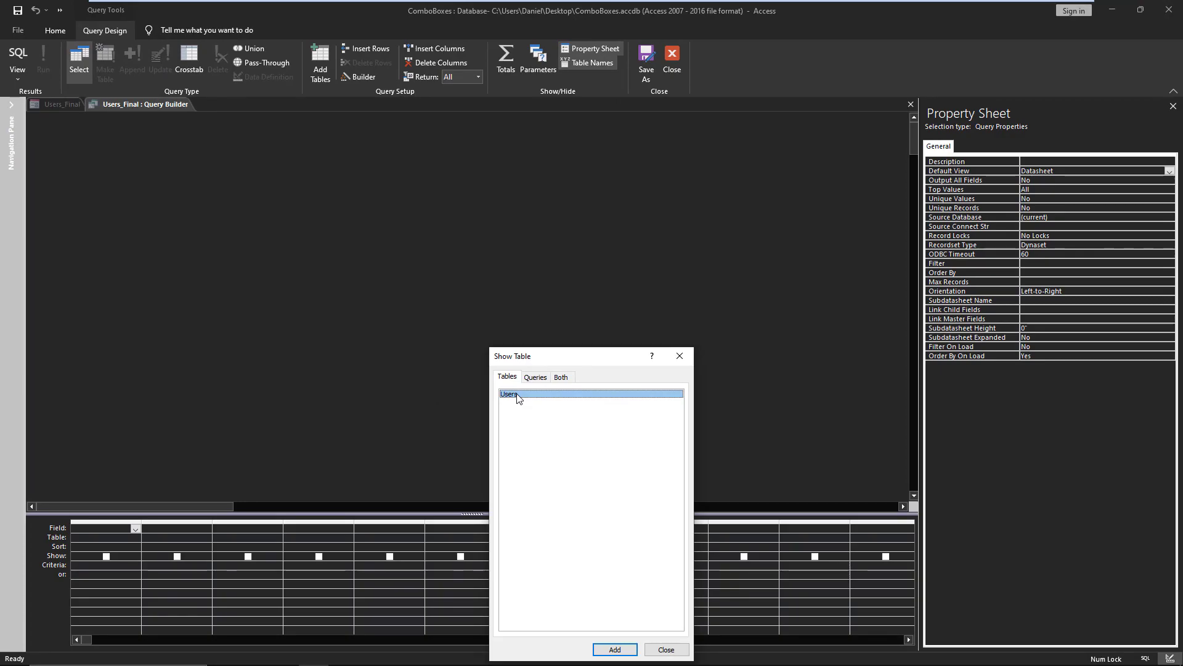
{"action": "left_click", "coordinate": [616, 649]}
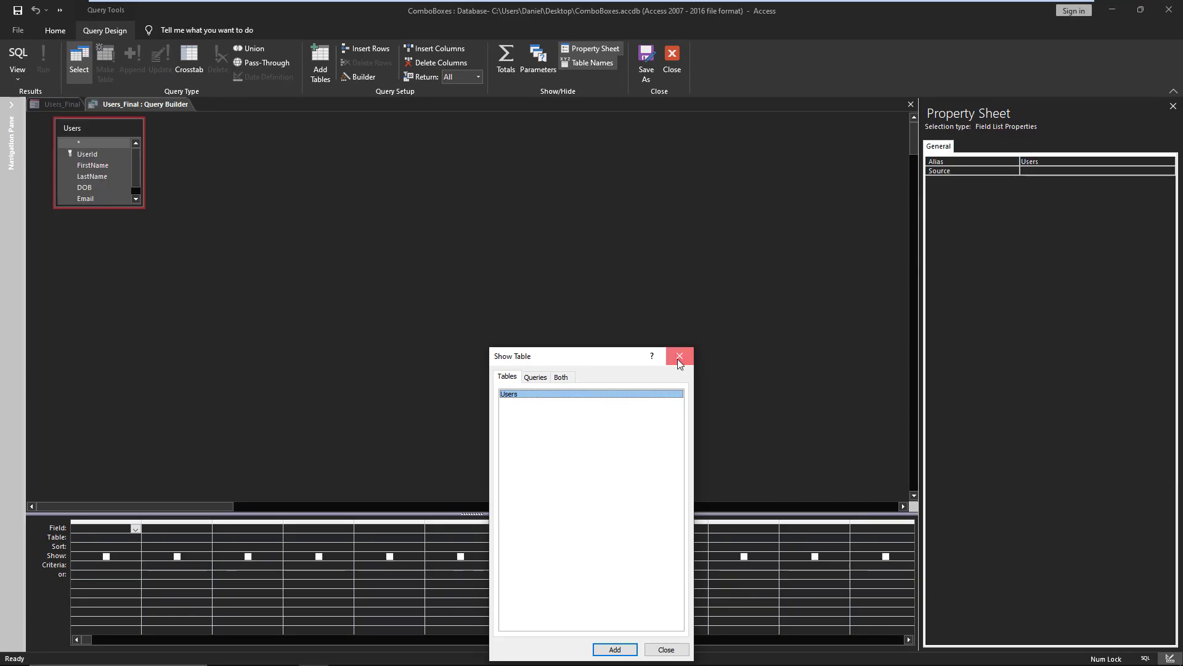
{"action": "left_click", "coordinate": [680, 355]}
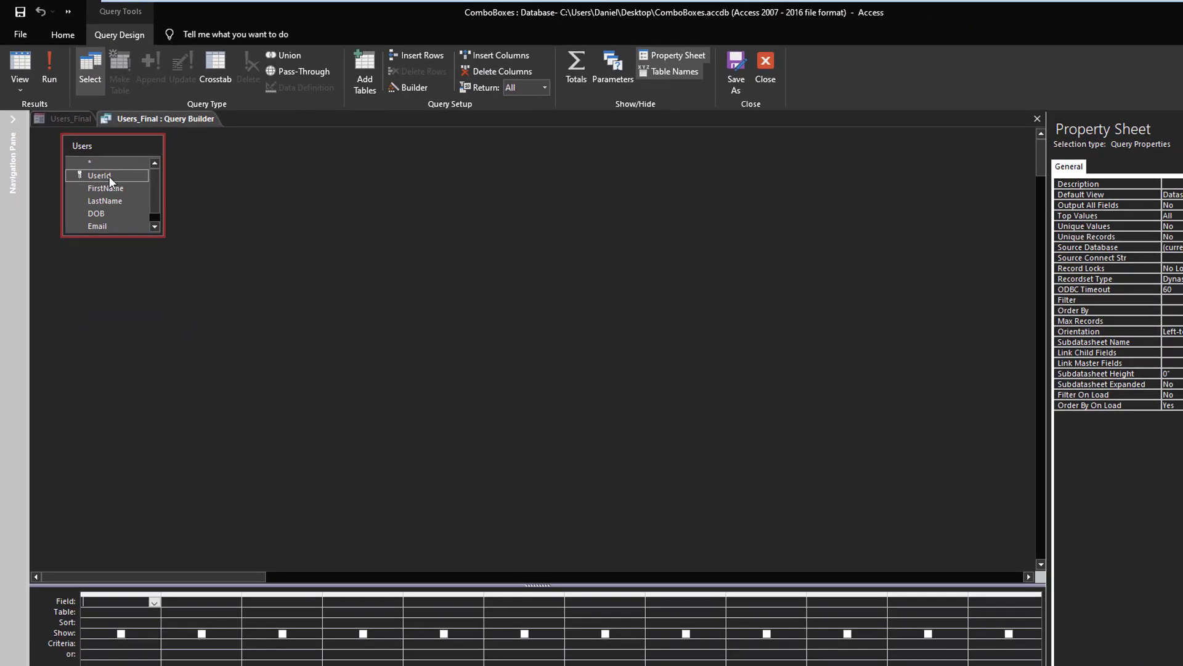
{"action": "mouse_move", "coordinate": [110, 180]}
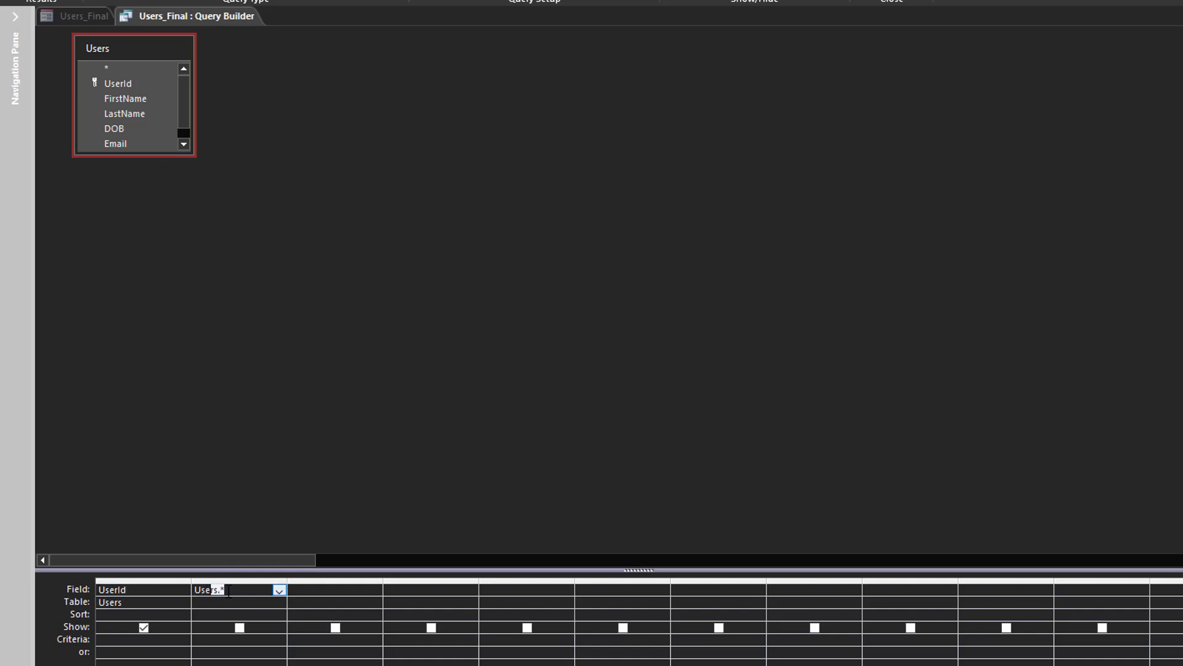
{"action": "type", "text": "UserName"}
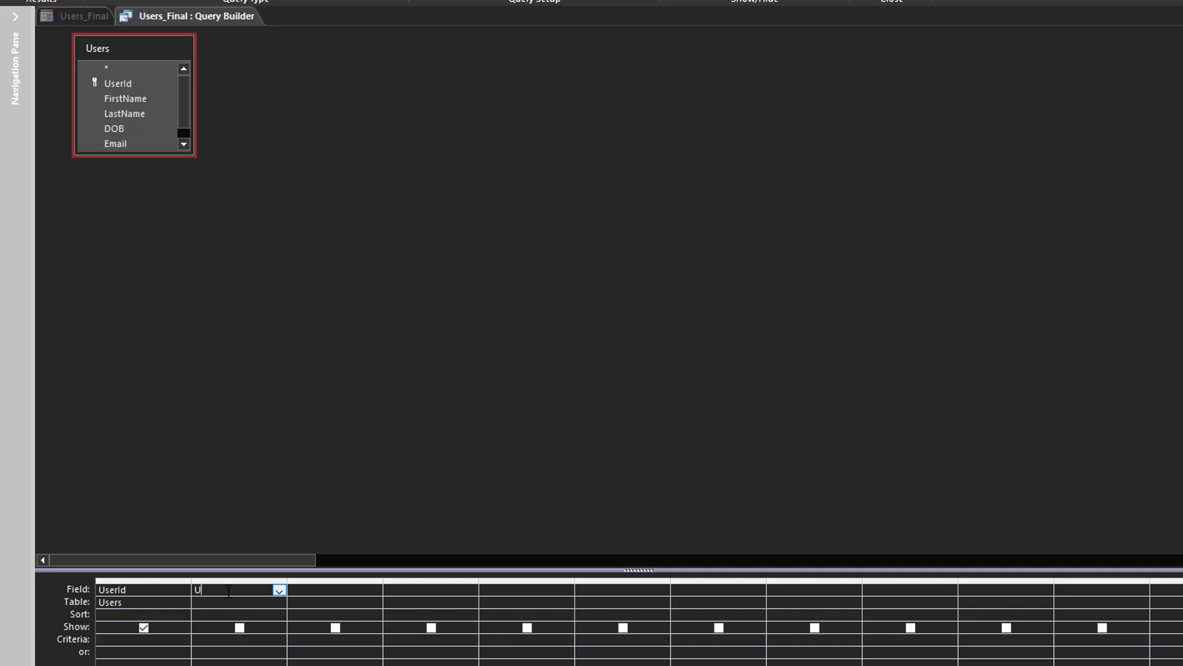
Enter the second column expression UserFallname: [FirstName] & " " & [LastName] in the Zoom editor.
{"action": "right_click", "coordinate": [236, 589]}
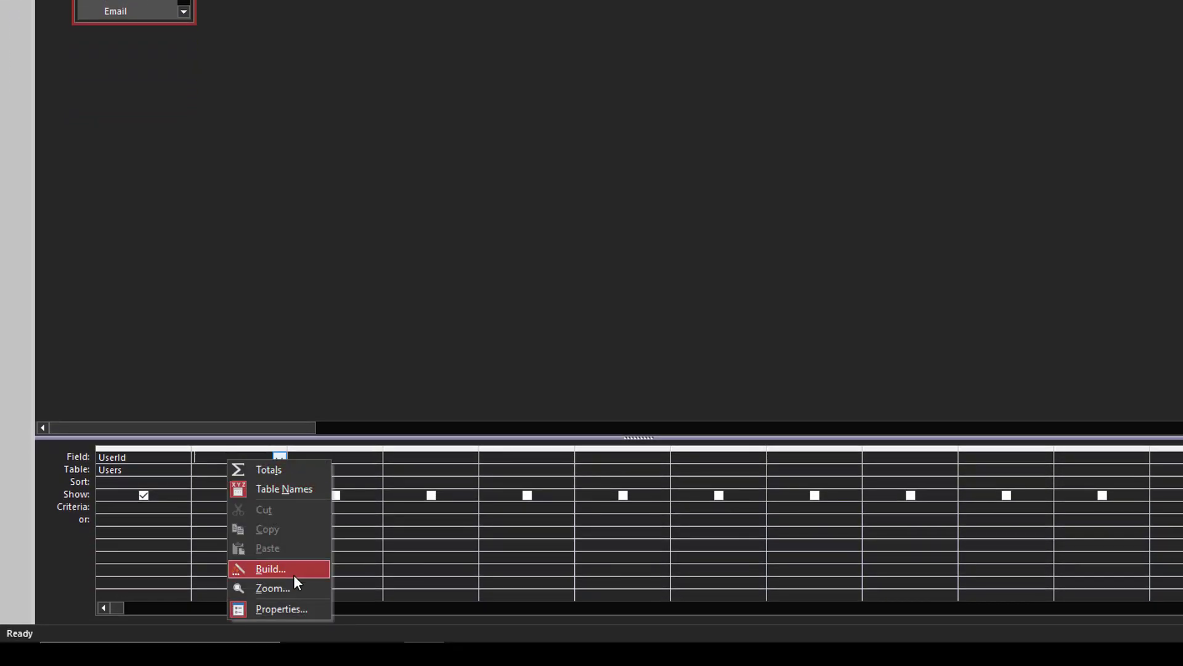
{"action": "left_click", "coordinate": [271, 588]}
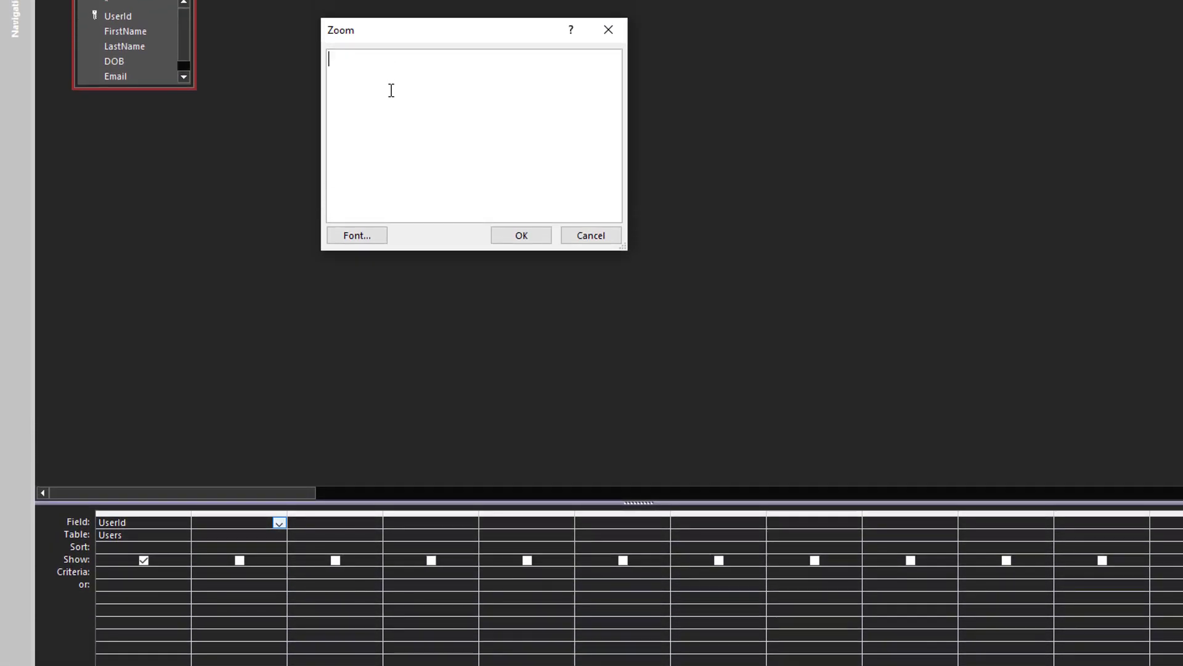
{"action": "type", "text": "UserF"}
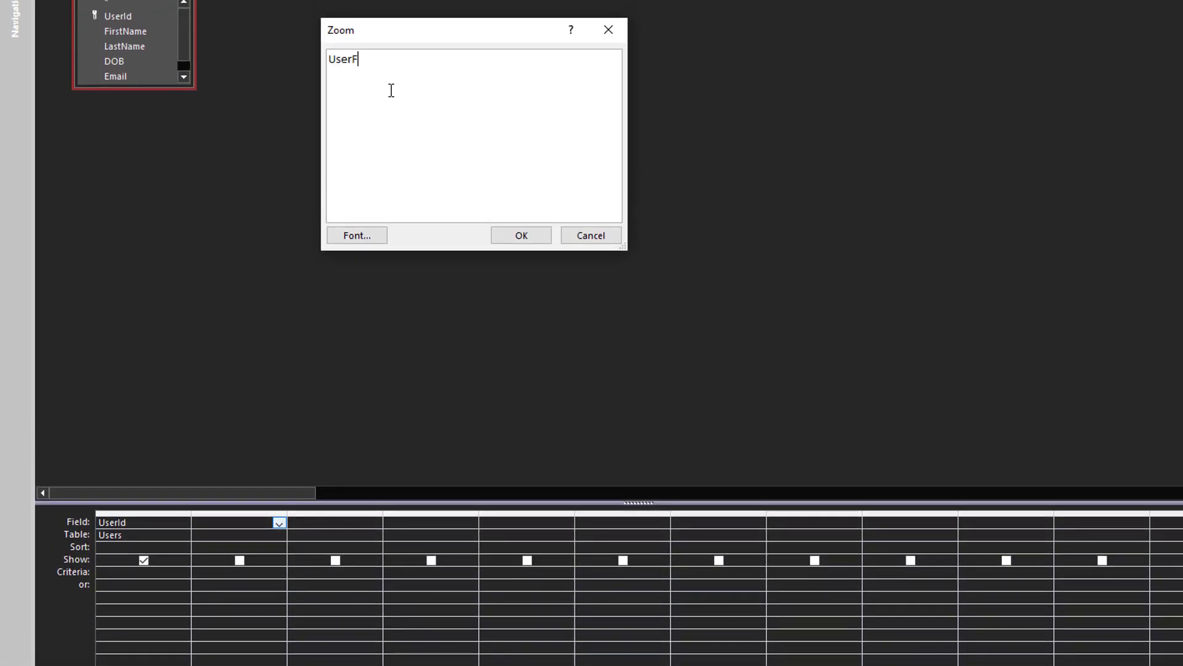
{"action": "type", "text": "allname"}
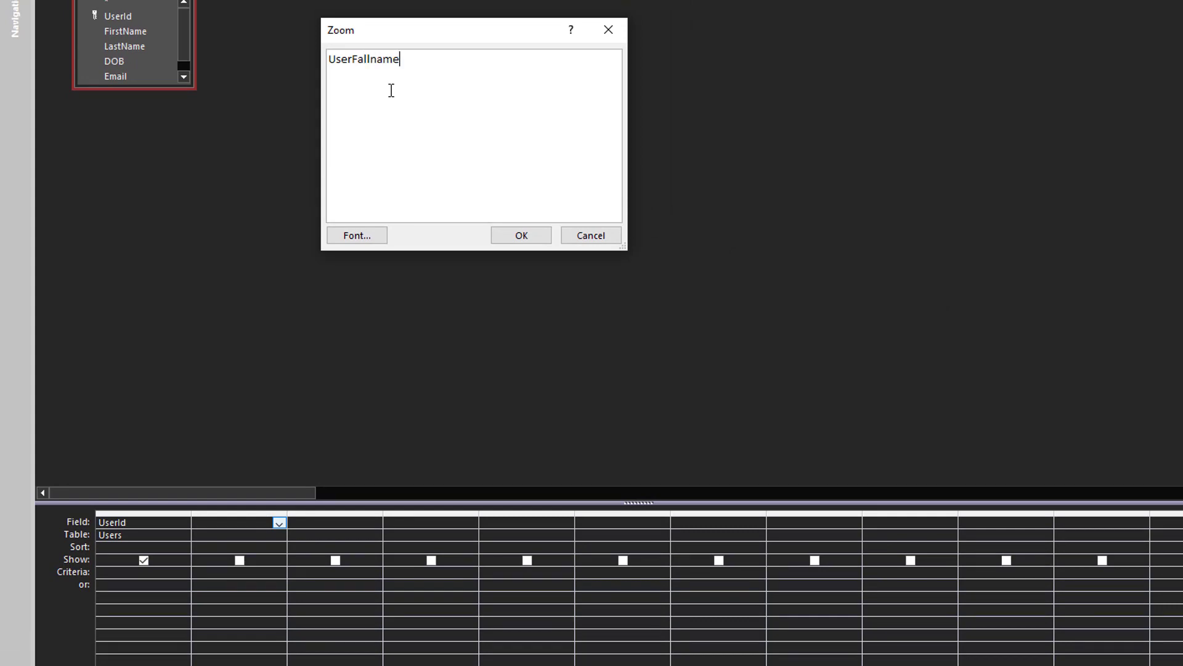
{"action": "type", "text": ":"}
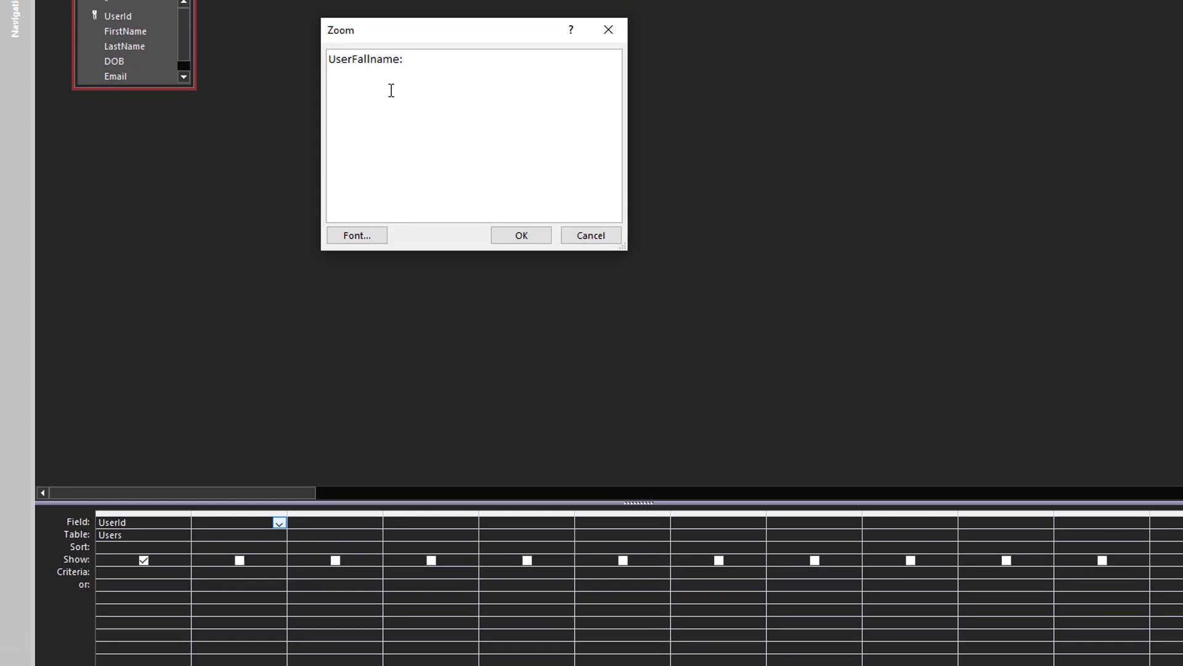
{"action": "left_click", "coordinate": [406, 59]}
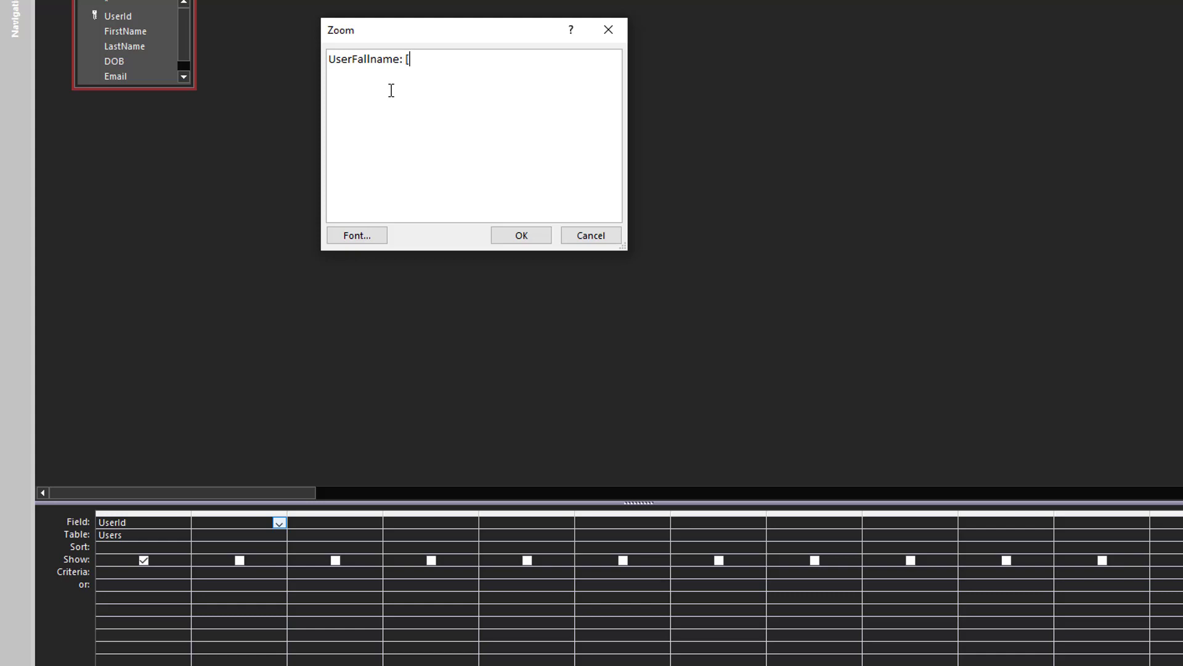
{"action": "type", "text": "FirstNa"}
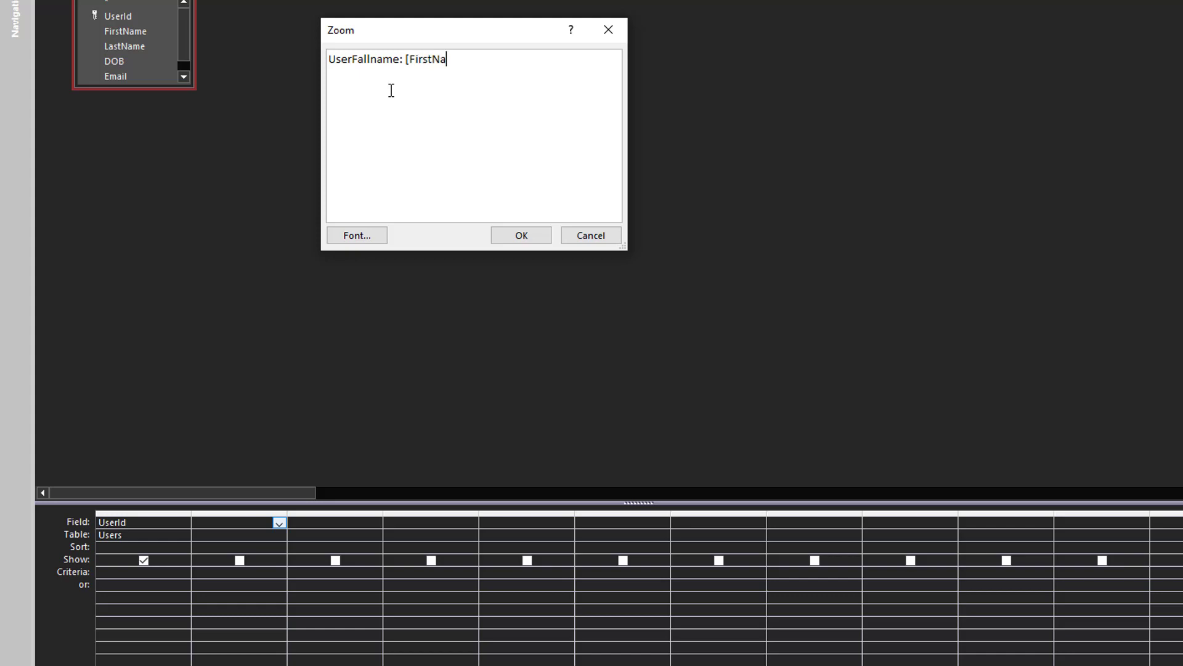
{"action": "type", "text": "me] &"}
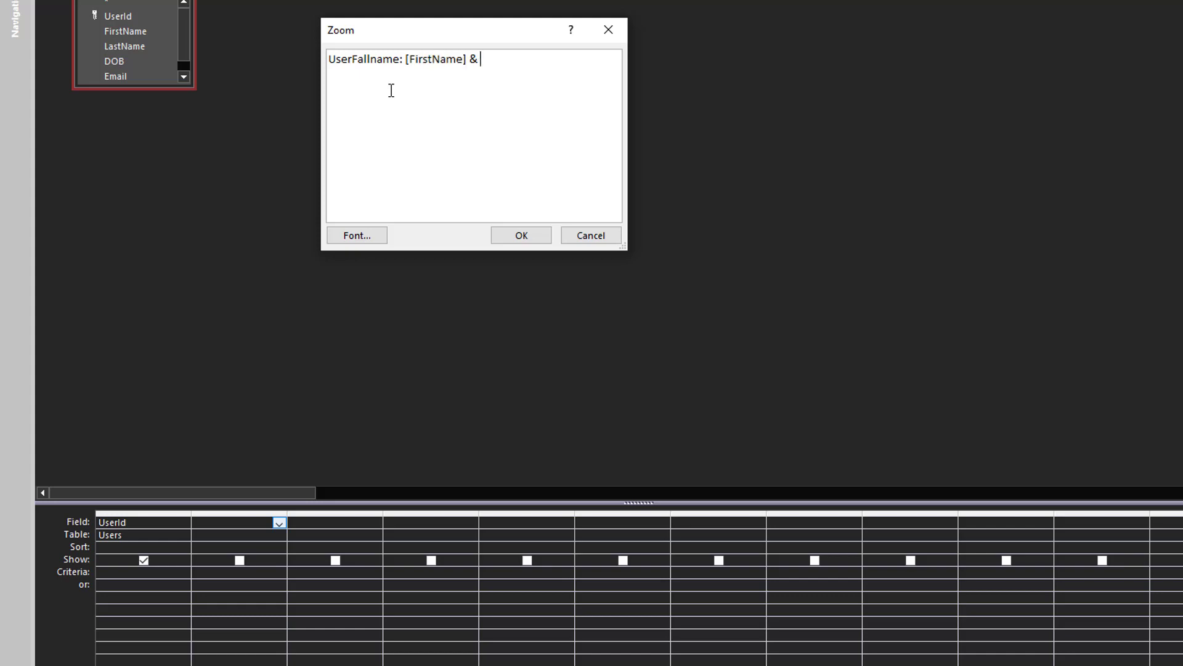
{"action": "type", "text": "\" \""}
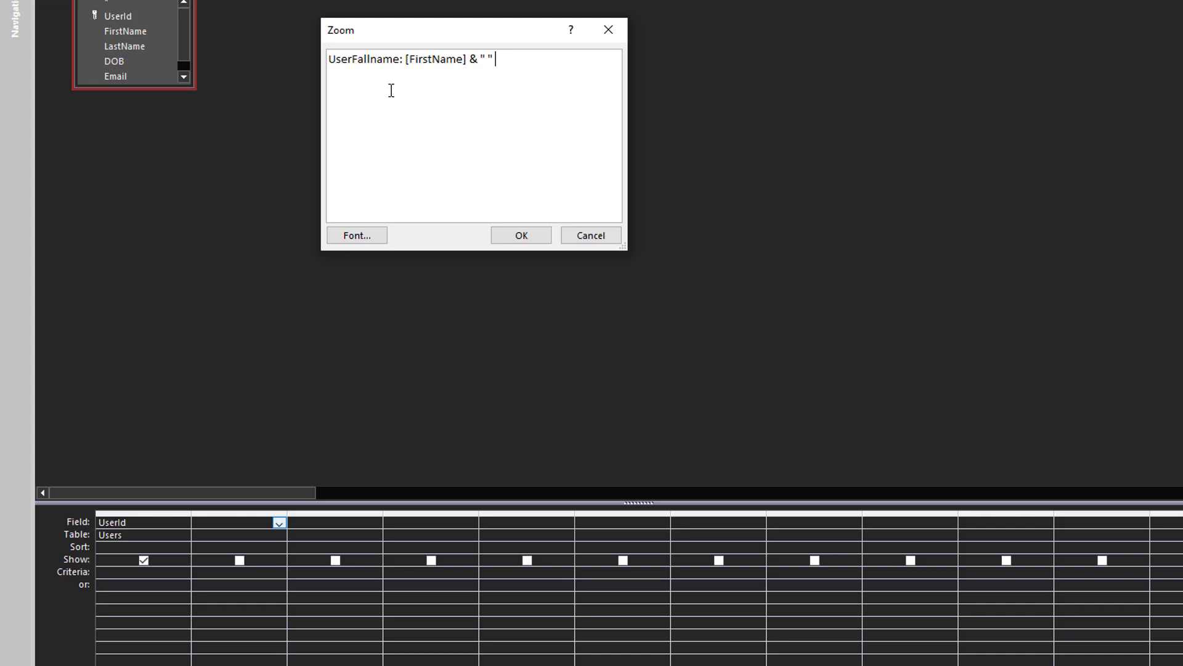
{"action": "type", "text": "& ["}
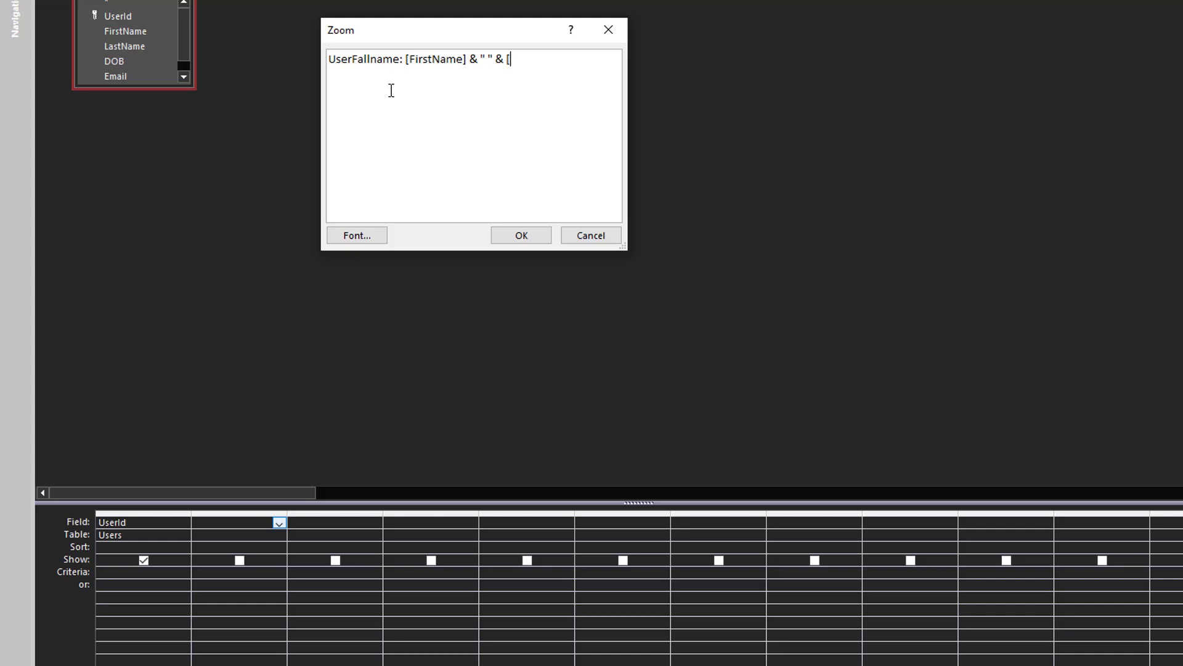
{"action": "type", "text": "LastName]"}
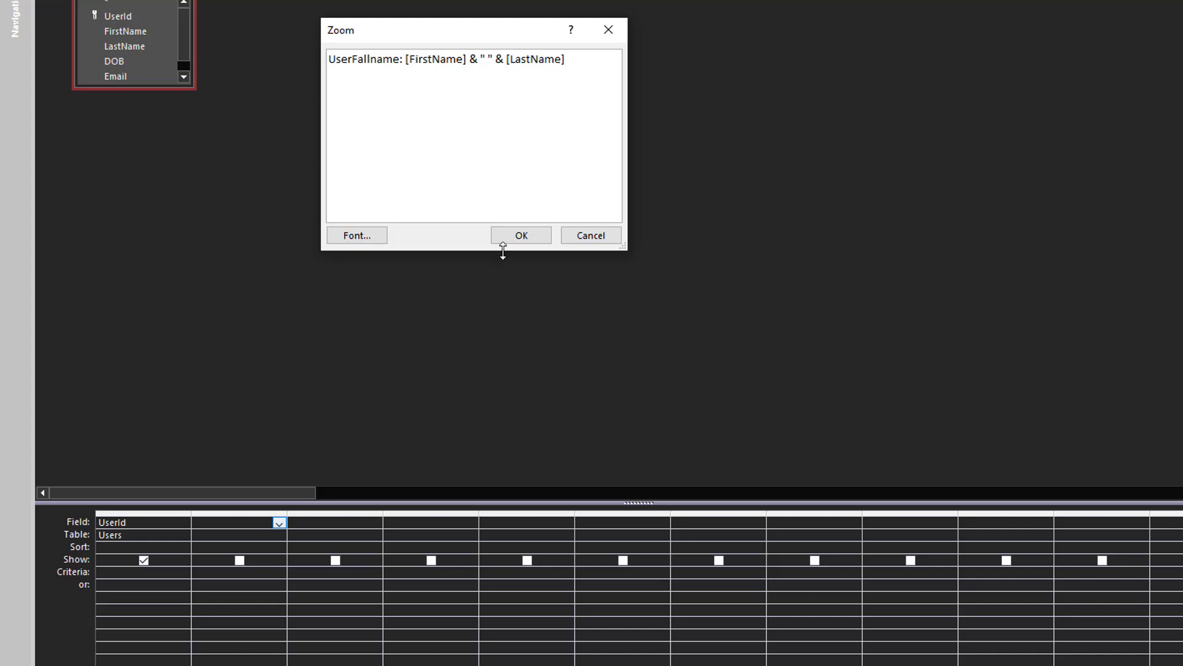
Confirm the full-name expression, run the query and return to Design View.
{"action": "left_click", "coordinate": [520, 235]}
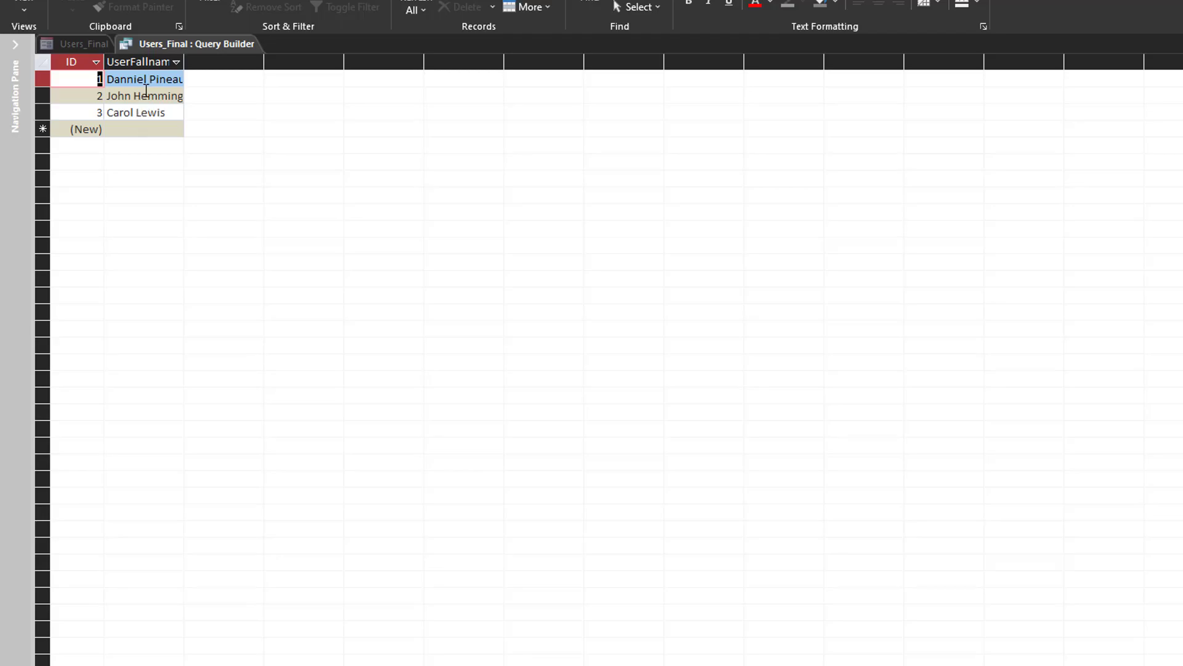
{"action": "right_click", "coordinate": [185, 44]}
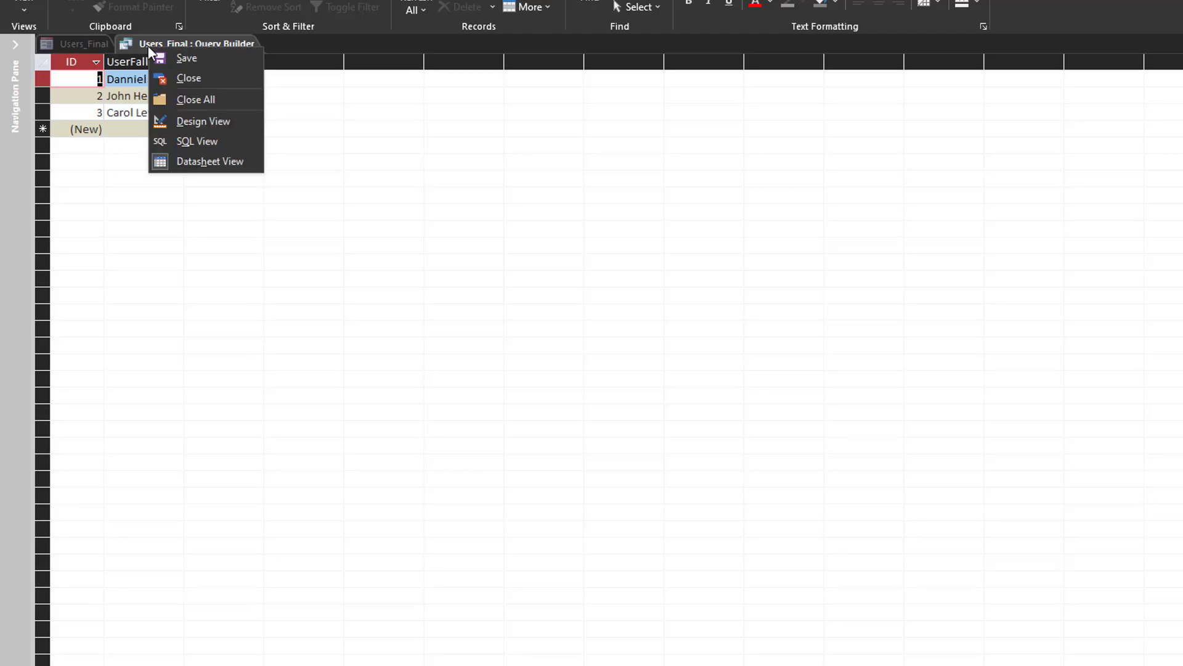
{"action": "mouse_move", "coordinate": [202, 121]}
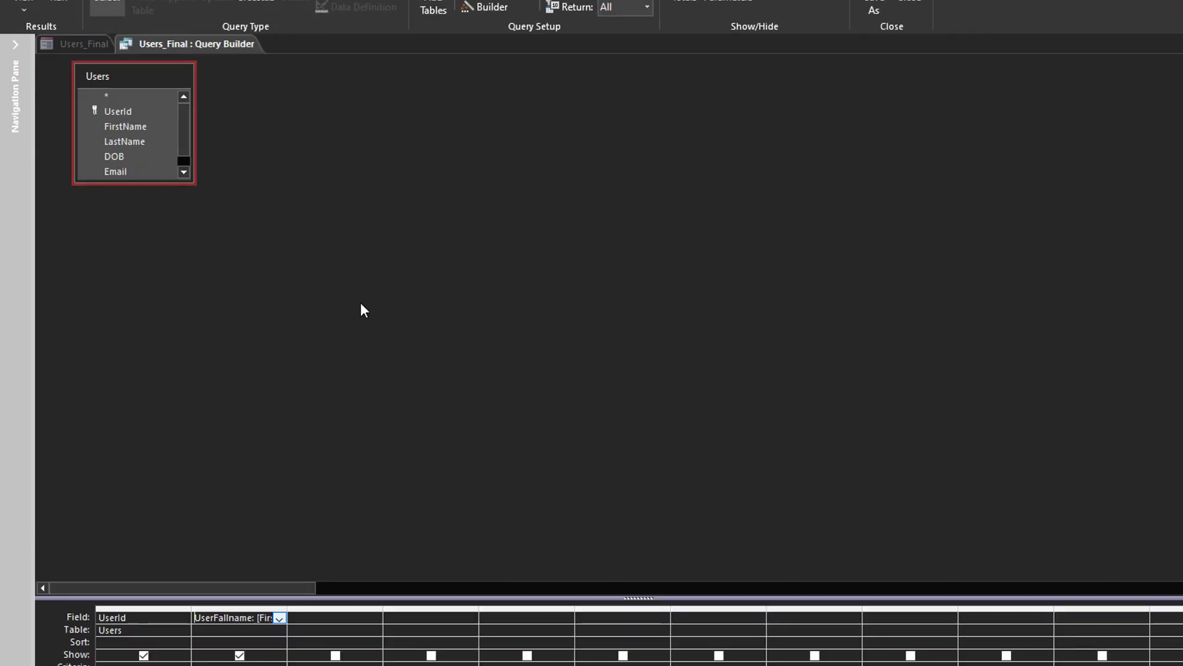
Sort ascending by FirstName and LastName and hide both columns from the results.
{"action": "left_click", "coordinate": [124, 126]}
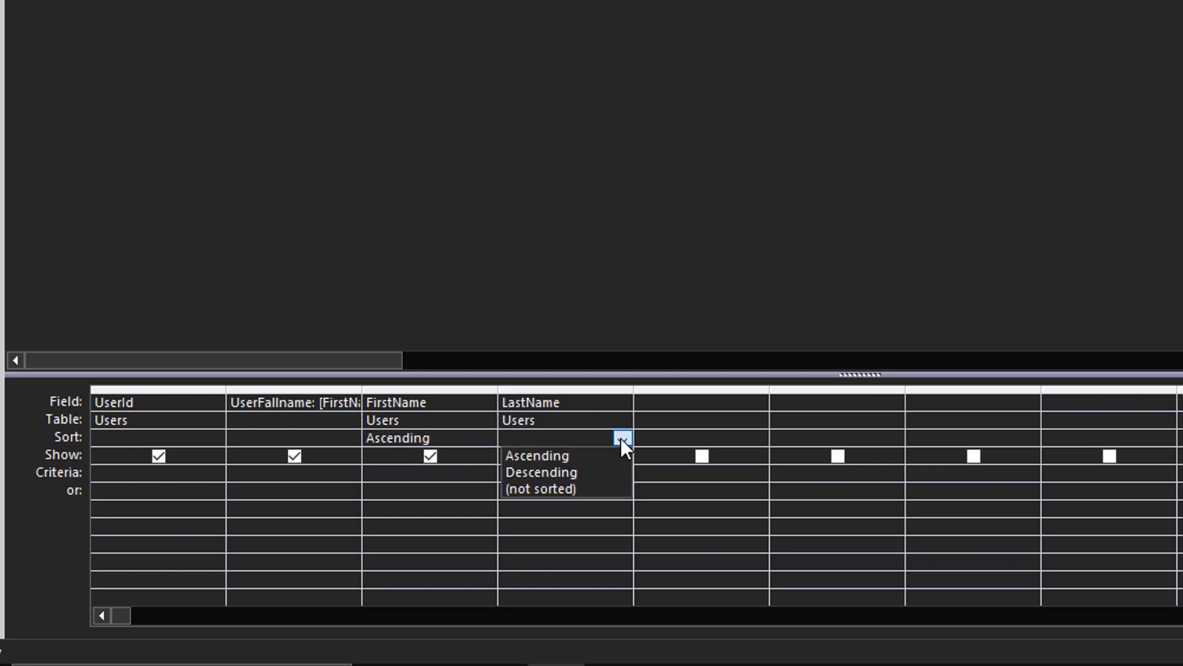
{"action": "left_click", "coordinate": [538, 456]}
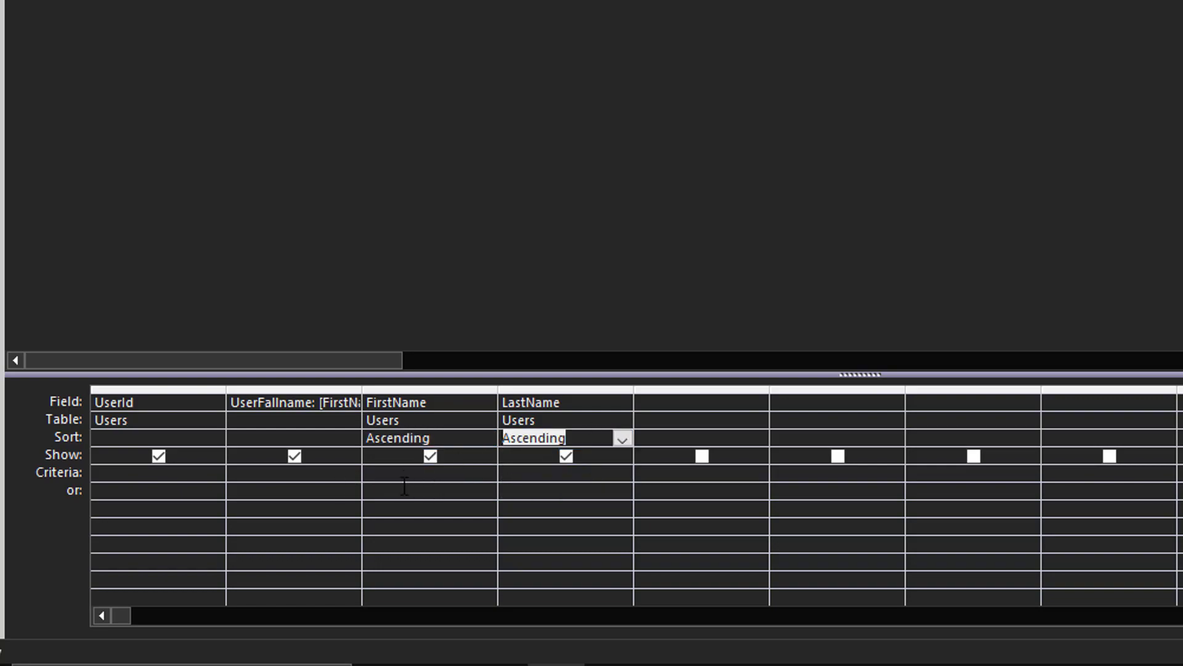
{"action": "left_click", "coordinate": [430, 456]}
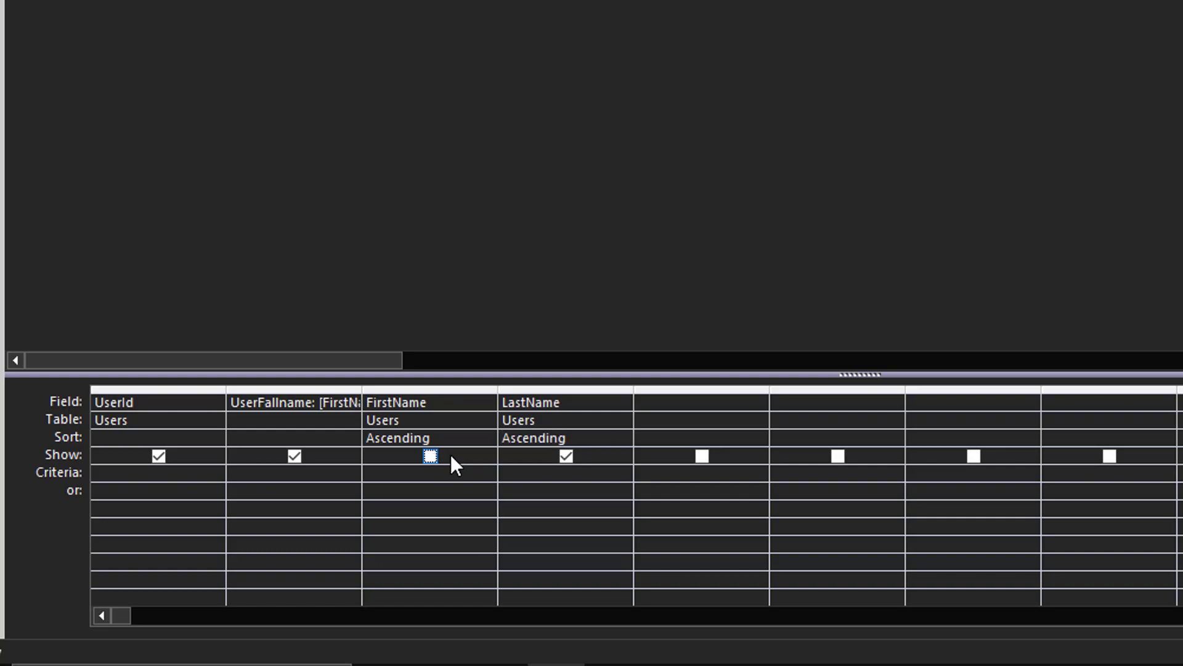
{"action": "left_click", "coordinate": [429, 456]}
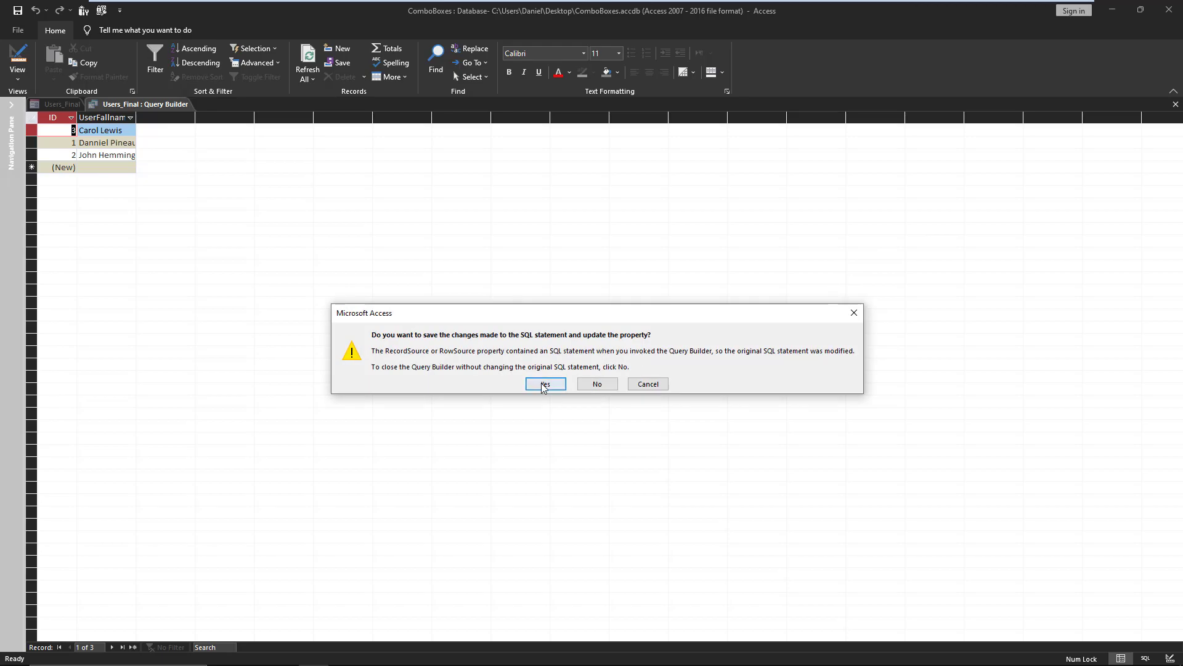
Save the query to the combo and set Column Count 2 with widths 0";1.875".
{"action": "left_click", "coordinate": [544, 383]}
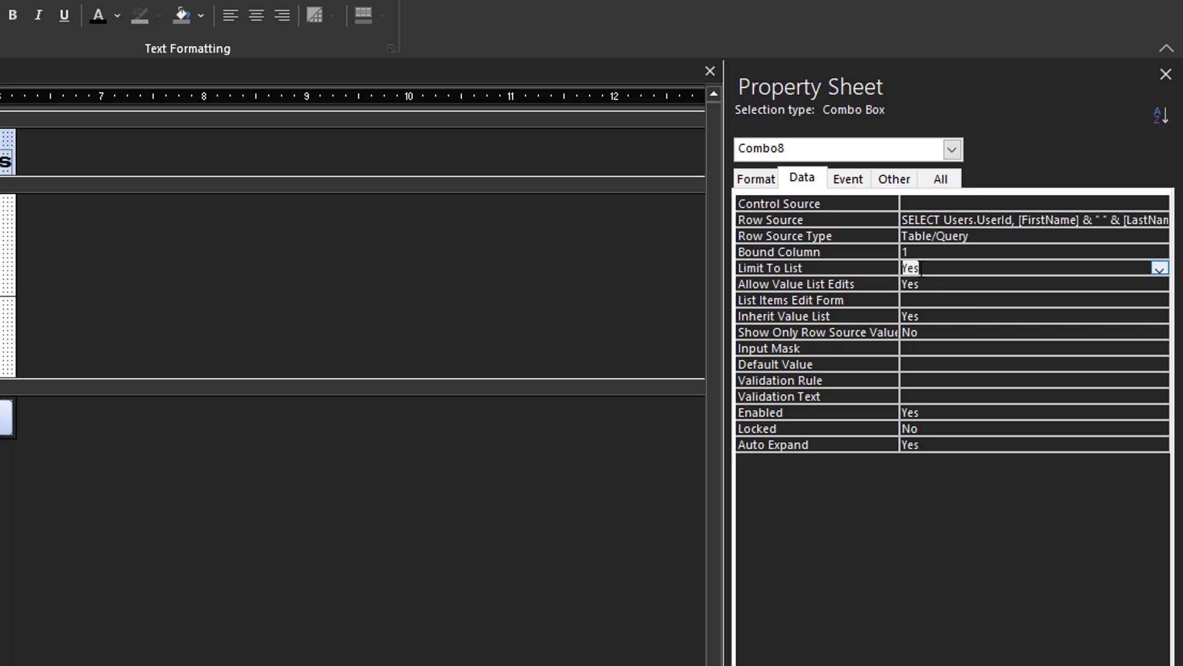
{"action": "left_click", "coordinate": [756, 177]}
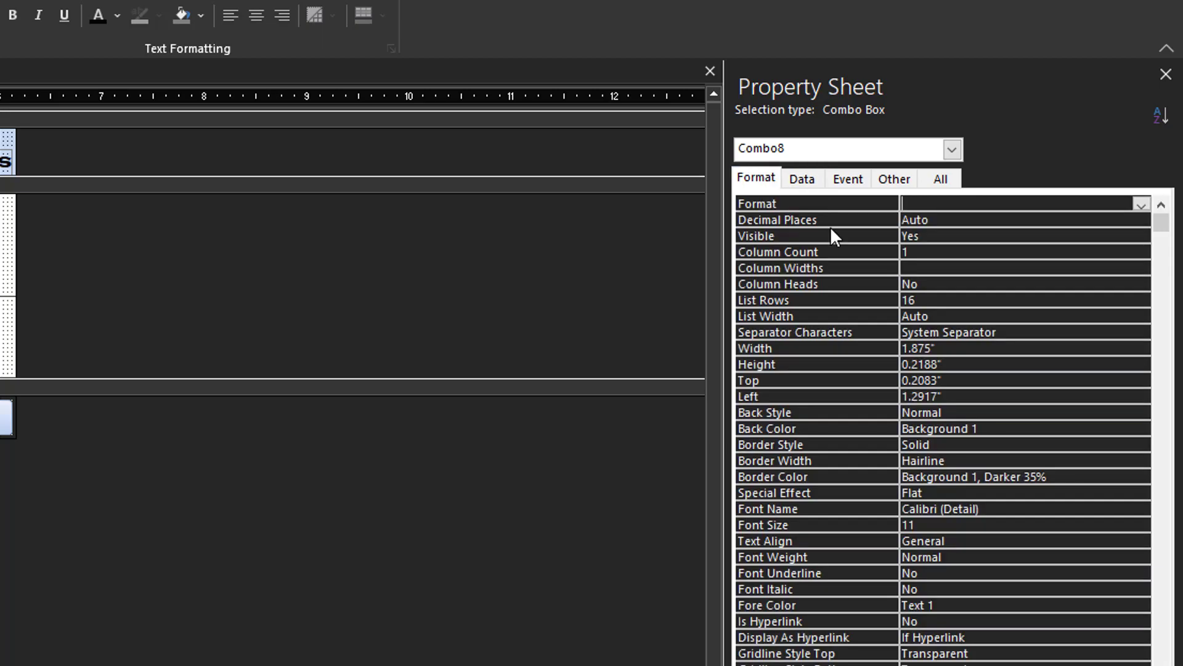
{"action": "left_click", "coordinate": [945, 251]}
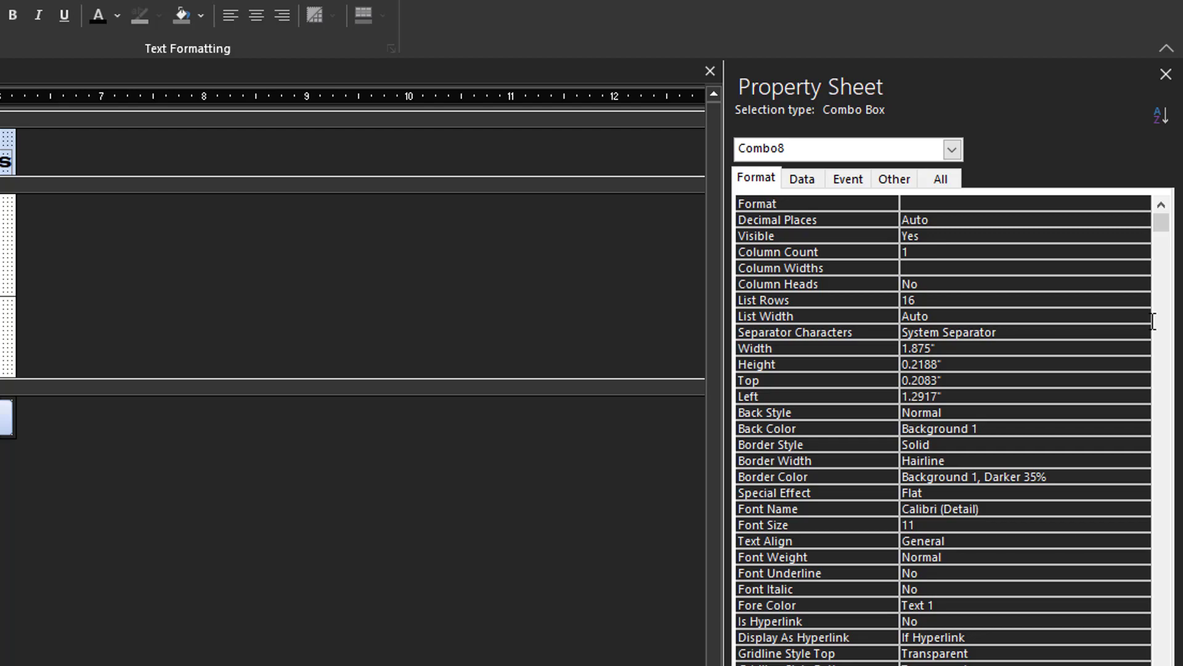
{"action": "type", "text": "2"}
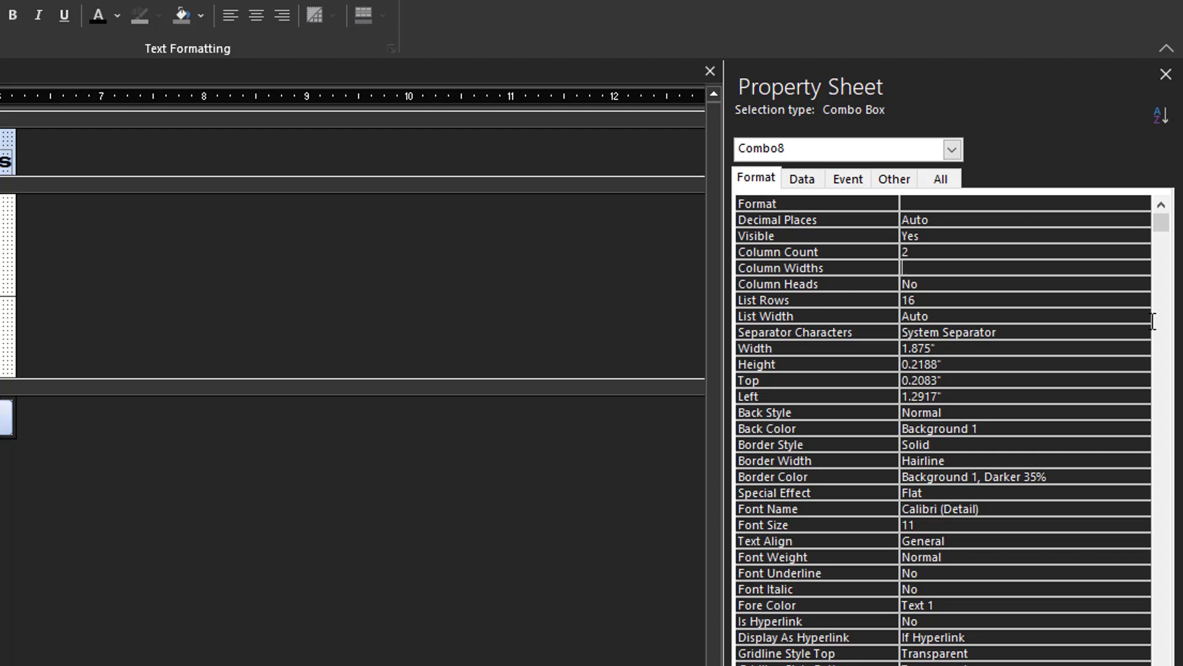
{"action": "type", "text": "0;"}
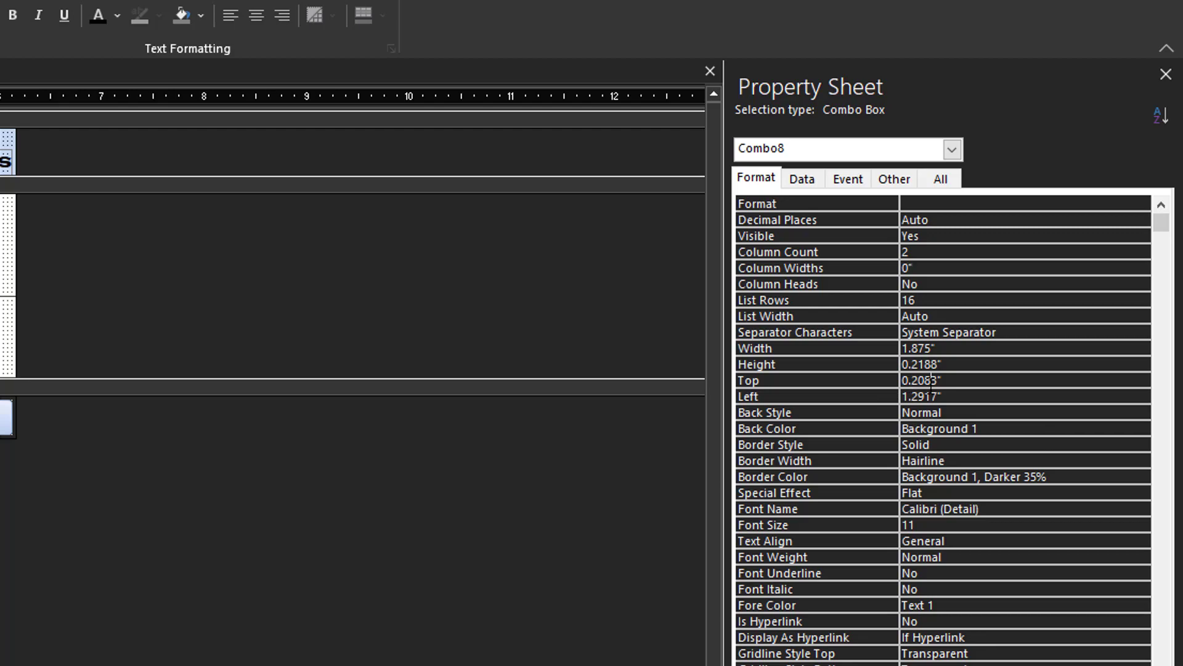
{"action": "left_click", "coordinate": [937, 380]}
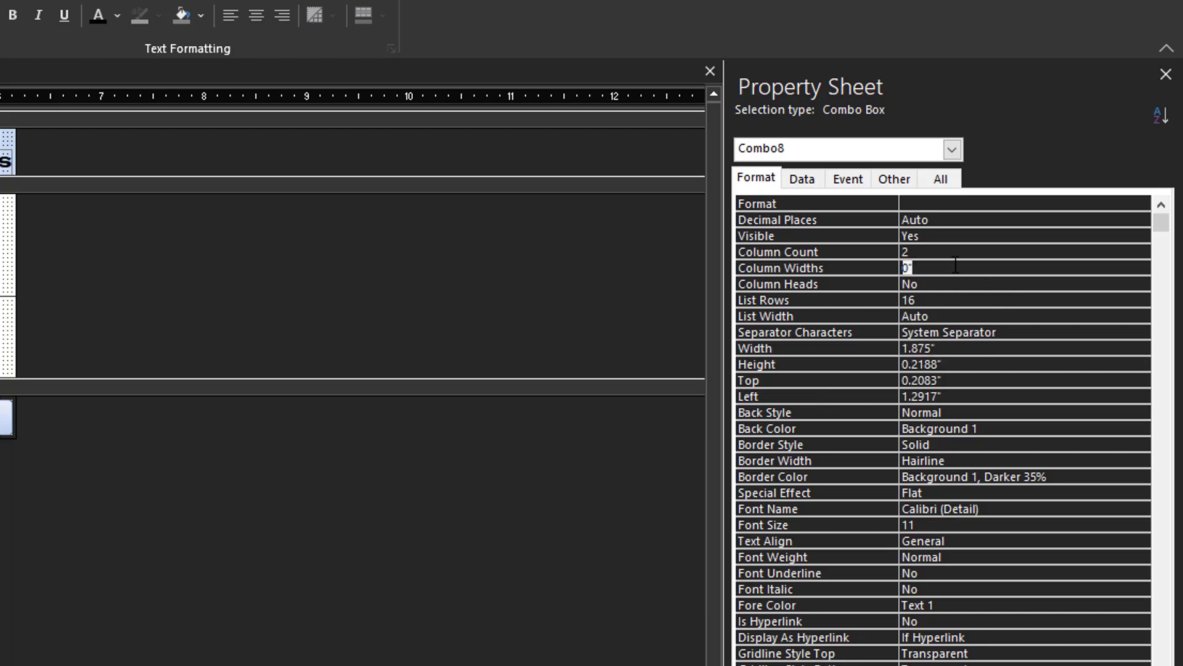
{"action": "type", "text": "\";1.875\""}
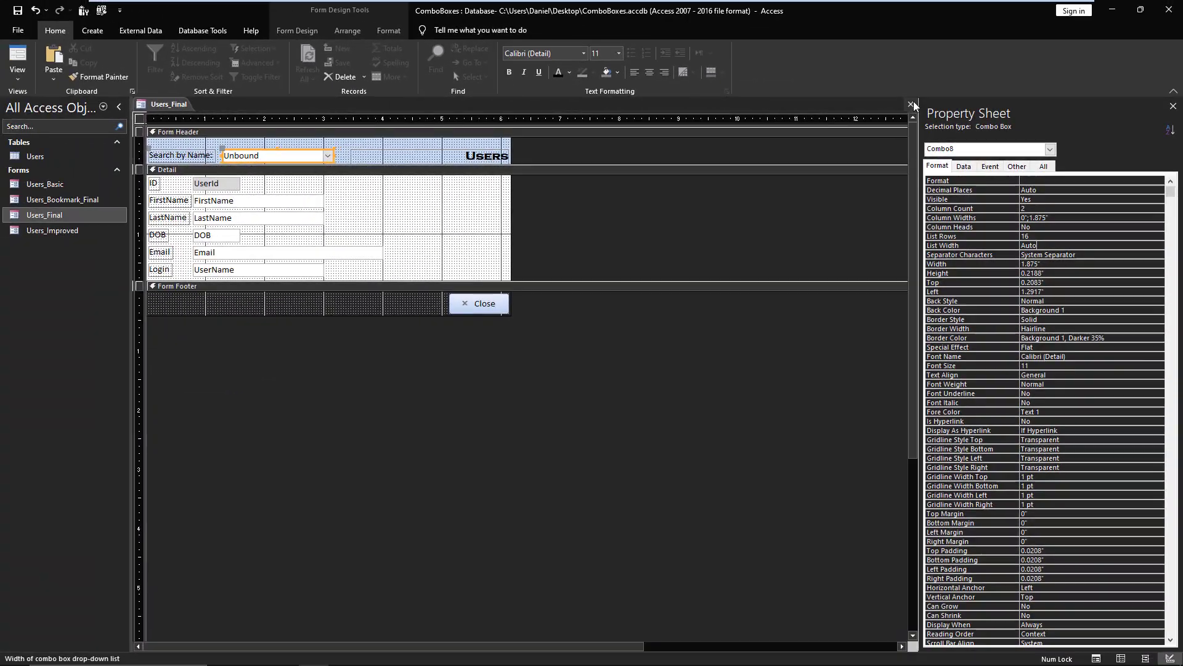
Try the Search by Name dropdown in Form View, then close Users_Final.
{"action": "left_click", "coordinate": [912, 104]}
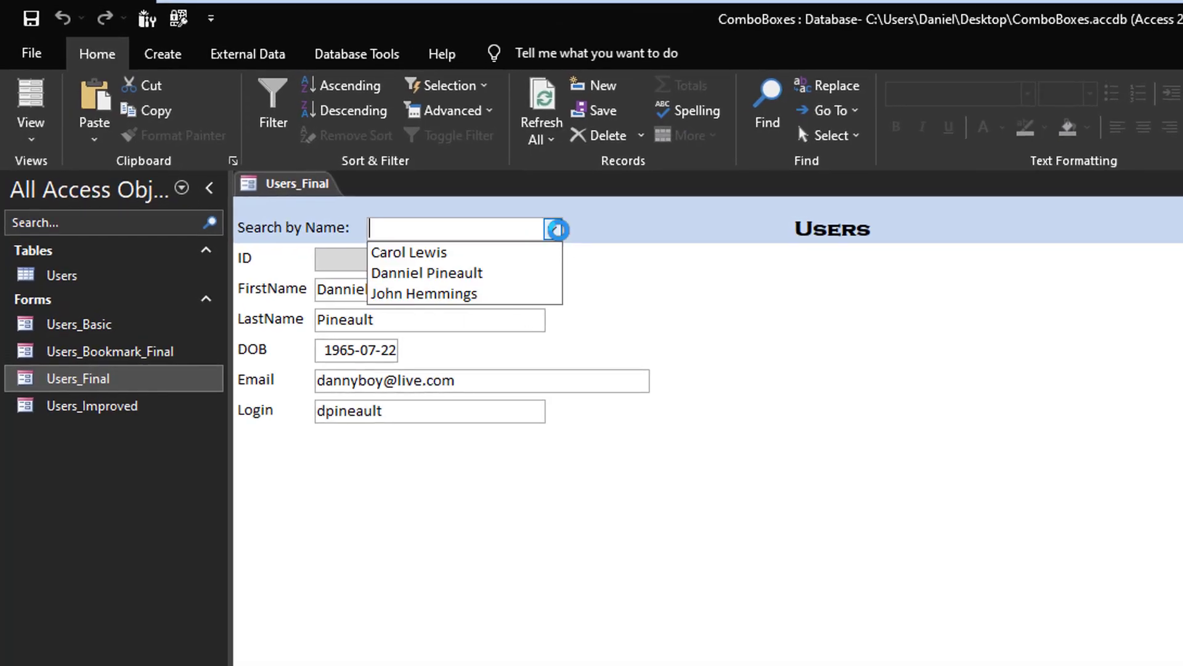
{"action": "left_click", "coordinate": [426, 273]}
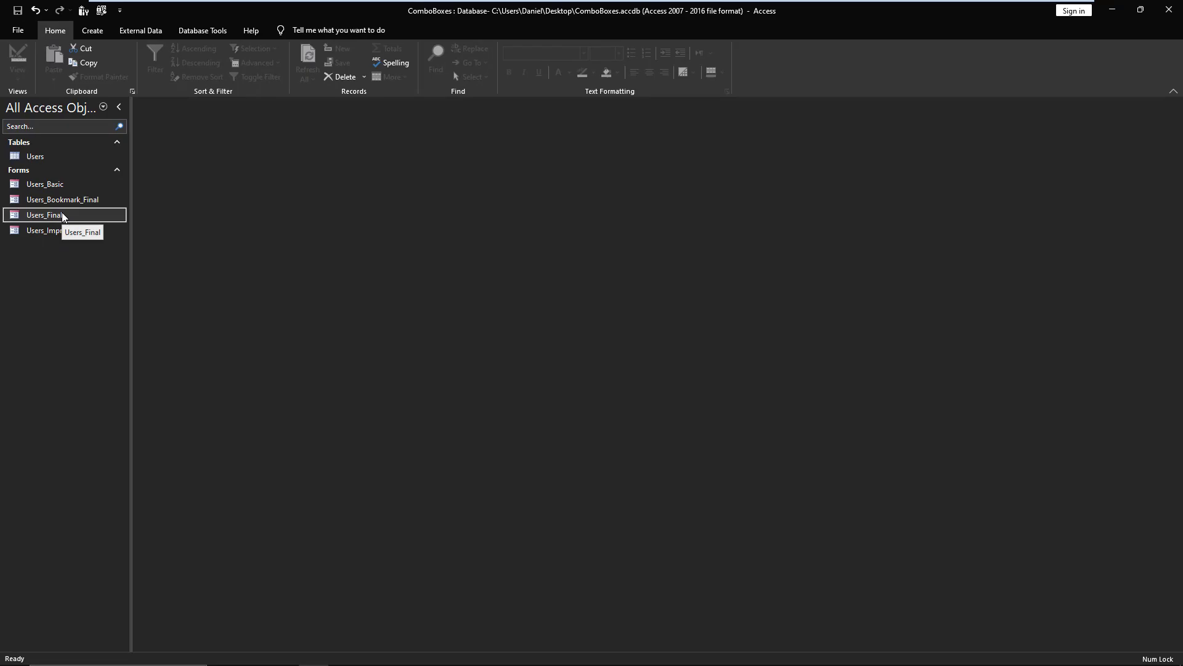
Reopen Users_Final in Design View from the navigation pane.
{"action": "right_click", "coordinate": [41, 214]}
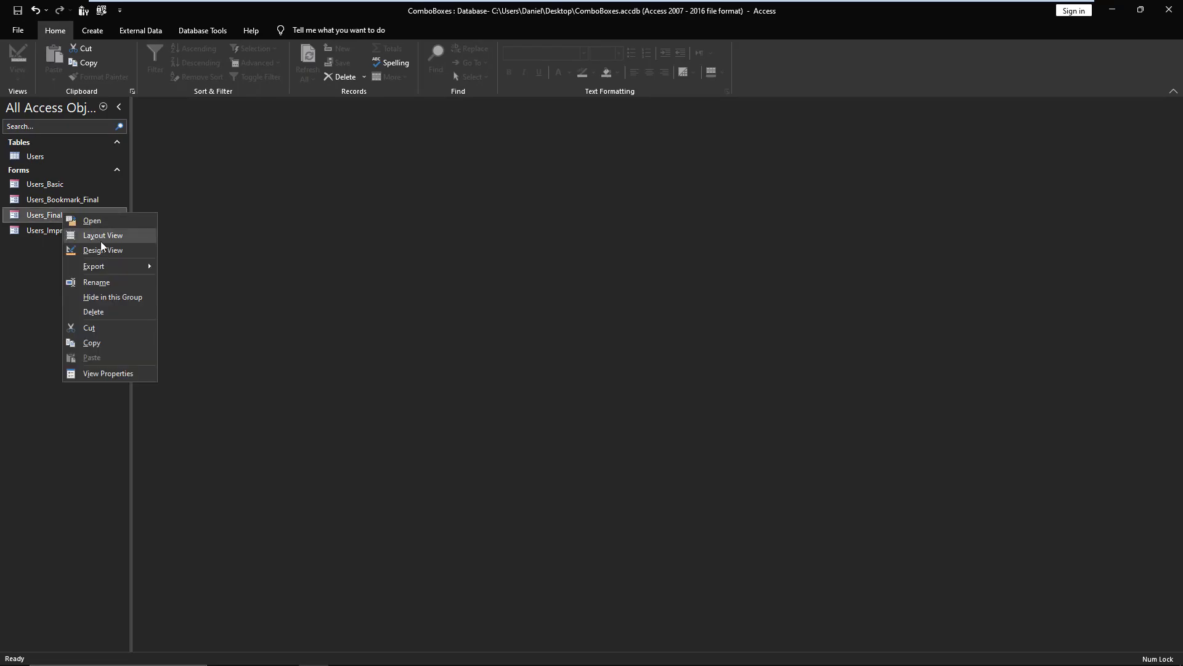
{"action": "left_click", "coordinate": [103, 250]}
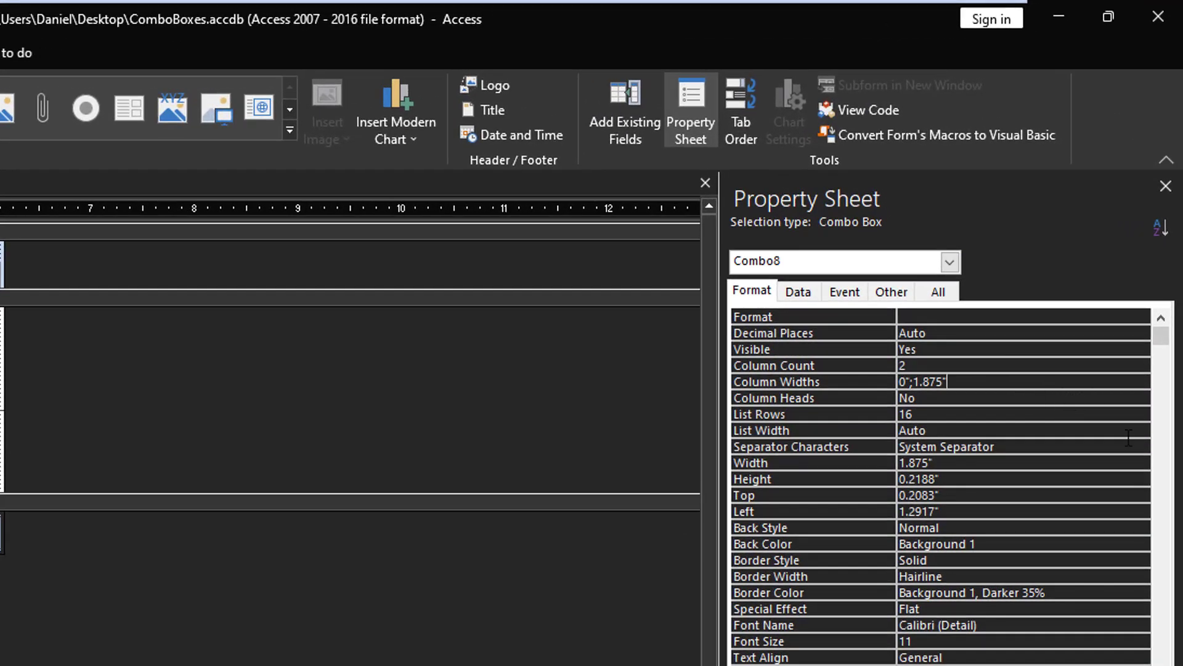
{"action": "mouse_move", "coordinate": [1094, 414]}
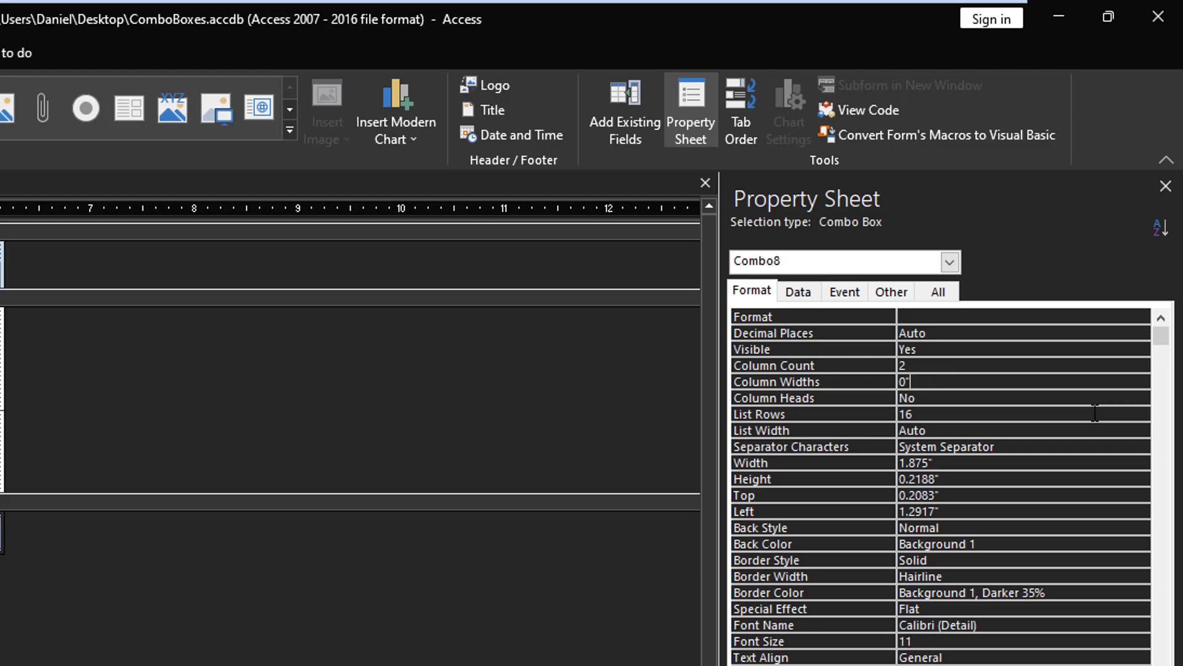
{"action": "mouse_move", "coordinate": [937, 414]}
{"action": "type", "text": ";1"}
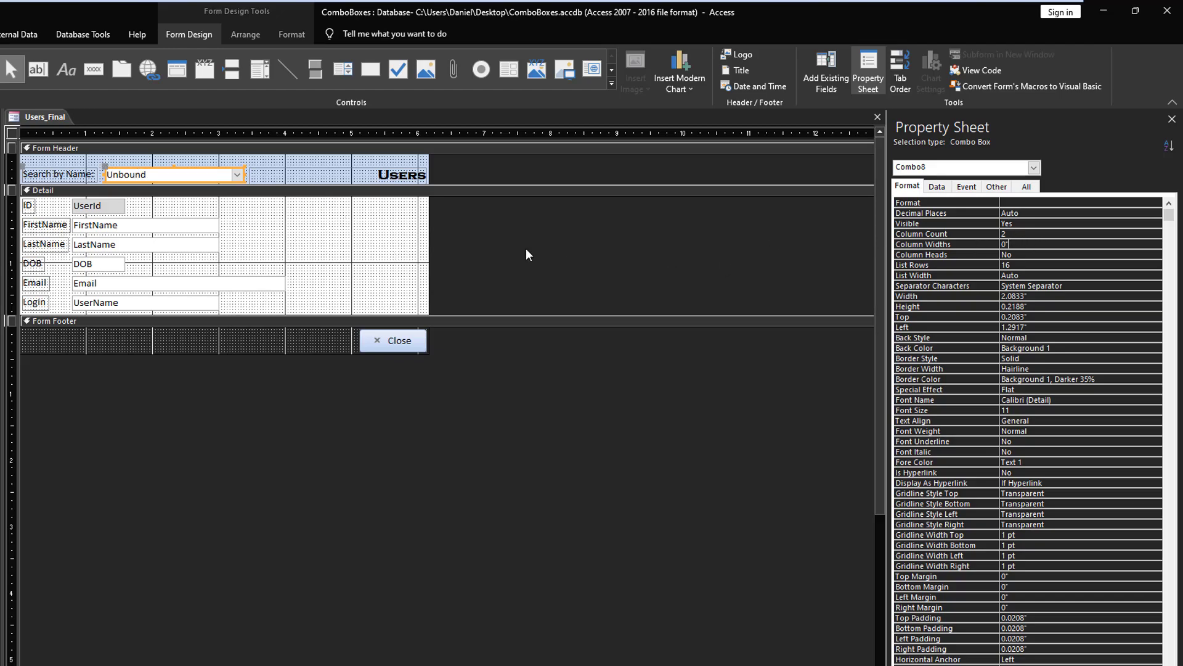
{"action": "mouse_move", "coordinate": [997, 190]}
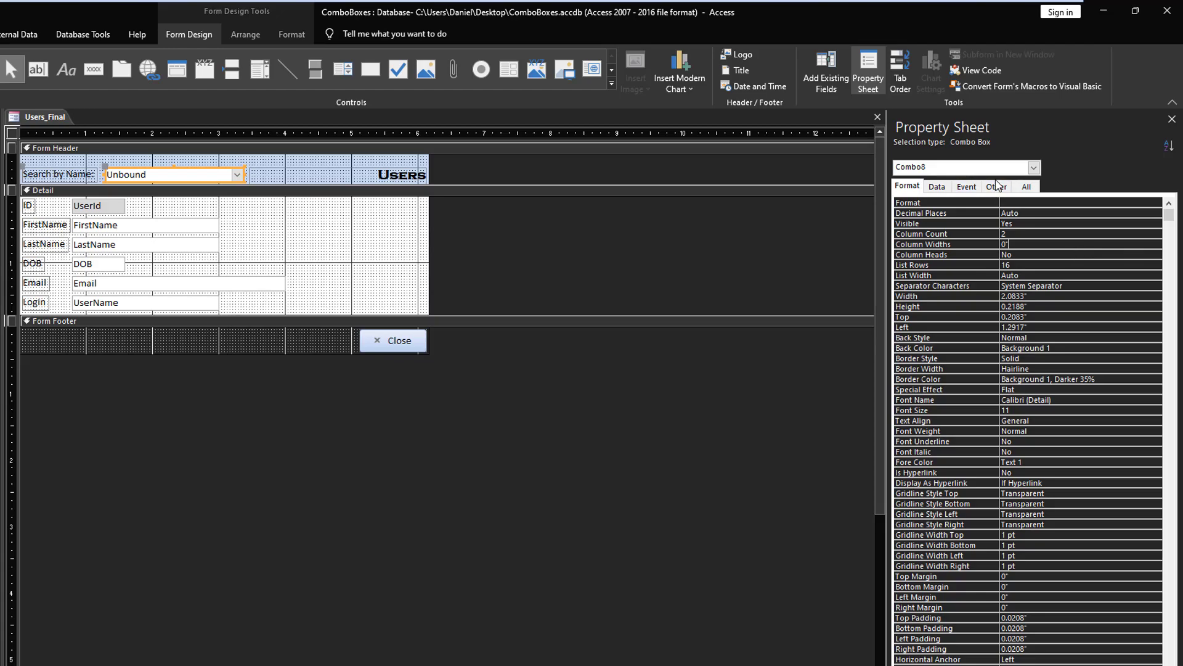
Rename the combo box to cbo_Frm_Search_UserFullname on the Other properties.
{"action": "left_click", "coordinate": [997, 186]}
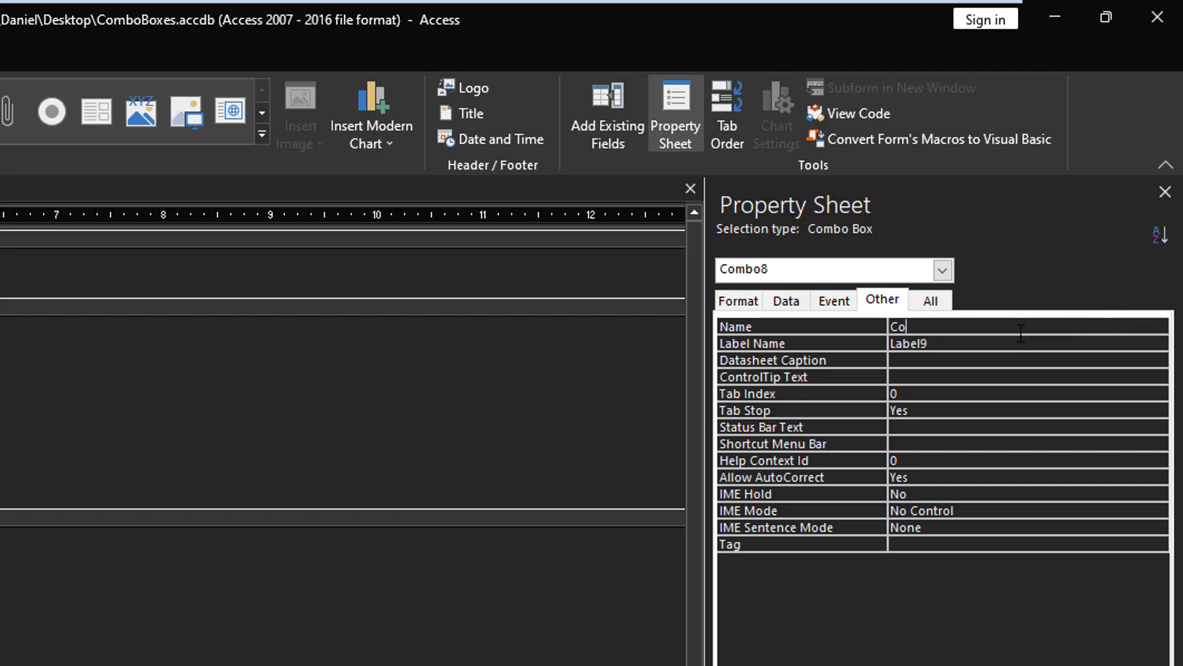
{"action": "type", "text": "cbo_Frm_Search_UserFullname"}
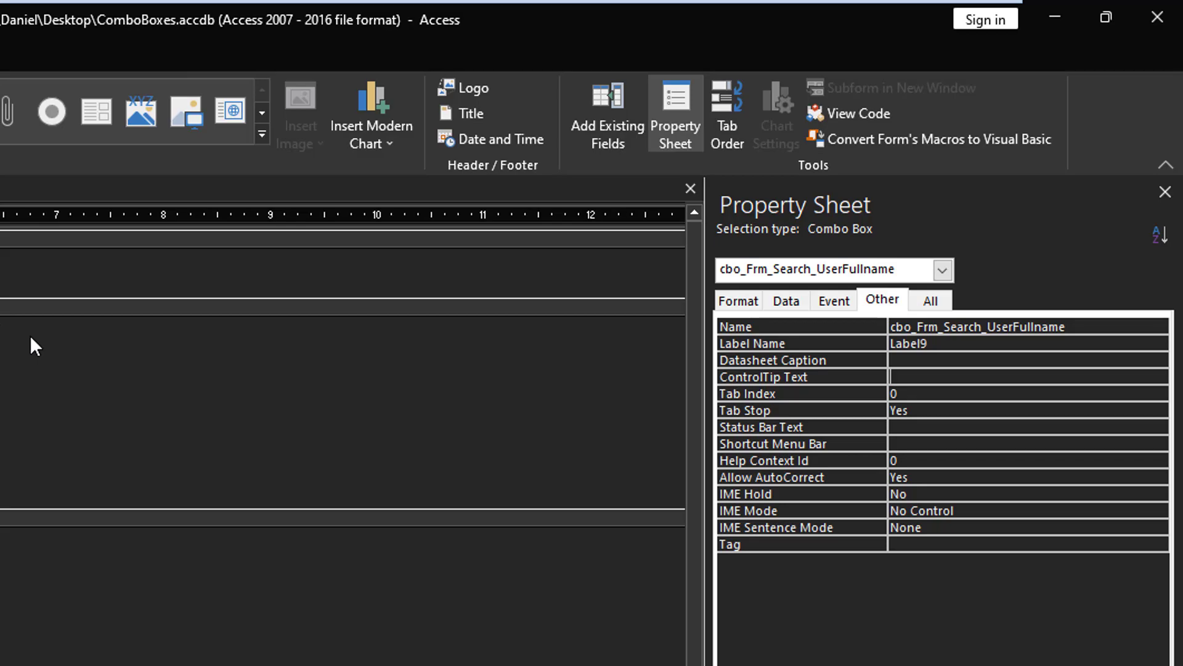
{"action": "mouse_move", "coordinate": [831, 306]}
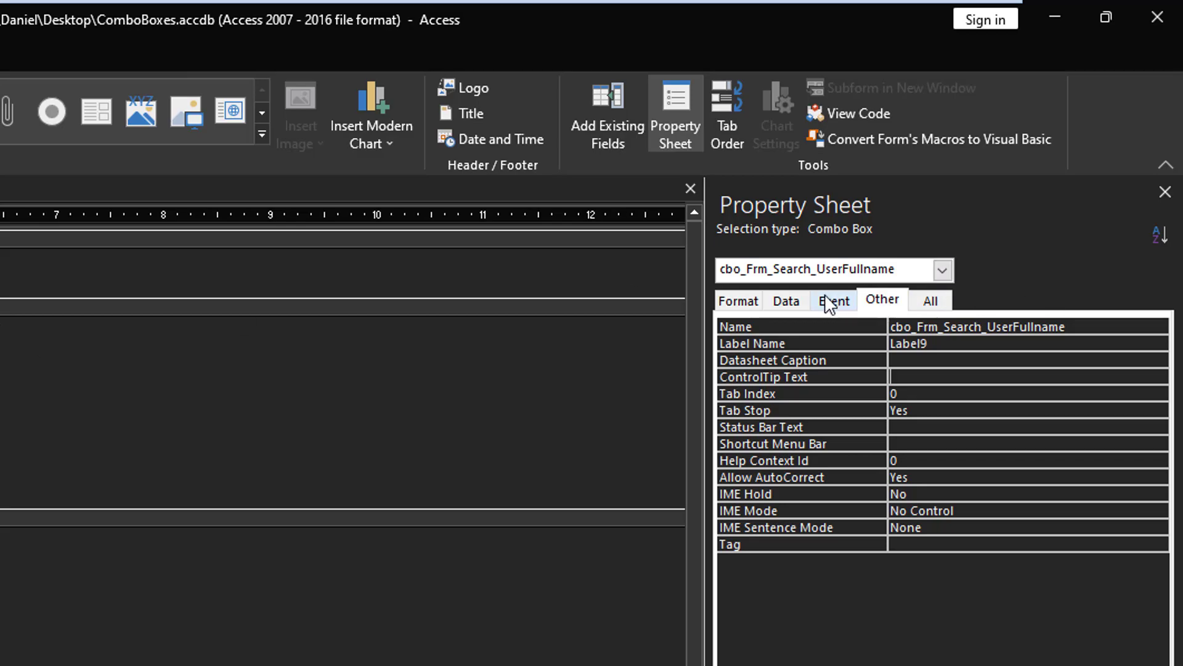
Create the combo box's After Update event procedure via Code Builder.
{"action": "left_click", "coordinate": [834, 300]}
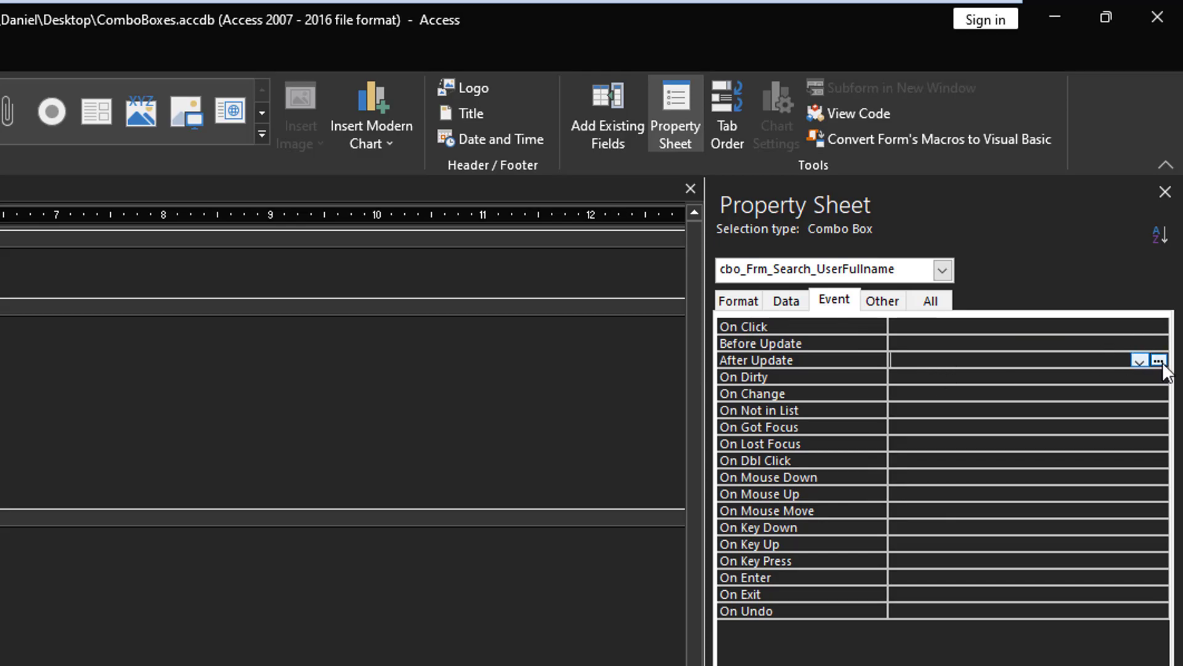
{"action": "left_click", "coordinate": [1161, 361]}
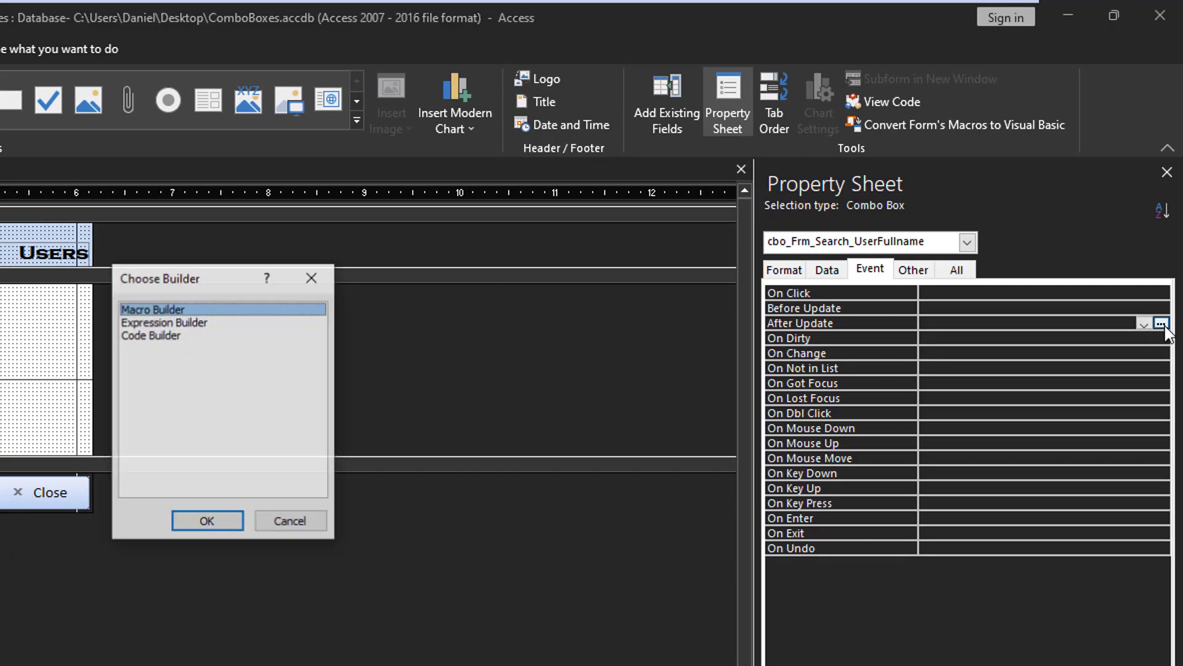
{"action": "left_click", "coordinate": [207, 520]}
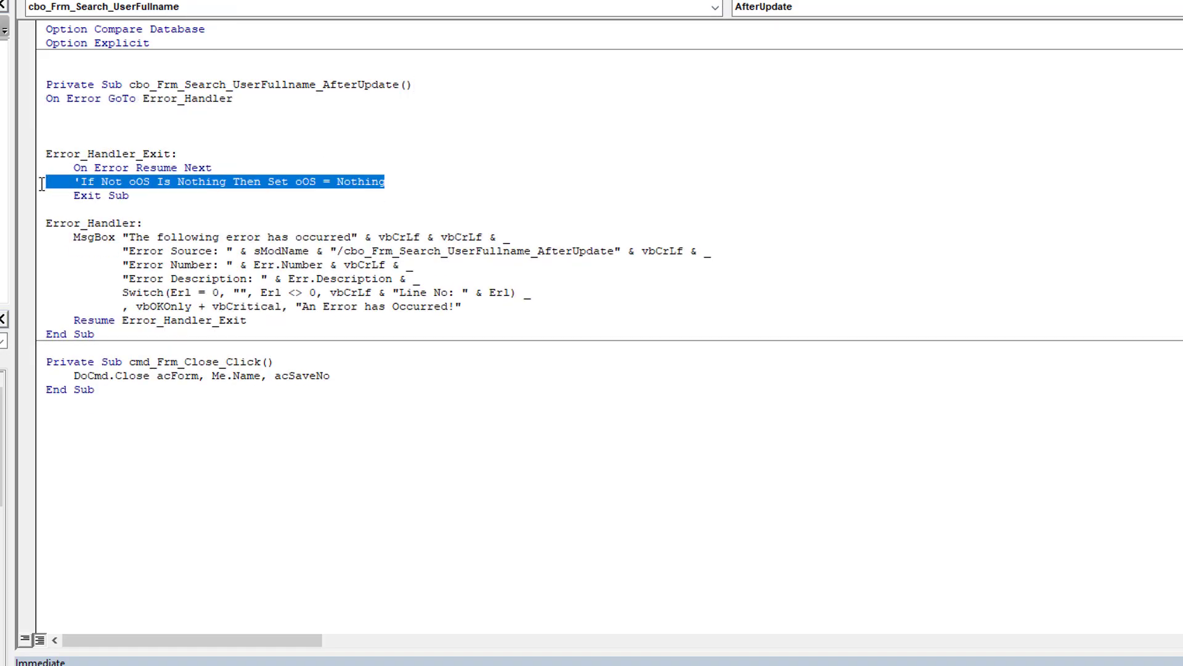
Write Me.RecordsetClone.FindFirst "[UserId]=" & Me.cbo_Frm_Search_UserFullname in the procedure.
{"action": "key", "text": "Delete"}
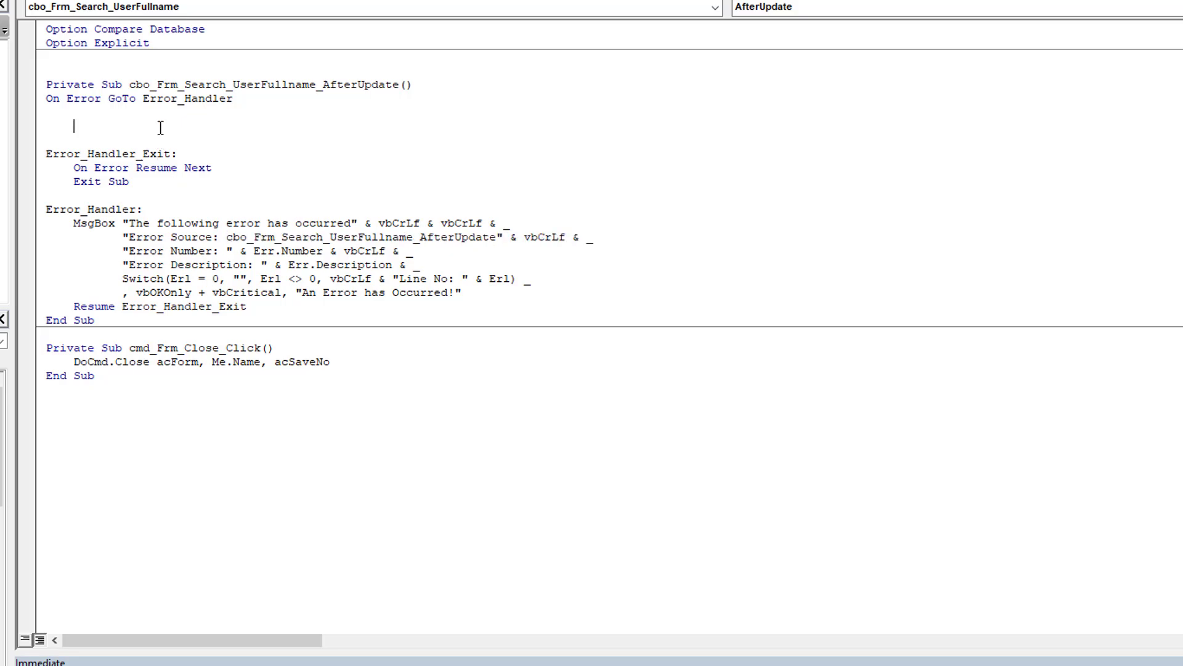
{"action": "type", "text": "Me."}
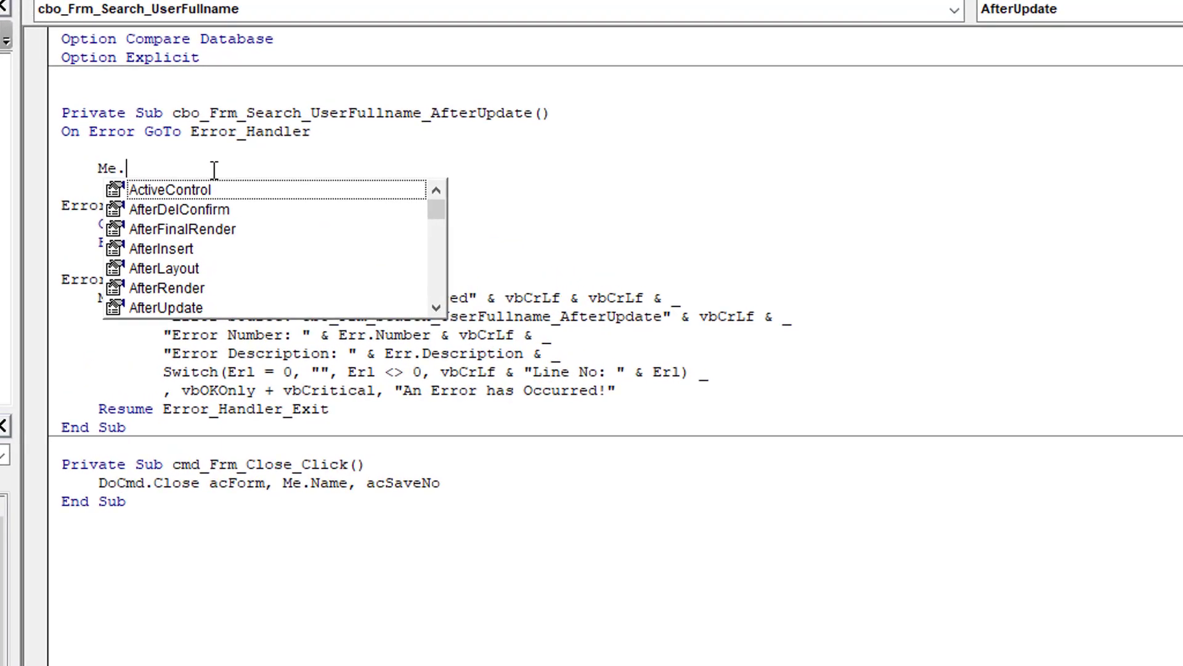
{"action": "type", "text": "rec"}
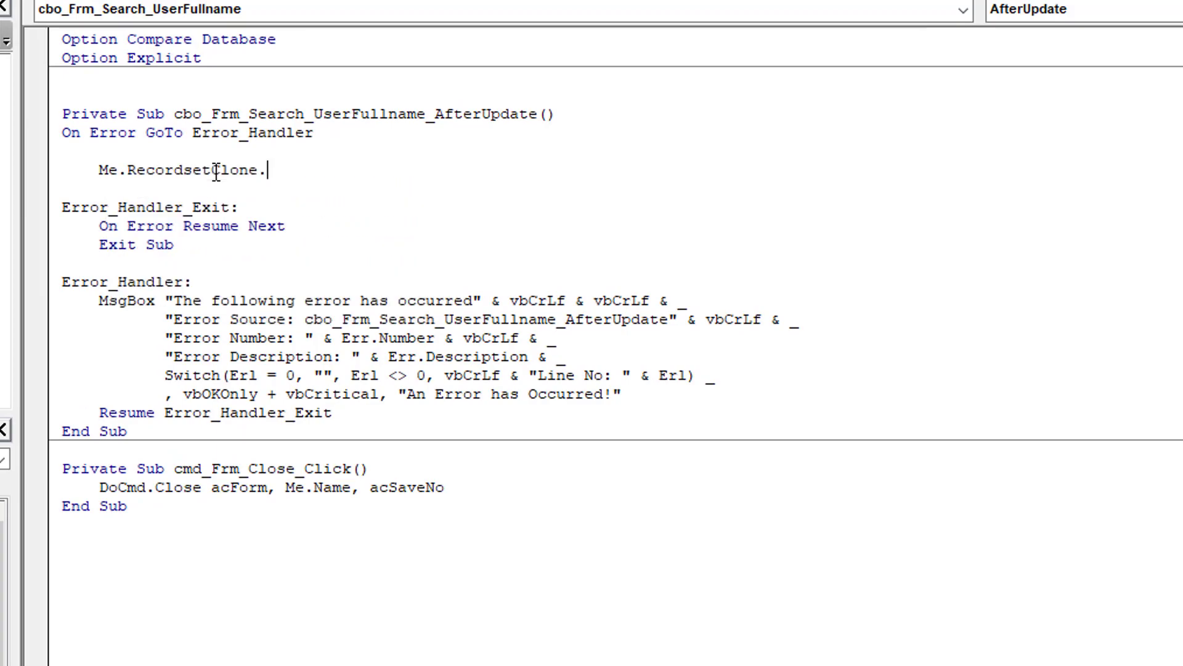
{"action": "type", "text": "Fin"}
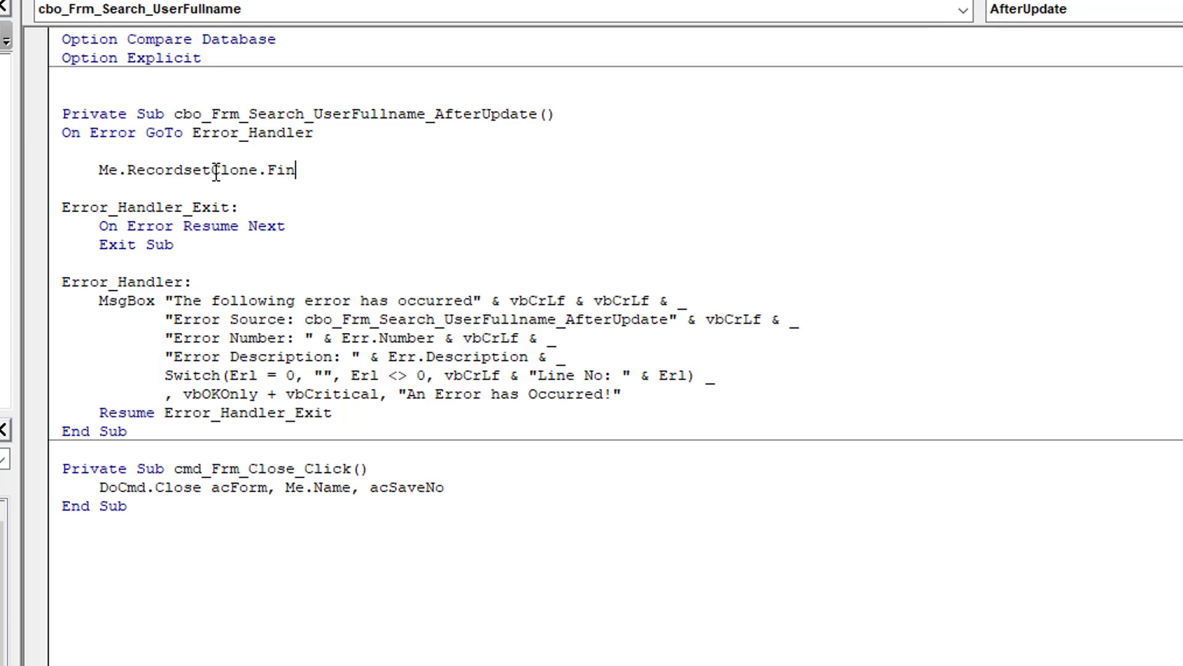
{"action": "type", "text": "First"}
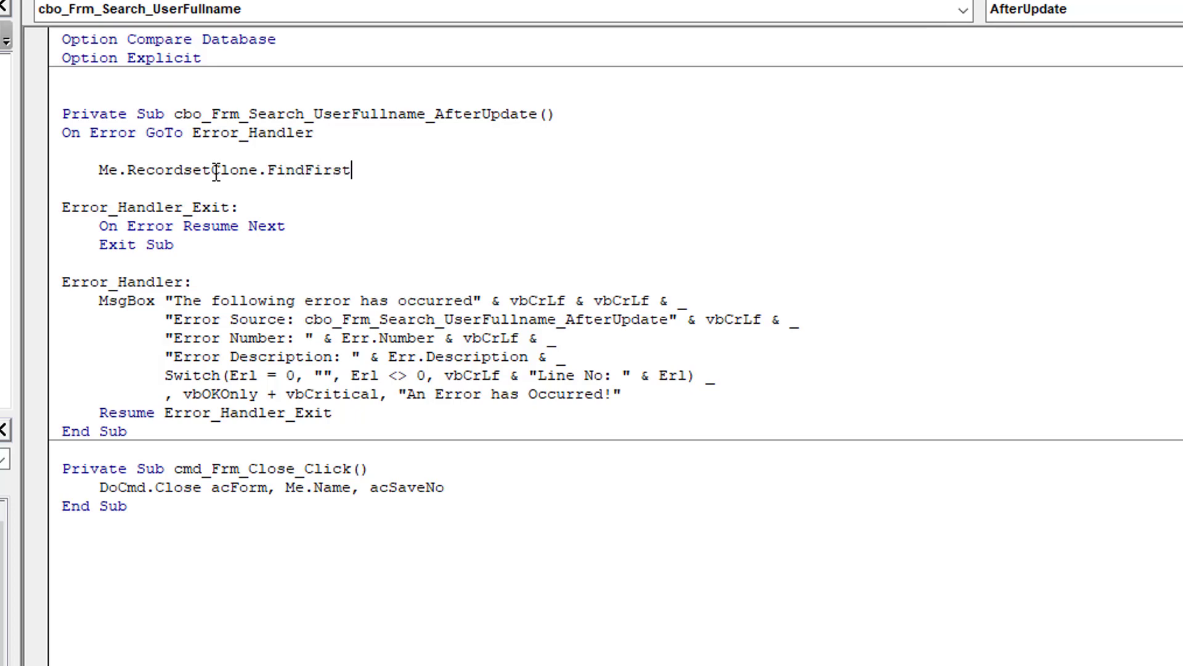
{"action": "type", "text": "\""}
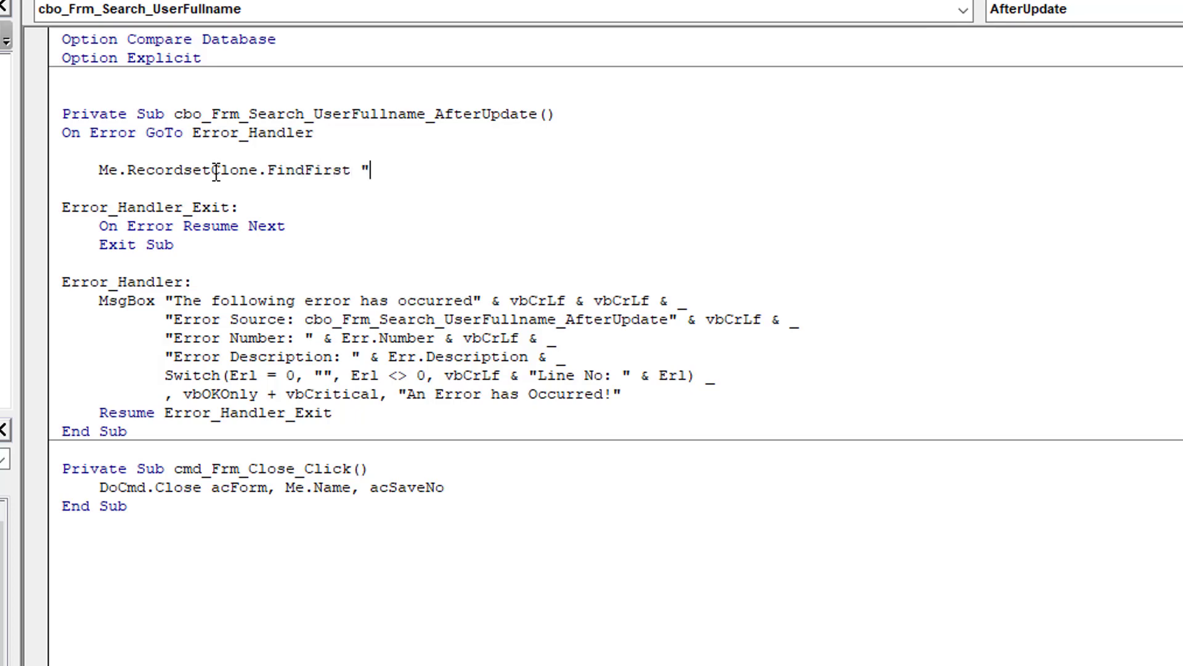
{"action": "type", "text": "[U"}
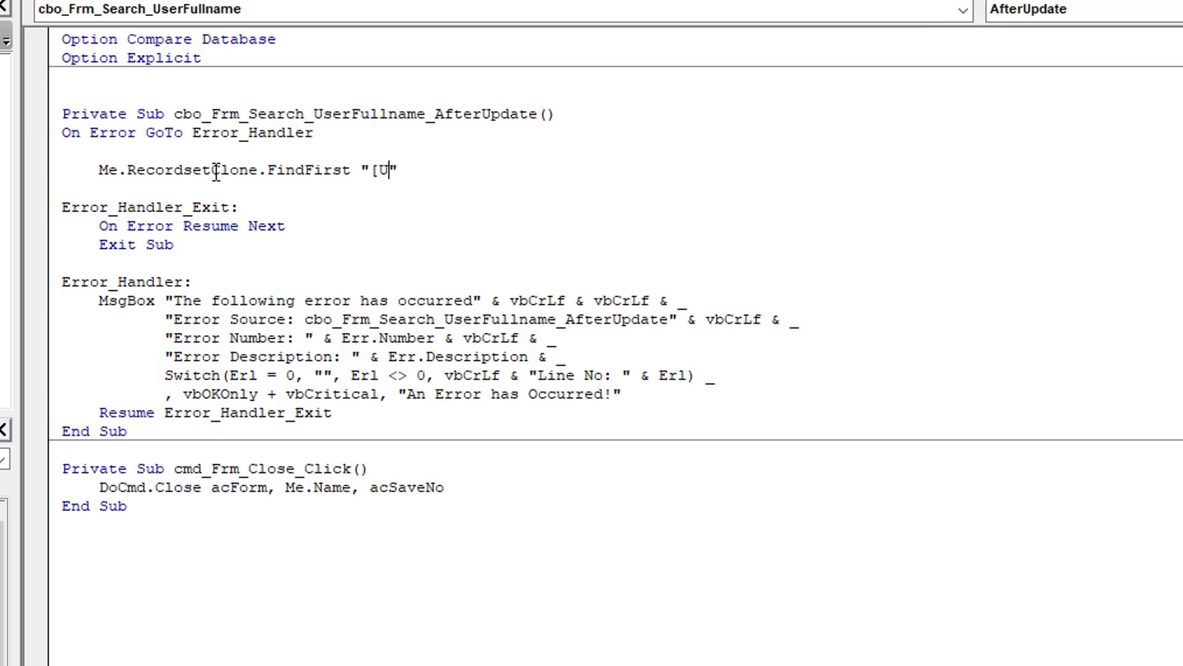
{"action": "type", "text": "serO"}
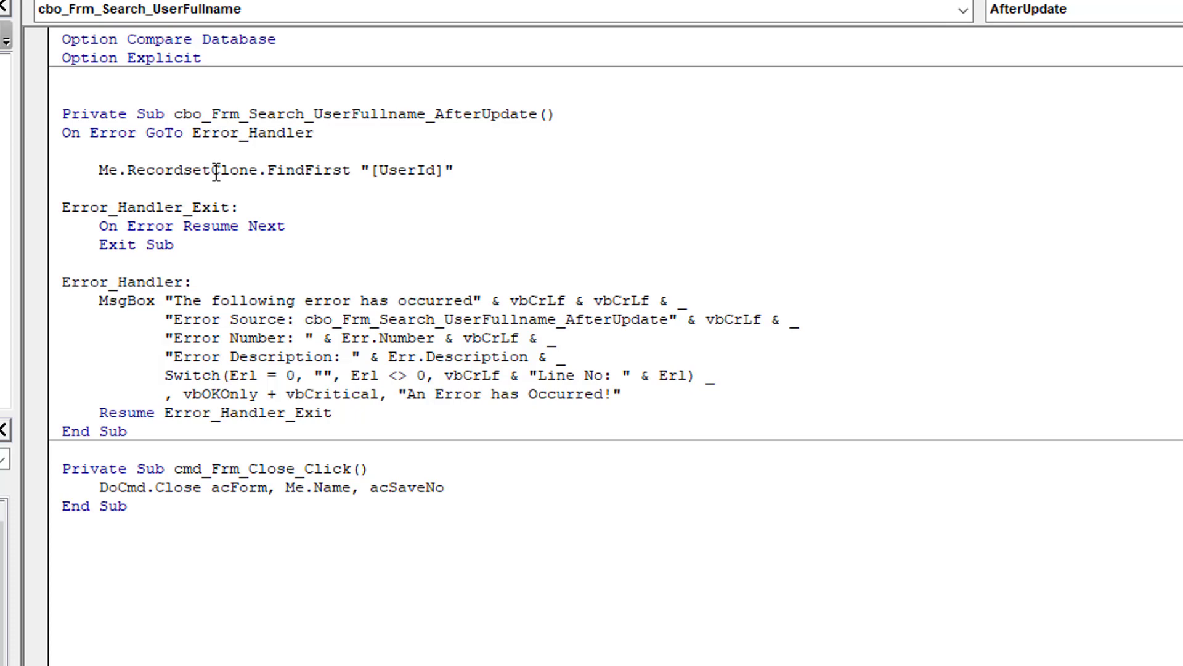
{"action": "type", "text": "=\""}
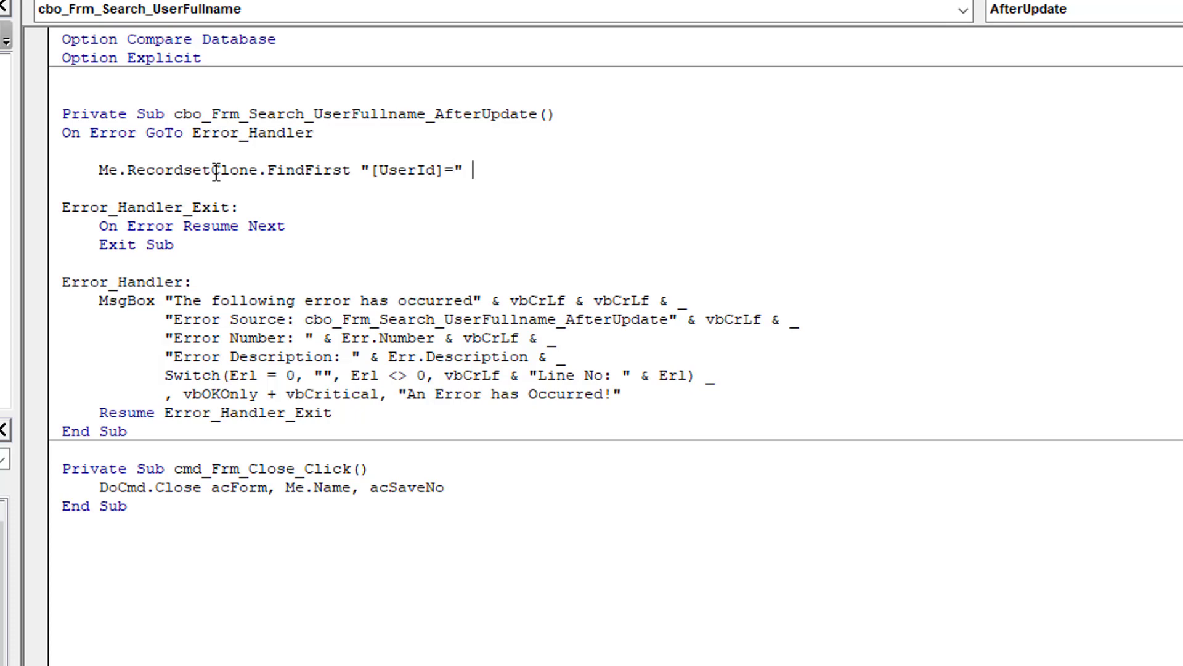
{"action": "type", "text": "& me."}
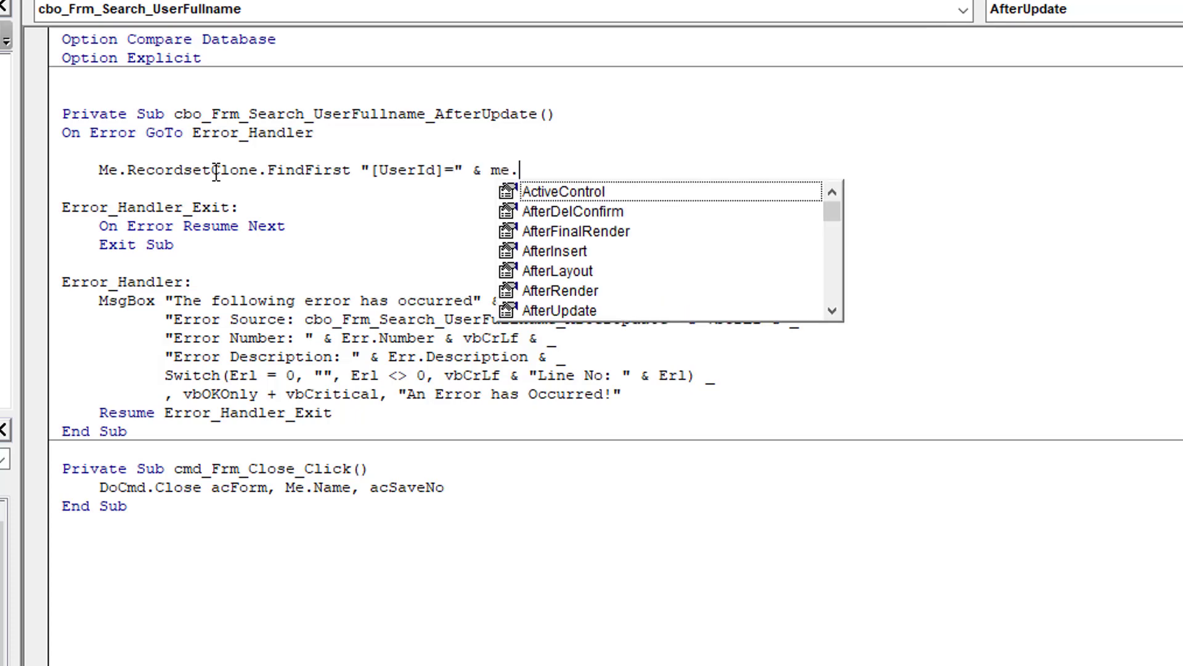
{"action": "type", "text": "cbo_Frm_Search_UserFullname"}
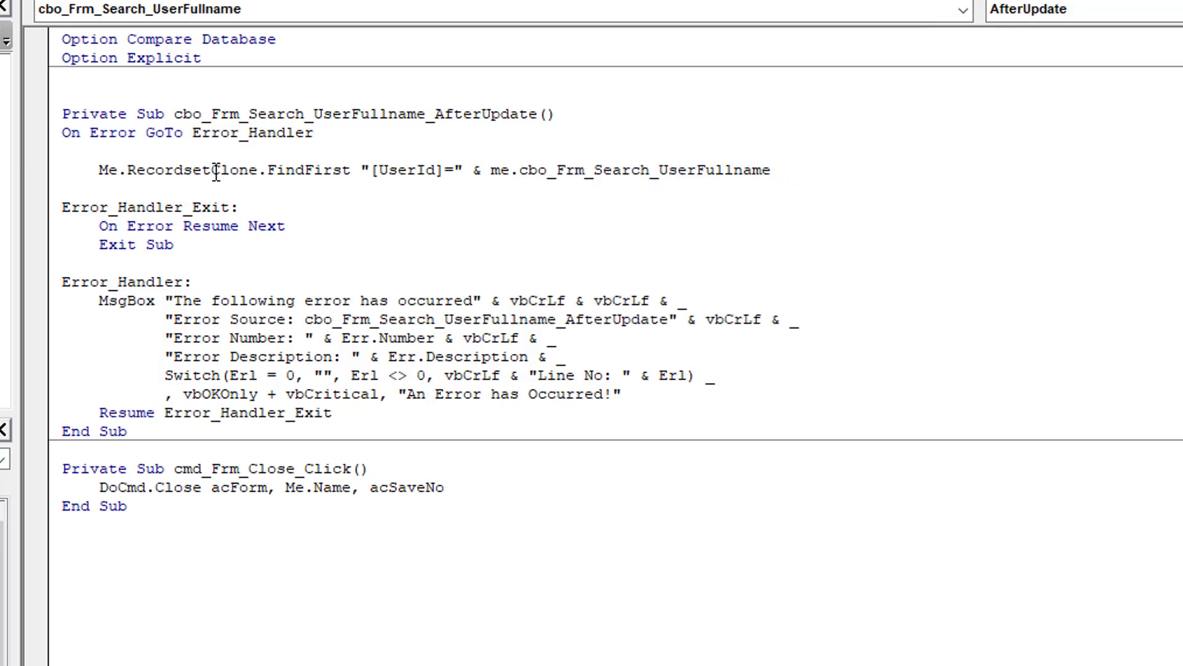
{"action": "key", "text": "Enter"}
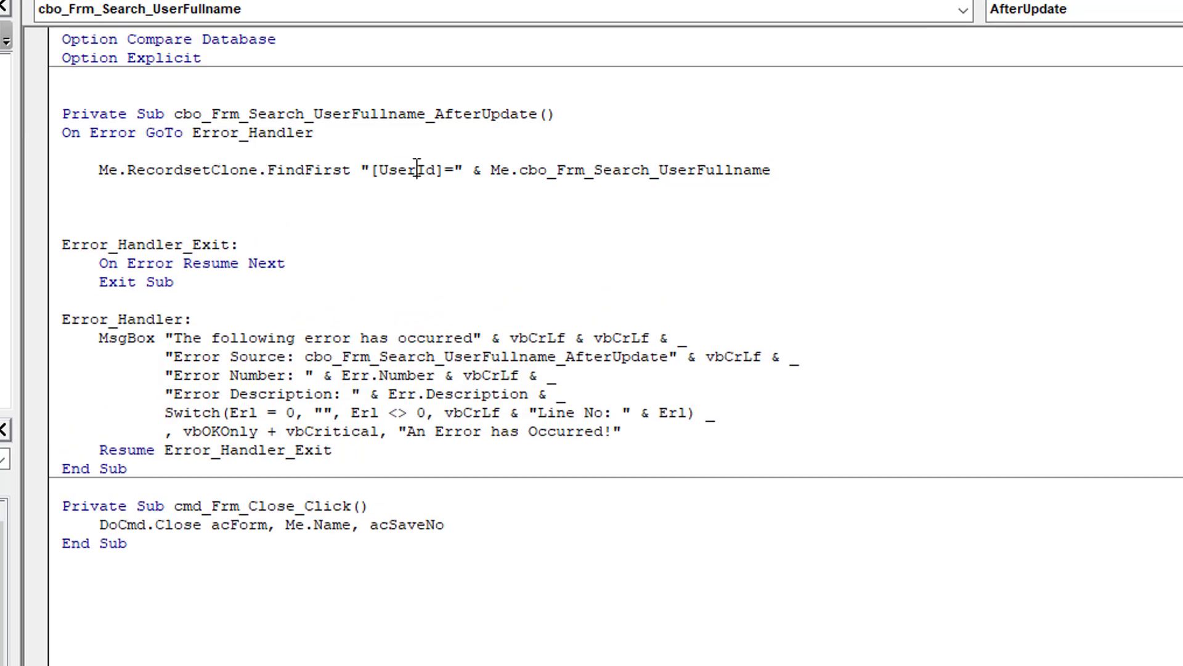
Add an If Me.RecordsetClone.NoMatch Then / End If block below the FindFirst line.
{"action": "left_click_drag", "start_coordinate": [96, 169], "coordinate": [489, 169]}
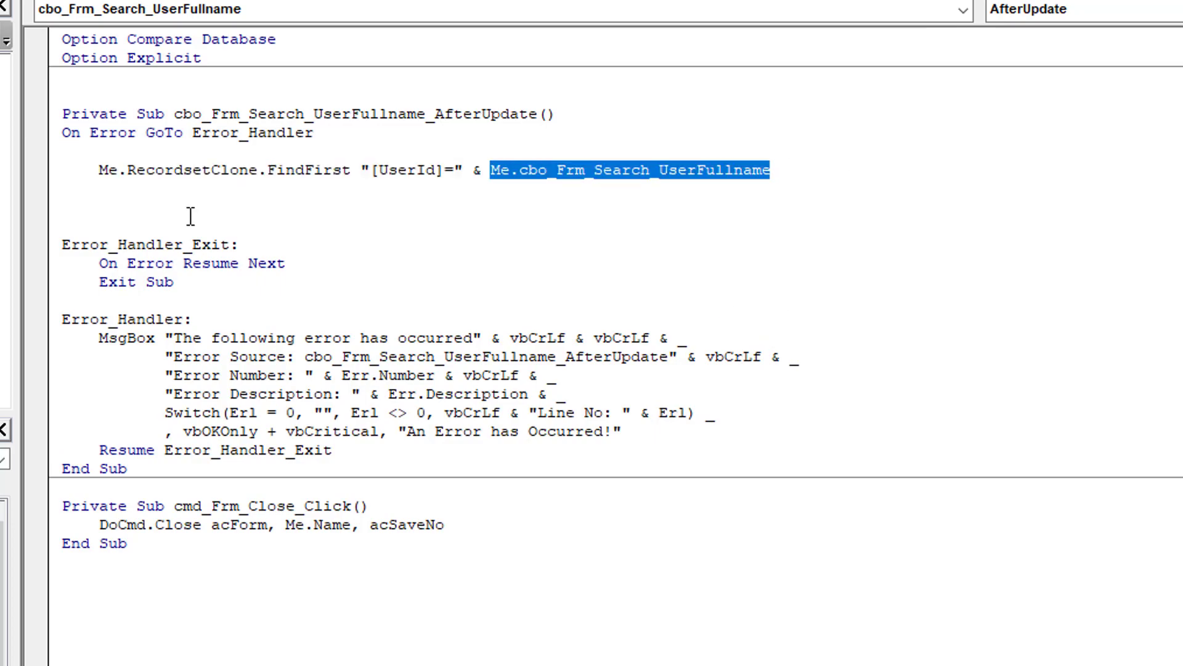
{"action": "left_click", "coordinate": [101, 212]}
{"action": "type", "text": "I"}
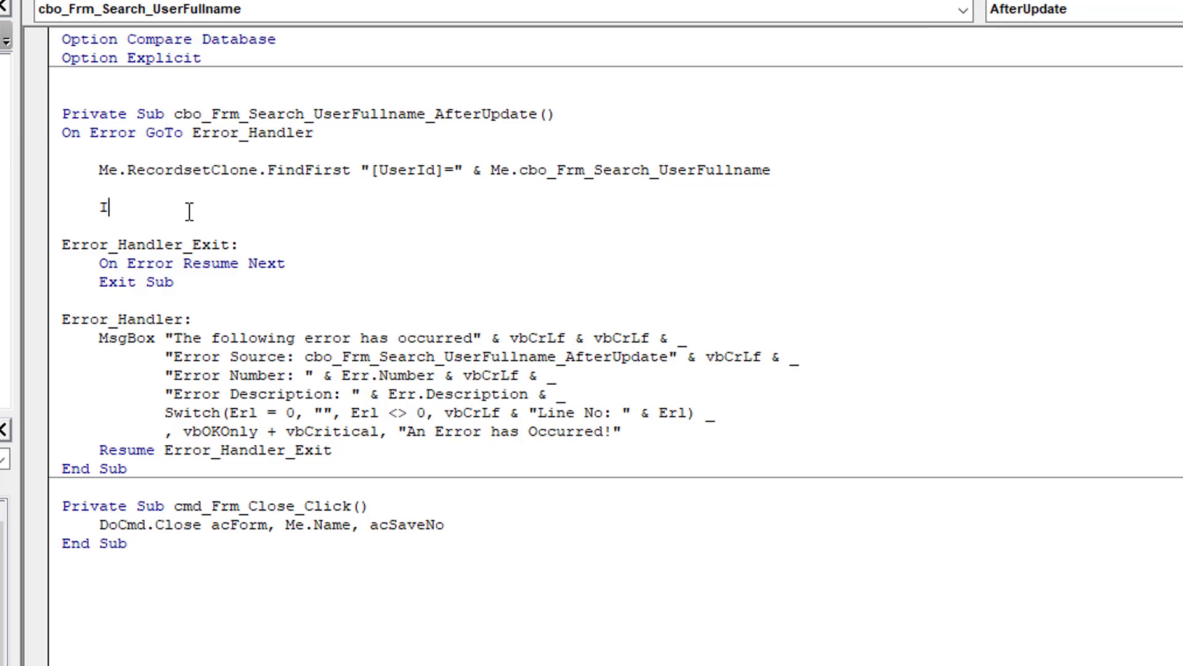
{"action": "type", "text": "F"}
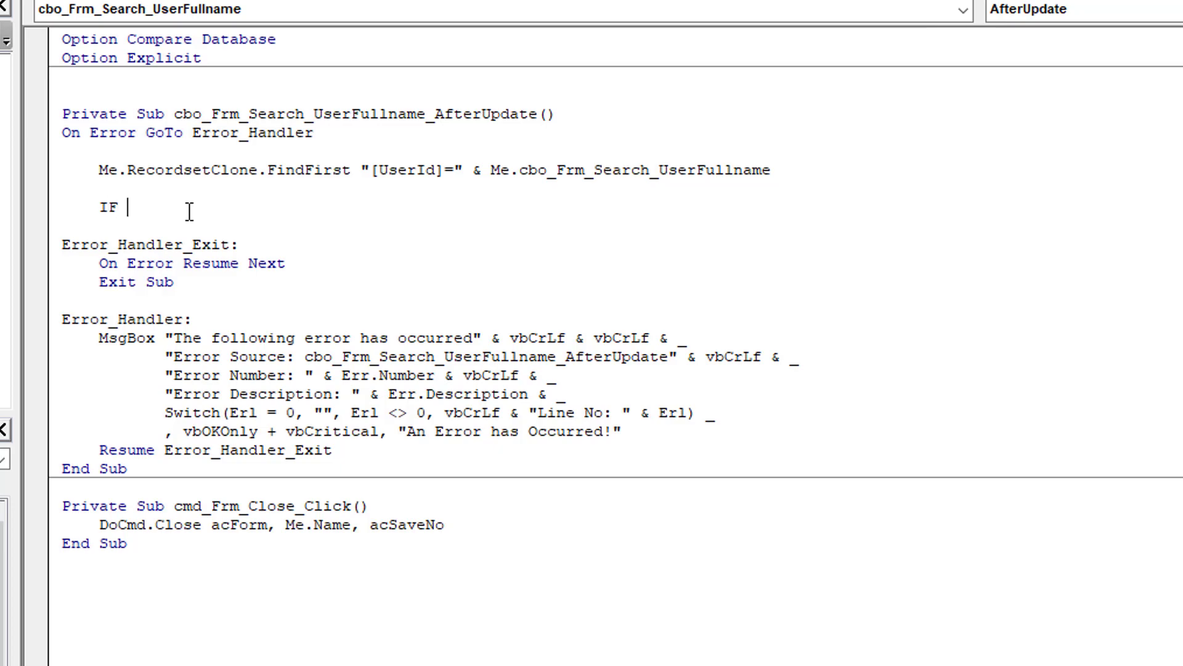
{"action": "type", "text": "me."}
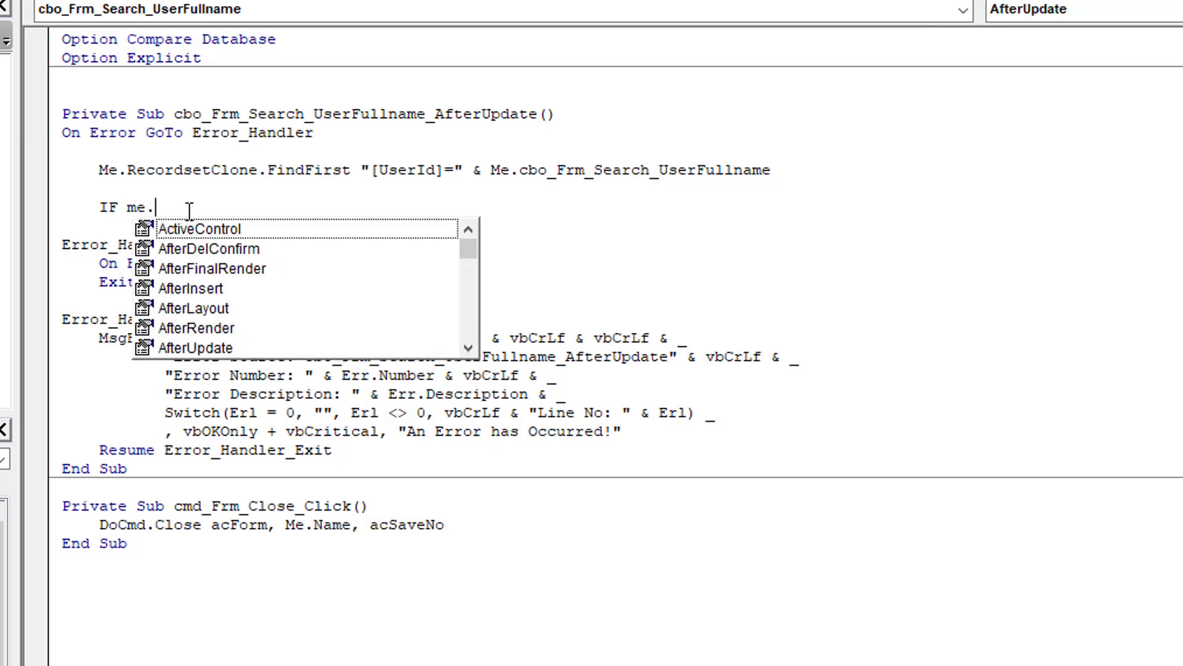
{"action": "type", "text": "re"}
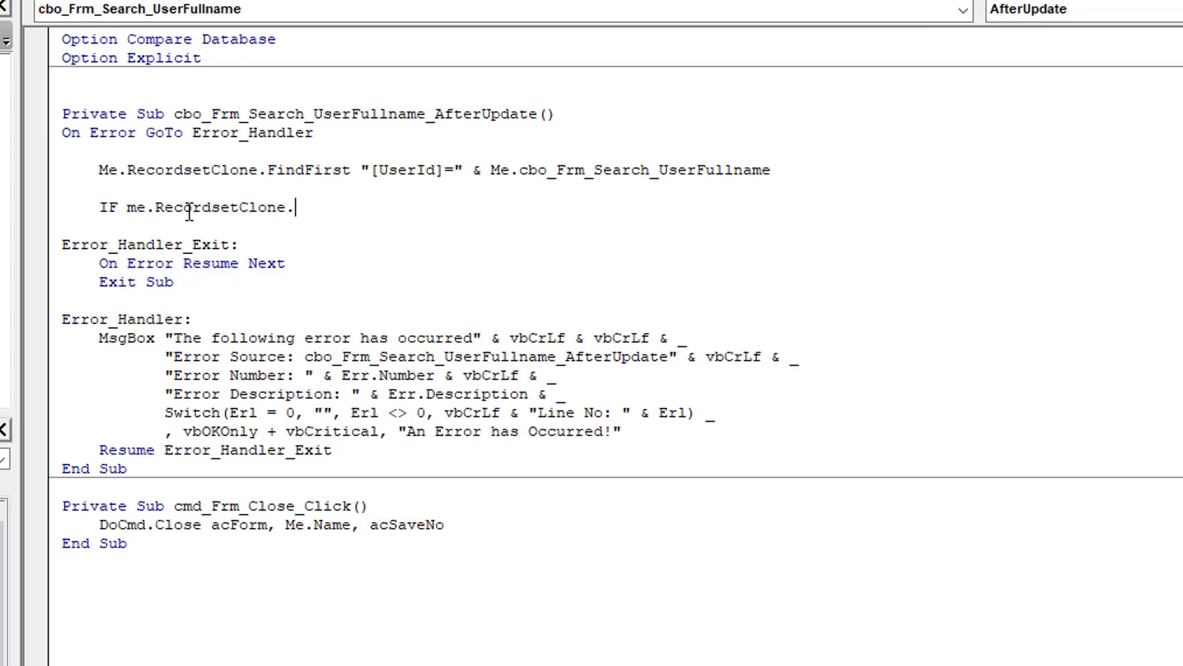
{"action": "type", "text": "NoM"}
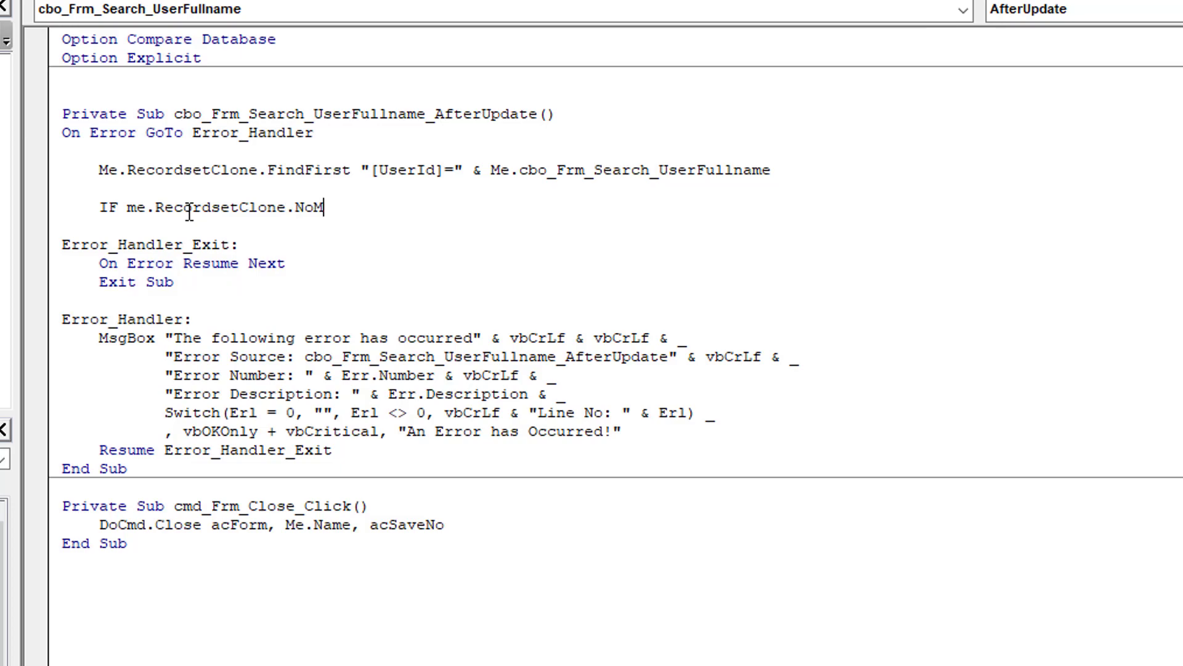
{"action": "type", "text": "atch"}
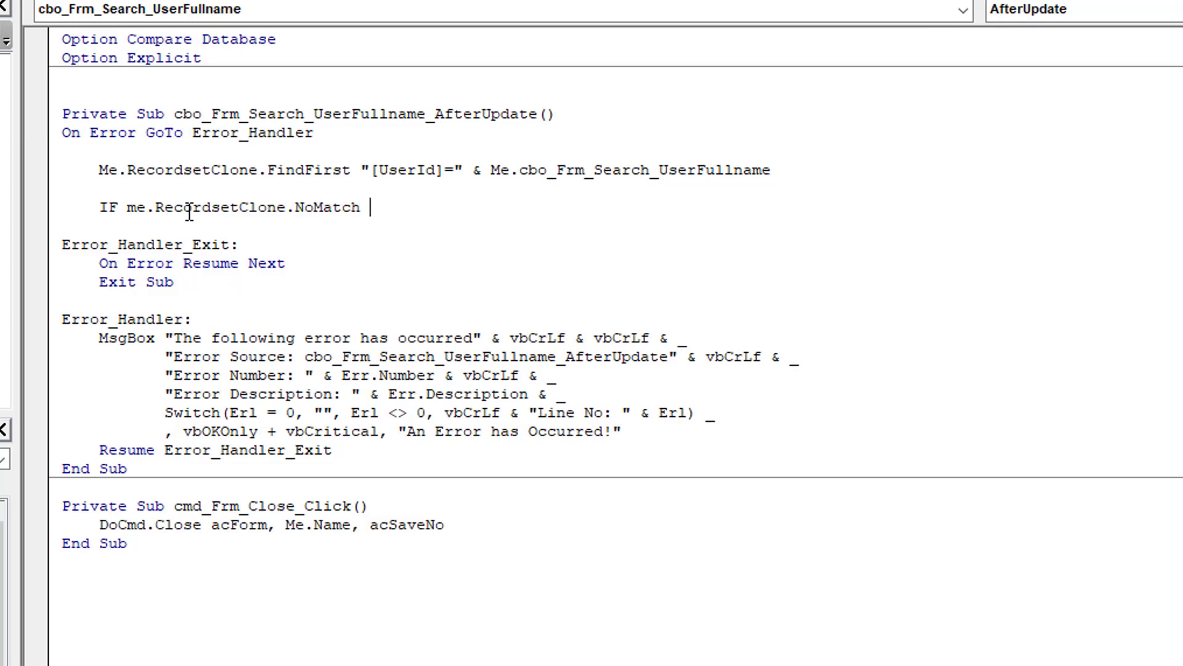
{"action": "type", "text": "Then"}
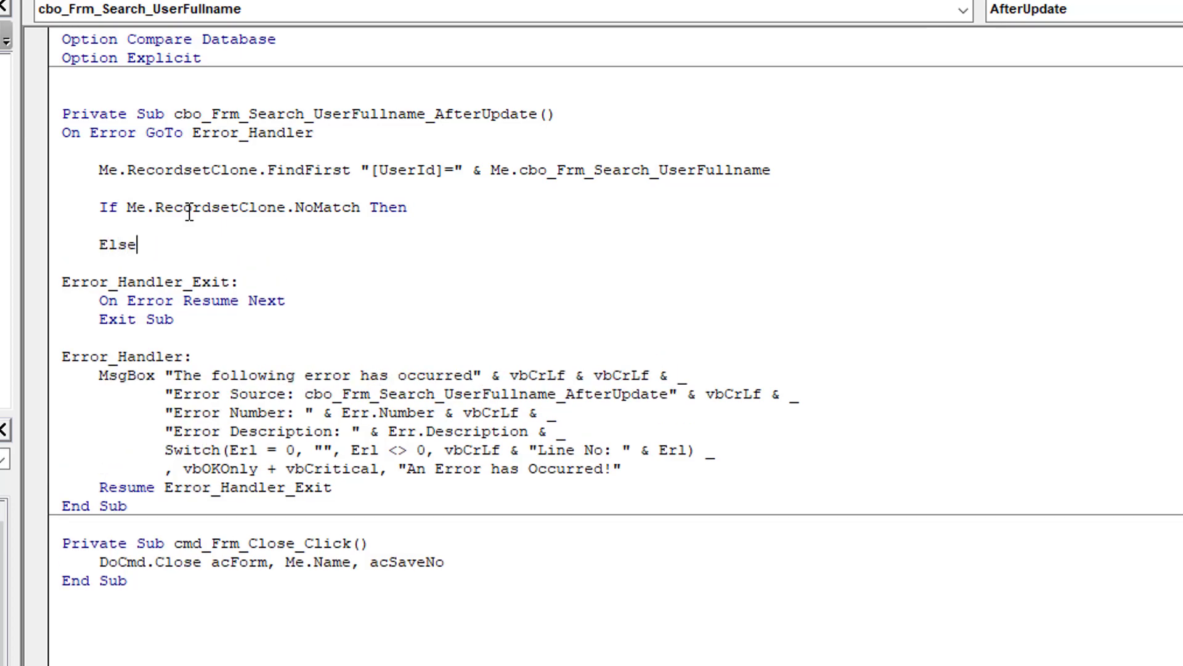
{"action": "type", "text": "End if"}
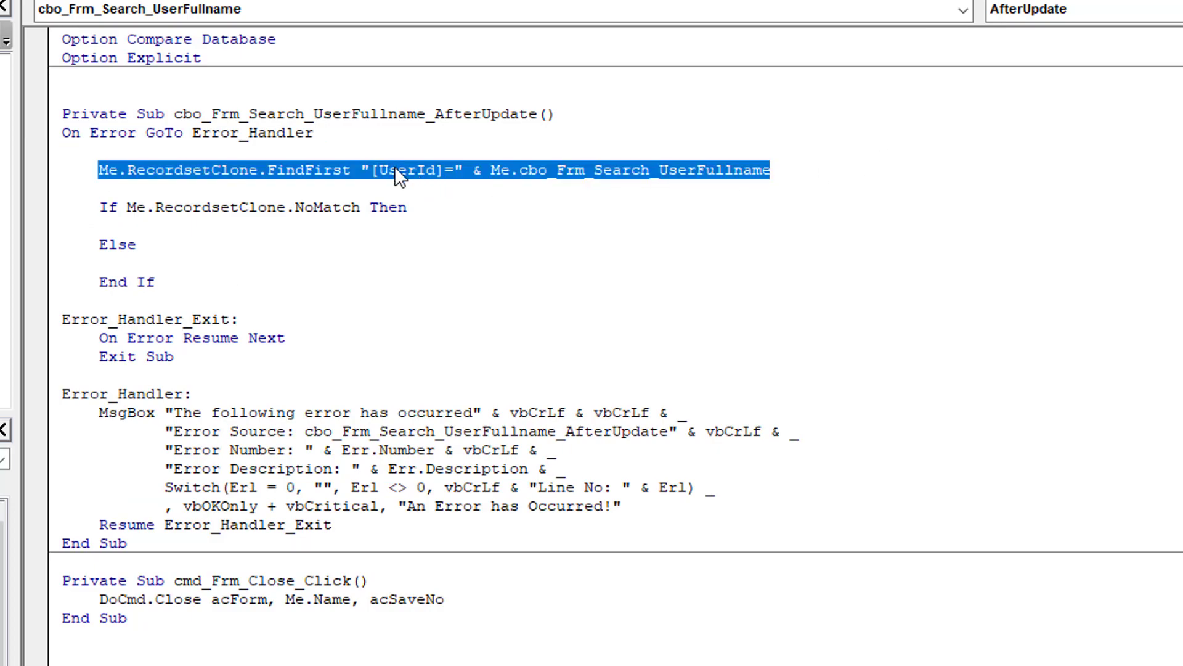
{"action": "double_click", "coordinate": [404, 171]}
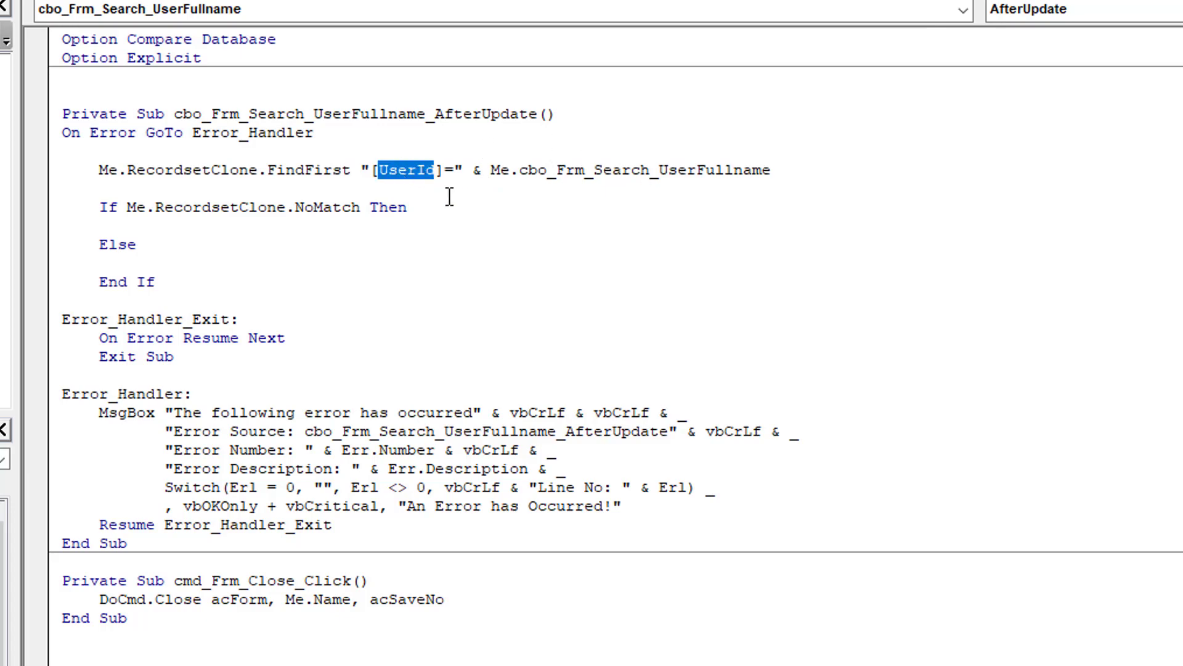
{"action": "mouse_move", "coordinate": [316, 198]}
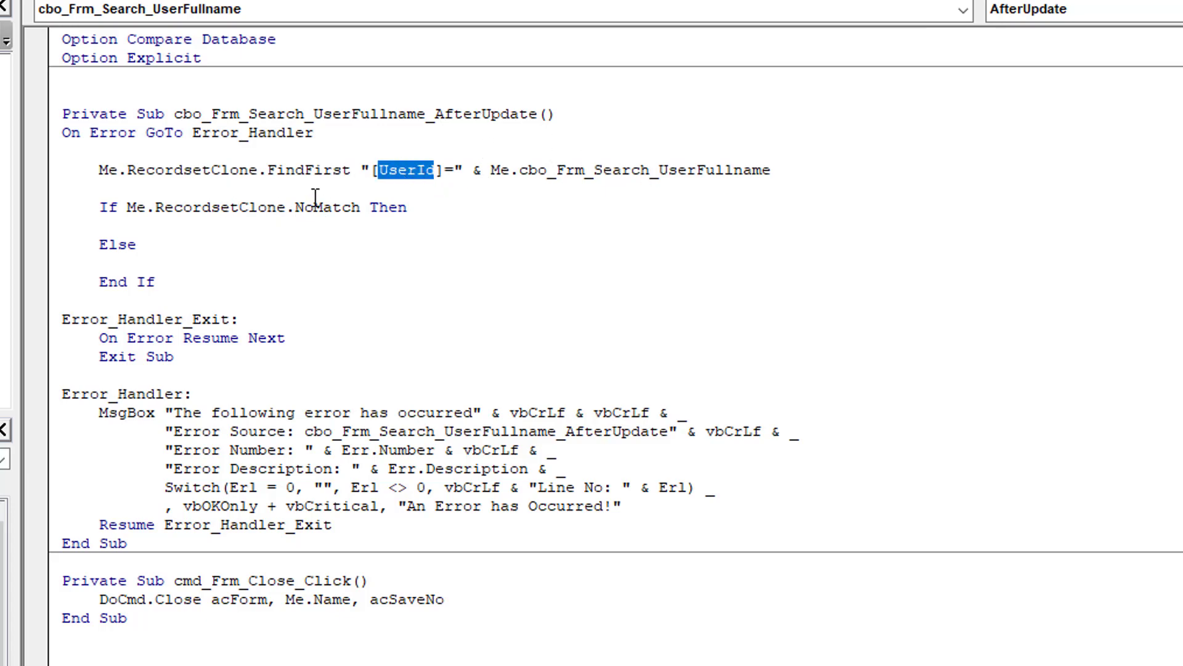
{"action": "mouse_move", "coordinate": [319, 204]}
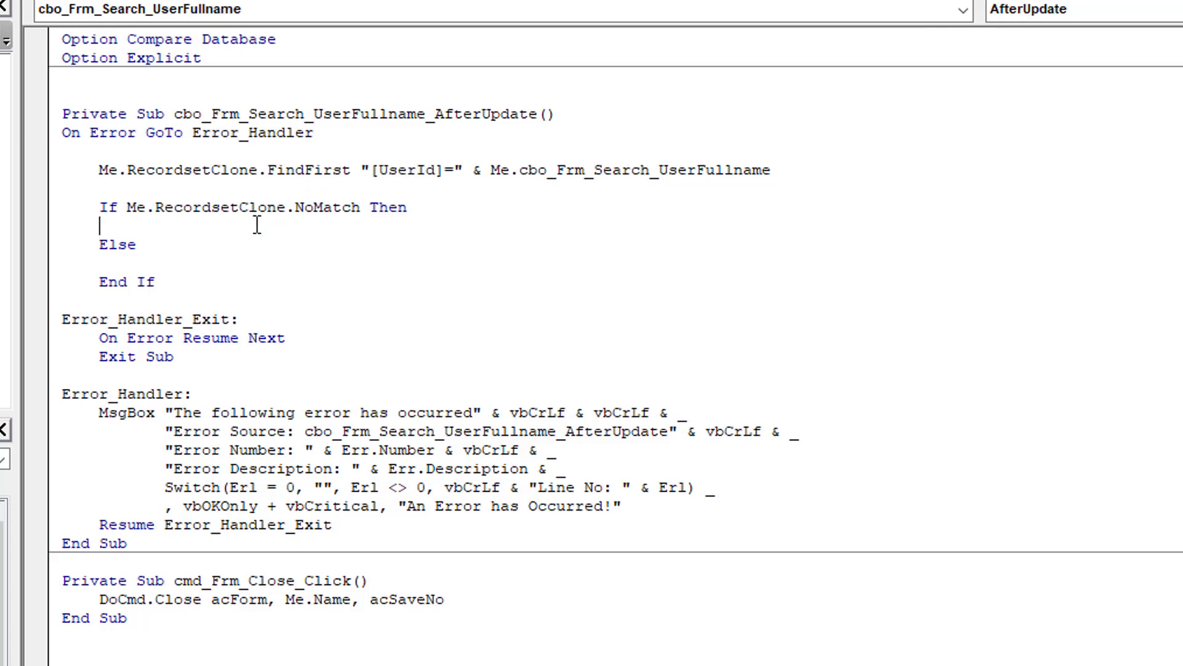
Add MsgBox "Couldn't locate the record.", vbCritical Or vbOKOnly, "Record not found" in the NoMatch branch.
{"action": "type", "text": "Msg"}
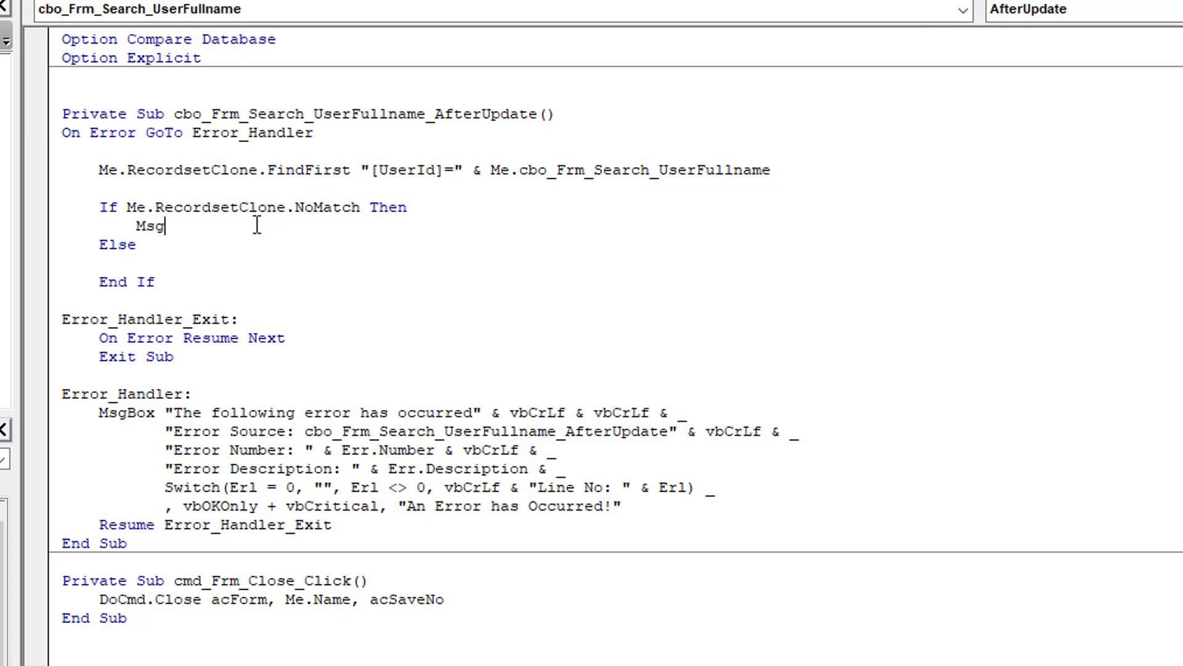
{"action": "type", "text": "Box \"\""}
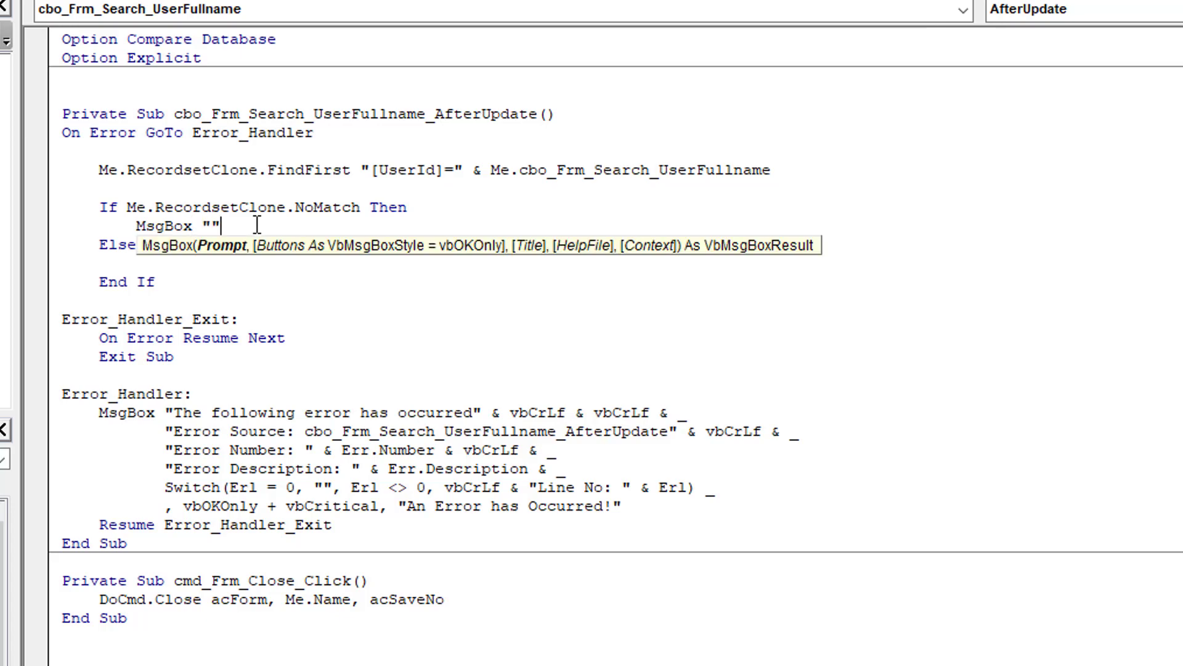
{"action": "type", "text": "Couldn\\"}
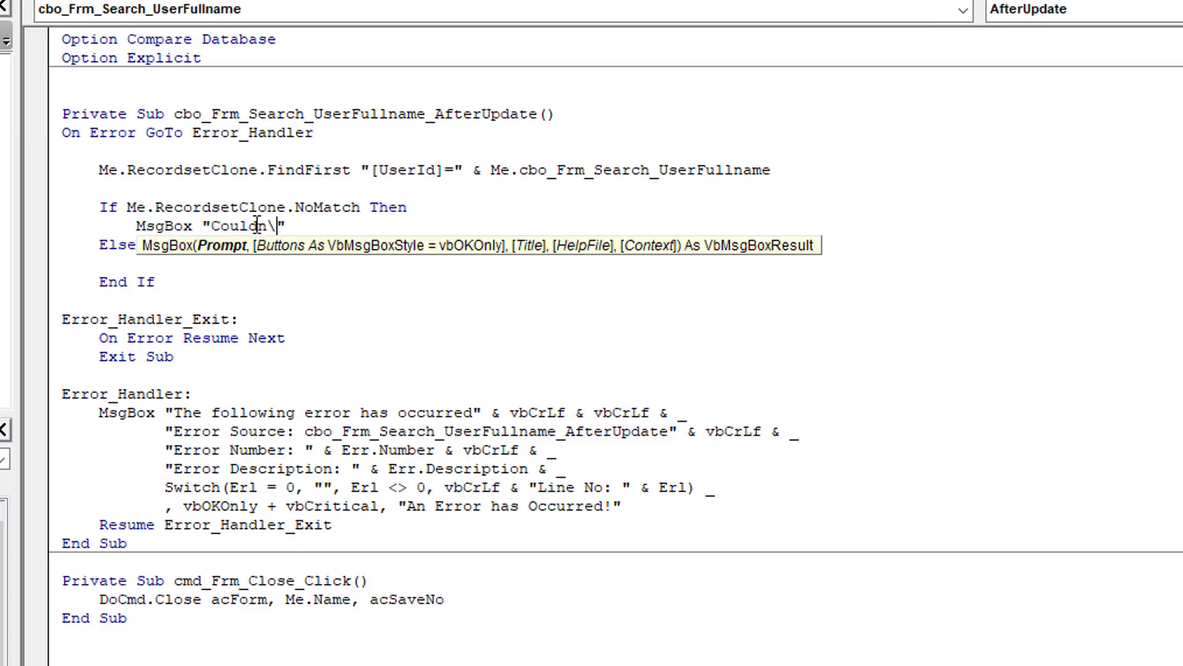
{"action": "type", "text": "'t locate"}
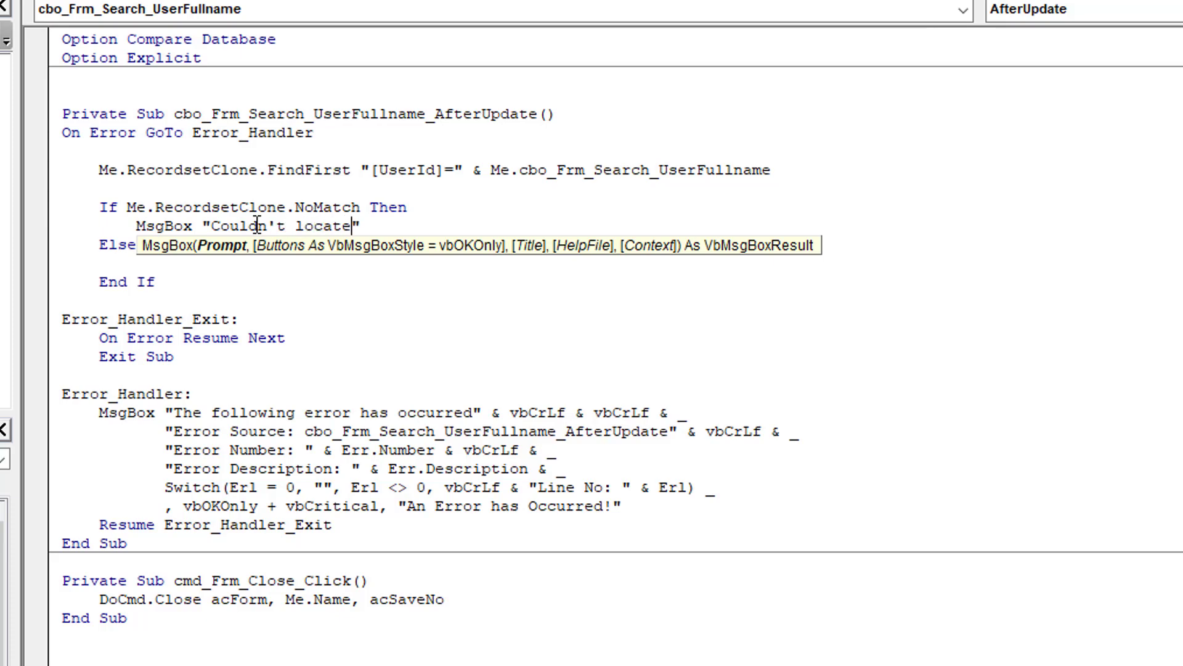
{"action": "type", "text": "the record."}
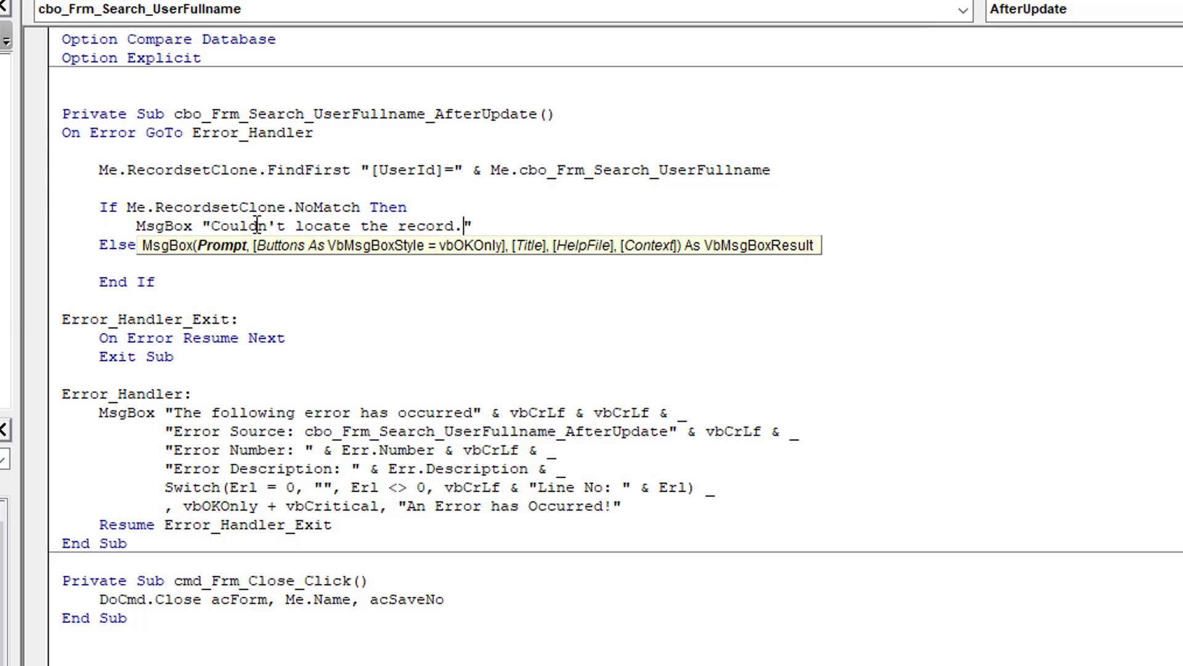
{"action": "type", "text": ","}
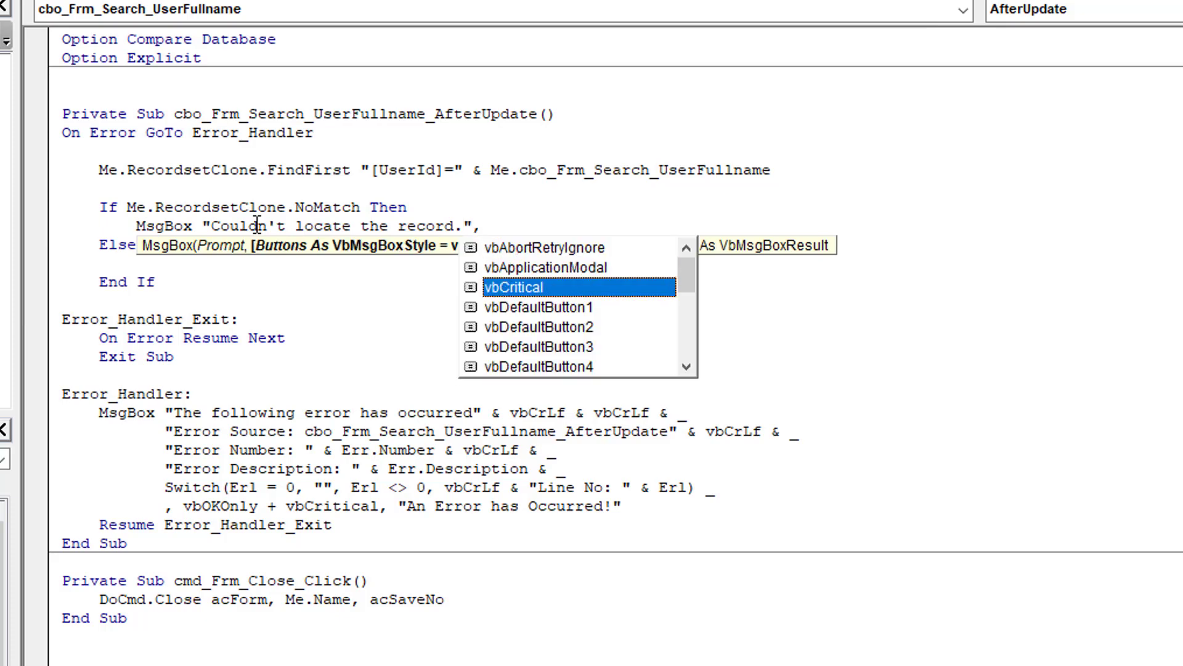
{"action": "type", "text": "vbCritical or"}
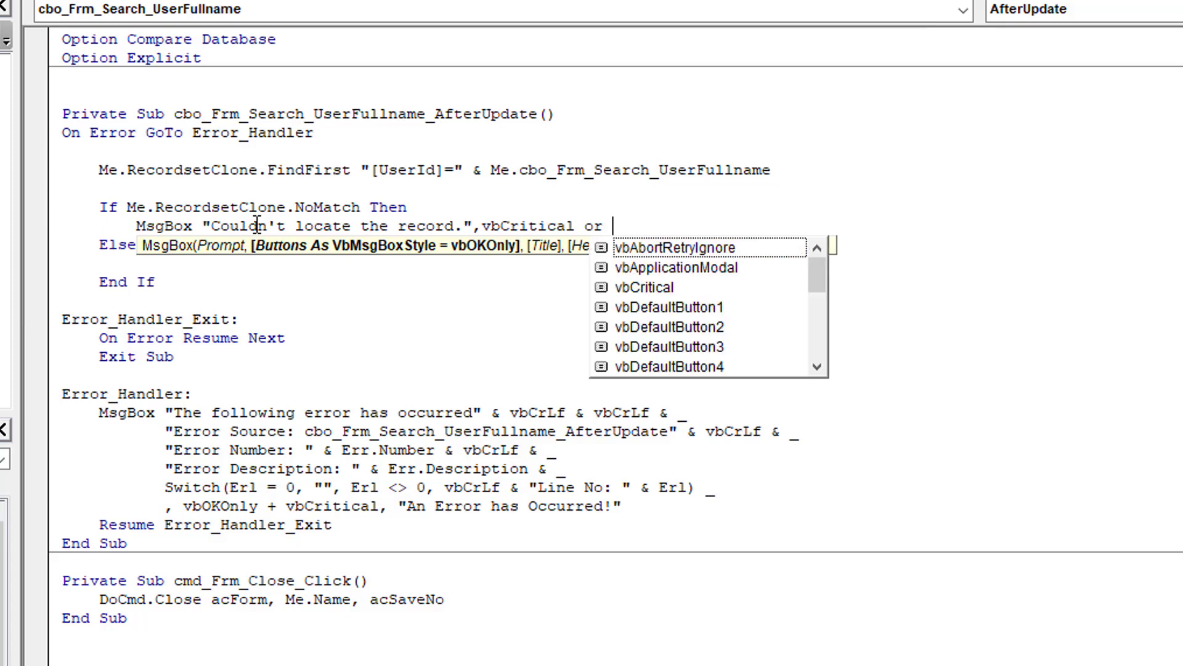
{"action": "type", "text": "vbAbortRetryIgnore oko"}
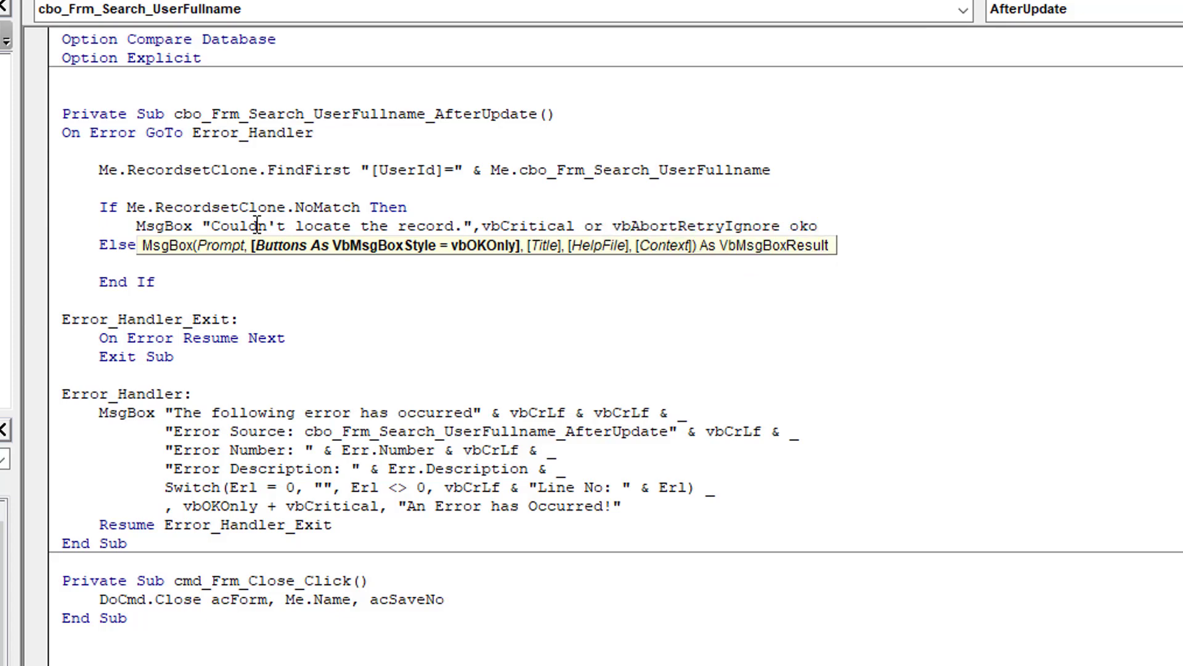
{"action": "key", "text": "Backspace"}
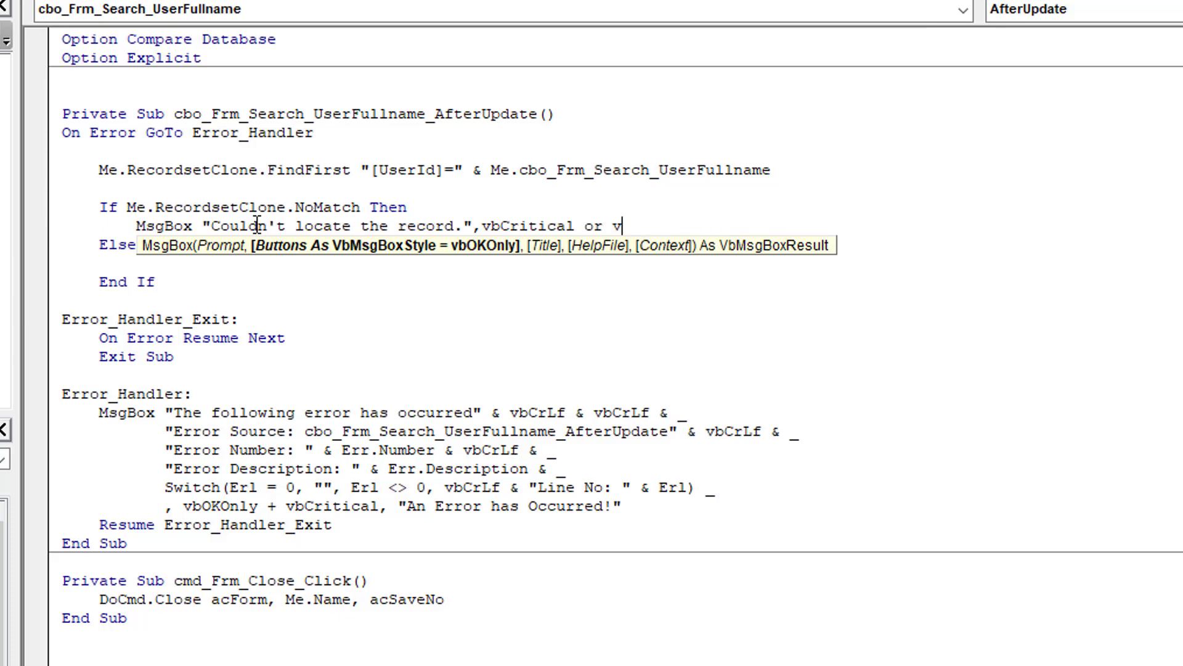
{"action": "type", "text": "bo"}
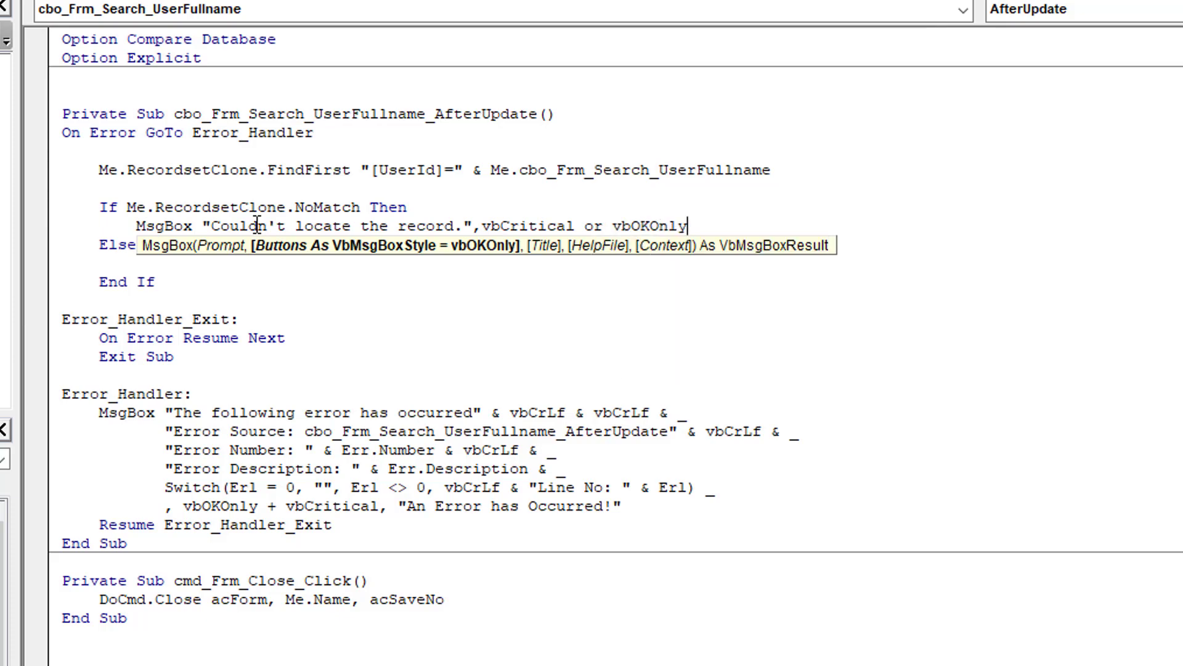
{"action": "type", "text": ",\"\""}
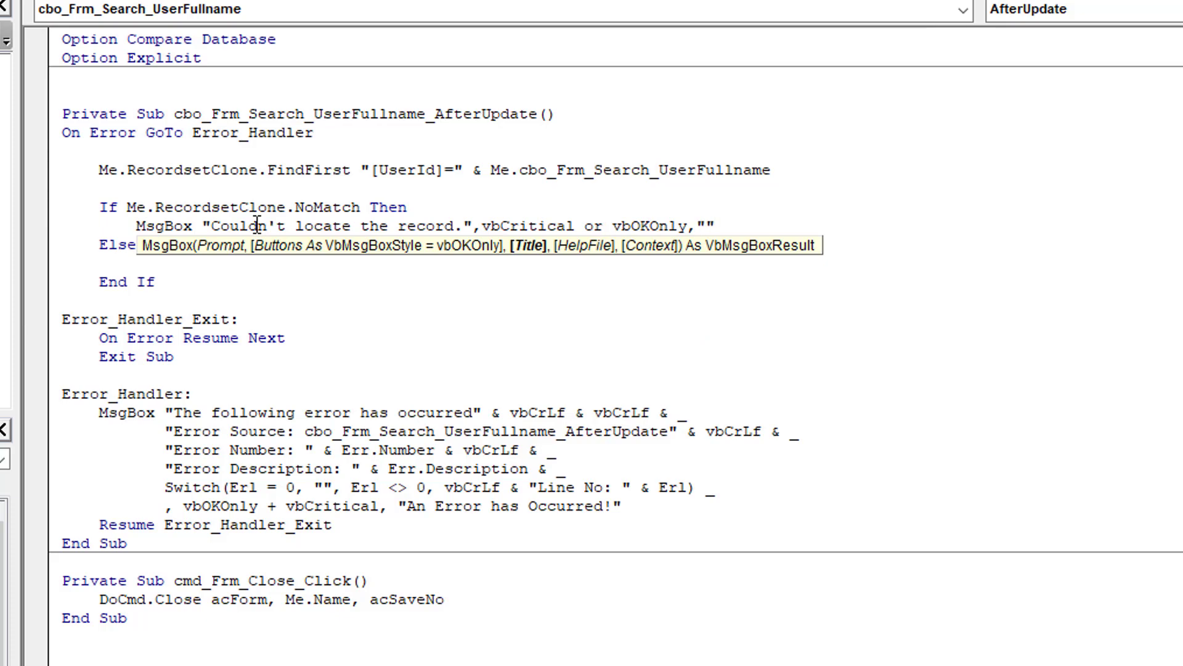
{"action": "type", "text": "Re4c"}
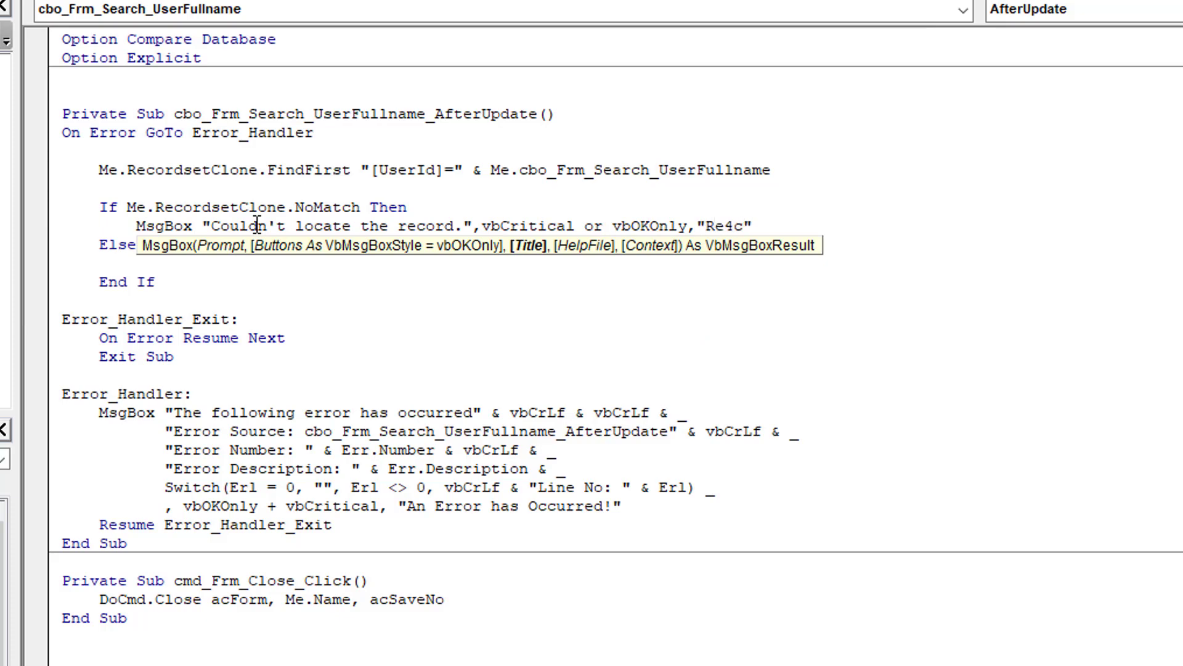
{"action": "type", "text": "Record not"}
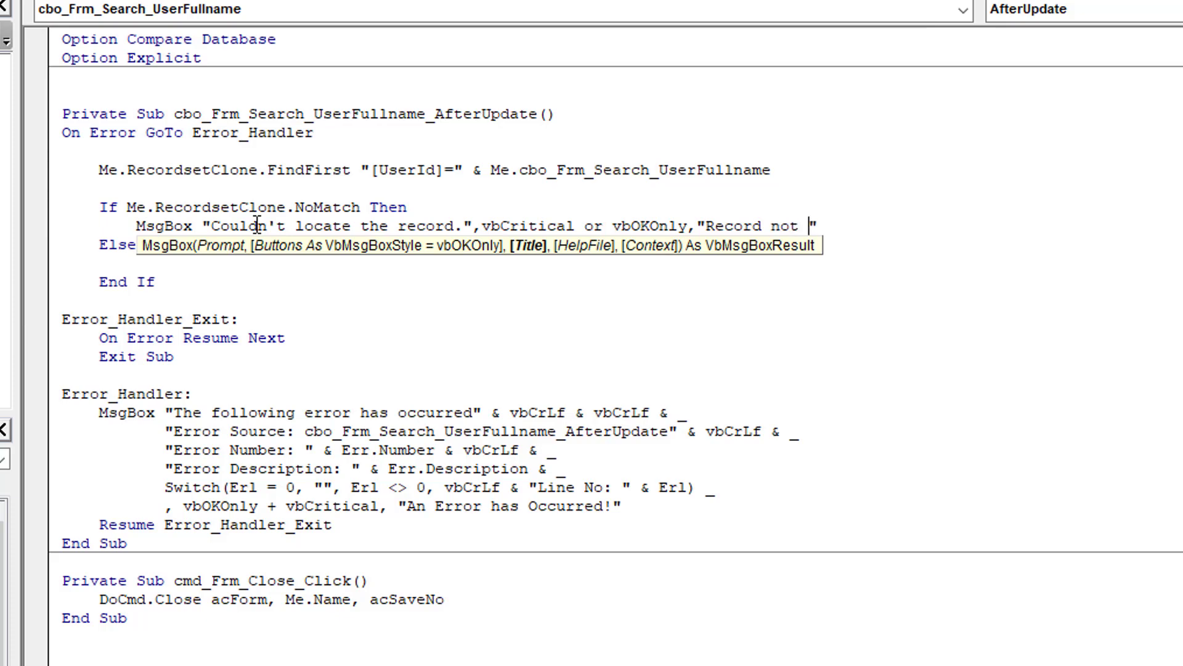
{"action": "type", "text": "found\""}
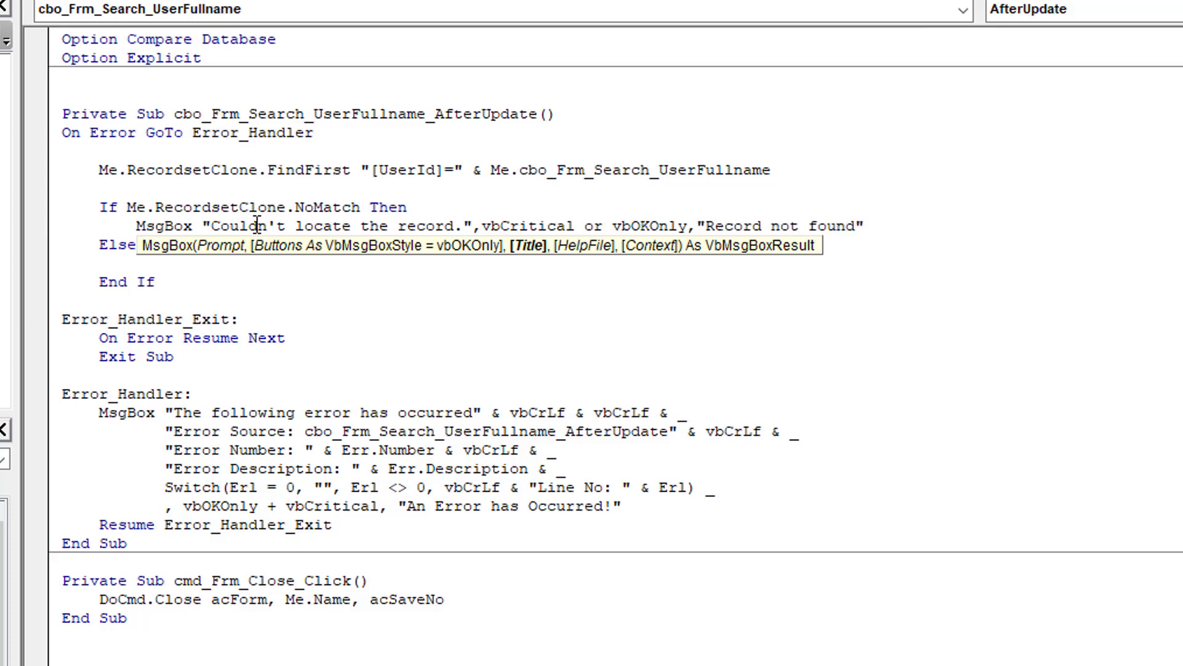
Add comment lines for the error log and notifying admin below the message.
{"action": "left_click", "coordinate": [180, 263]}
{"action": "type", "text": "'N"}
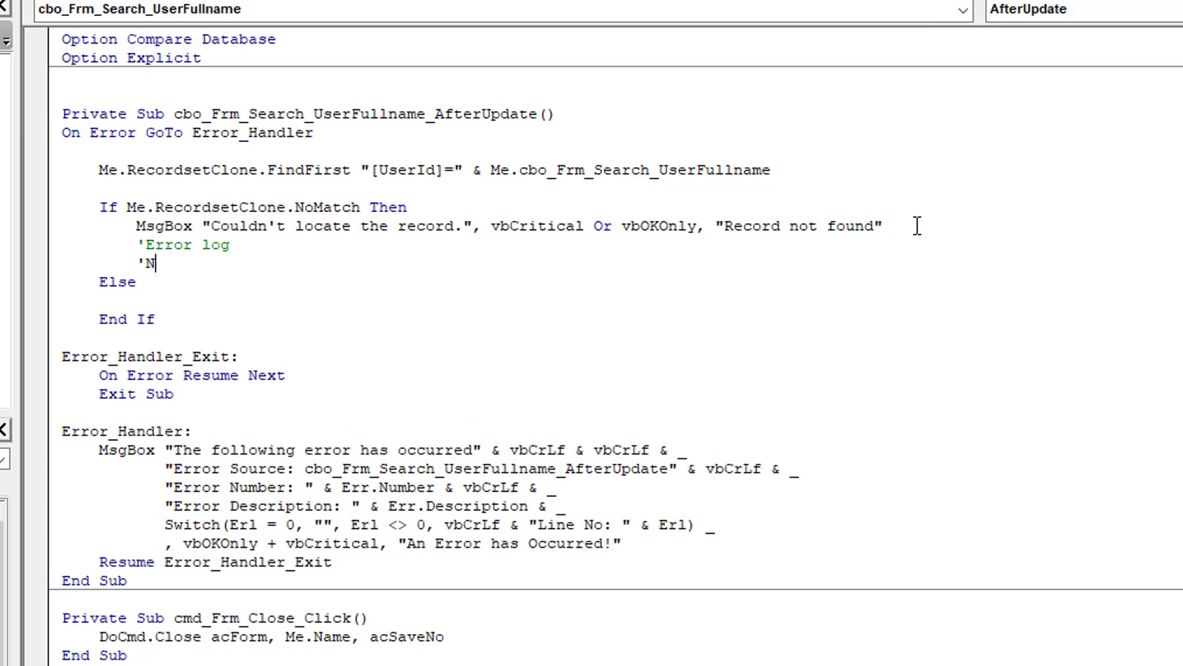
{"action": "type", "text": "otify Adm"}
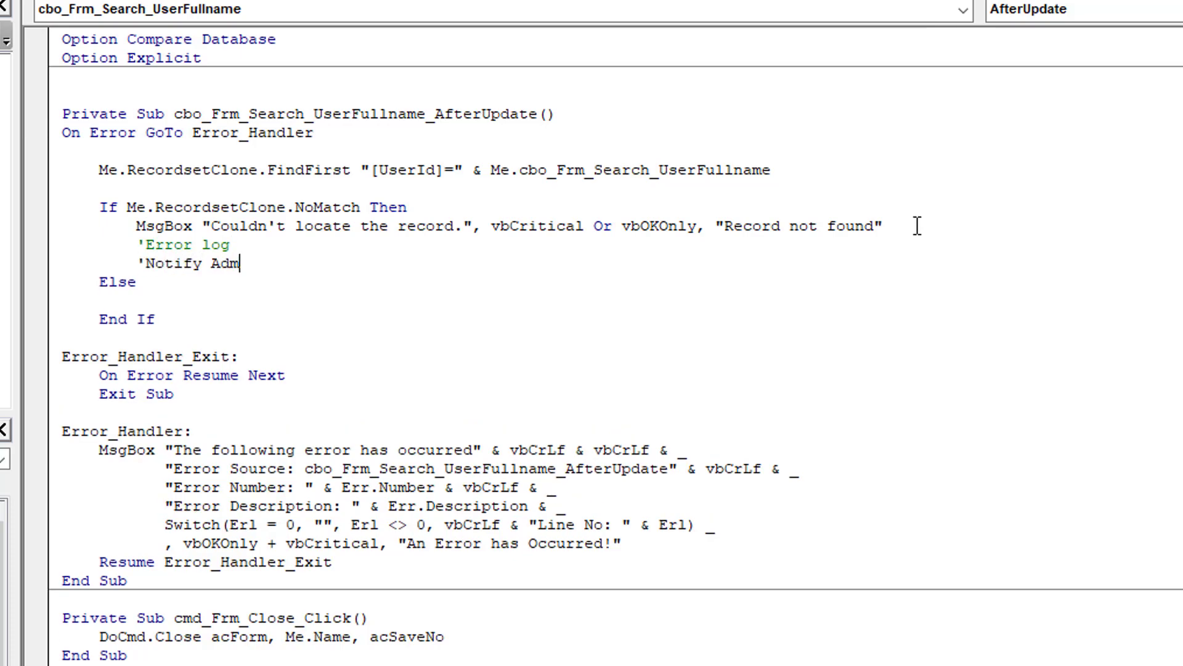
{"action": "type", "text": "in"}
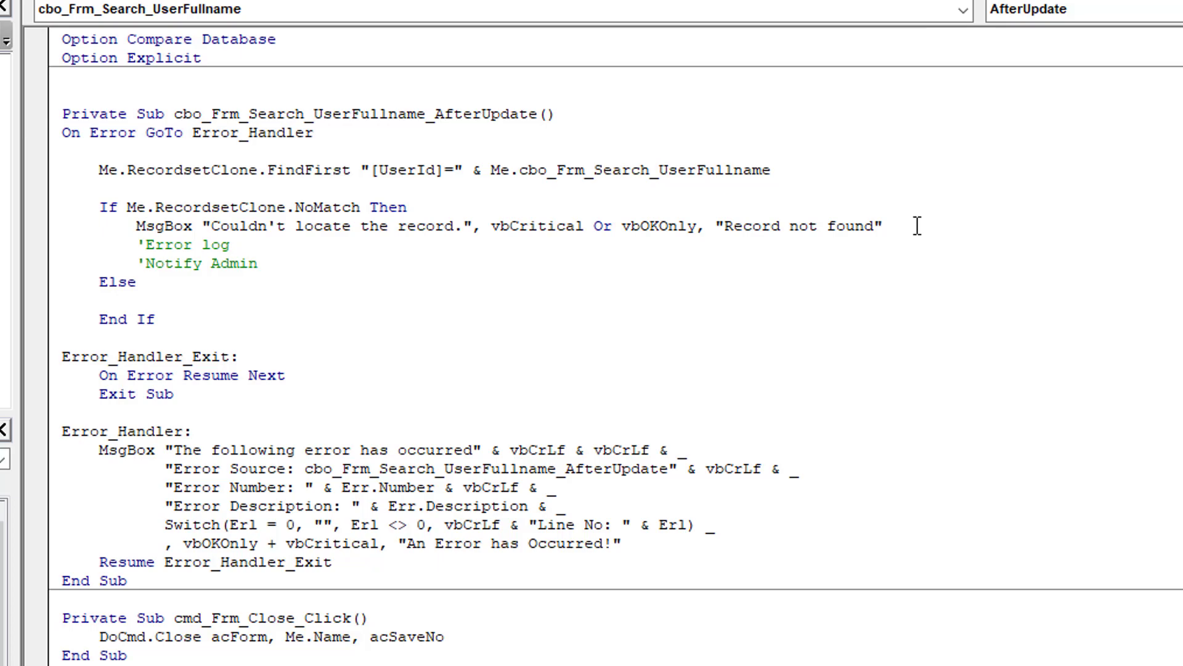
Set Me.Bookmark = Me.RecordsetClone.Bookmark in the Else branch and close the editor.
{"action": "type", "text": "Me."}
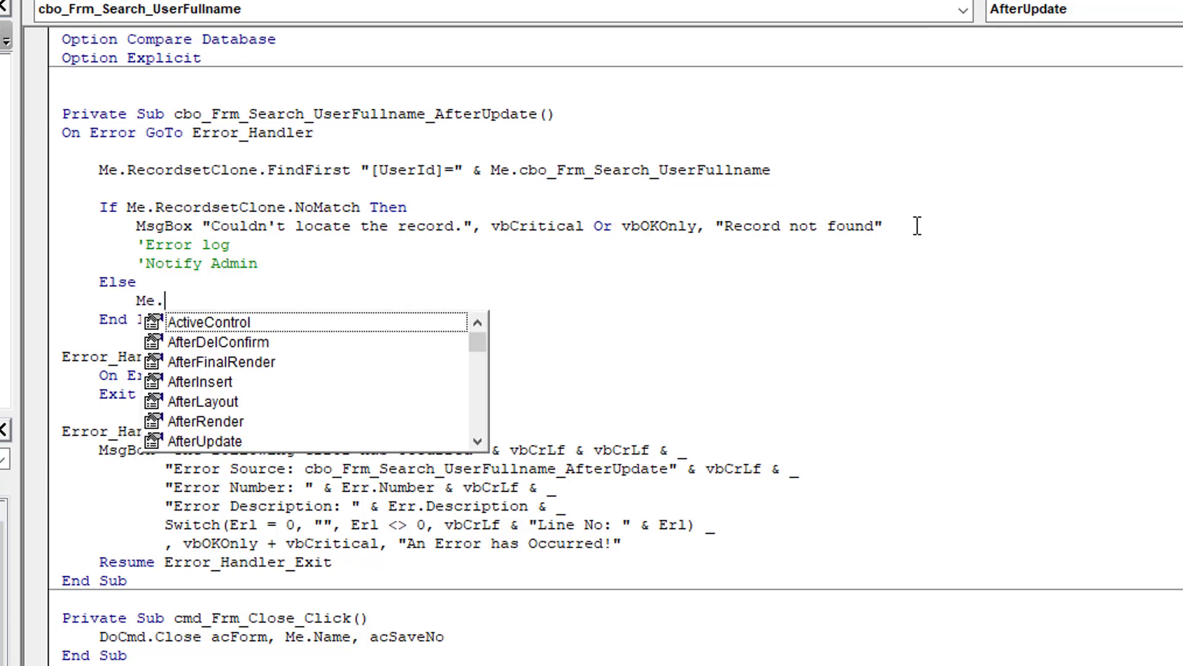
{"action": "type", "text": "Bookmark ="}
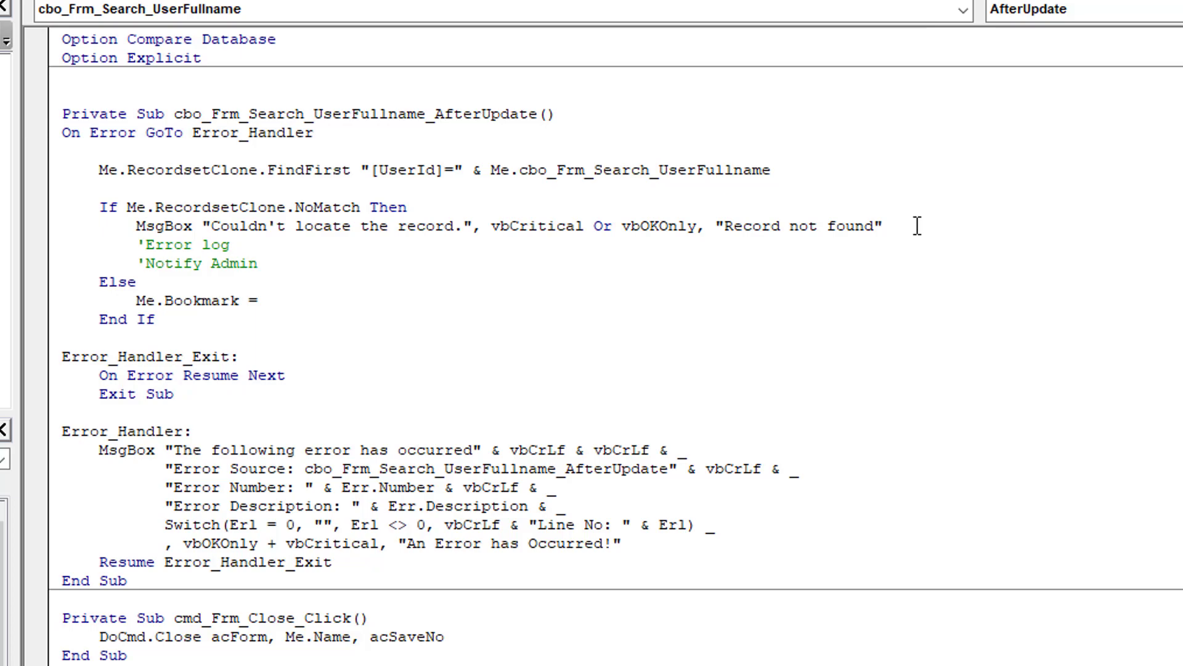
{"action": "type", "text": "Me.r"}
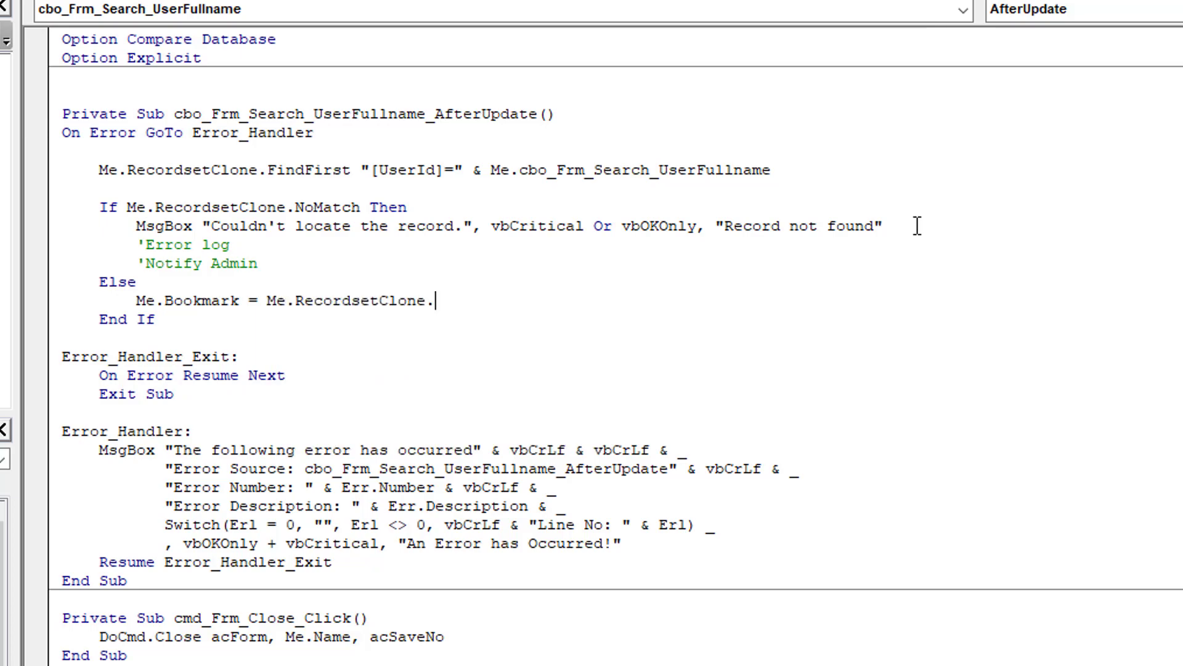
{"action": "type", "text": "Book"}
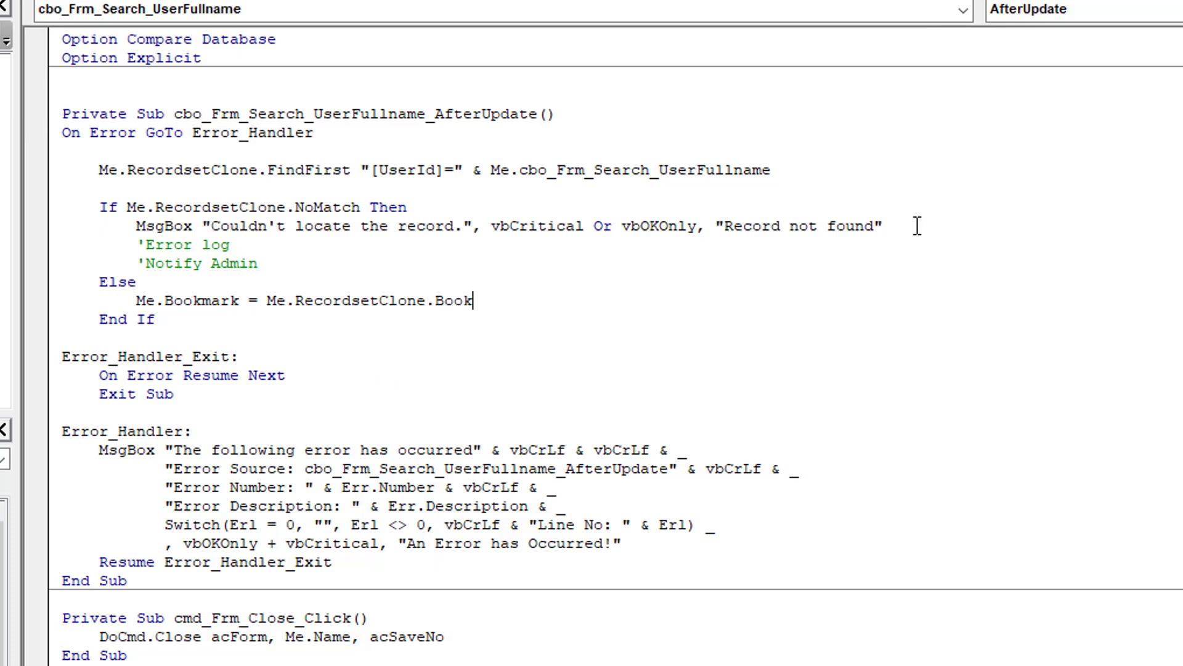
{"action": "type", "text": "mark"}
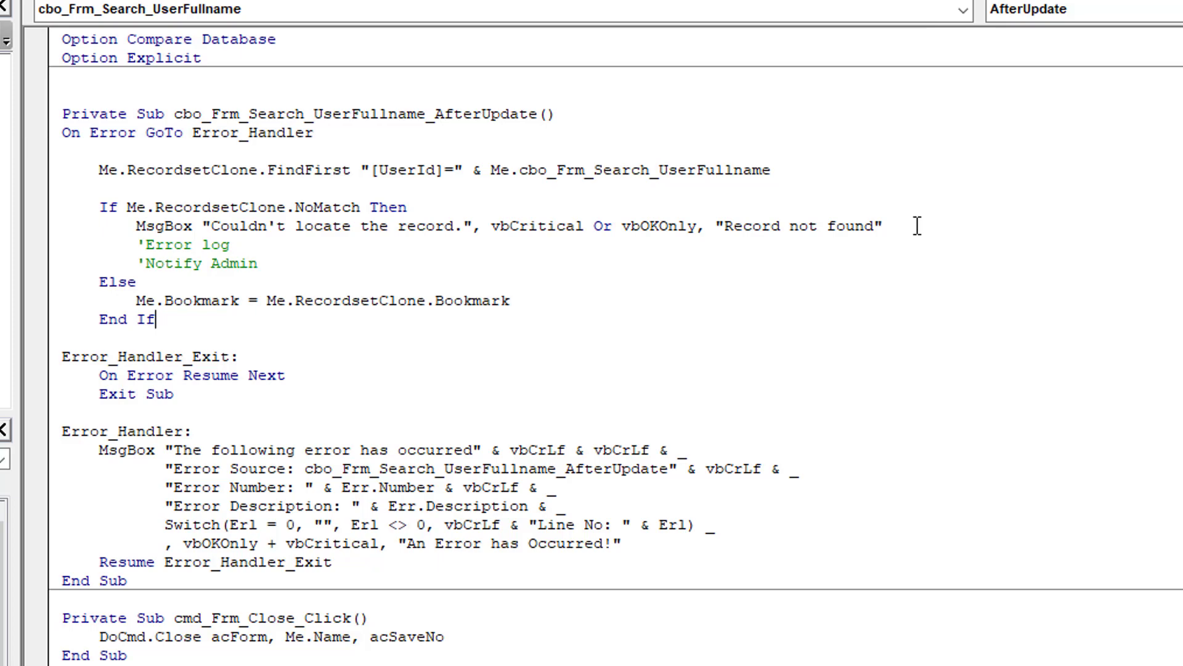
{"action": "double_click", "coordinate": [314, 170]}
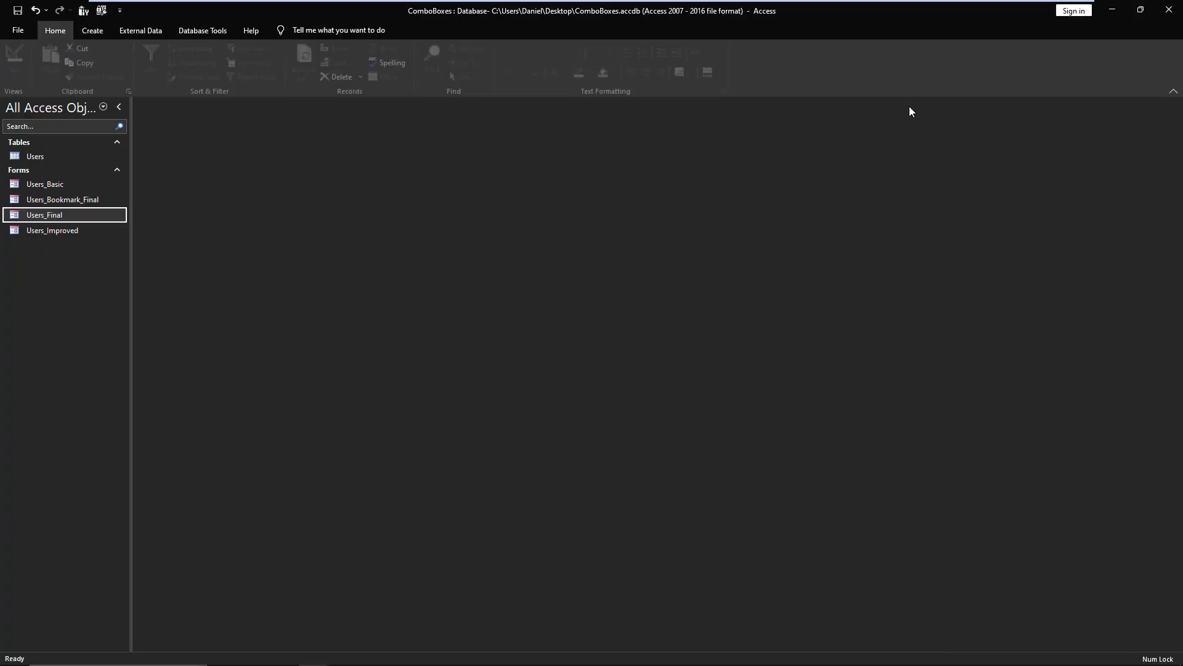
{"action": "double_click", "coordinate": [45, 214]}
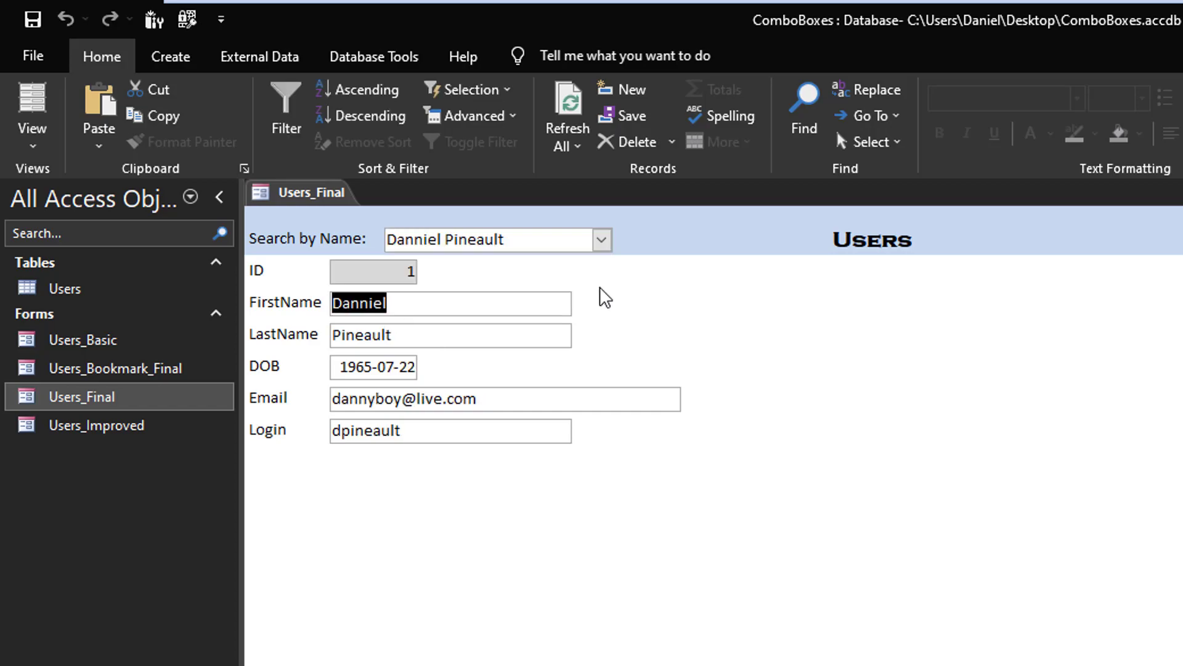
{"action": "left_click", "coordinate": [601, 239]}
{"action": "type", "text": "ca"}
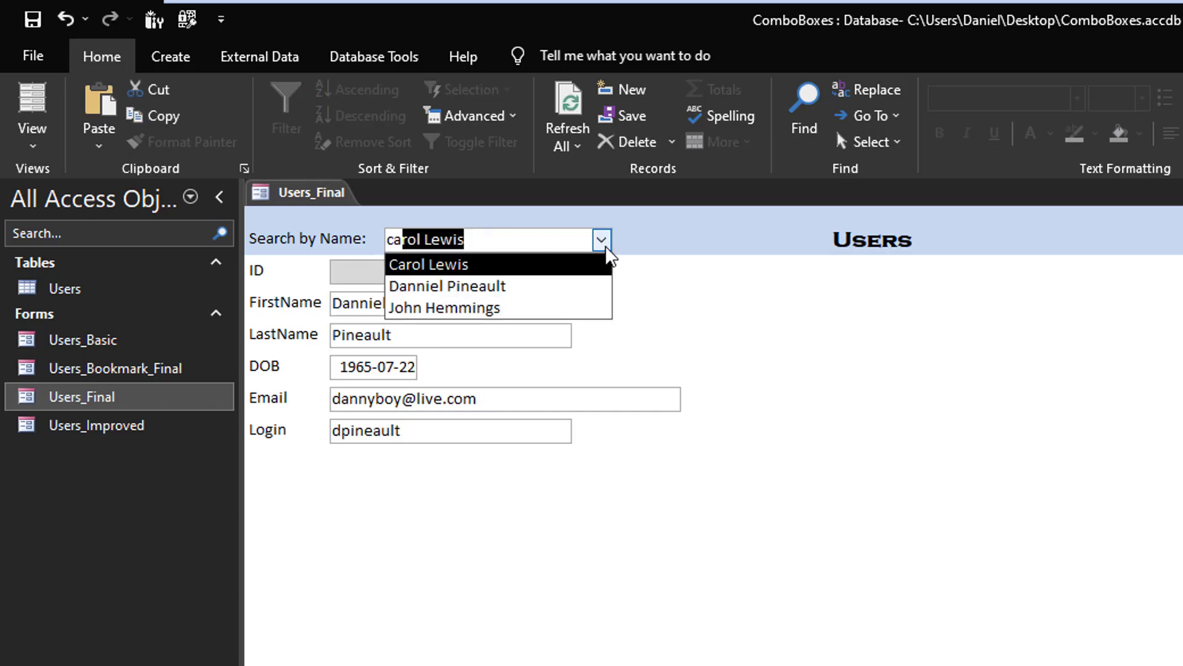
{"action": "left_click", "coordinate": [429, 264]}
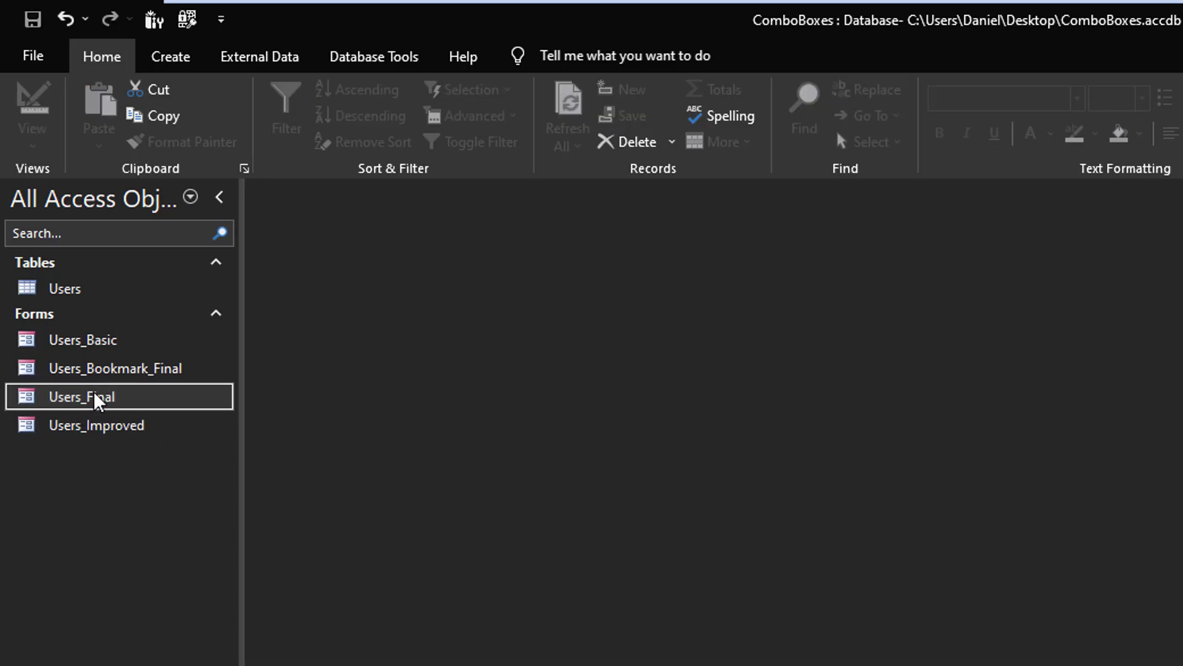
Open Users_Final and change record 1's FirstName to Danno.
{"action": "double_click", "coordinate": [81, 397]}
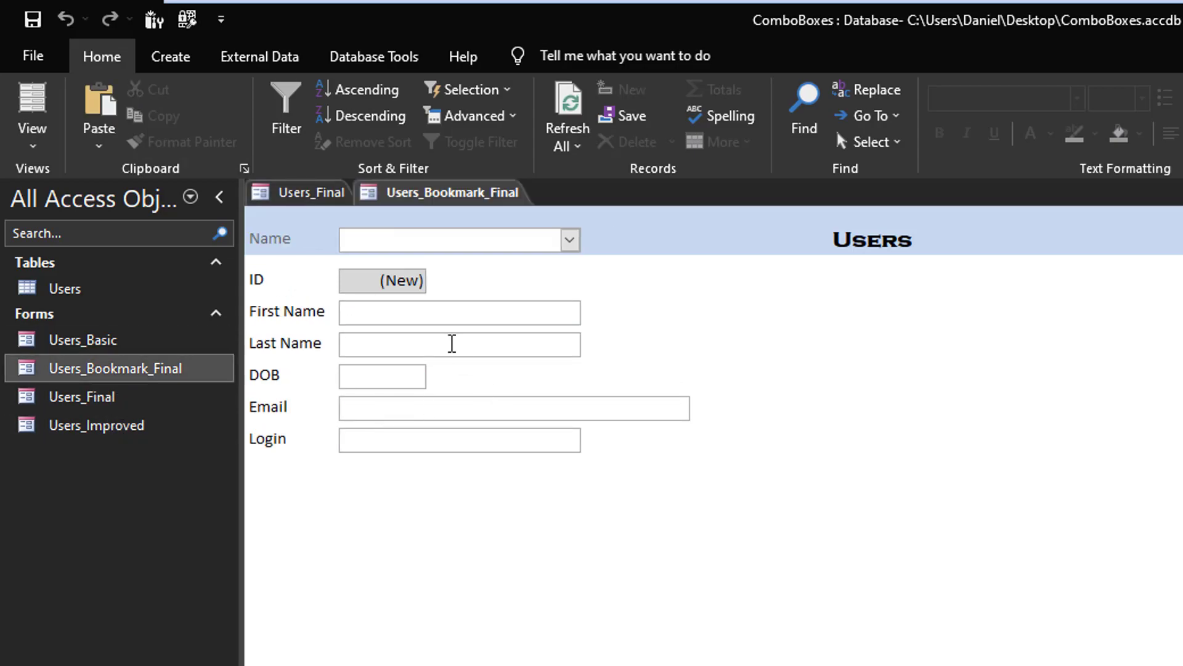
{"action": "mouse_move", "coordinate": [278, 194]}
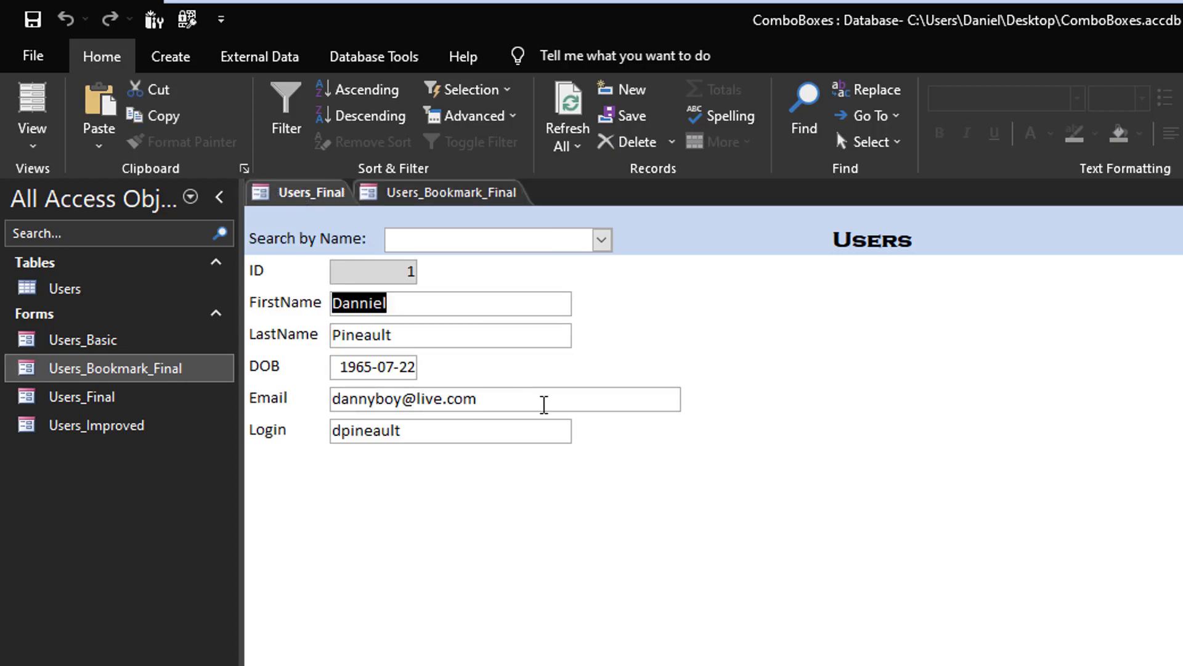
{"action": "mouse_move", "coordinate": [466, 658]}
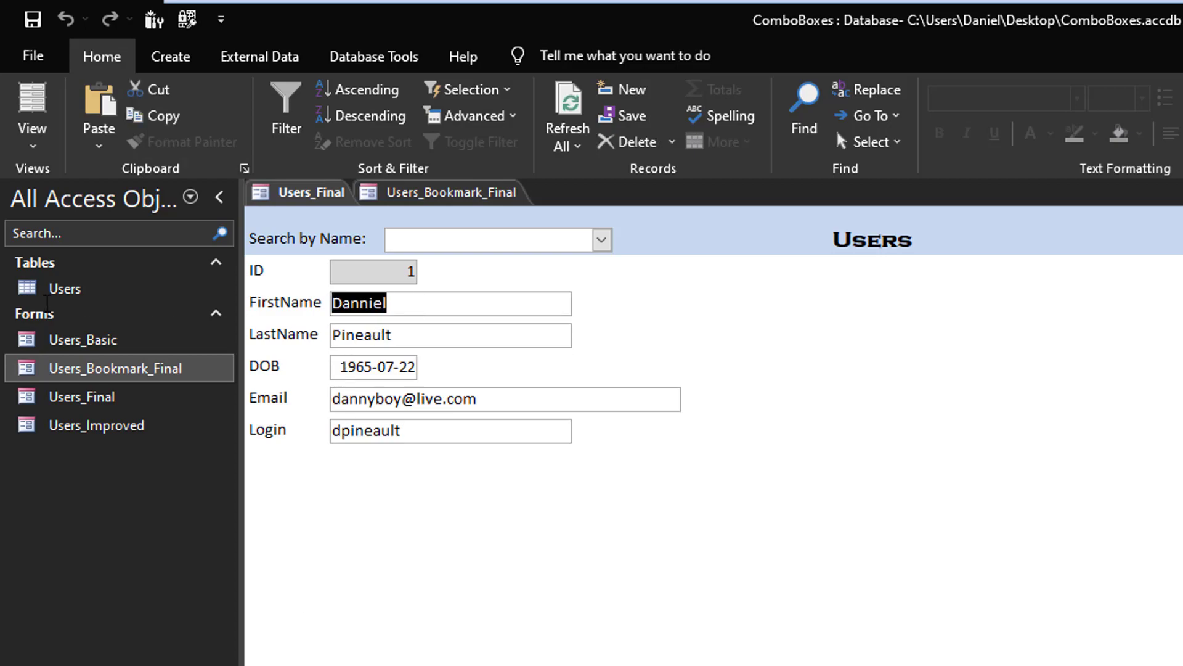
{"action": "type", "text": "Danno"}
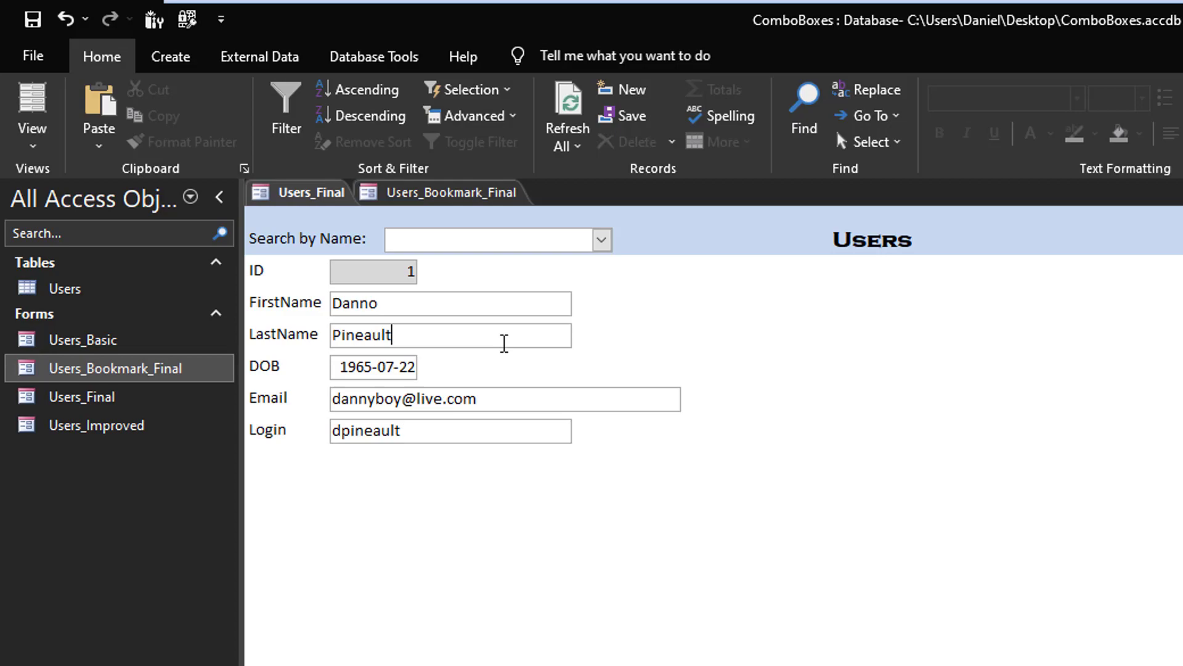
{"action": "mouse_move", "coordinate": [249, 249]}
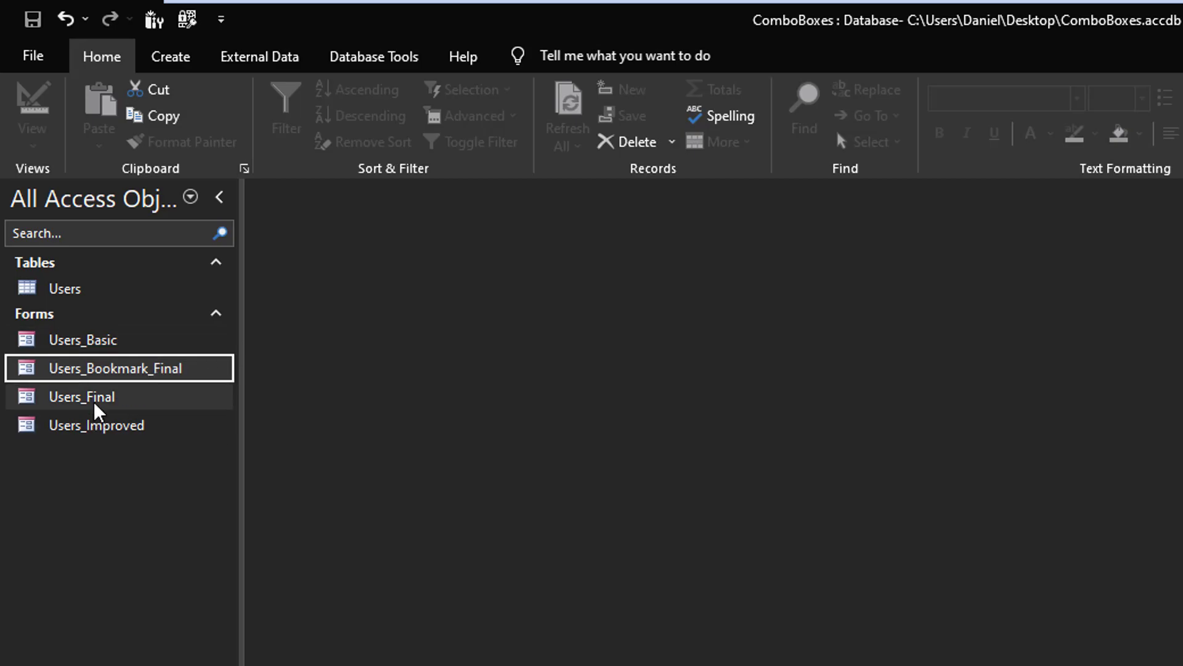
Create the Users_Final form's On Load event procedure via Code Builder.
{"action": "double_click", "coordinate": [82, 397]}
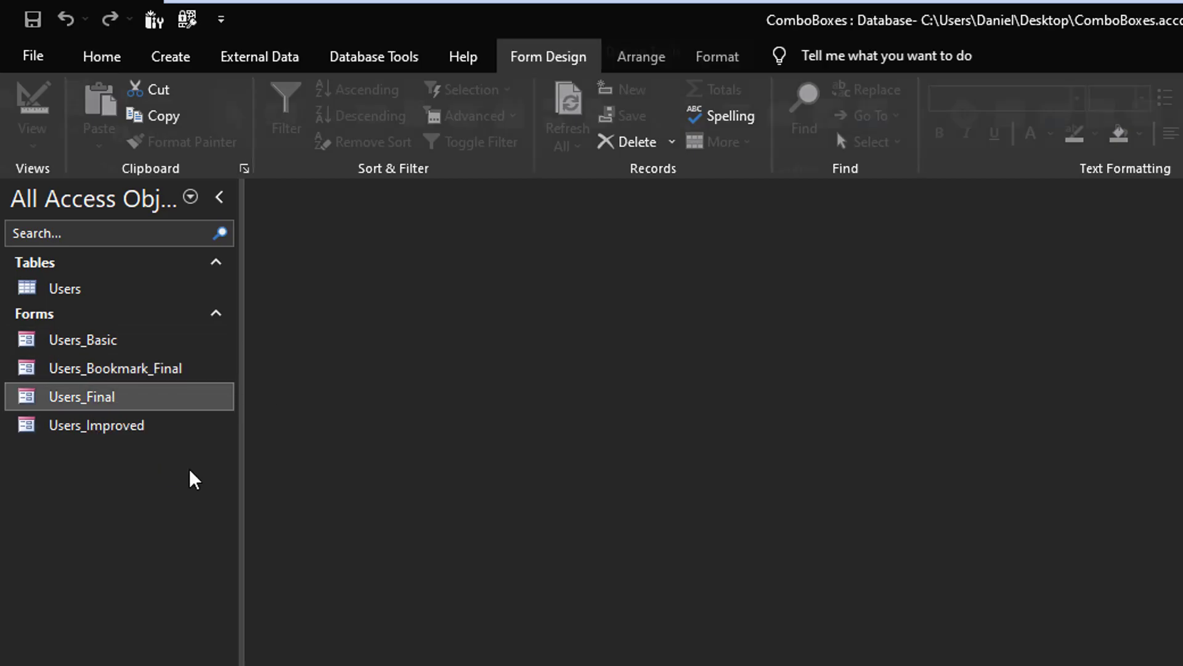
{"action": "double_click", "coordinate": [81, 397]}
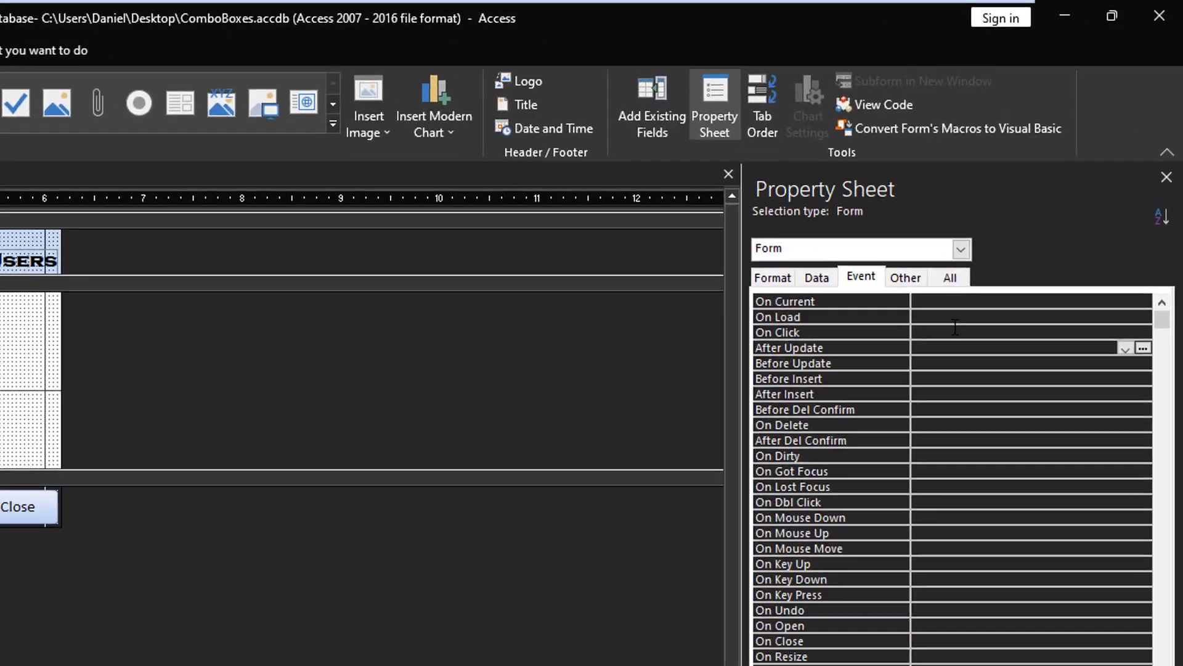
{"action": "left_click", "coordinate": [1142, 319]}
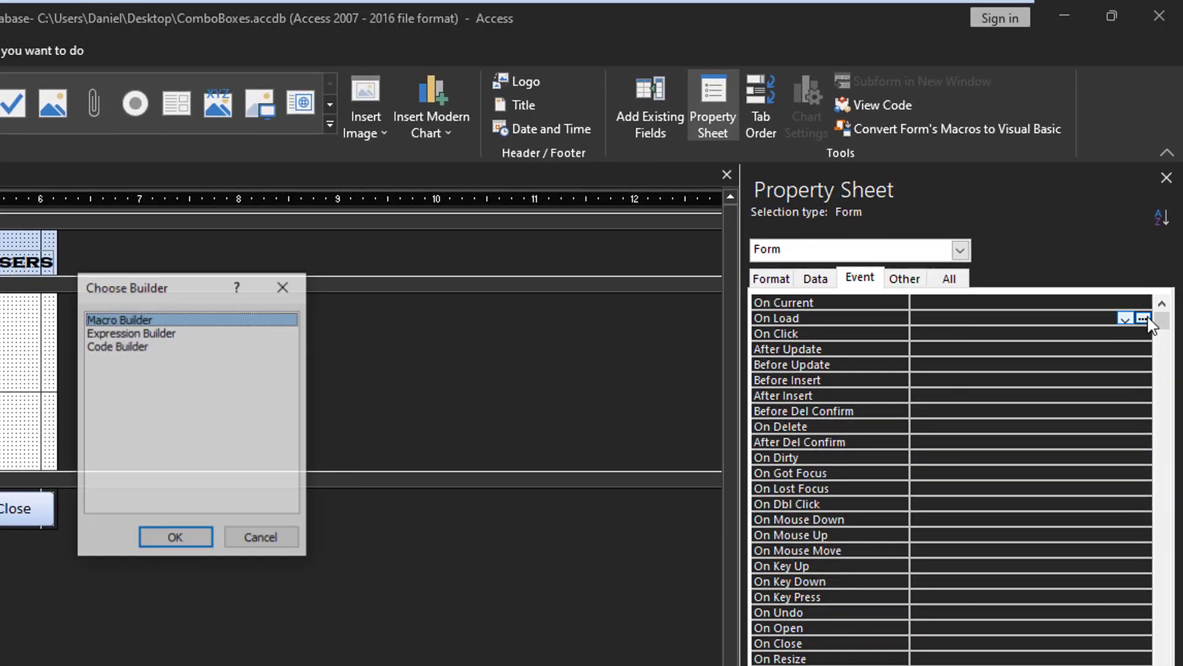
{"action": "left_click", "coordinate": [175, 536]}
{"action": "type", "text": "Do"}
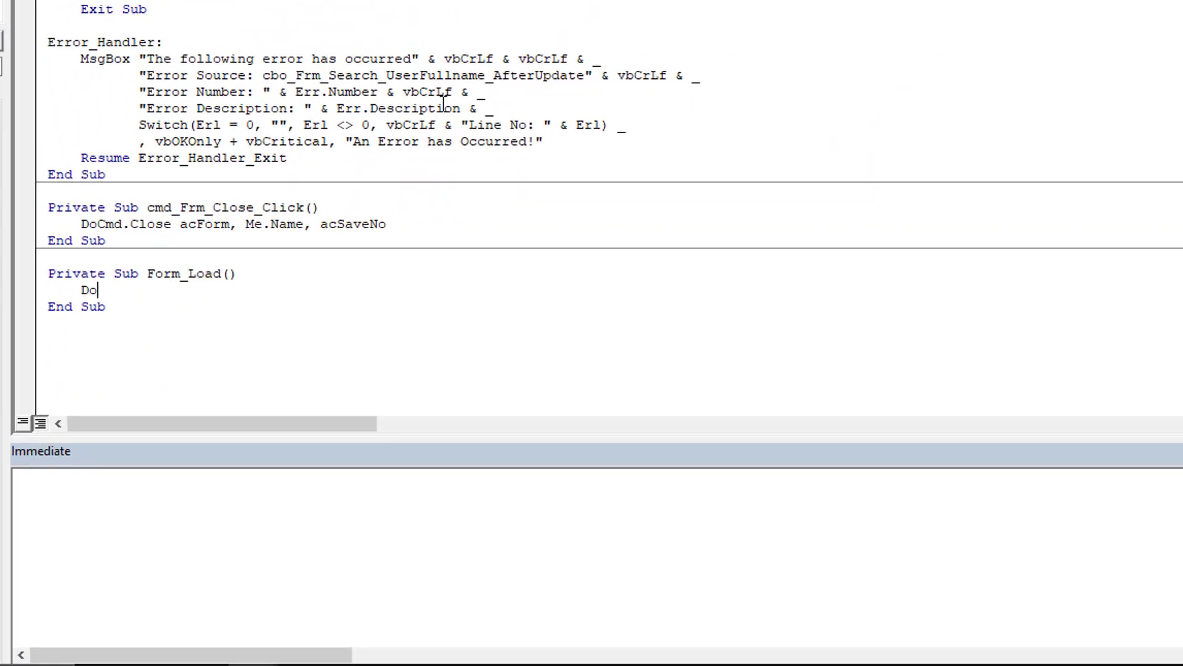
Write DoCmd.GoToRecord , , acNewRec in the Form_Load procedure.
{"action": "type", "text": "Cmd."}
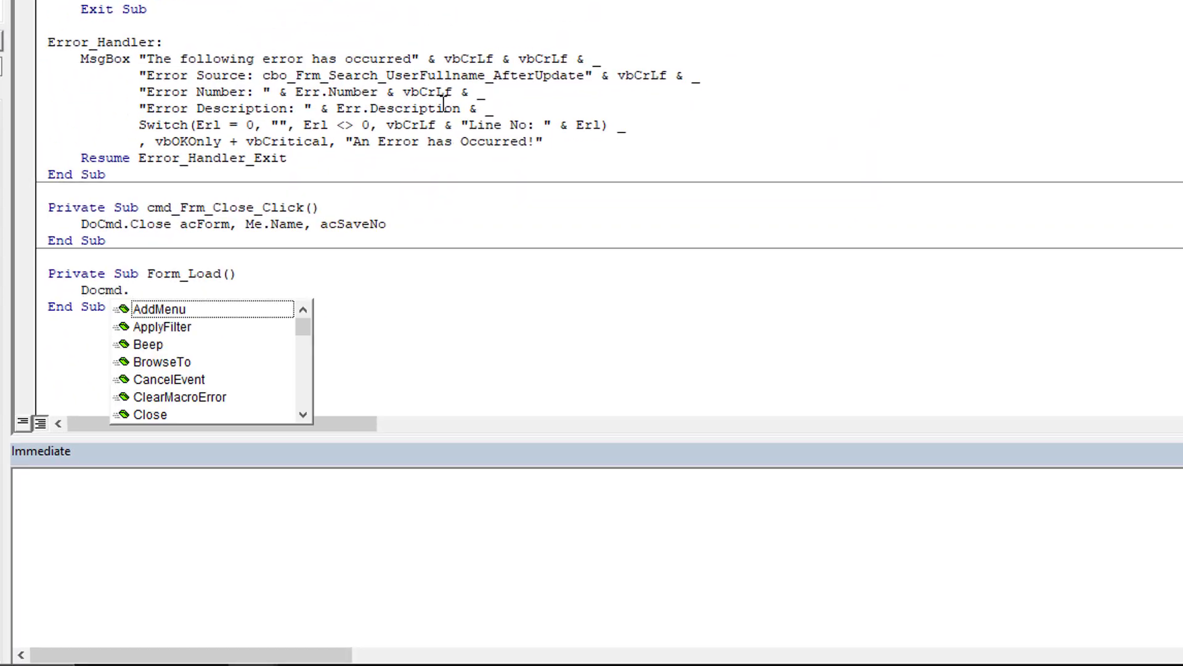
{"action": "type", "text": "GoToRecord"}
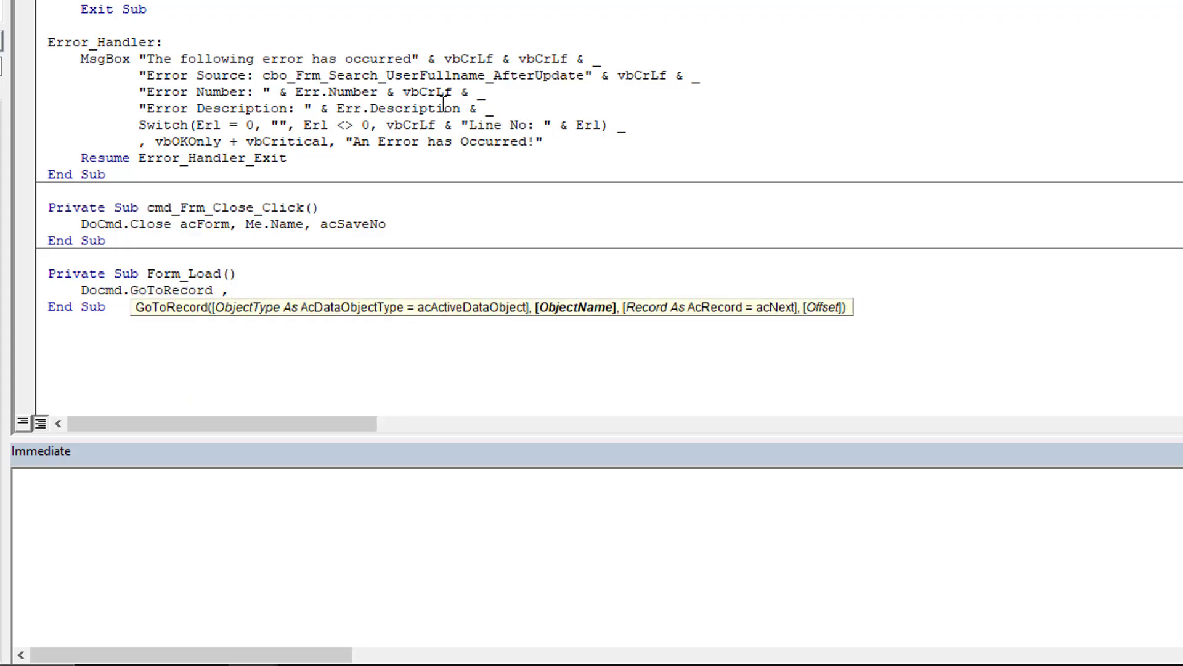
{"action": "type", "text": ", acNewRec"}
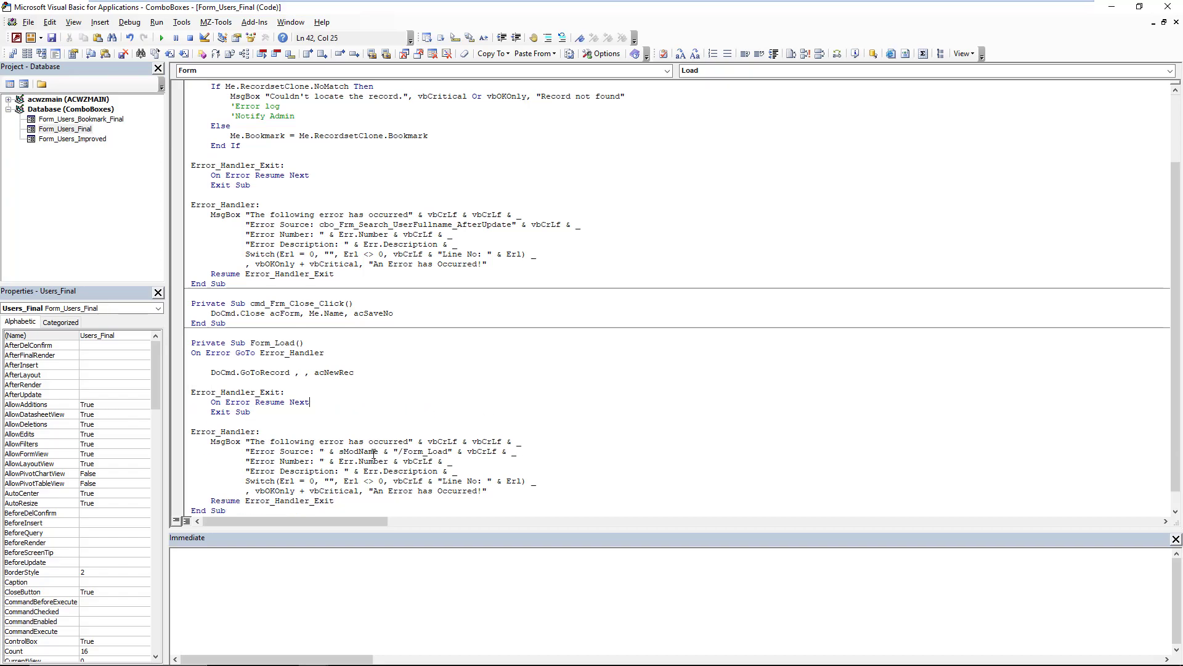
{"action": "left_click_drag", "start_coordinate": [316, 451], "coordinate": [398, 451]}
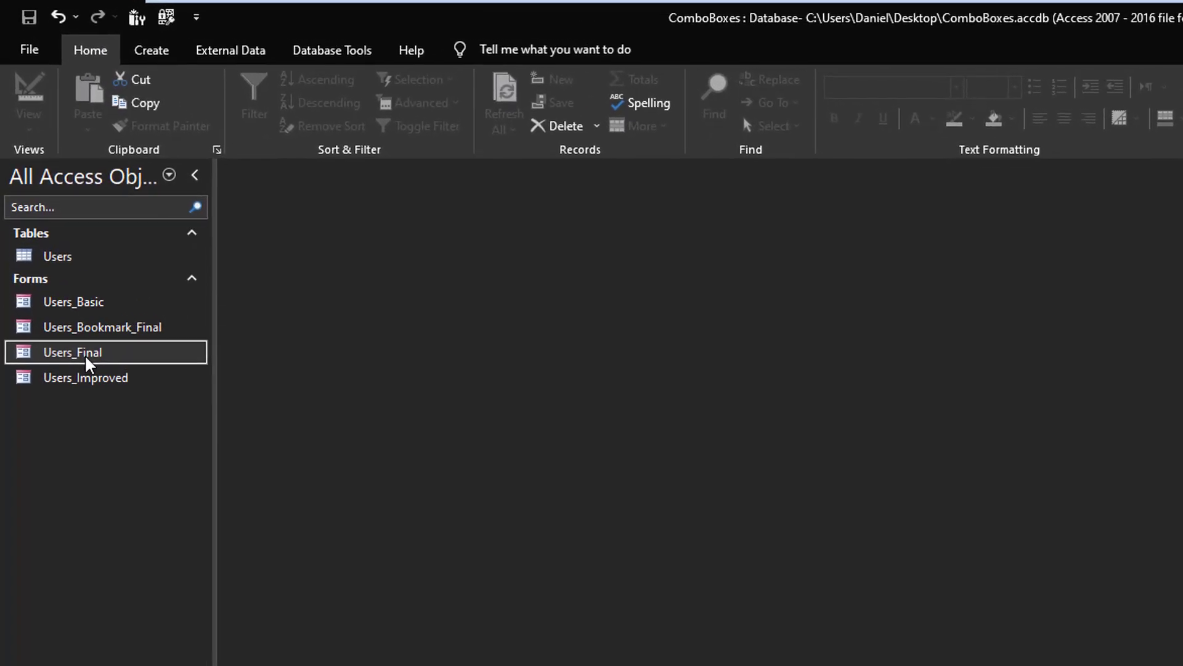
{"action": "double_click", "coordinate": [72, 352]}
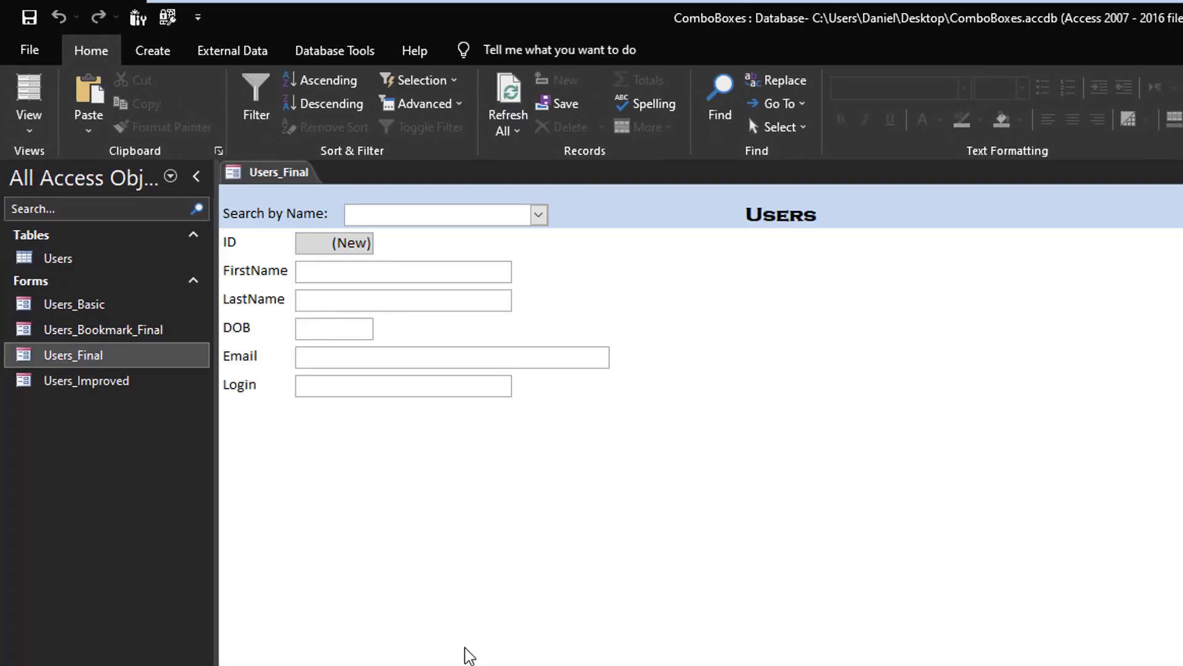
{"action": "mouse_move", "coordinate": [382, 349]}
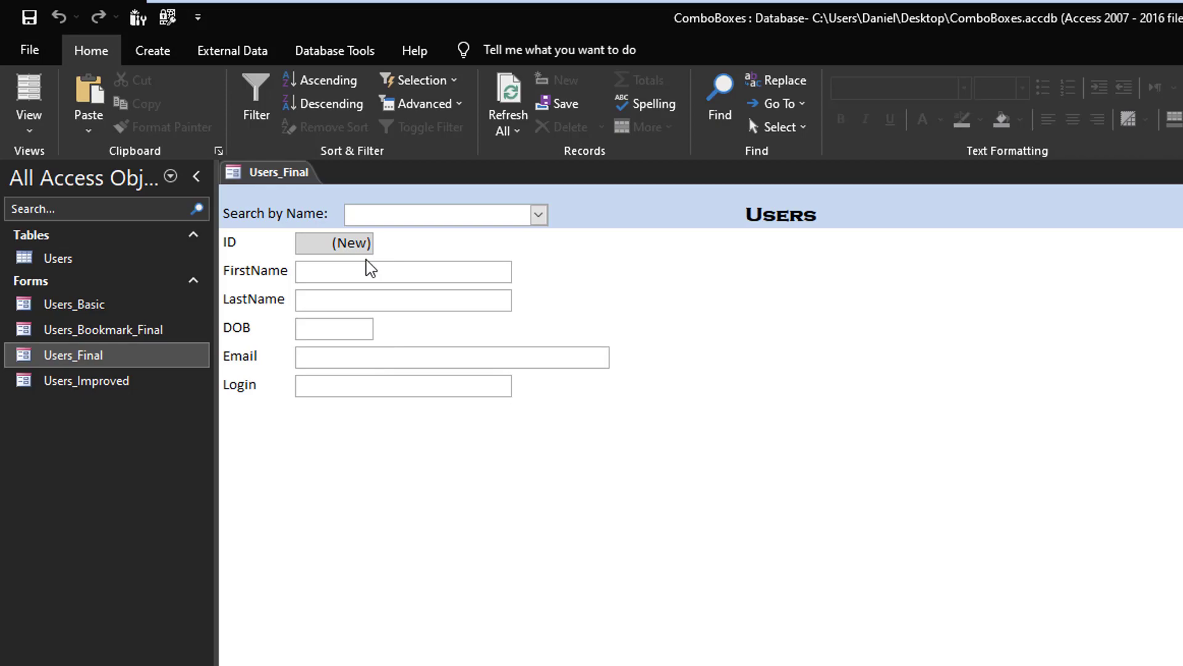
{"action": "left_click", "coordinate": [538, 214]}
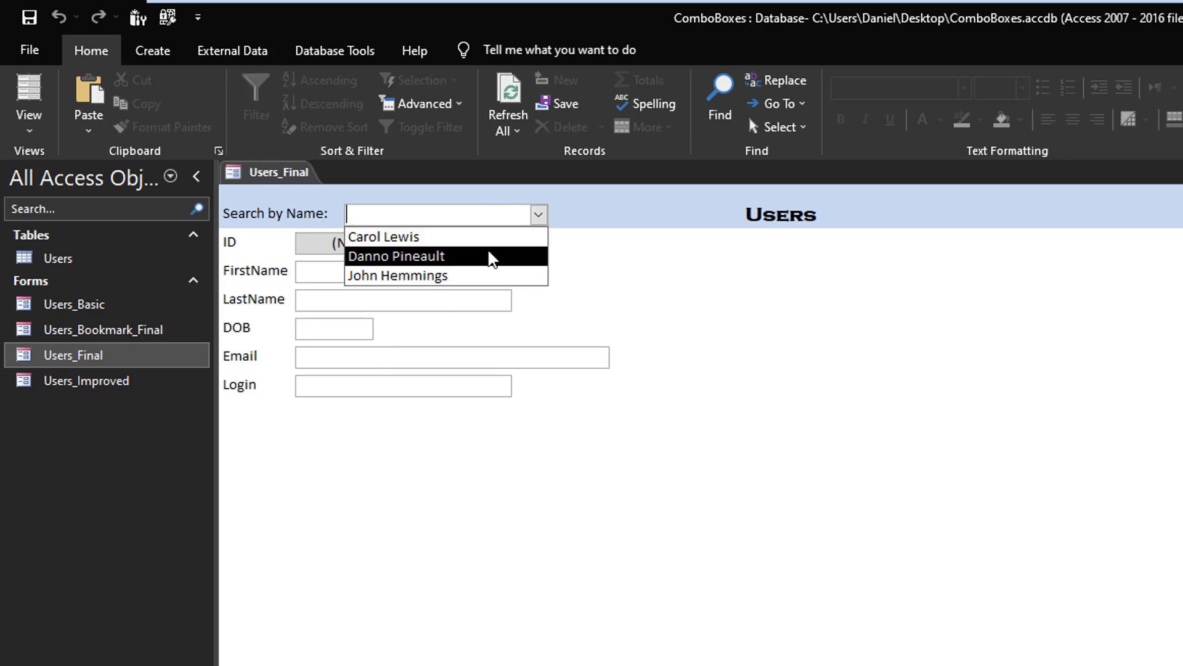
{"action": "left_click", "coordinate": [397, 257]}
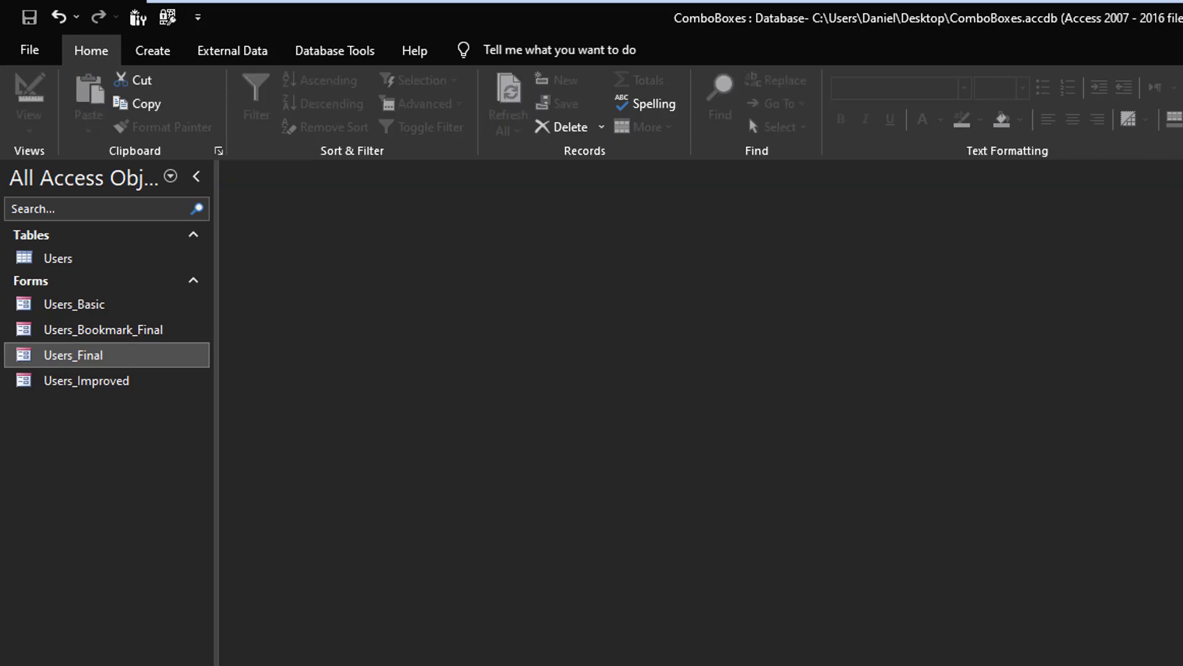
Paste a copy of Users_Final named Users_Final2 into the forms list.
{"action": "double_click", "coordinate": [73, 355]}
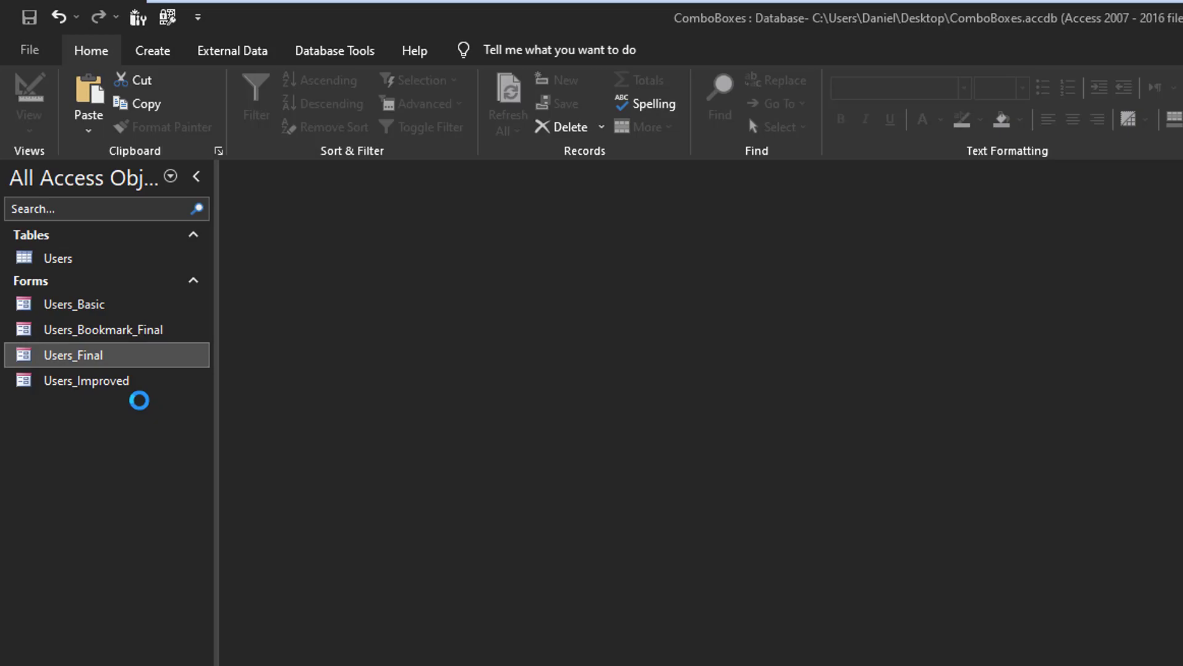
{"action": "left_click", "coordinate": [89, 98]}
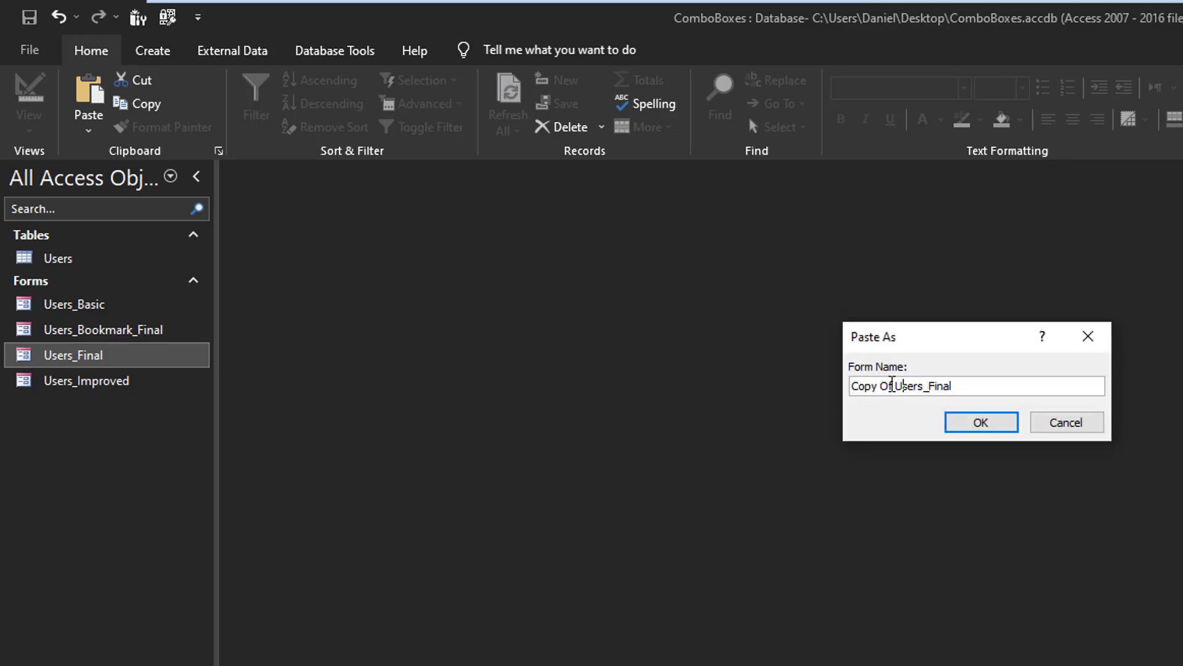
{"action": "type", "text": "Users_Final"}
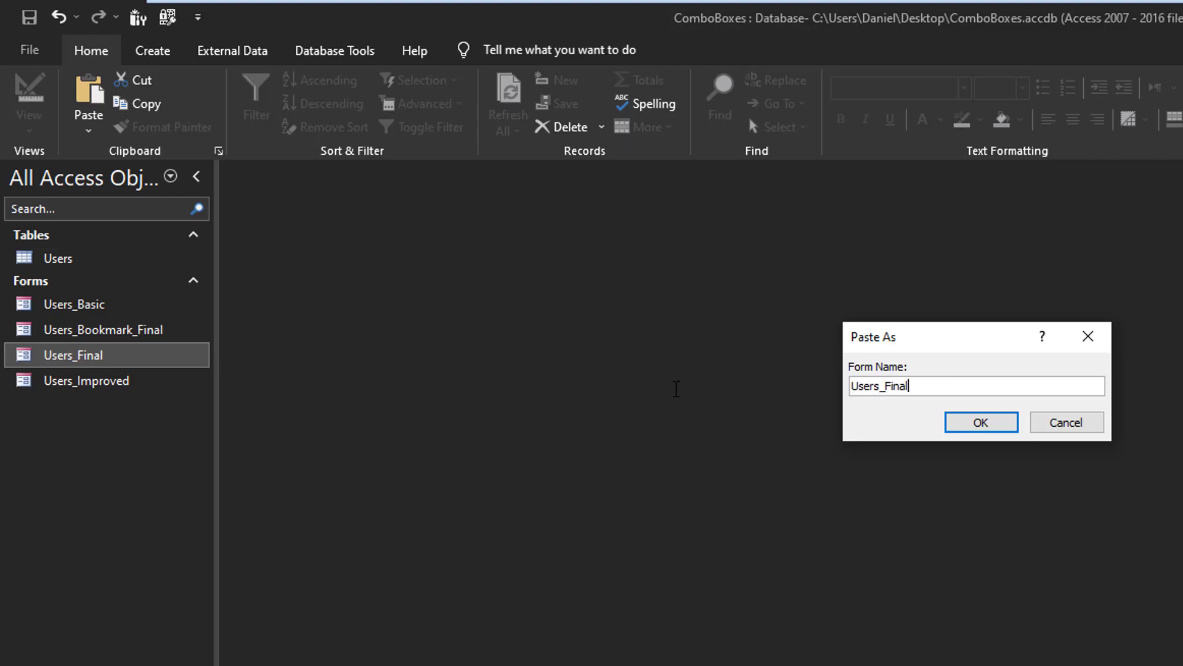
{"action": "left_click", "coordinate": [981, 422]}
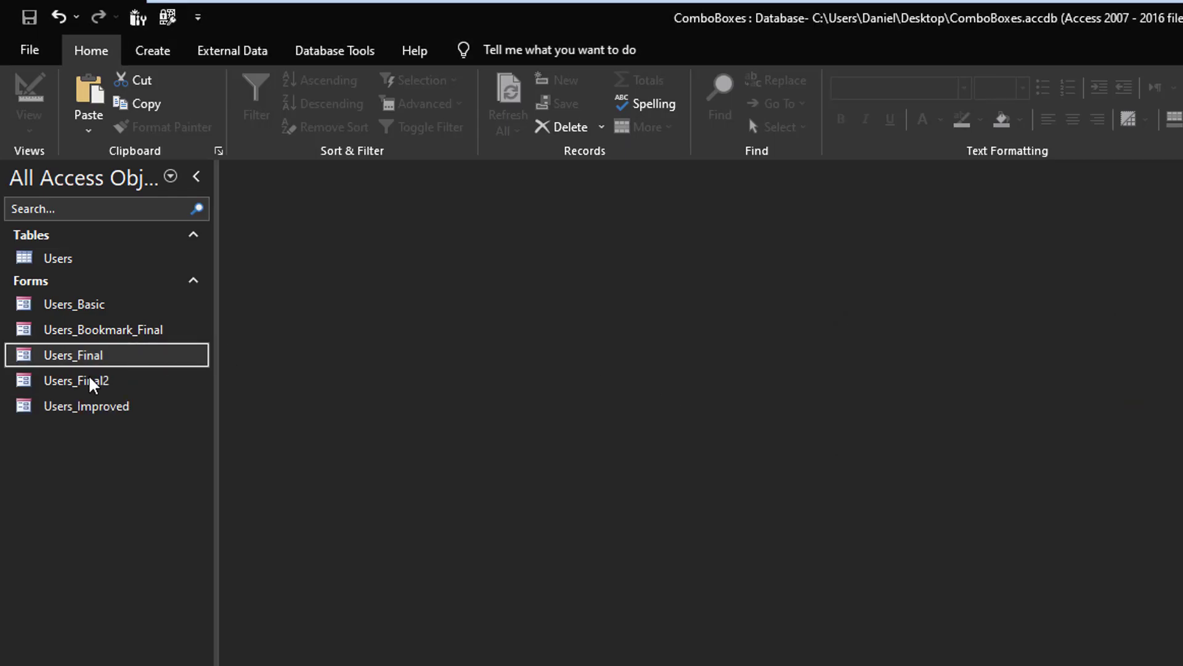
Caption the new list box's label 'Search by Name:' in Users_Final2 design view.
{"action": "double_click", "coordinate": [76, 380]}
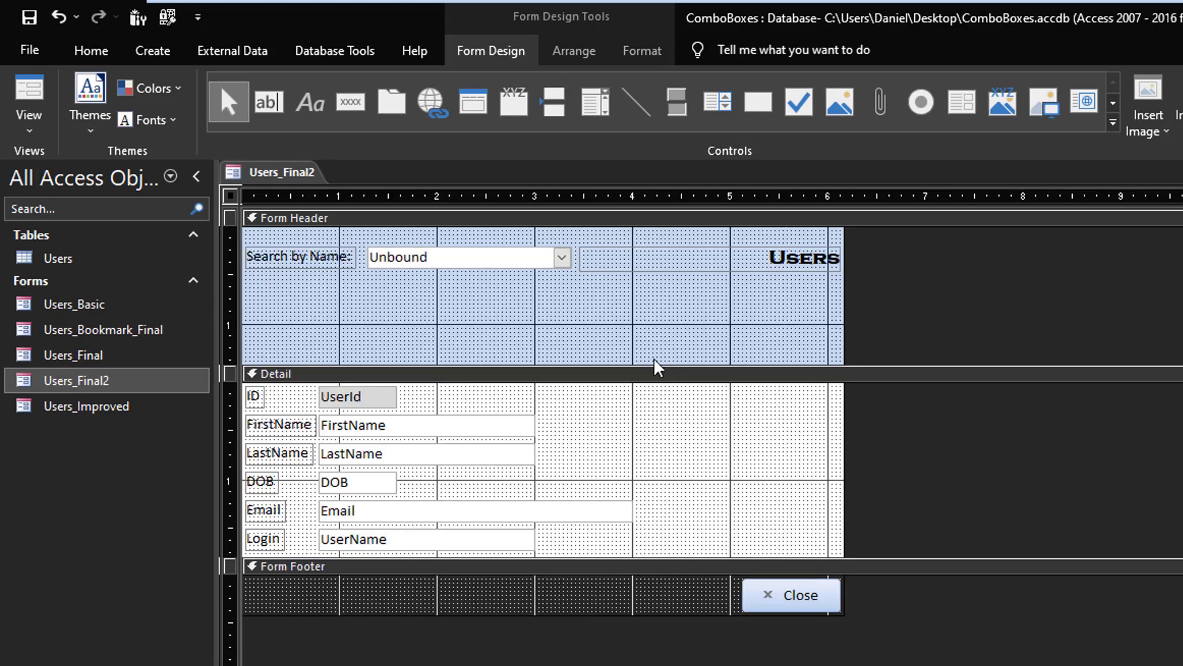
{"action": "mouse_move", "coordinate": [601, 120]}
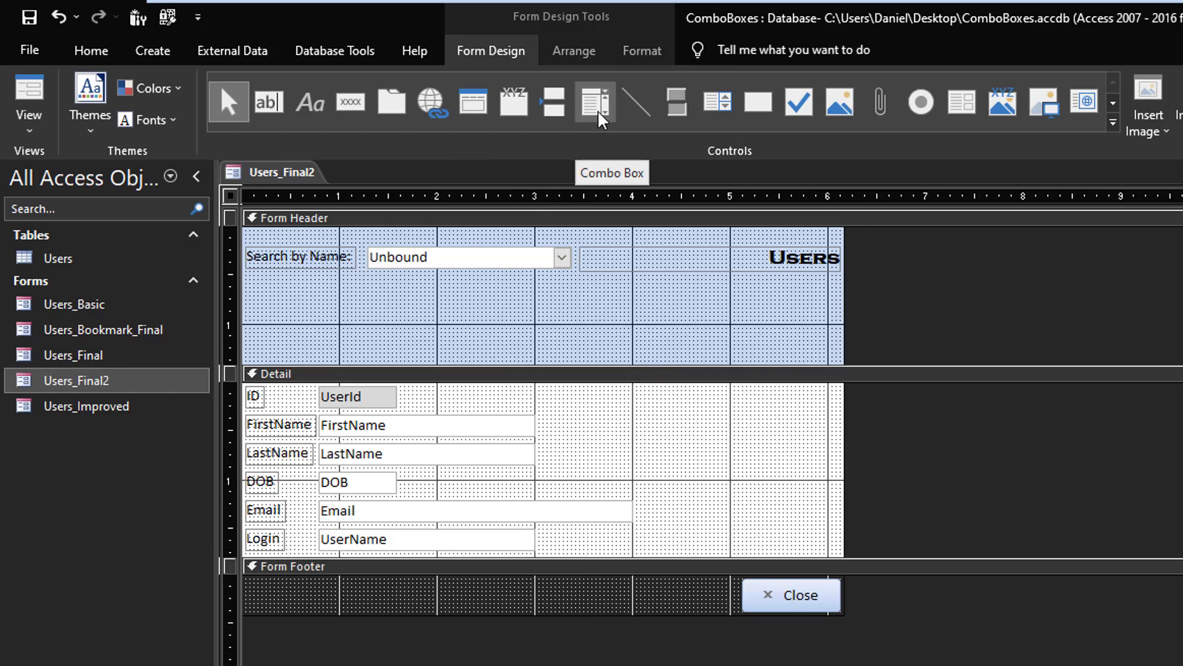
{"action": "mouse_move", "coordinate": [725, 116]}
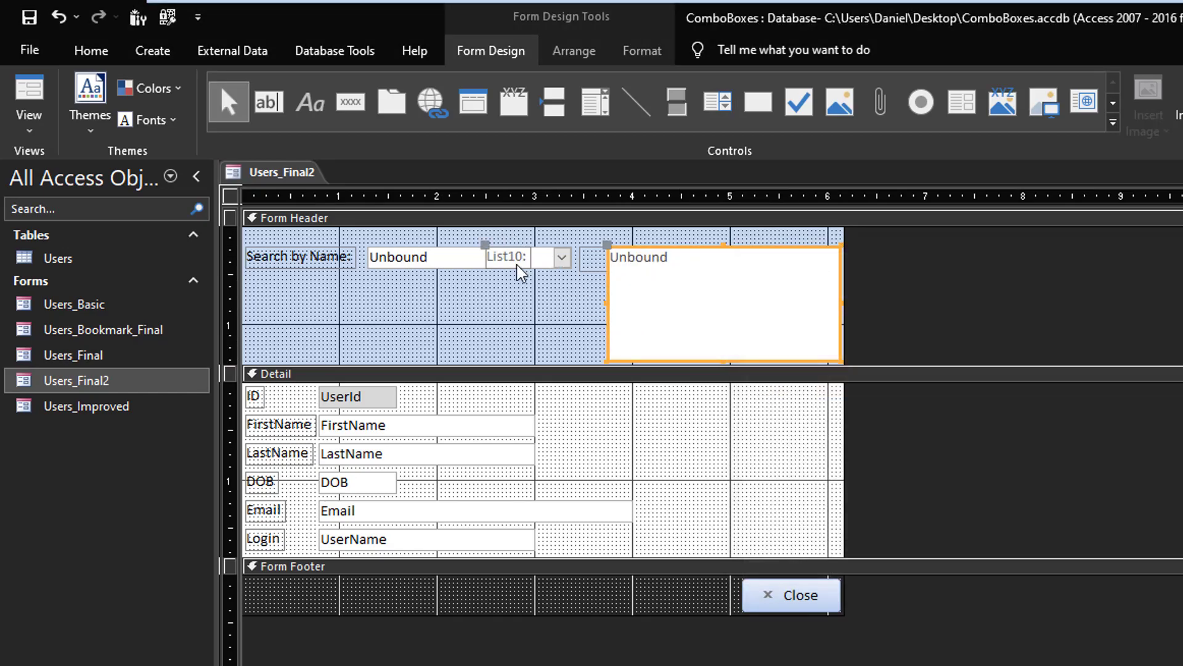
{"action": "left_click", "coordinate": [299, 257]}
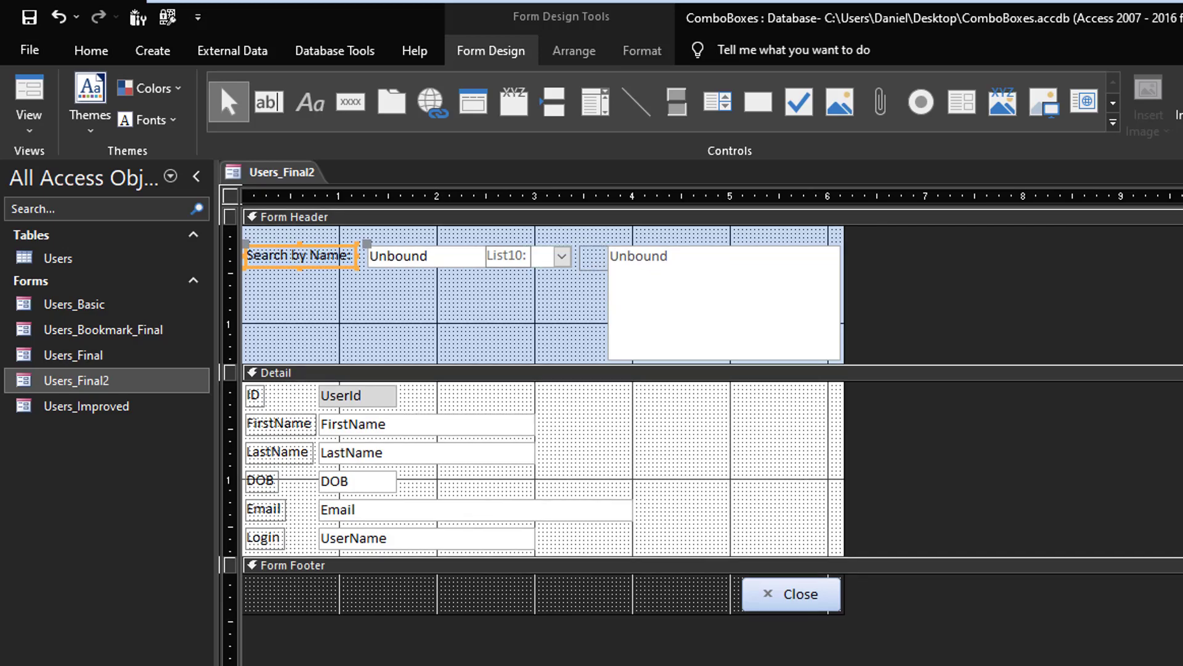
{"action": "left_click", "coordinate": [506, 257]}
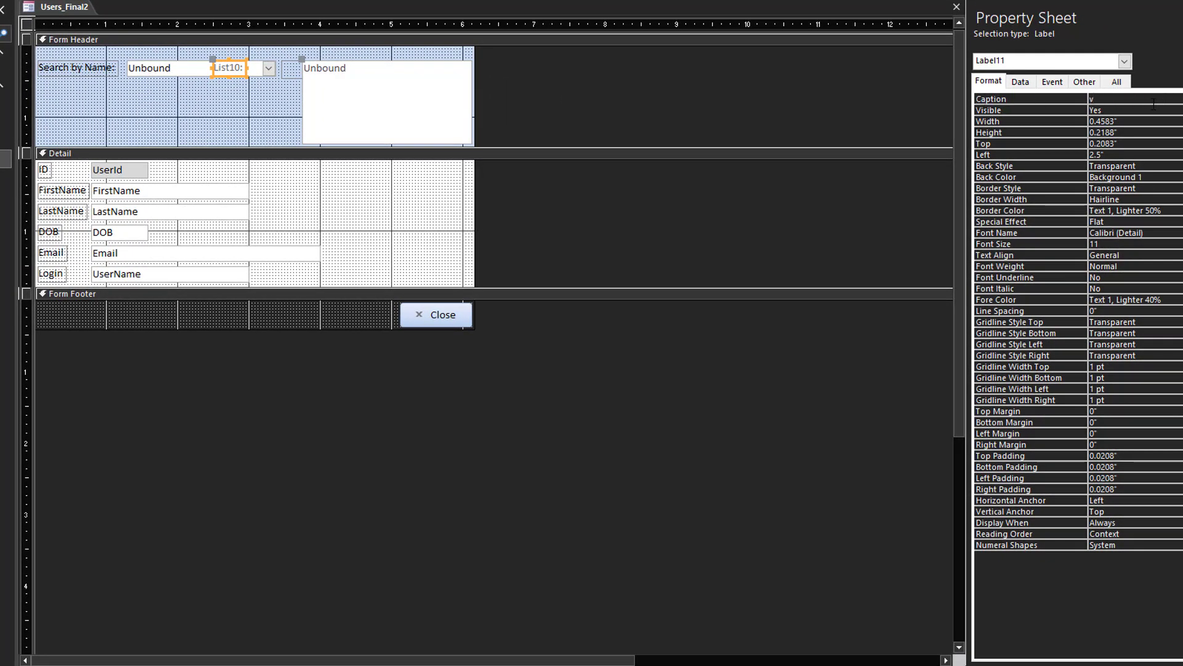
{"action": "type", "text": "Search by Name:"}
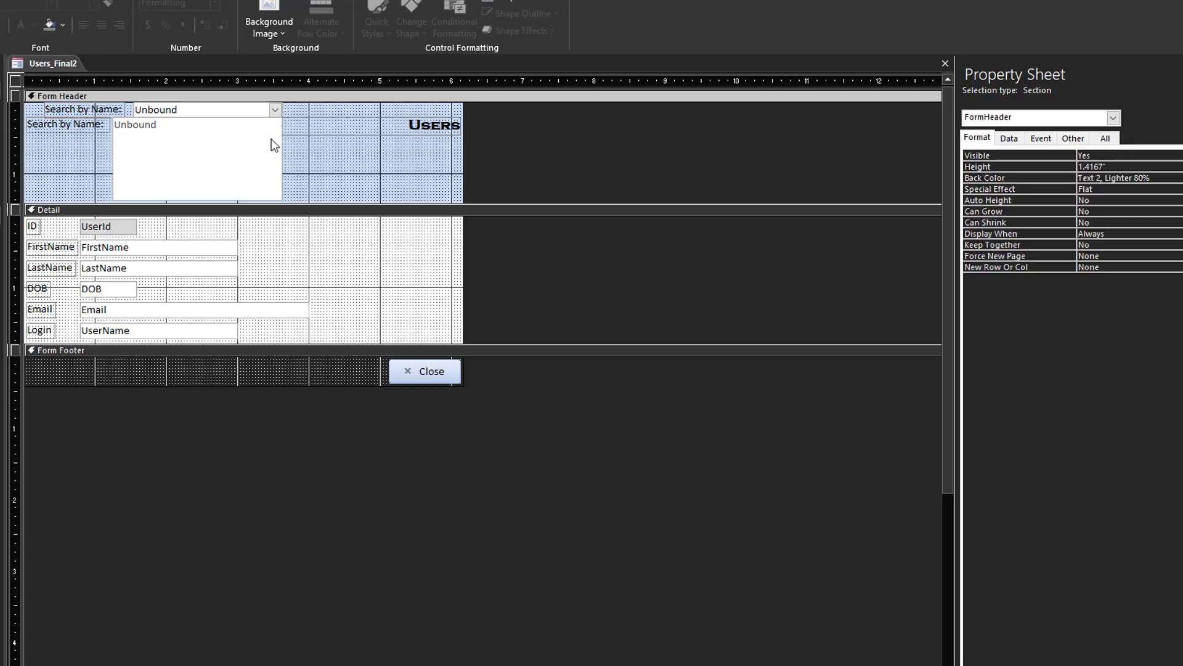
Grab the old name-search combo box's Row Source query before deleting the combo box.
{"action": "left_click", "coordinate": [197, 158]}
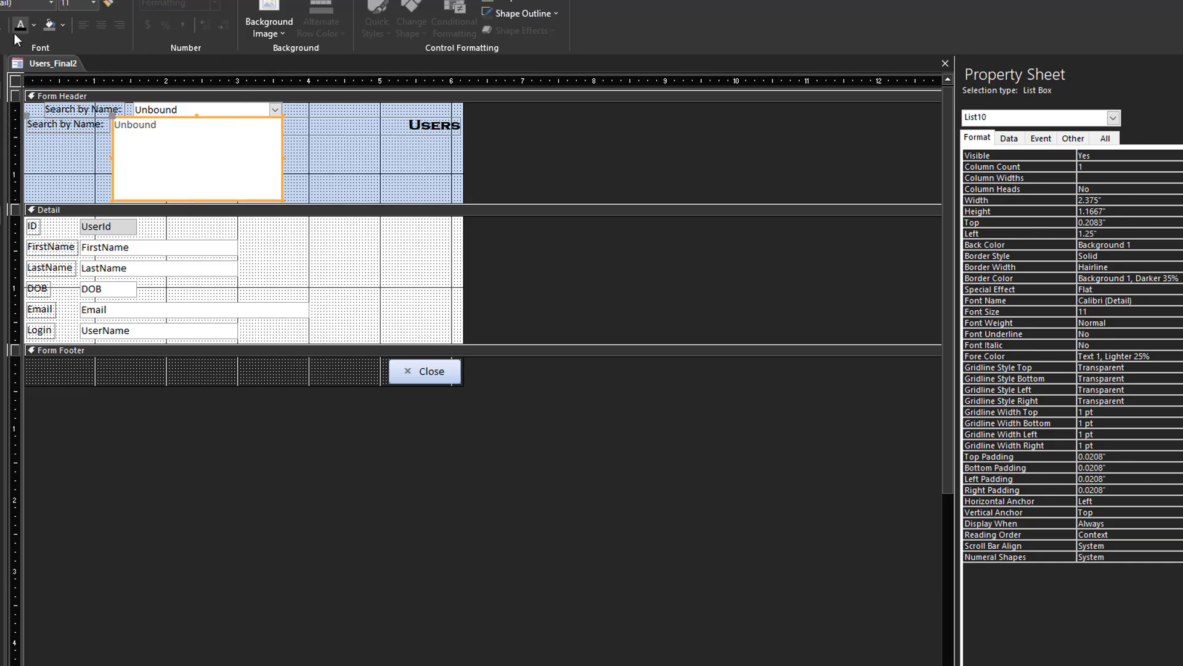
{"action": "left_click", "coordinate": [197, 108]}
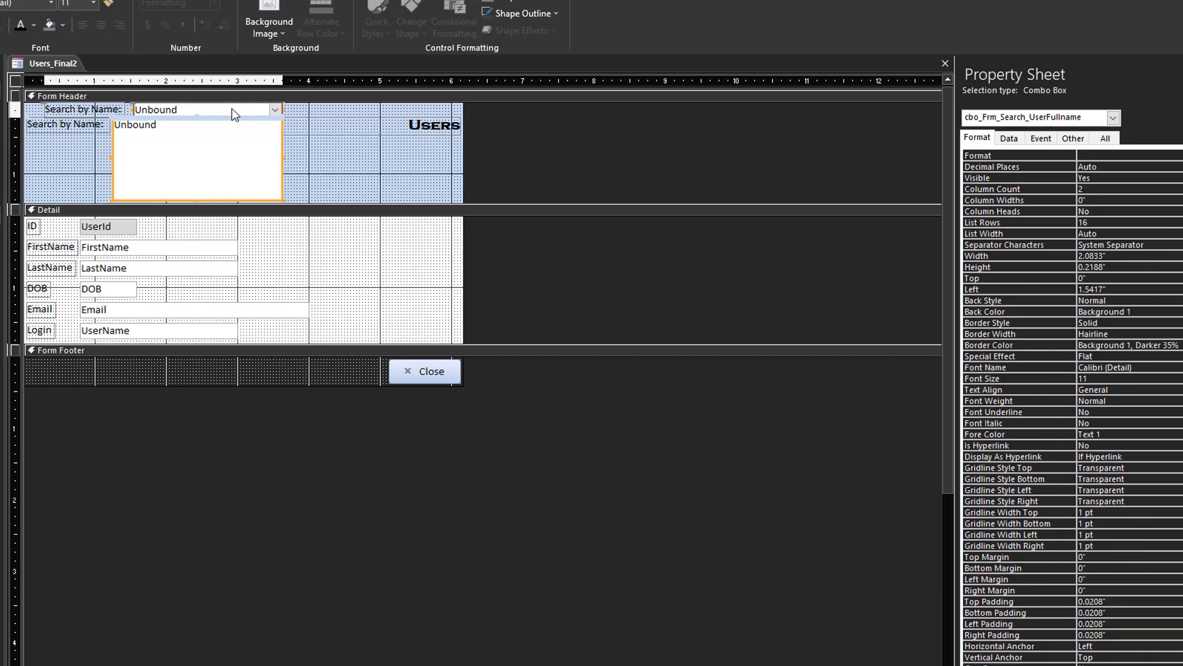
{"action": "left_click", "coordinate": [1009, 138]}
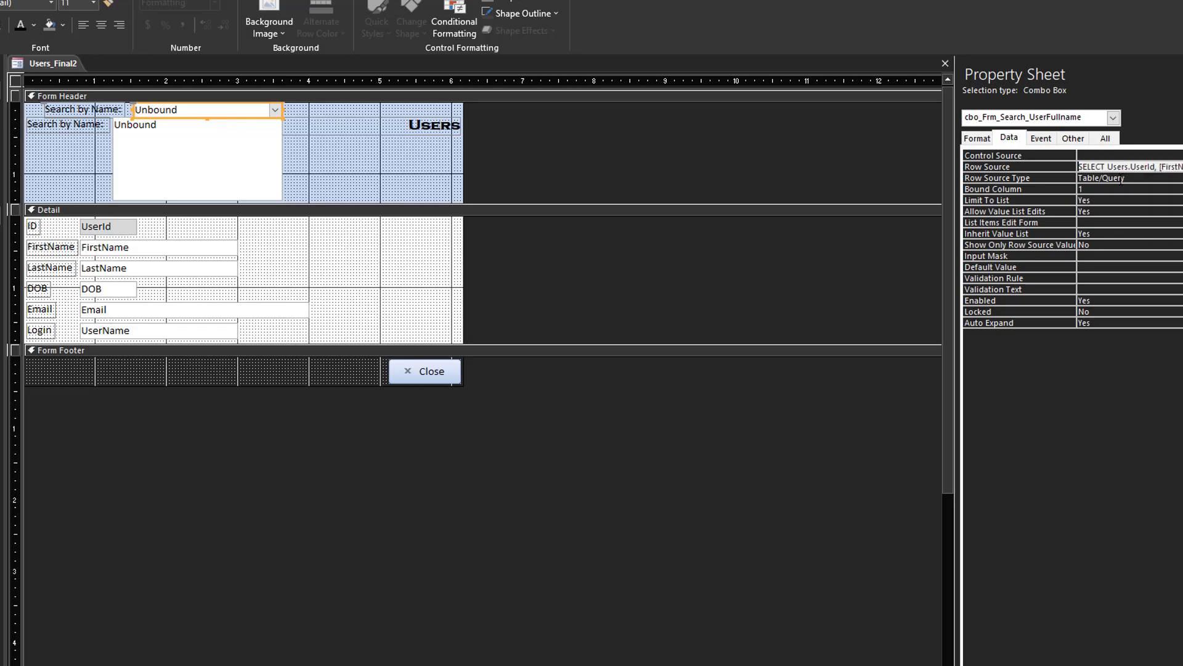
{"action": "left_click", "coordinate": [195, 161]}
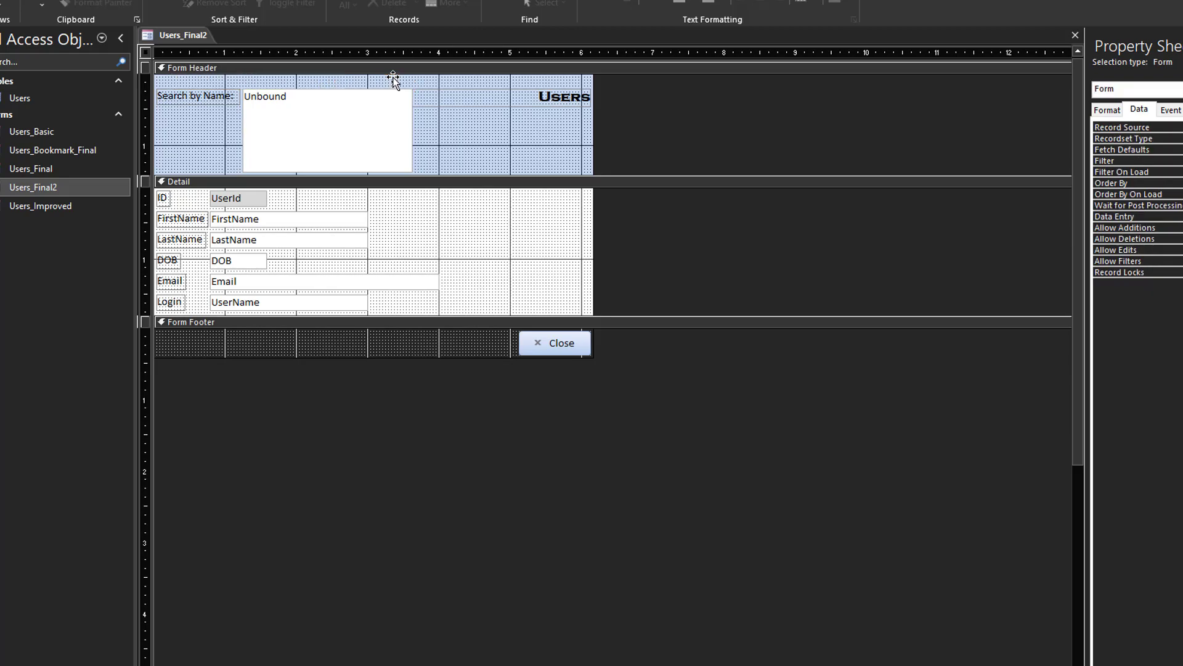
{"action": "mouse_move", "coordinate": [378, 136]}
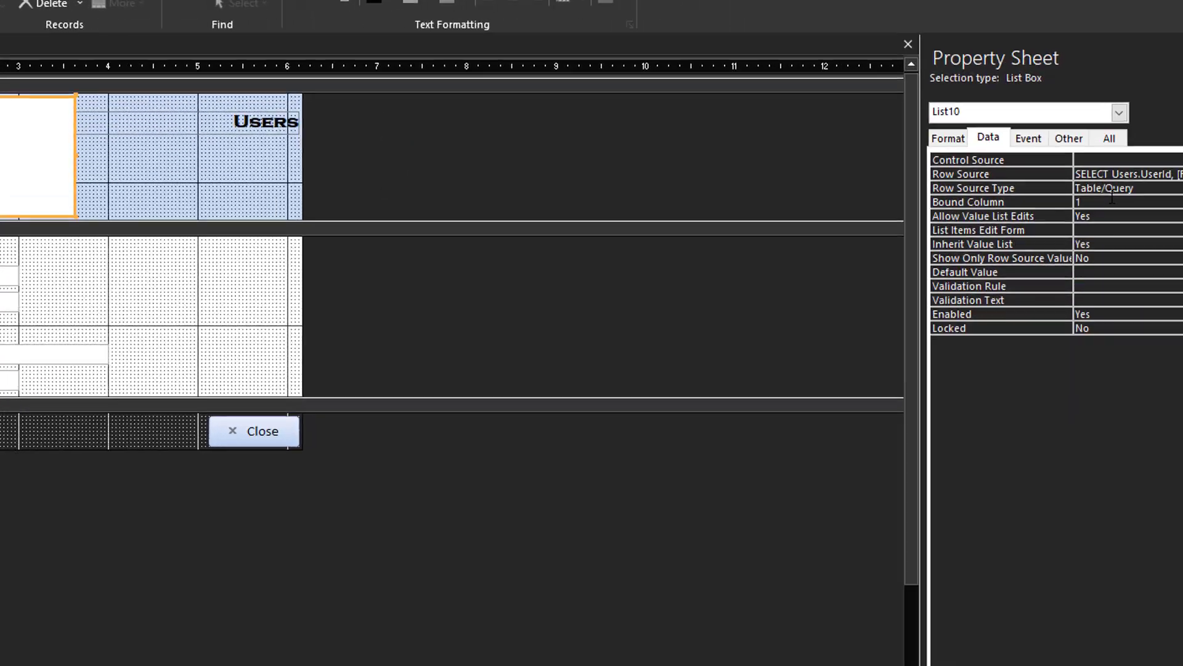
Give the list box the Users query row source and a Column Count of 2.
{"action": "left_click", "coordinate": [949, 138]}
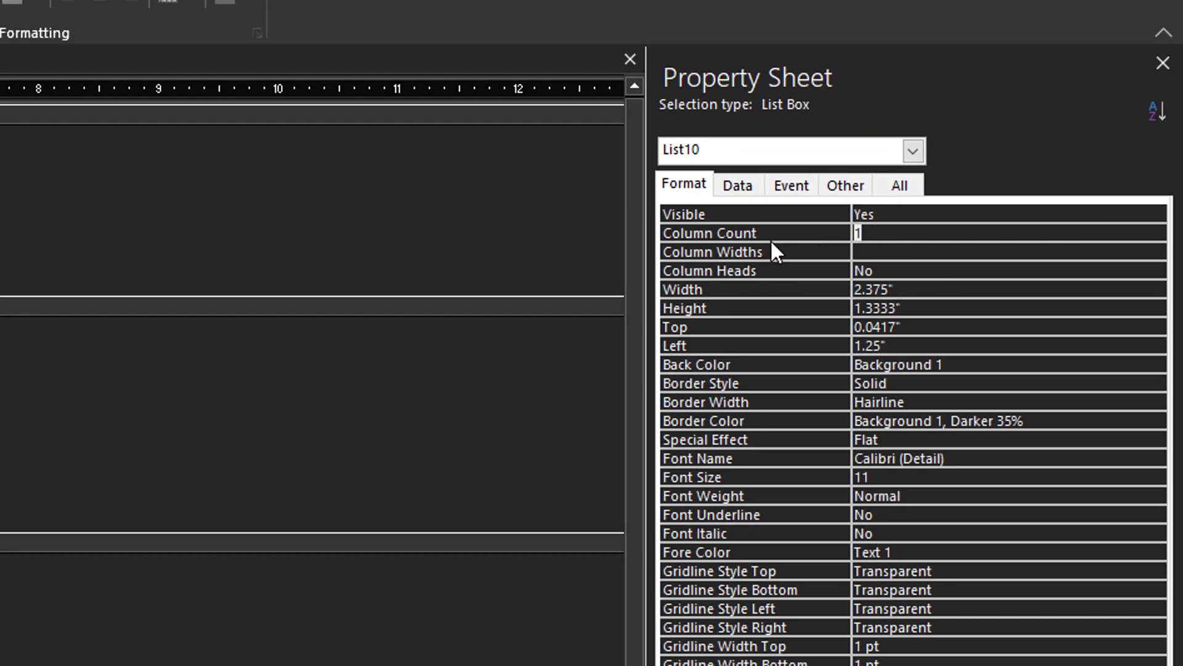
{"action": "type", "text": "2"}
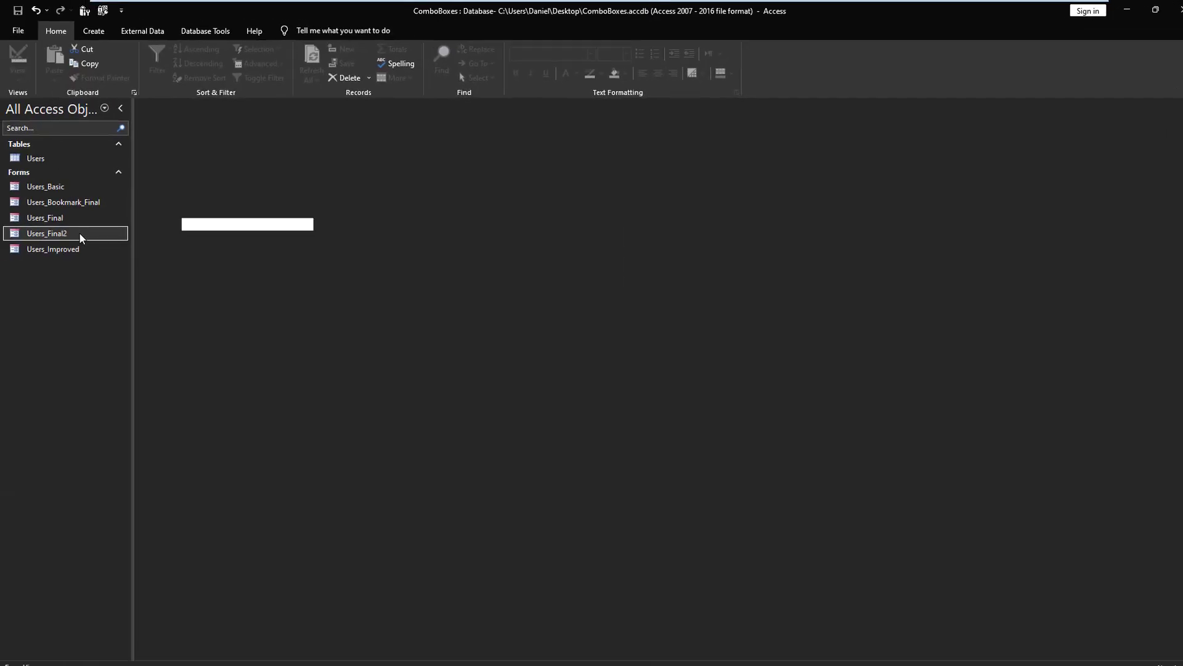
Run Users_Final2 and pick a name from the three-user list to test it.
{"action": "double_click", "coordinate": [46, 233]}
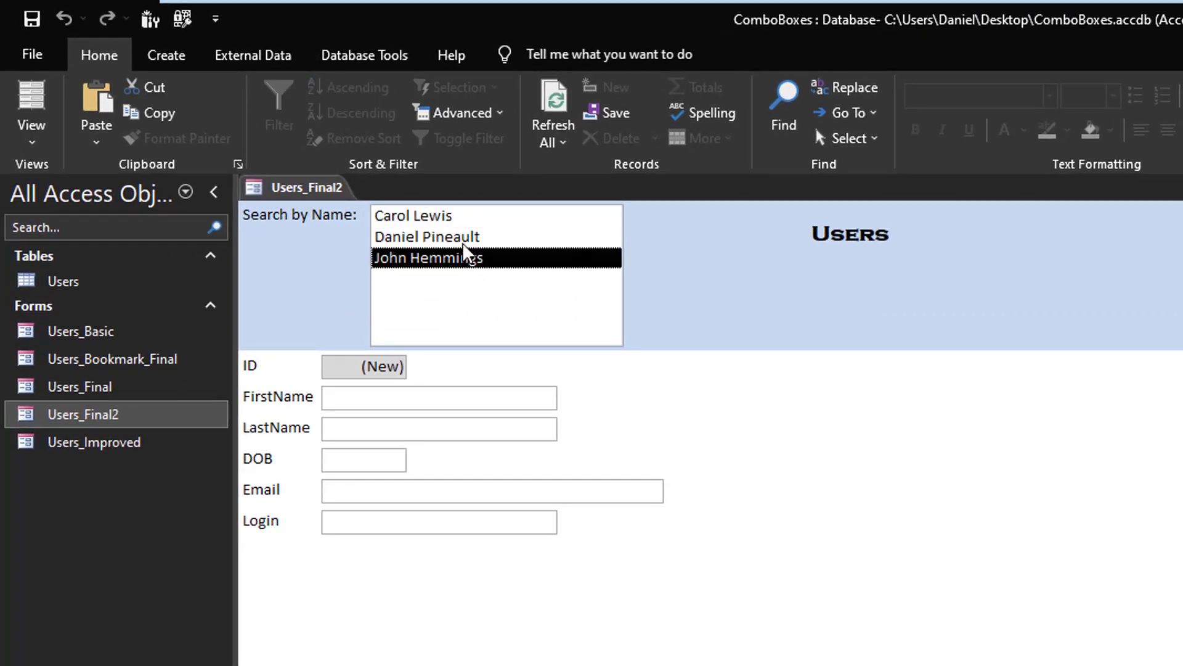
{"action": "mouse_move", "coordinate": [653, 248]}
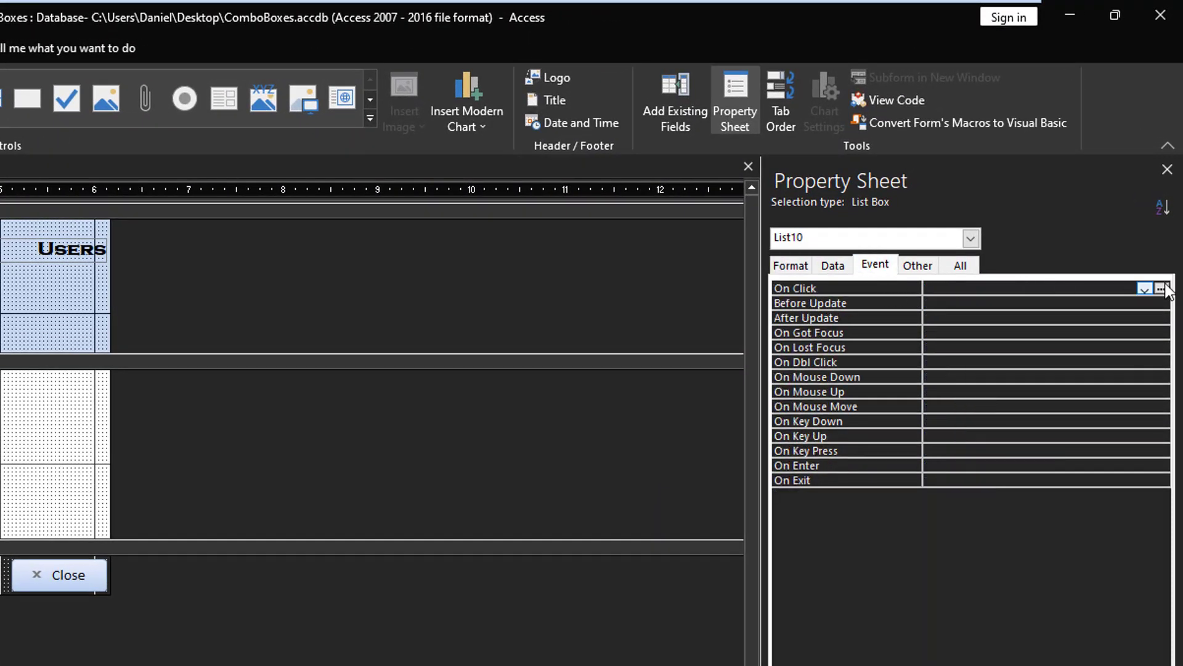
Build a List10_Click procedure holding the FindFirst/Bookmark record-lookup code.
{"action": "left_click", "coordinate": [1163, 289]}
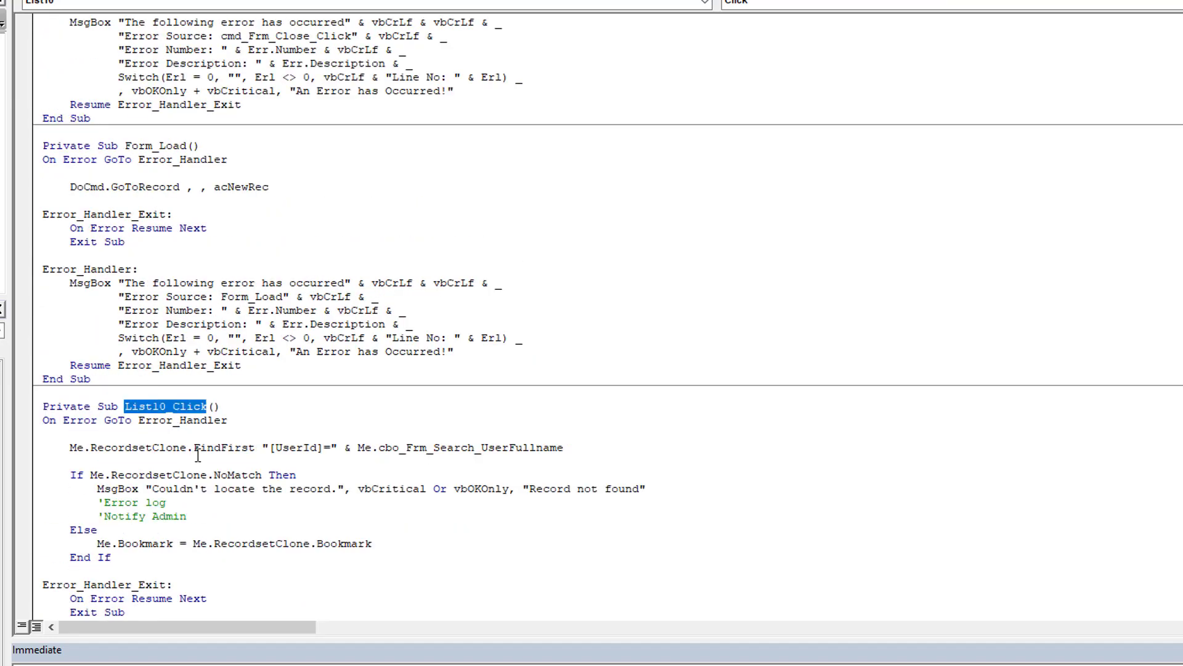
{"action": "scroll", "scroll_direction": "down", "scroll_amount": 3}
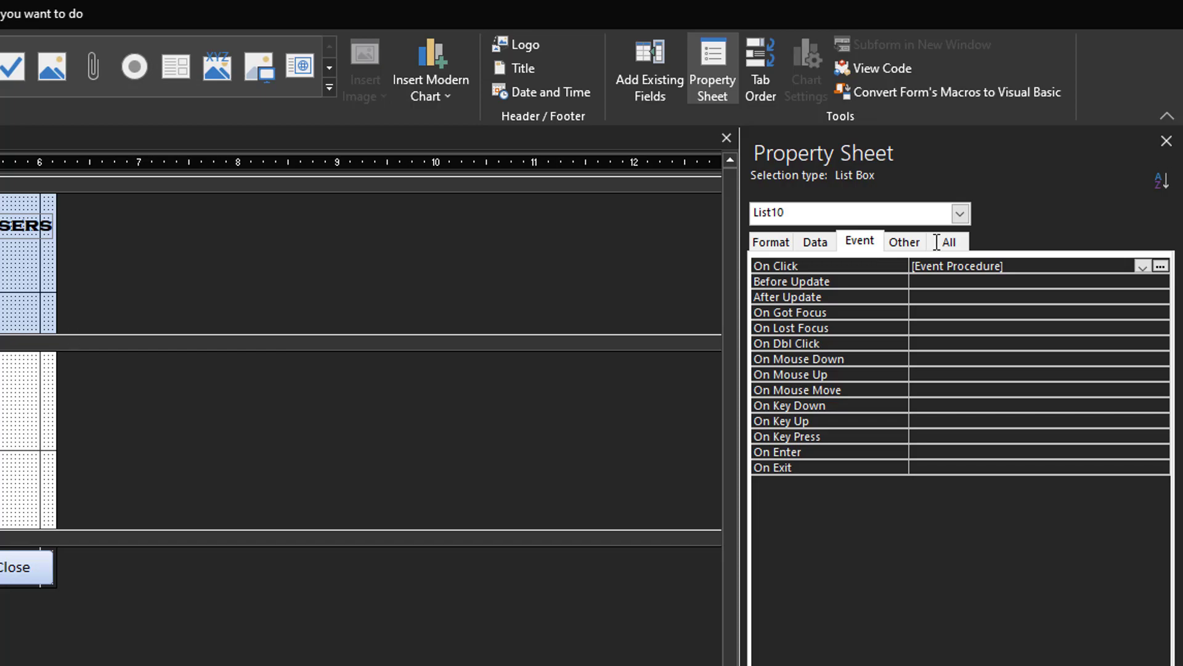
Rename the list box from List10 to lst_Frm_Search_UserFullname.
{"action": "left_click", "coordinate": [905, 242]}
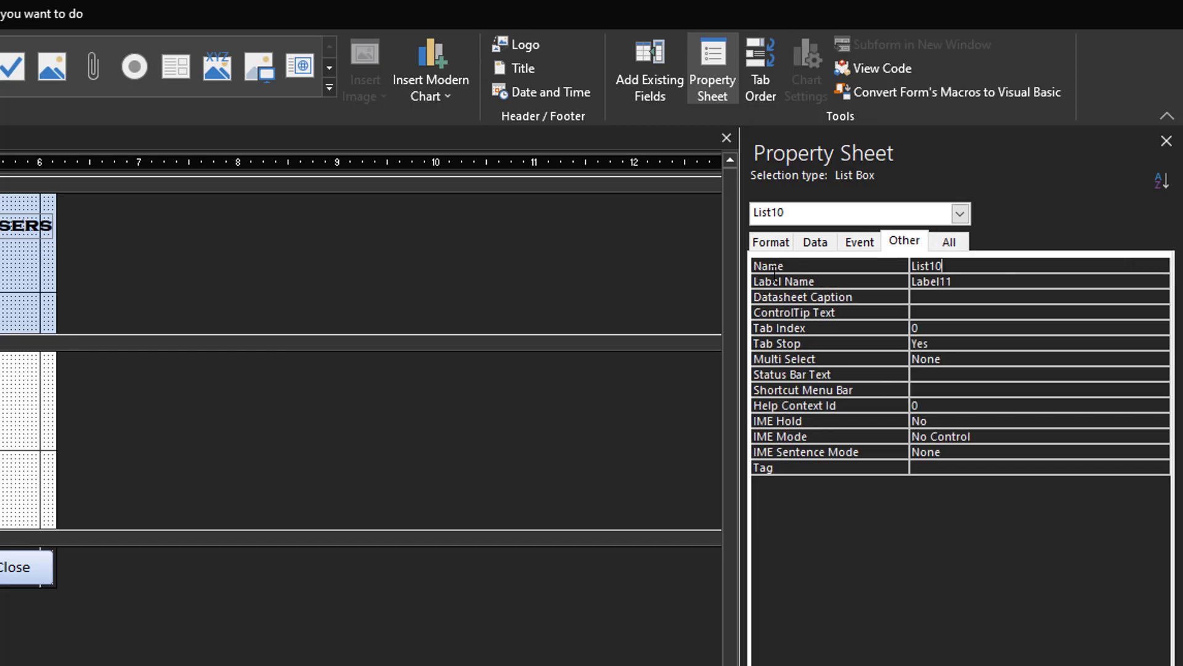
{"action": "key", "text": "Backspace"}
{"action": "type", "text": "lst_Frm_Search_UserFullname"}
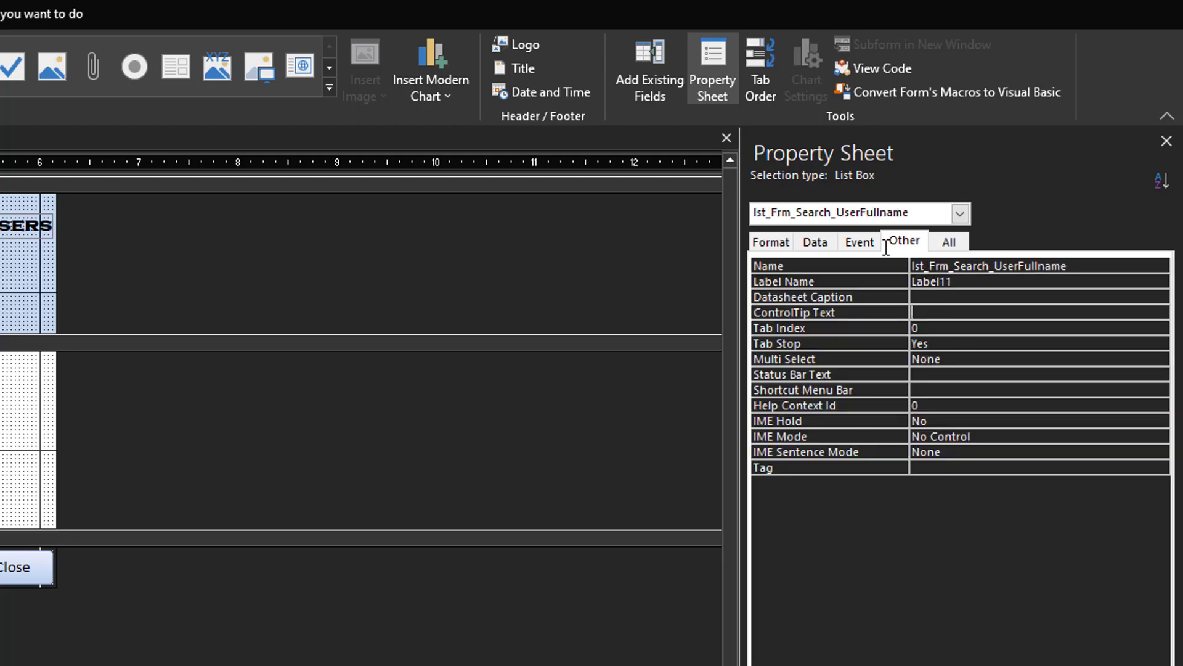
{"action": "left_click", "coordinate": [881, 68]}
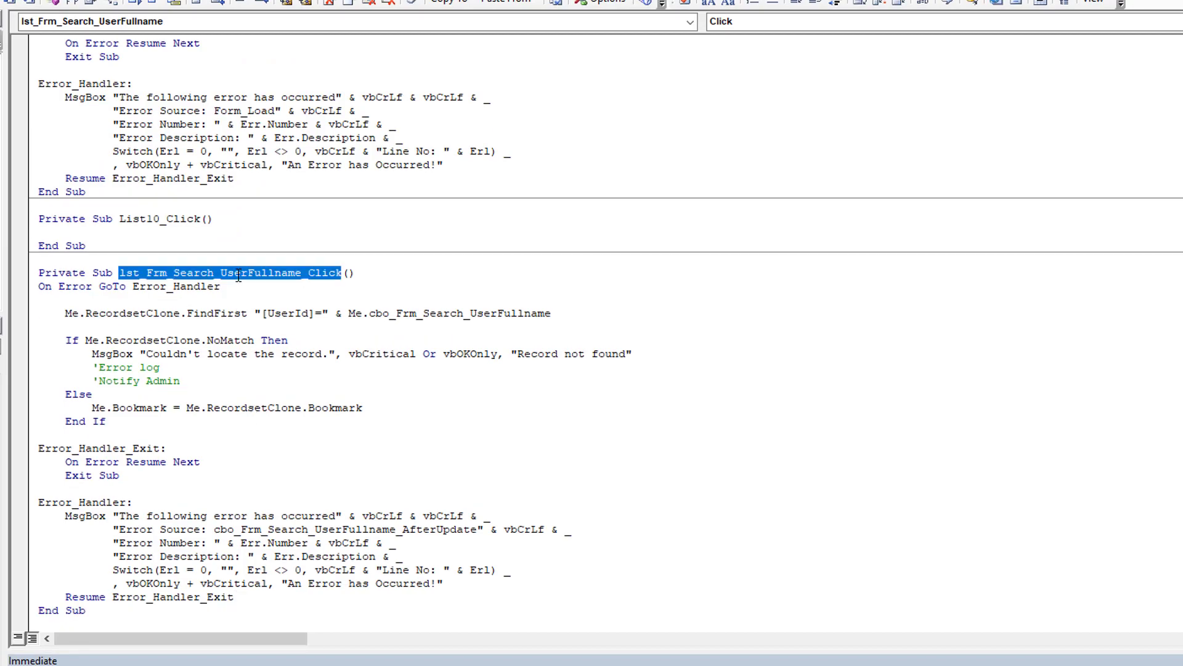
Rename the Sub and point its FindFirst and error source at Me.lst_Frm_Search_UserFullname.
{"action": "type", "text": "lst_Frm_Search_UserFullname_Click"}
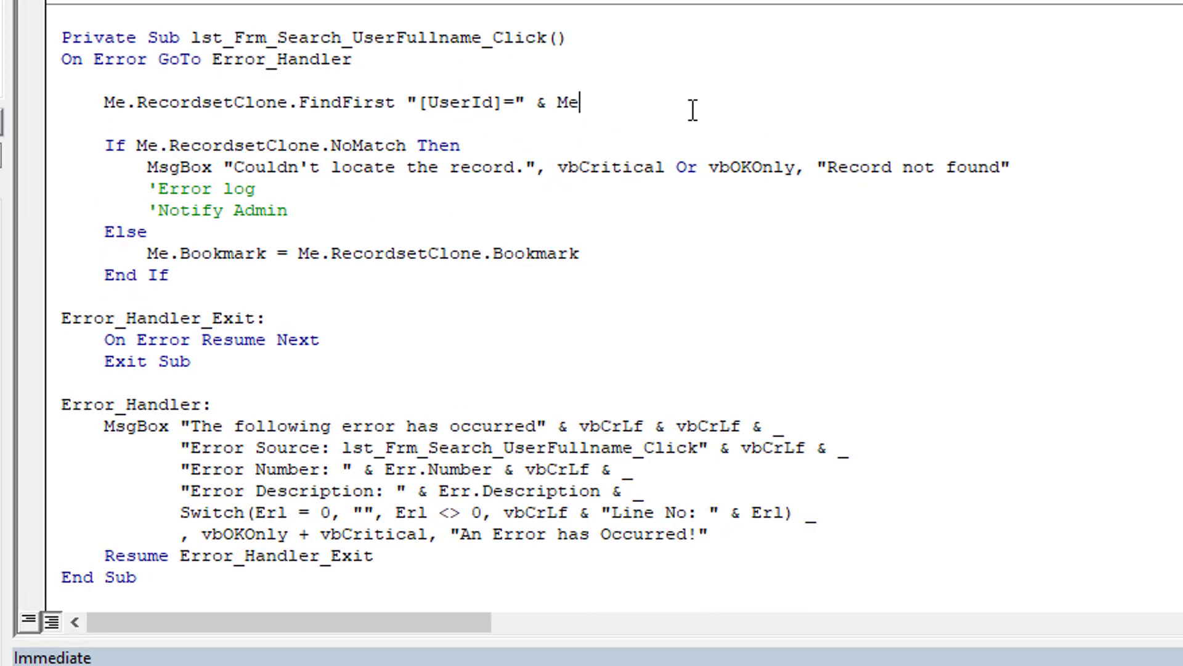
{"action": "type", "text": ".lst"}
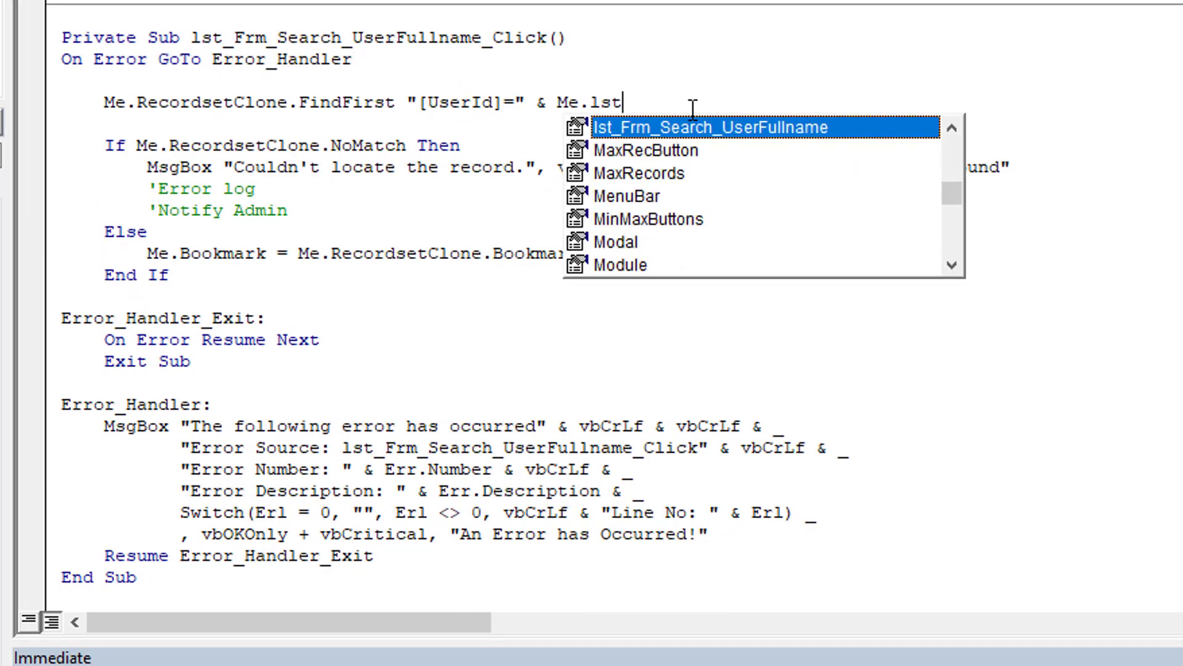
{"action": "key", "text": "Tab"}
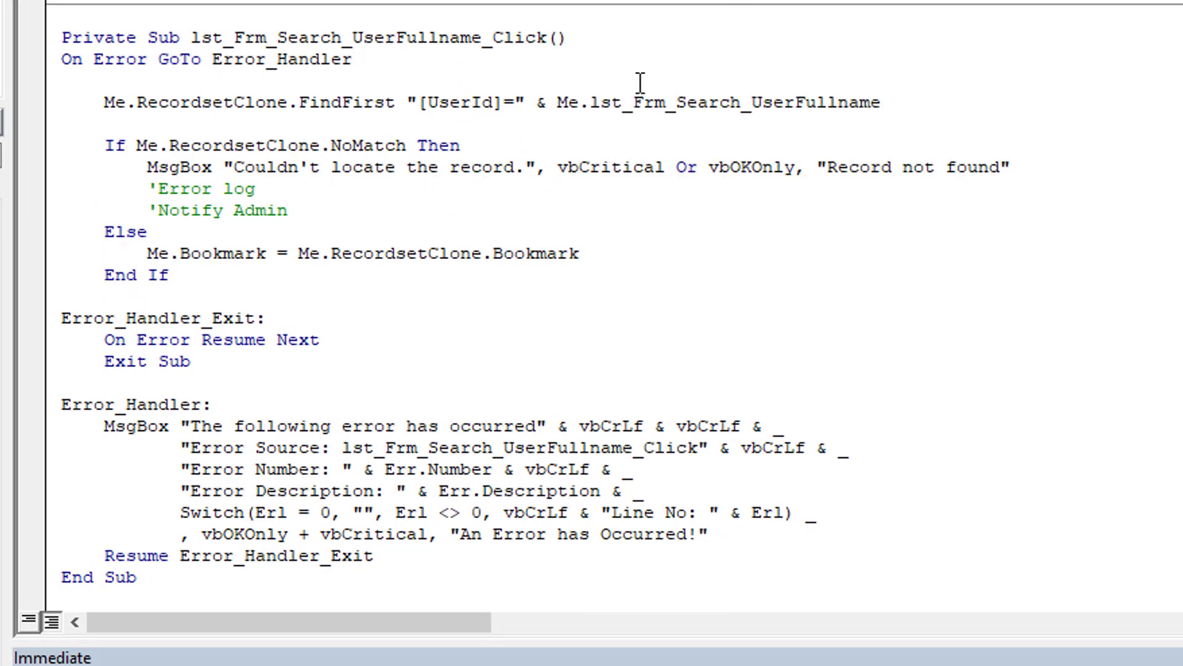
{"action": "left_click", "coordinate": [464, 145]}
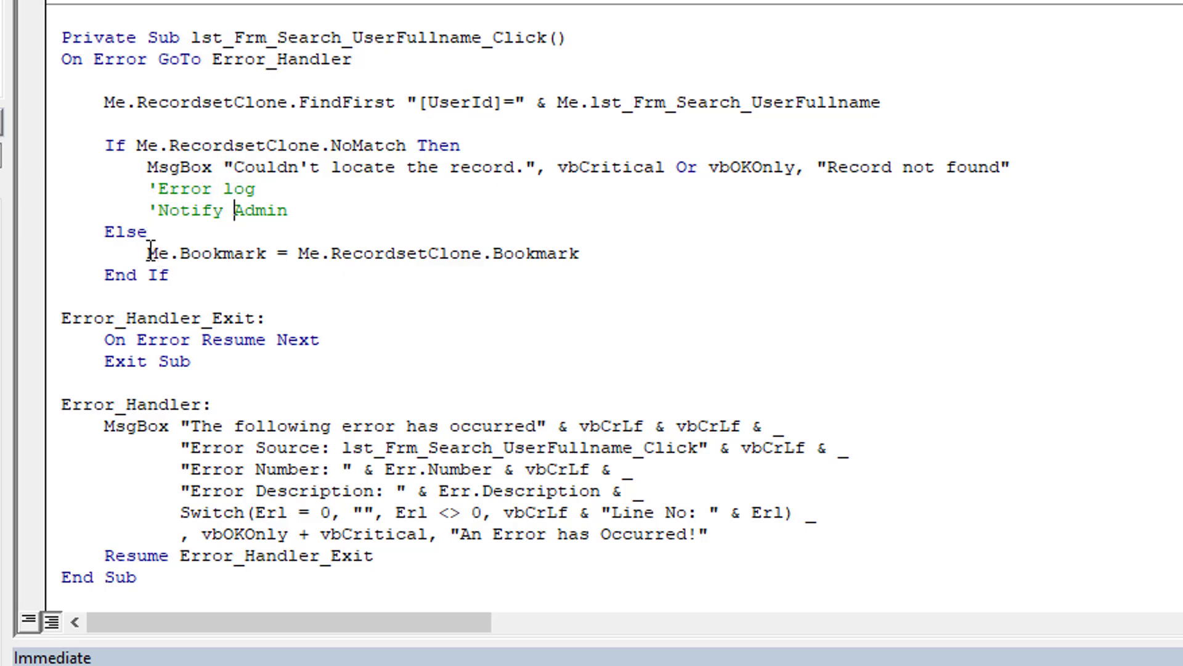
{"action": "mouse_move", "coordinate": [408, 244]}
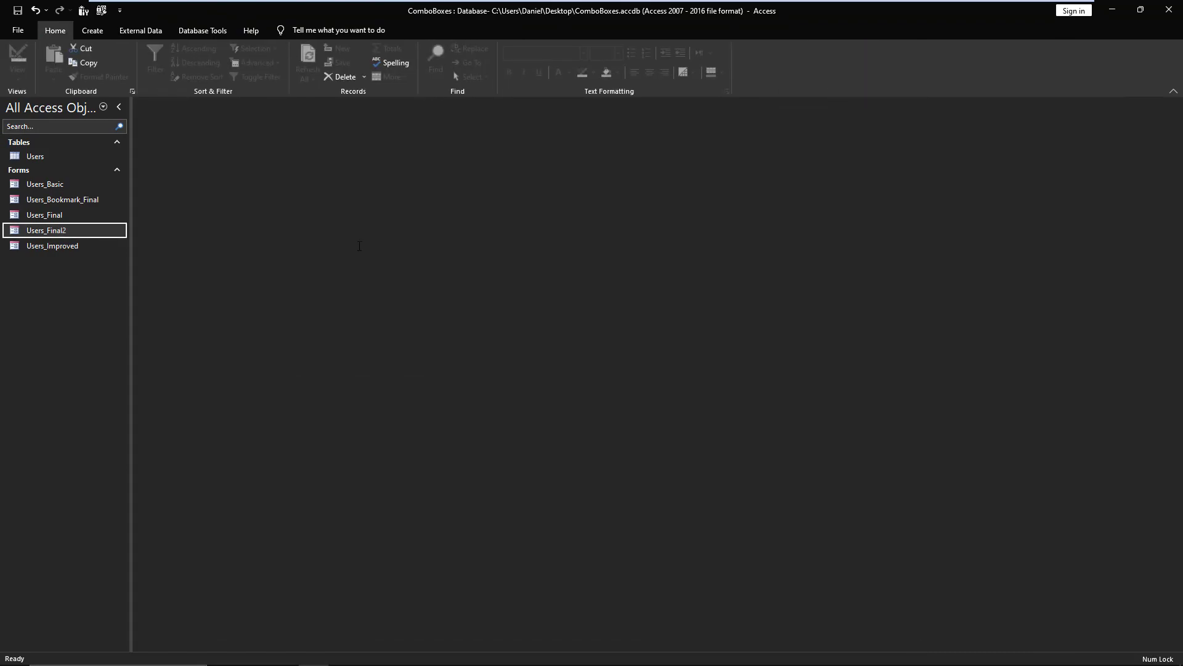
Run Users_Final2 and jump to the first and second listed users' records via the list.
{"action": "double_click", "coordinate": [46, 229]}
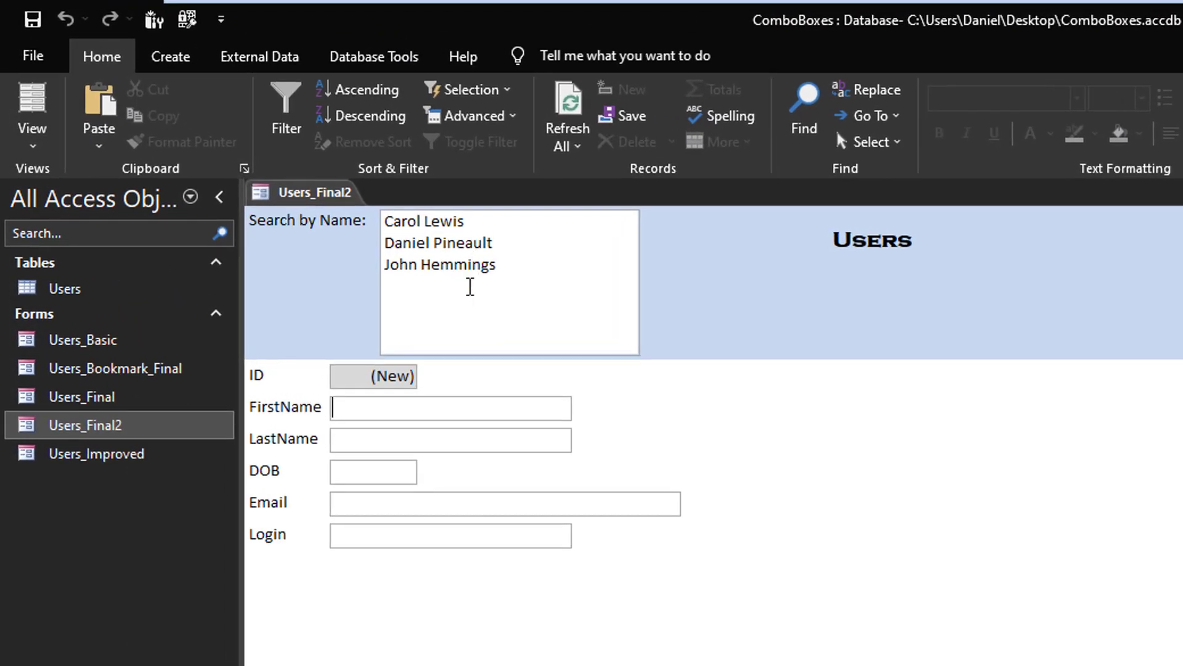
{"action": "left_click", "coordinate": [424, 222]}
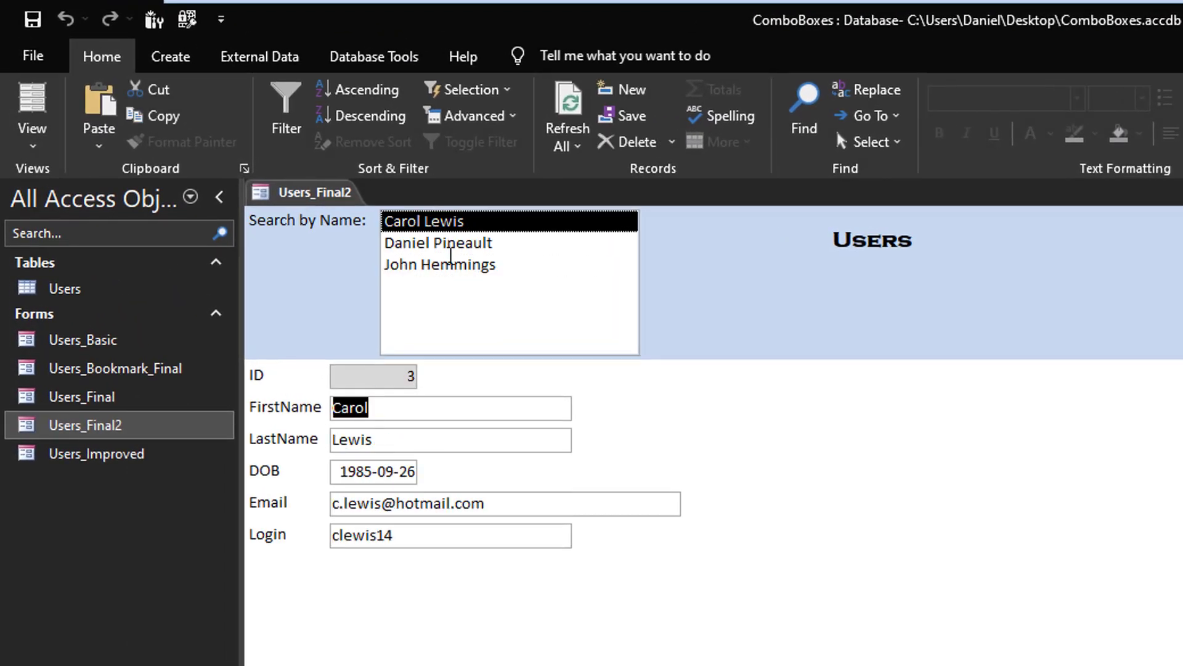
{"action": "left_click", "coordinate": [437, 243]}
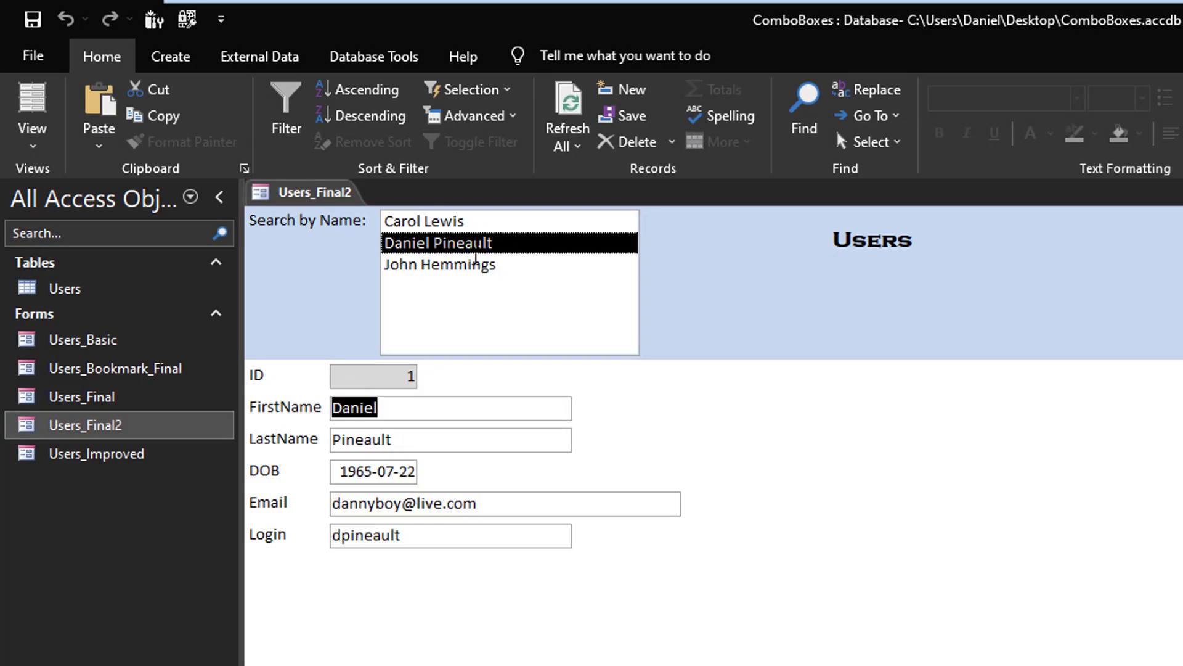
{"action": "mouse_move", "coordinate": [553, 311]}
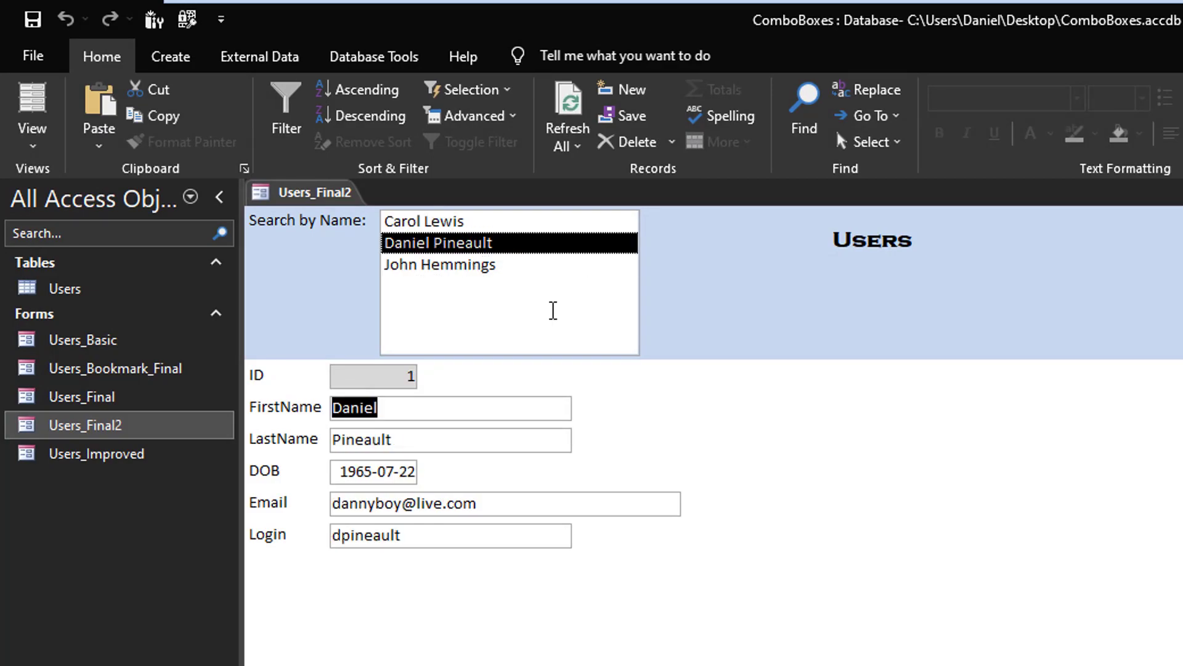